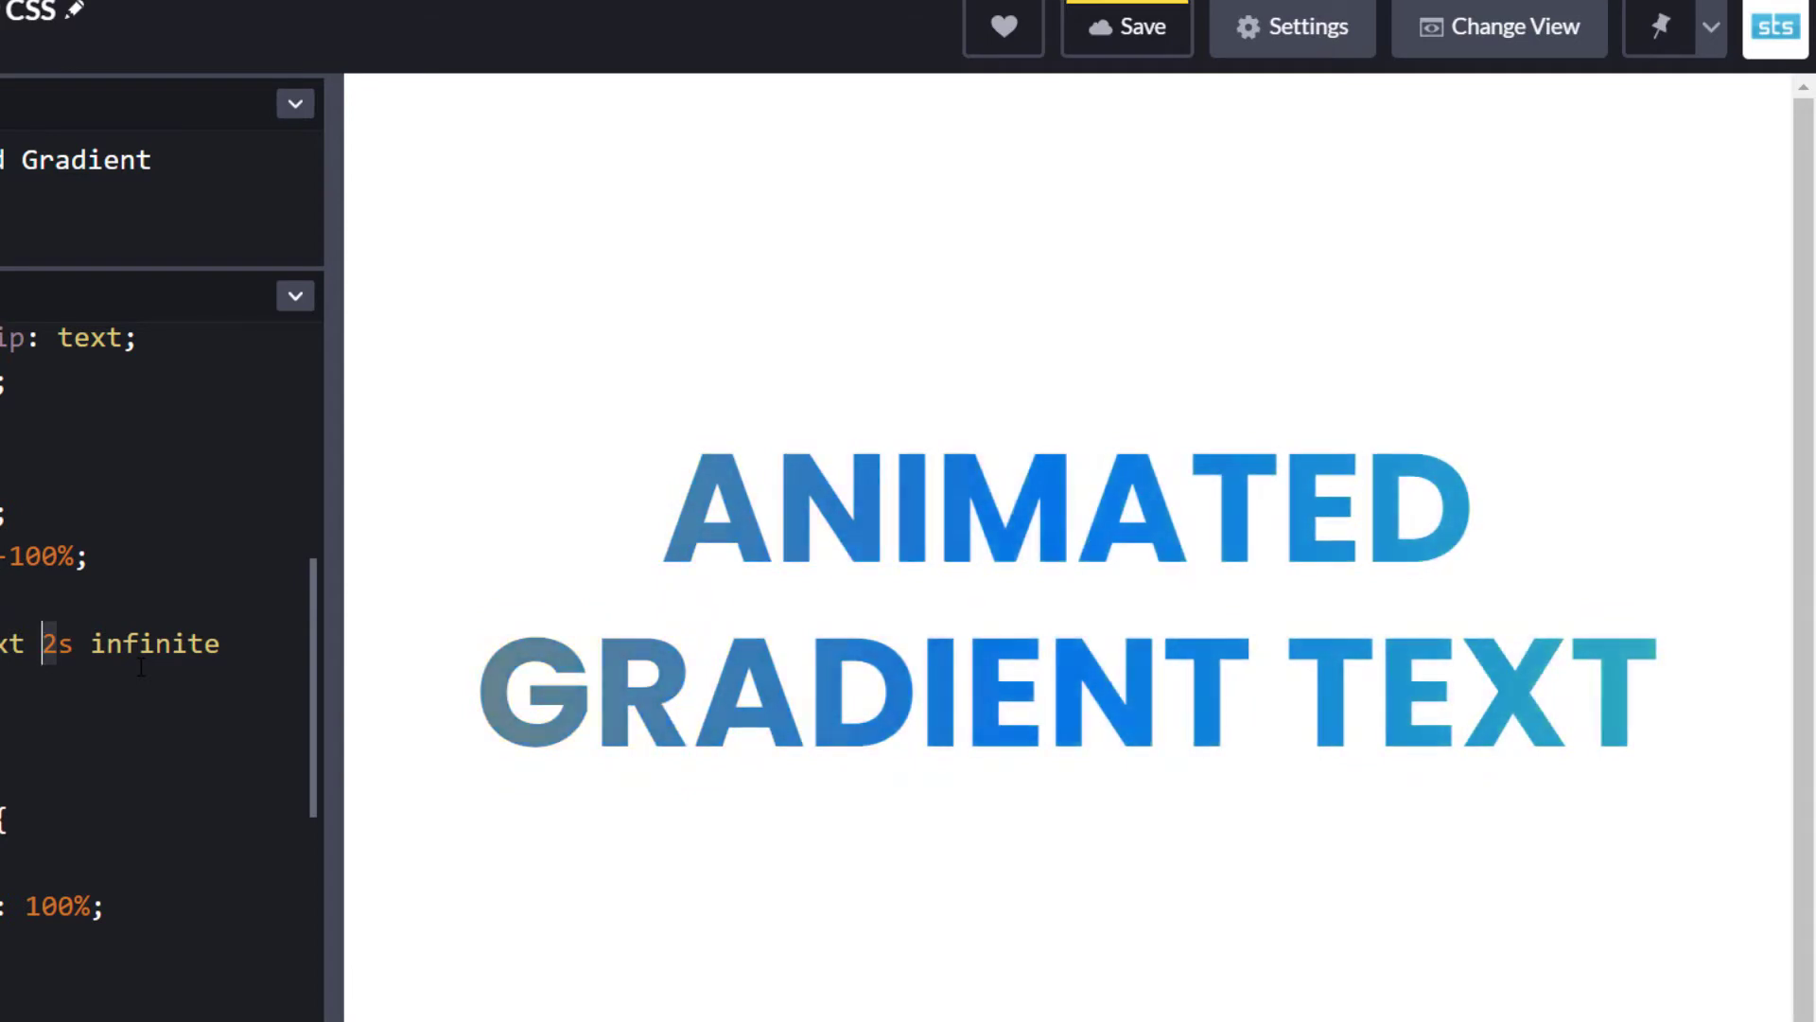
Switch to the starter pen with a plain black 'Animated Gradient Text' paragraph and body styling.
text(200ms)
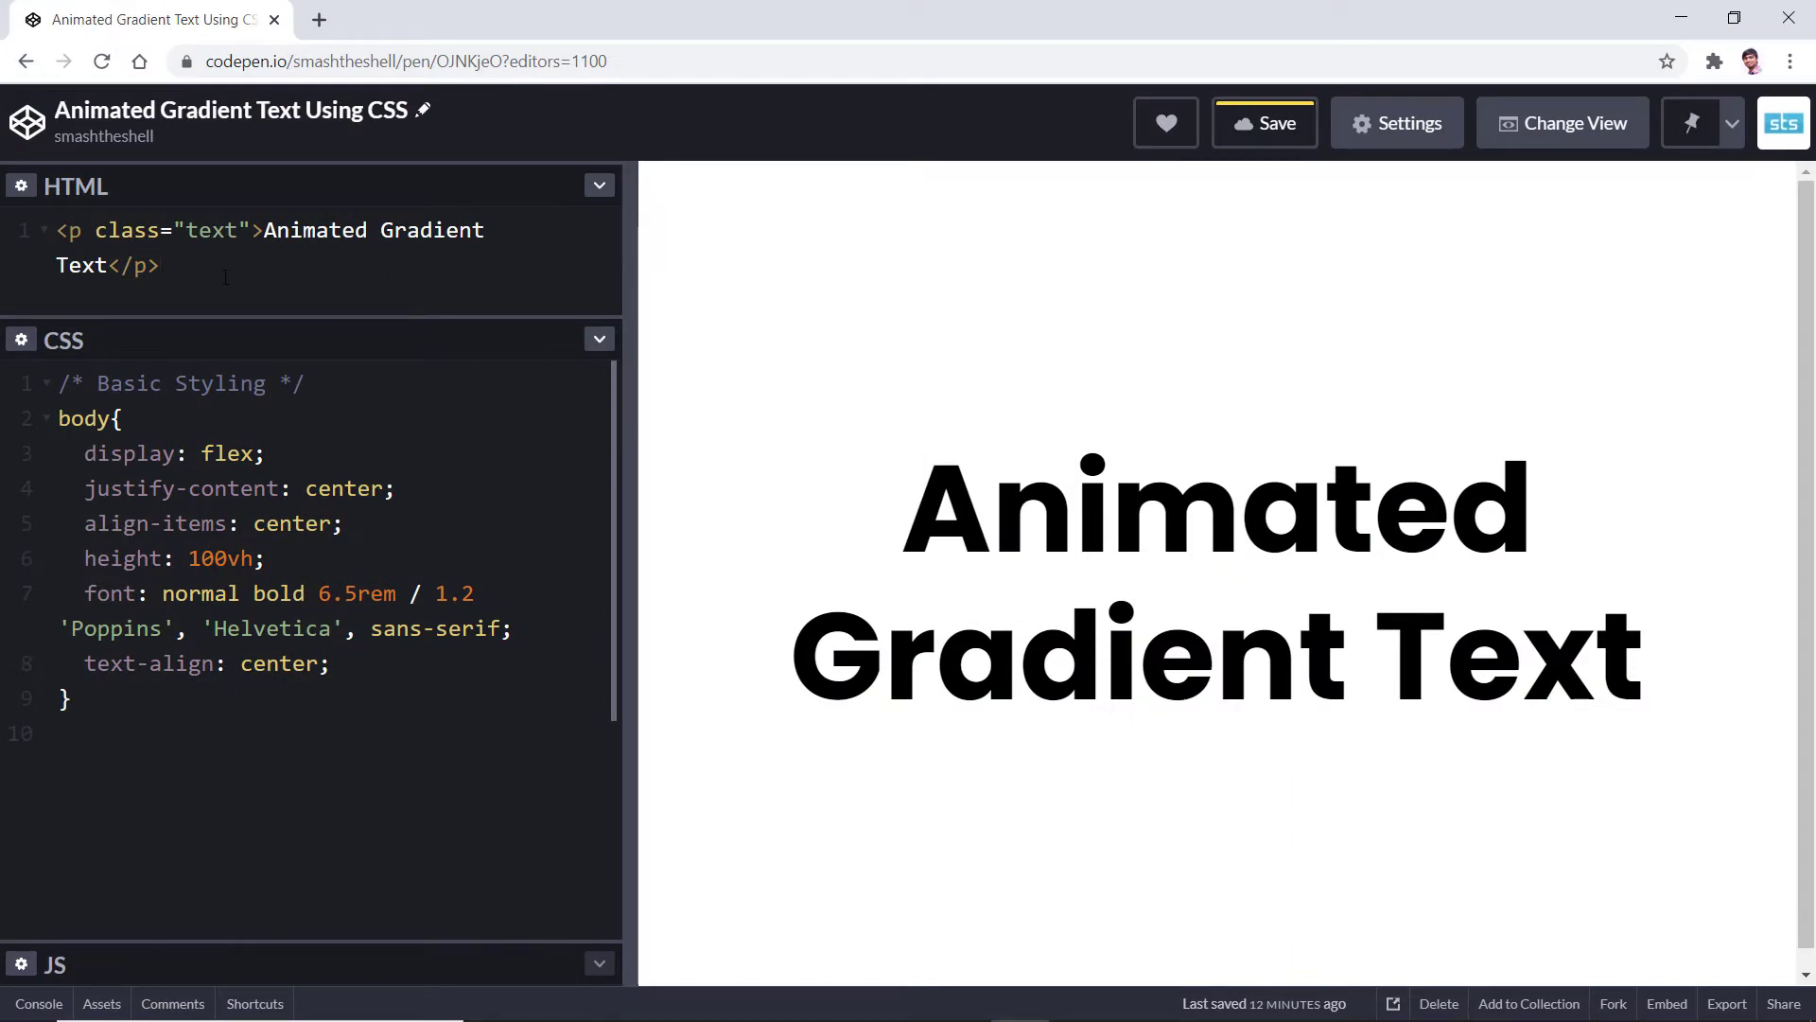
click(58, 732)
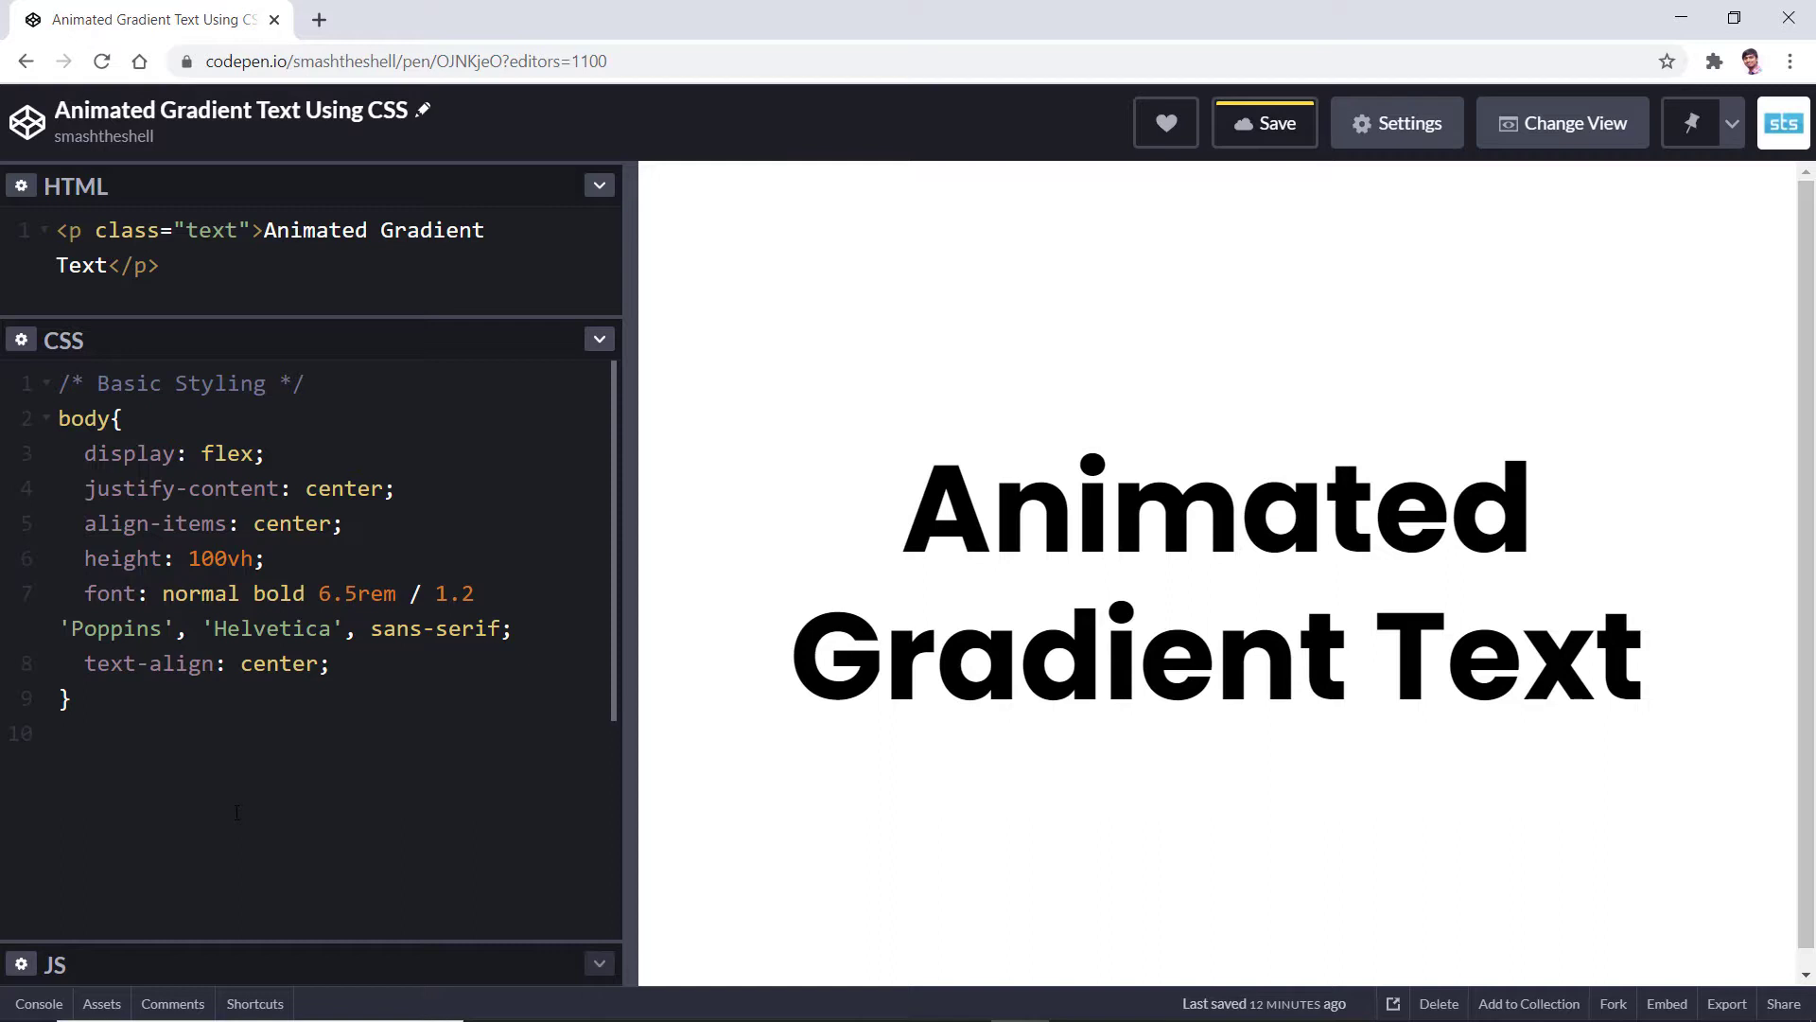
Add a .text rule containing text-transform: uppercase after the body styles.
click(135, 628)
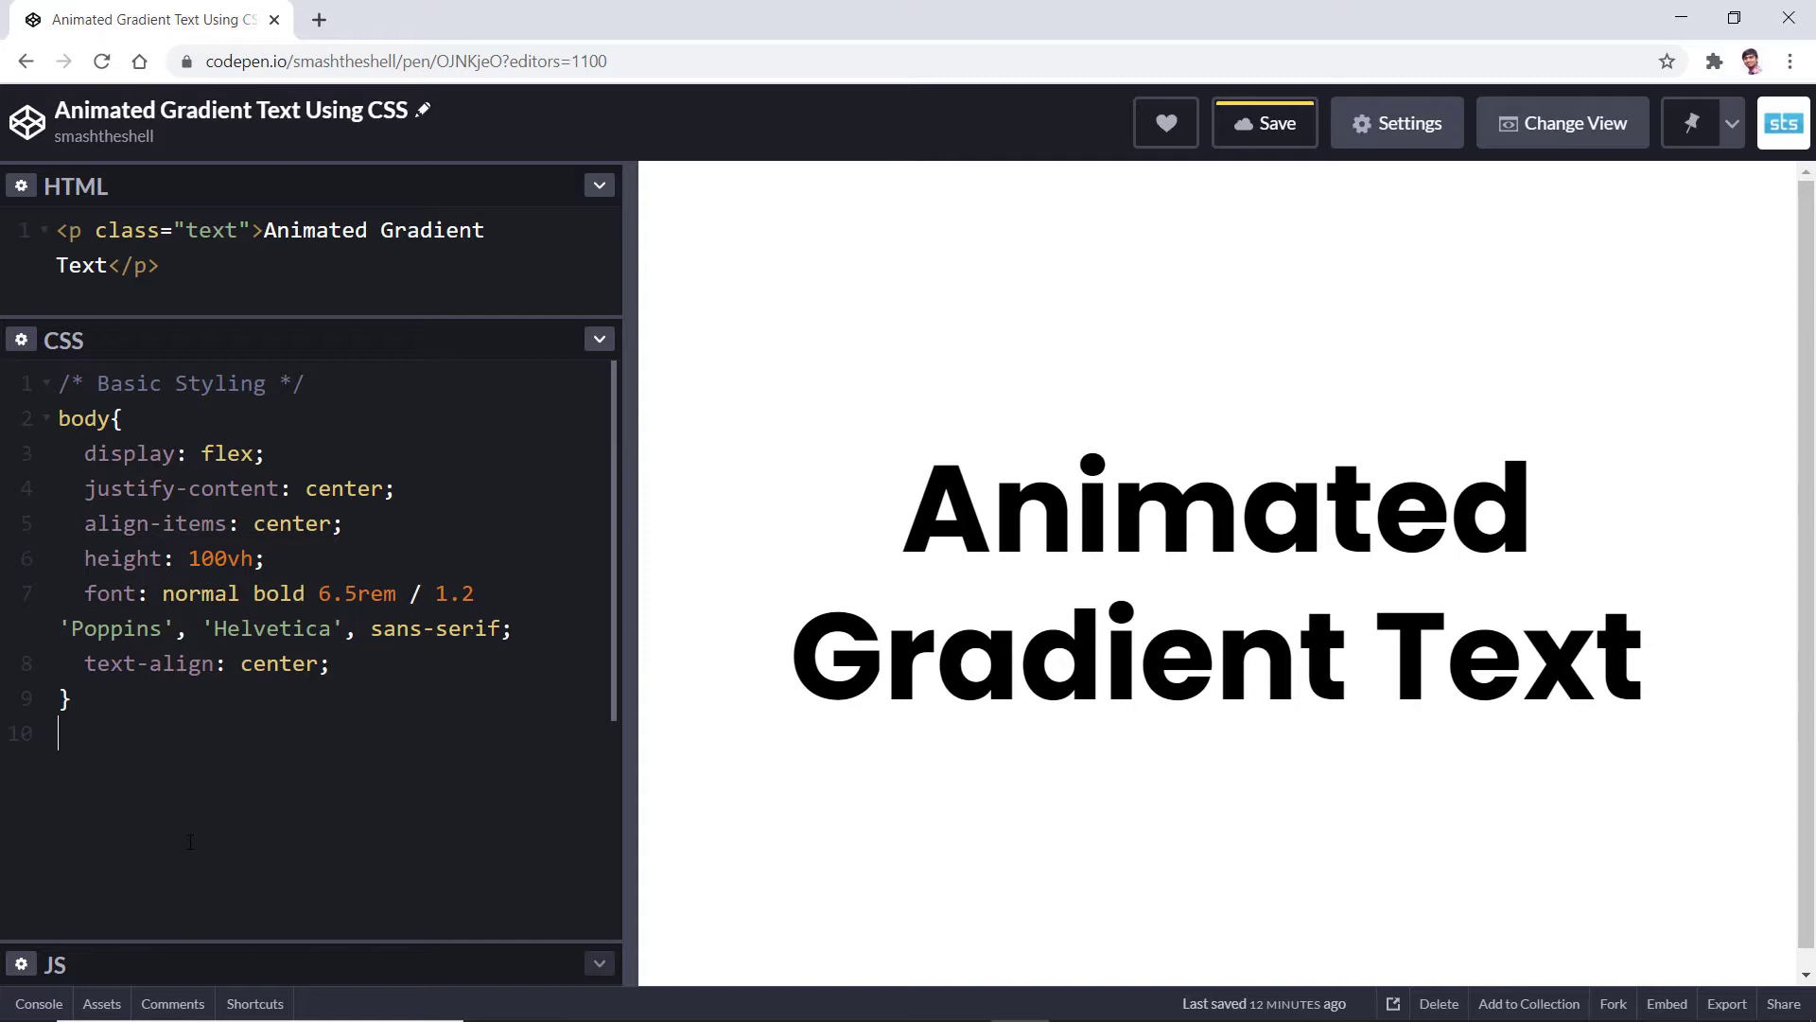
text(.text{})
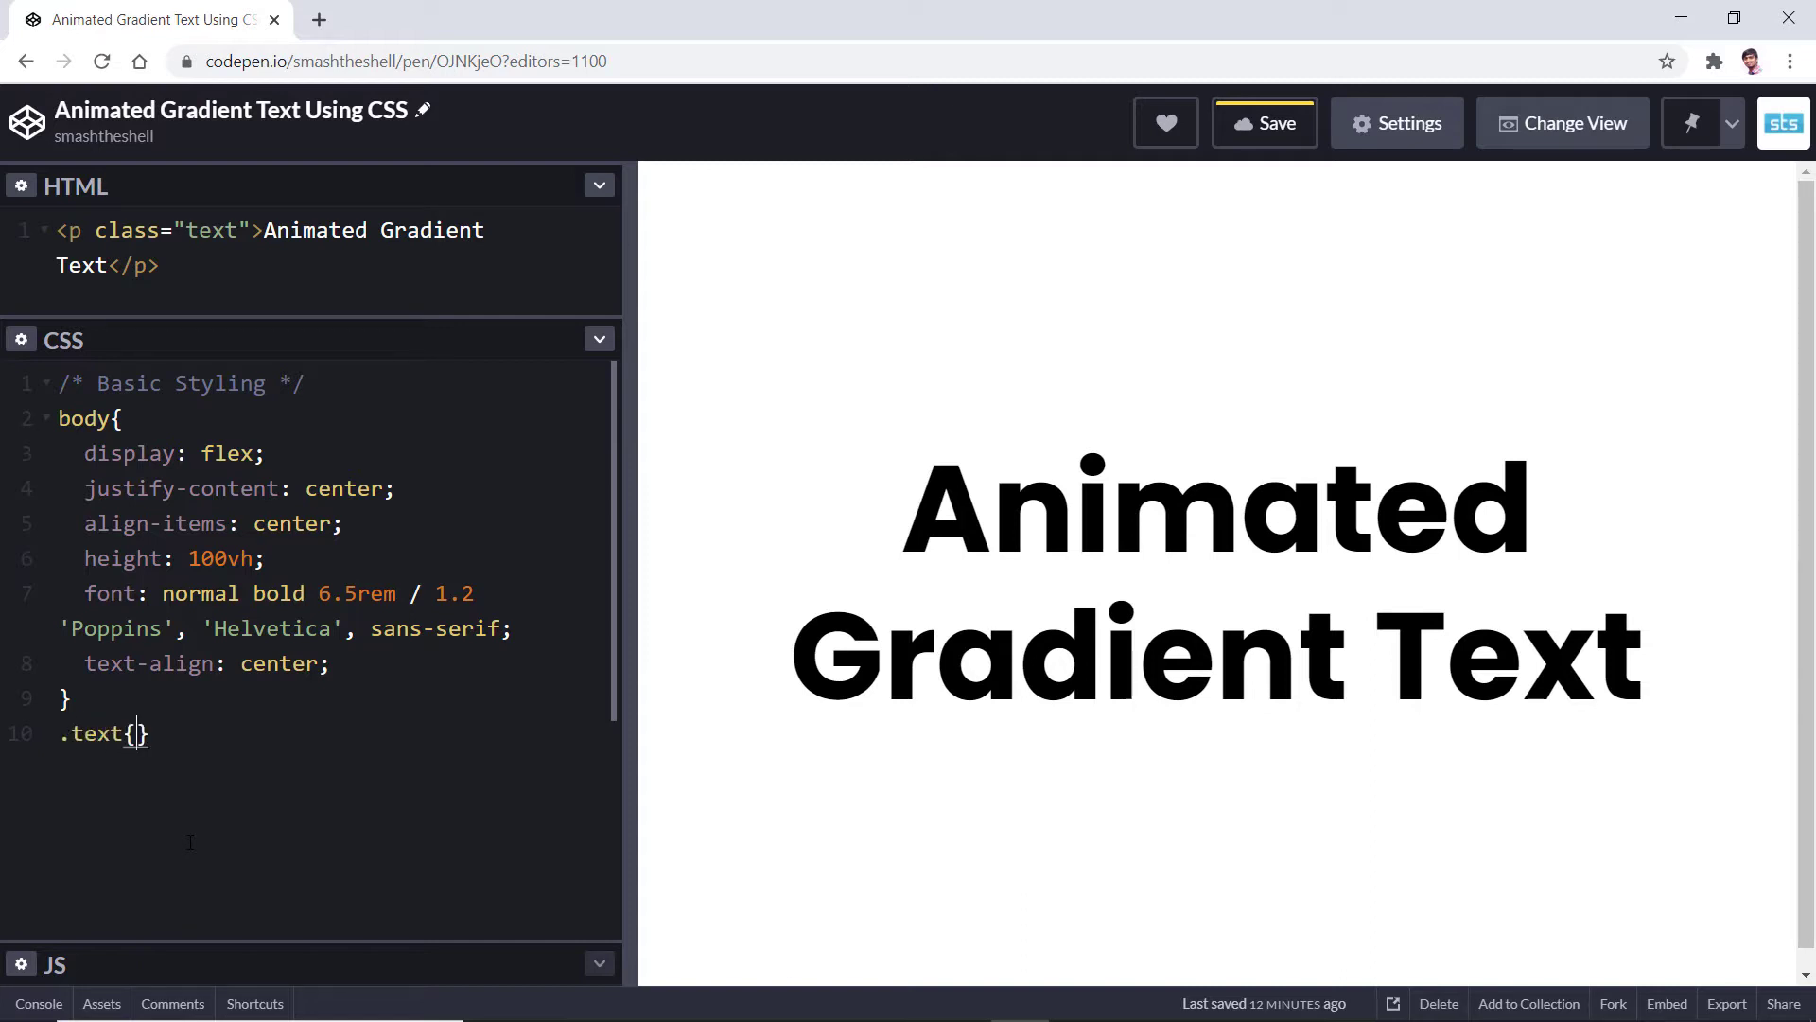
key(Enter)
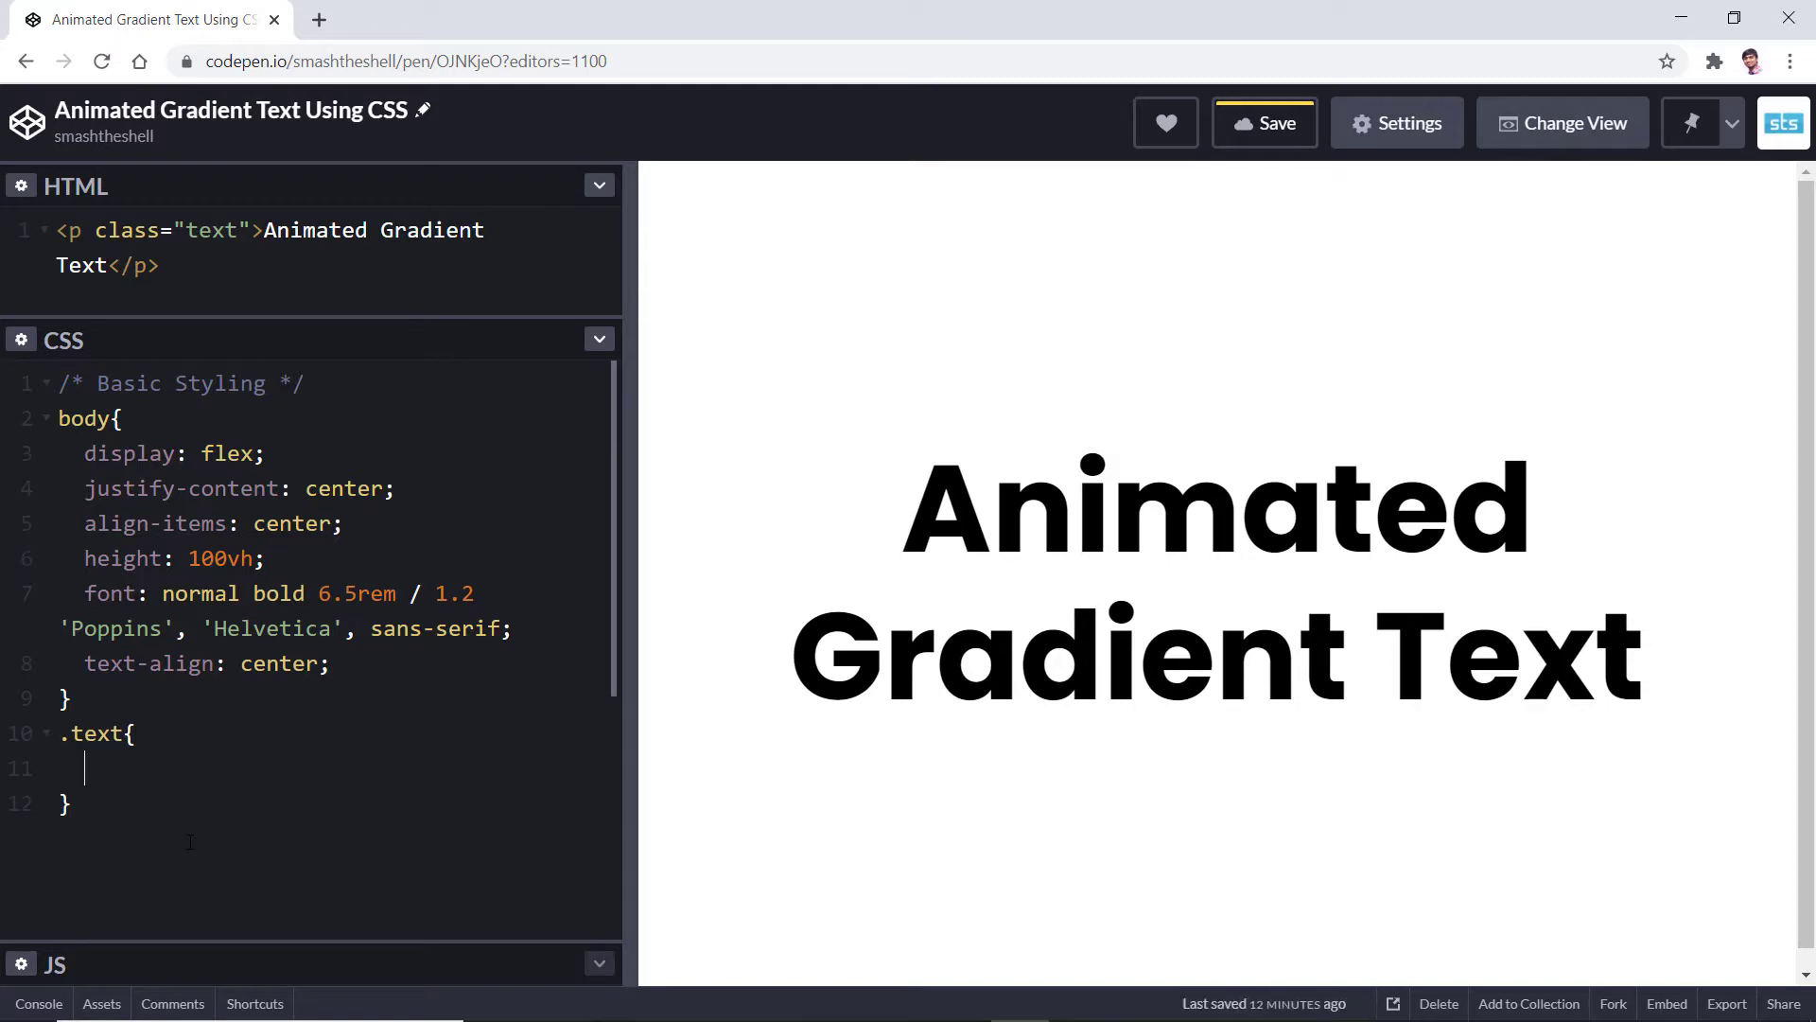
text(text-tran)
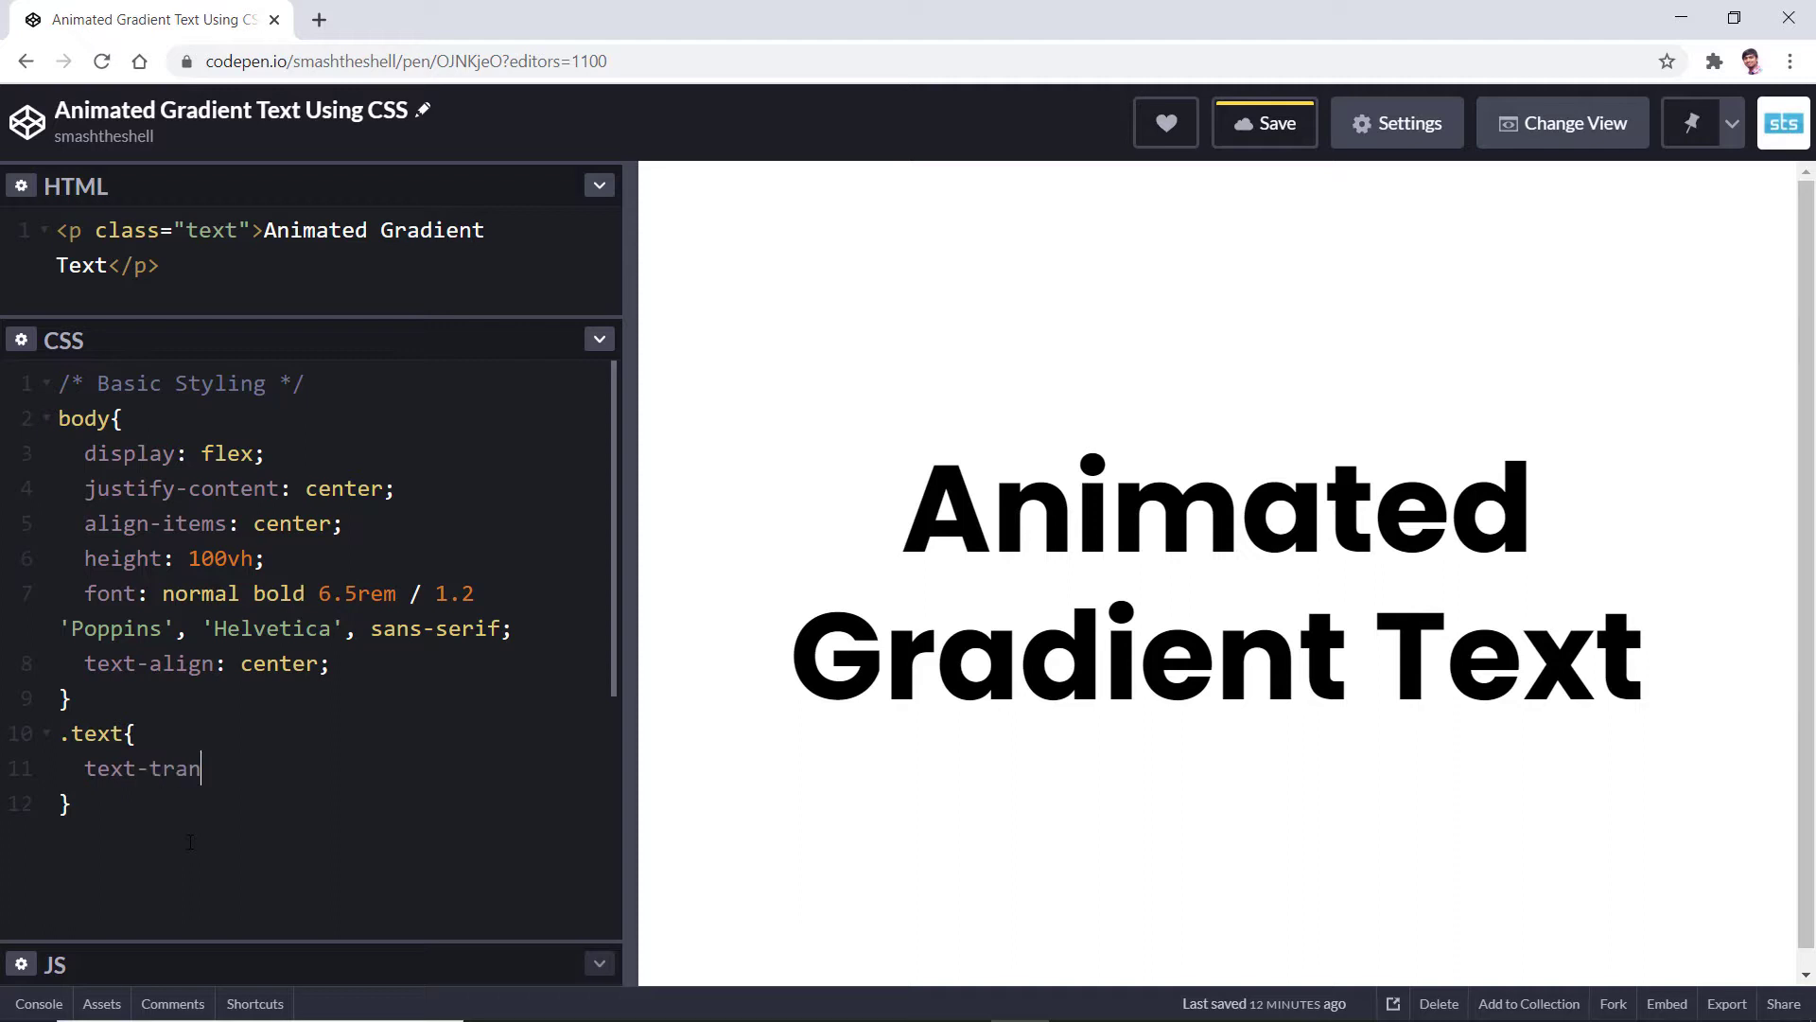
text(sfr)
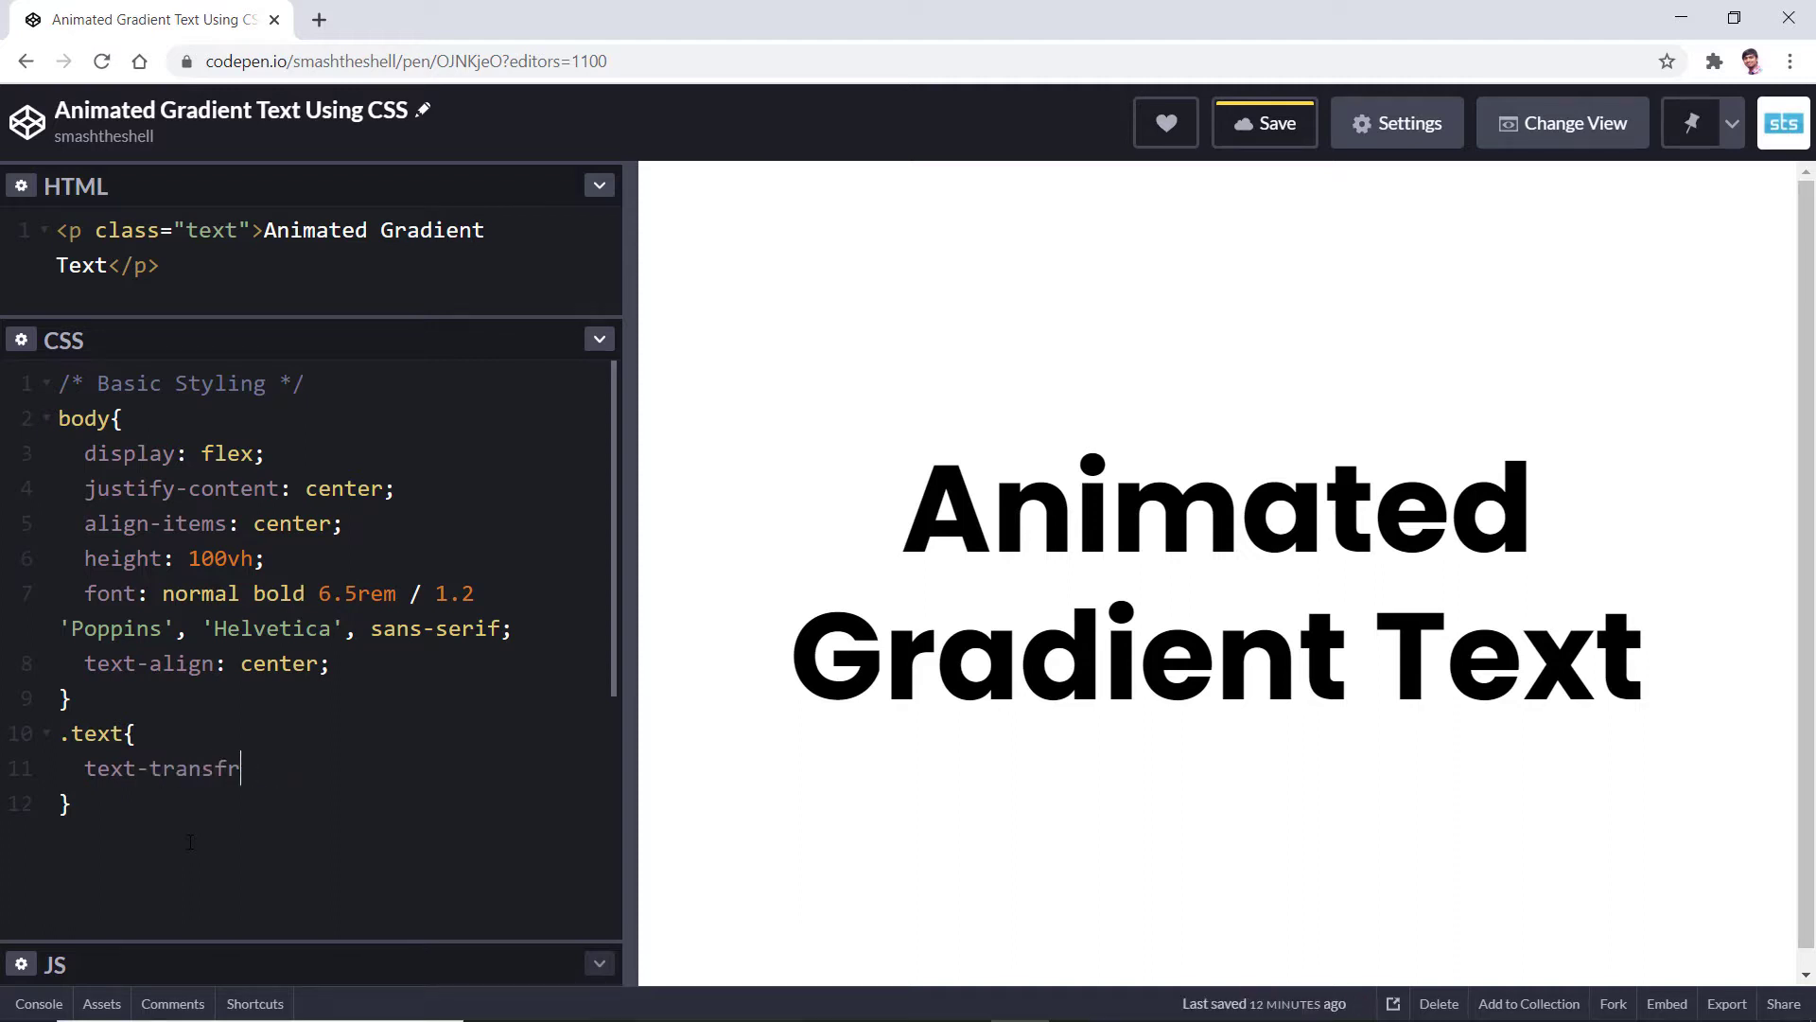
text(om:)
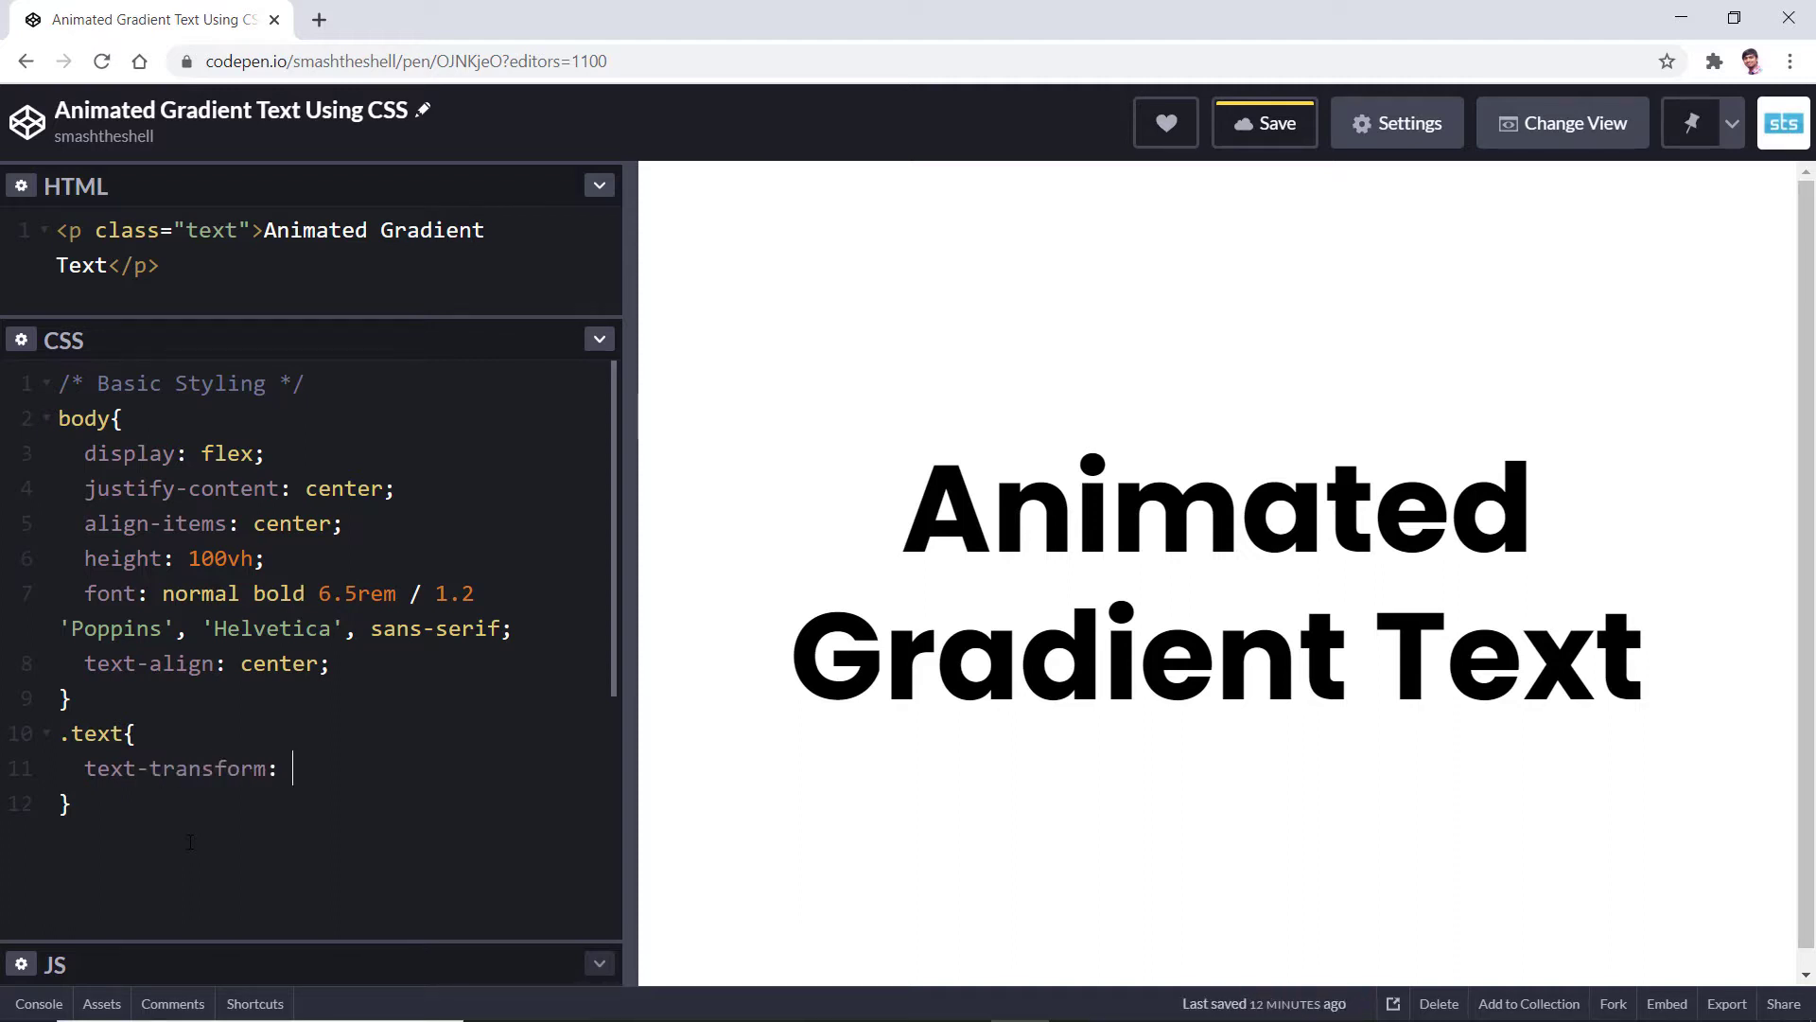
text(upp)
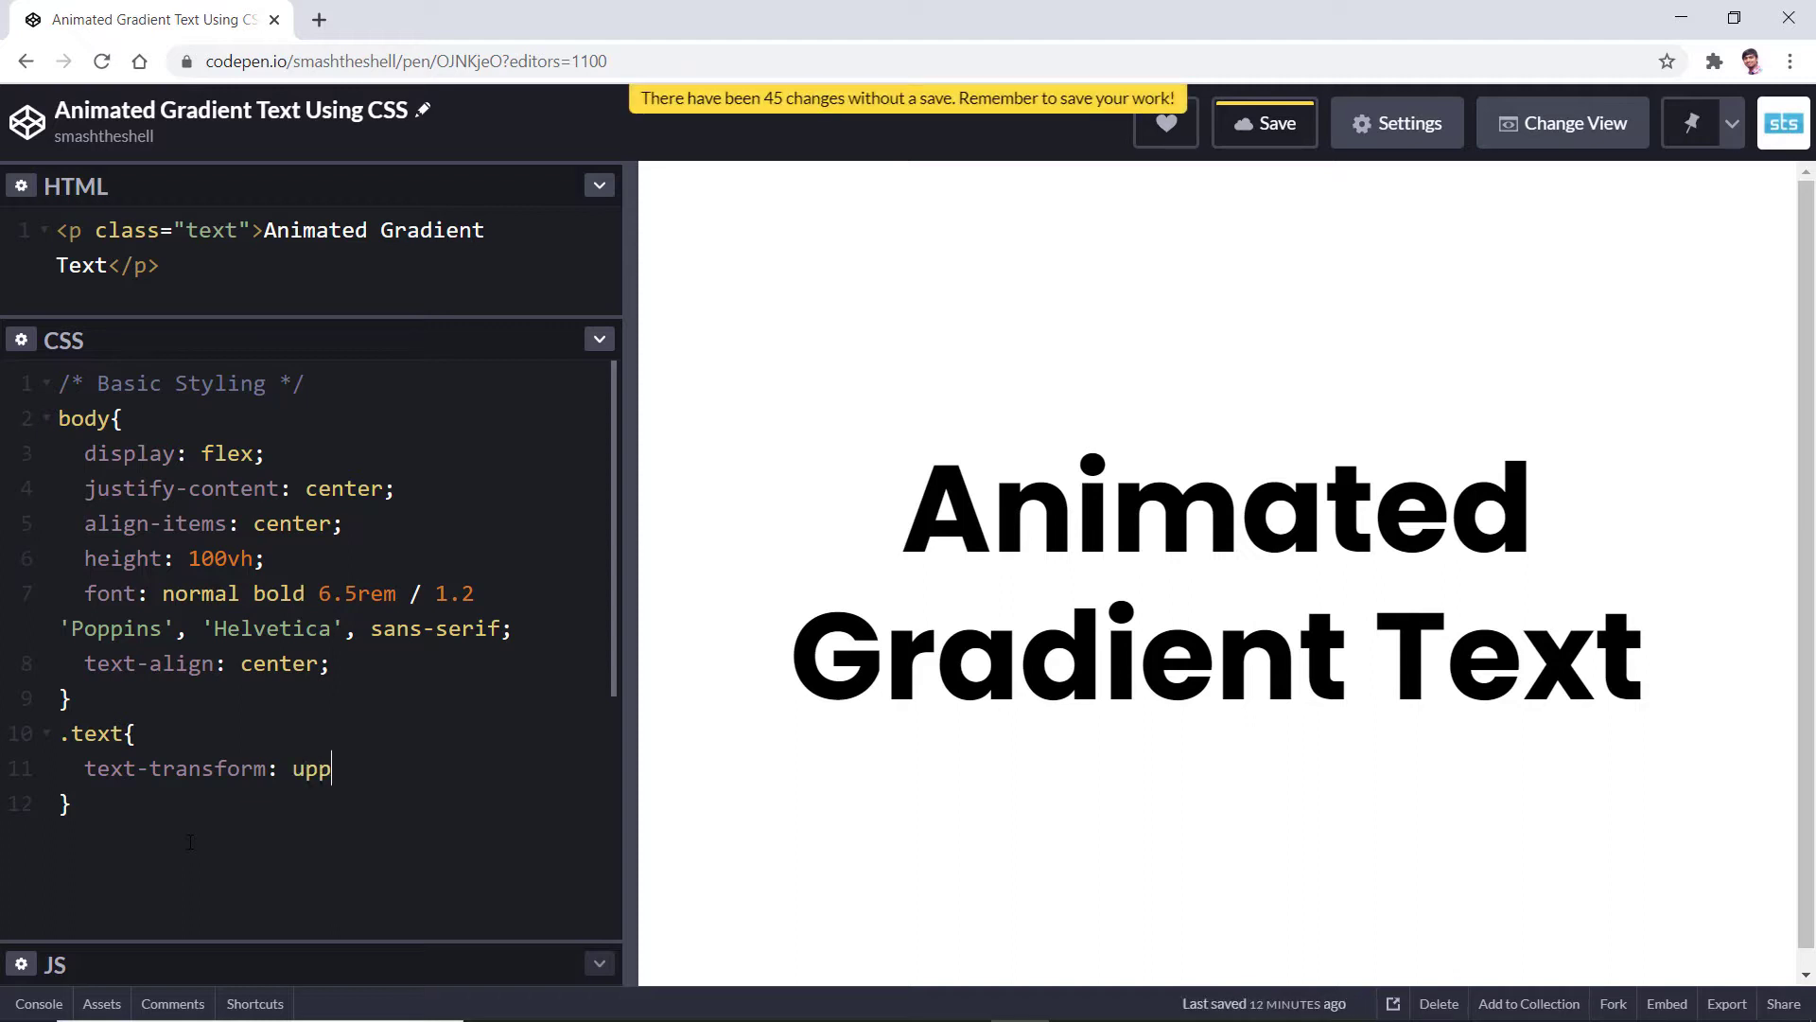
text(ercase;)
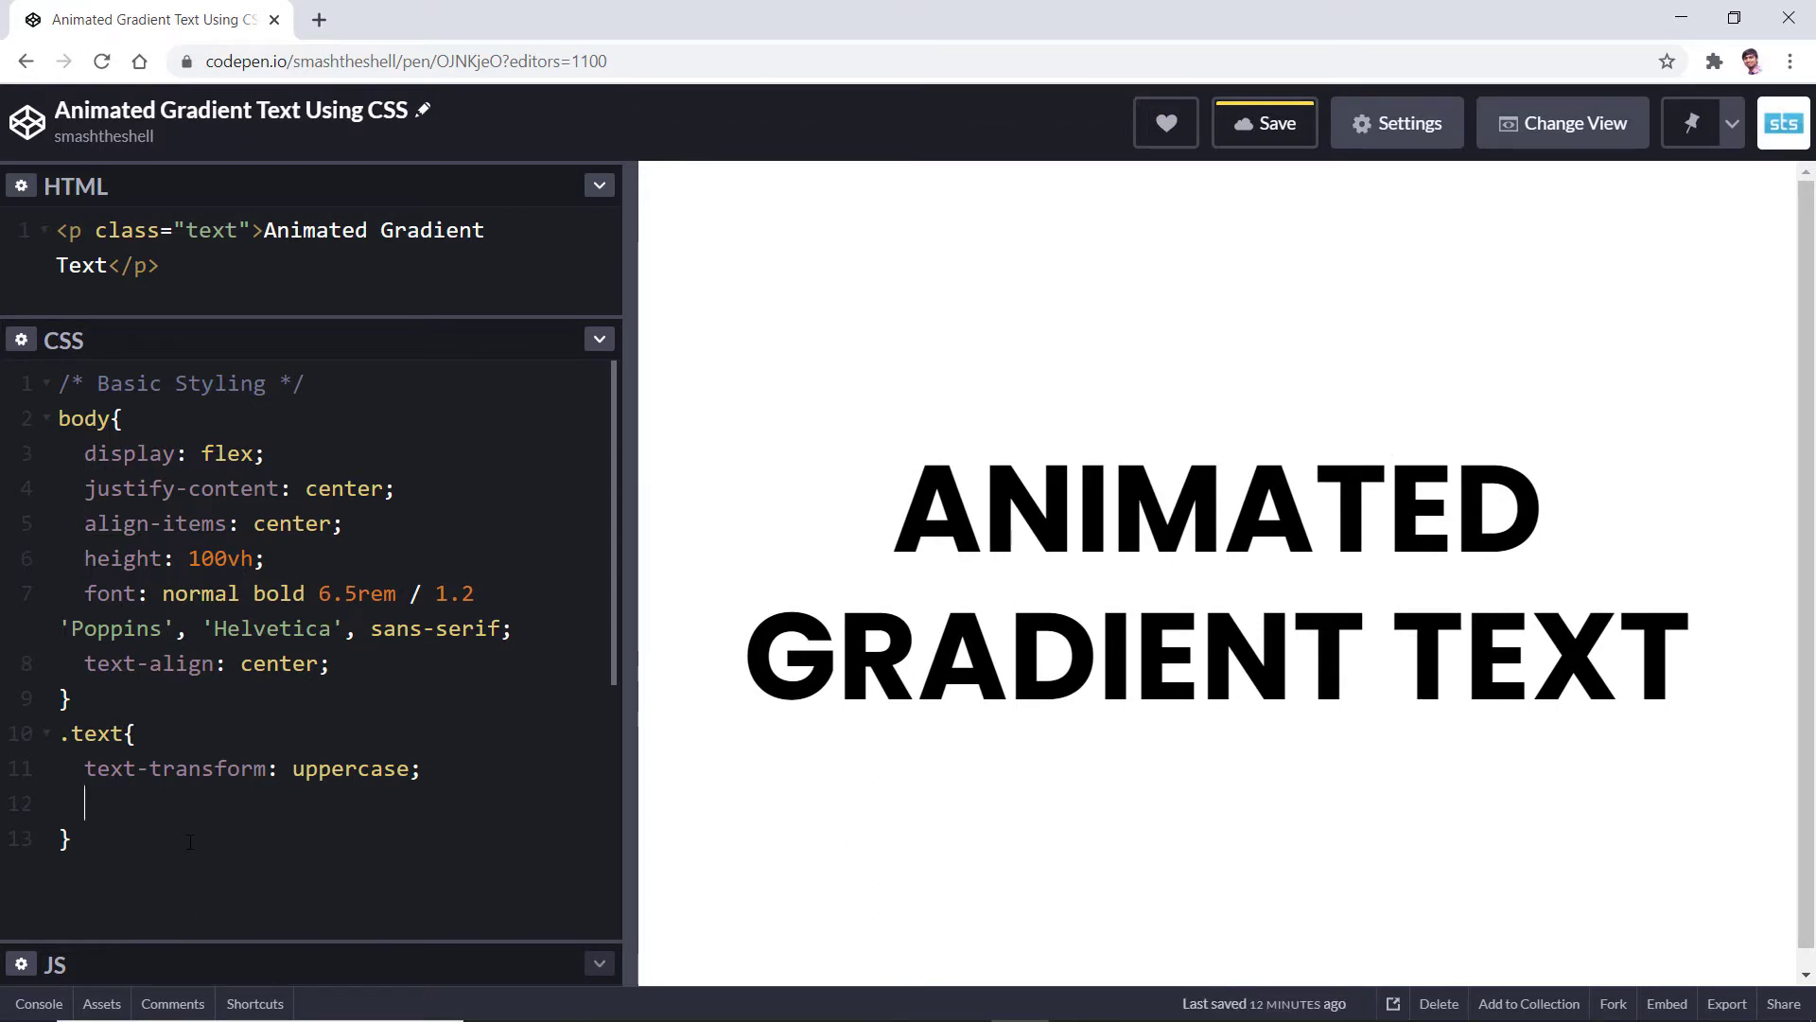
Give .text background-image: linear-gradient(to right, #00F260, #f79d00, #0575E6, #64f38c).
text(bac)
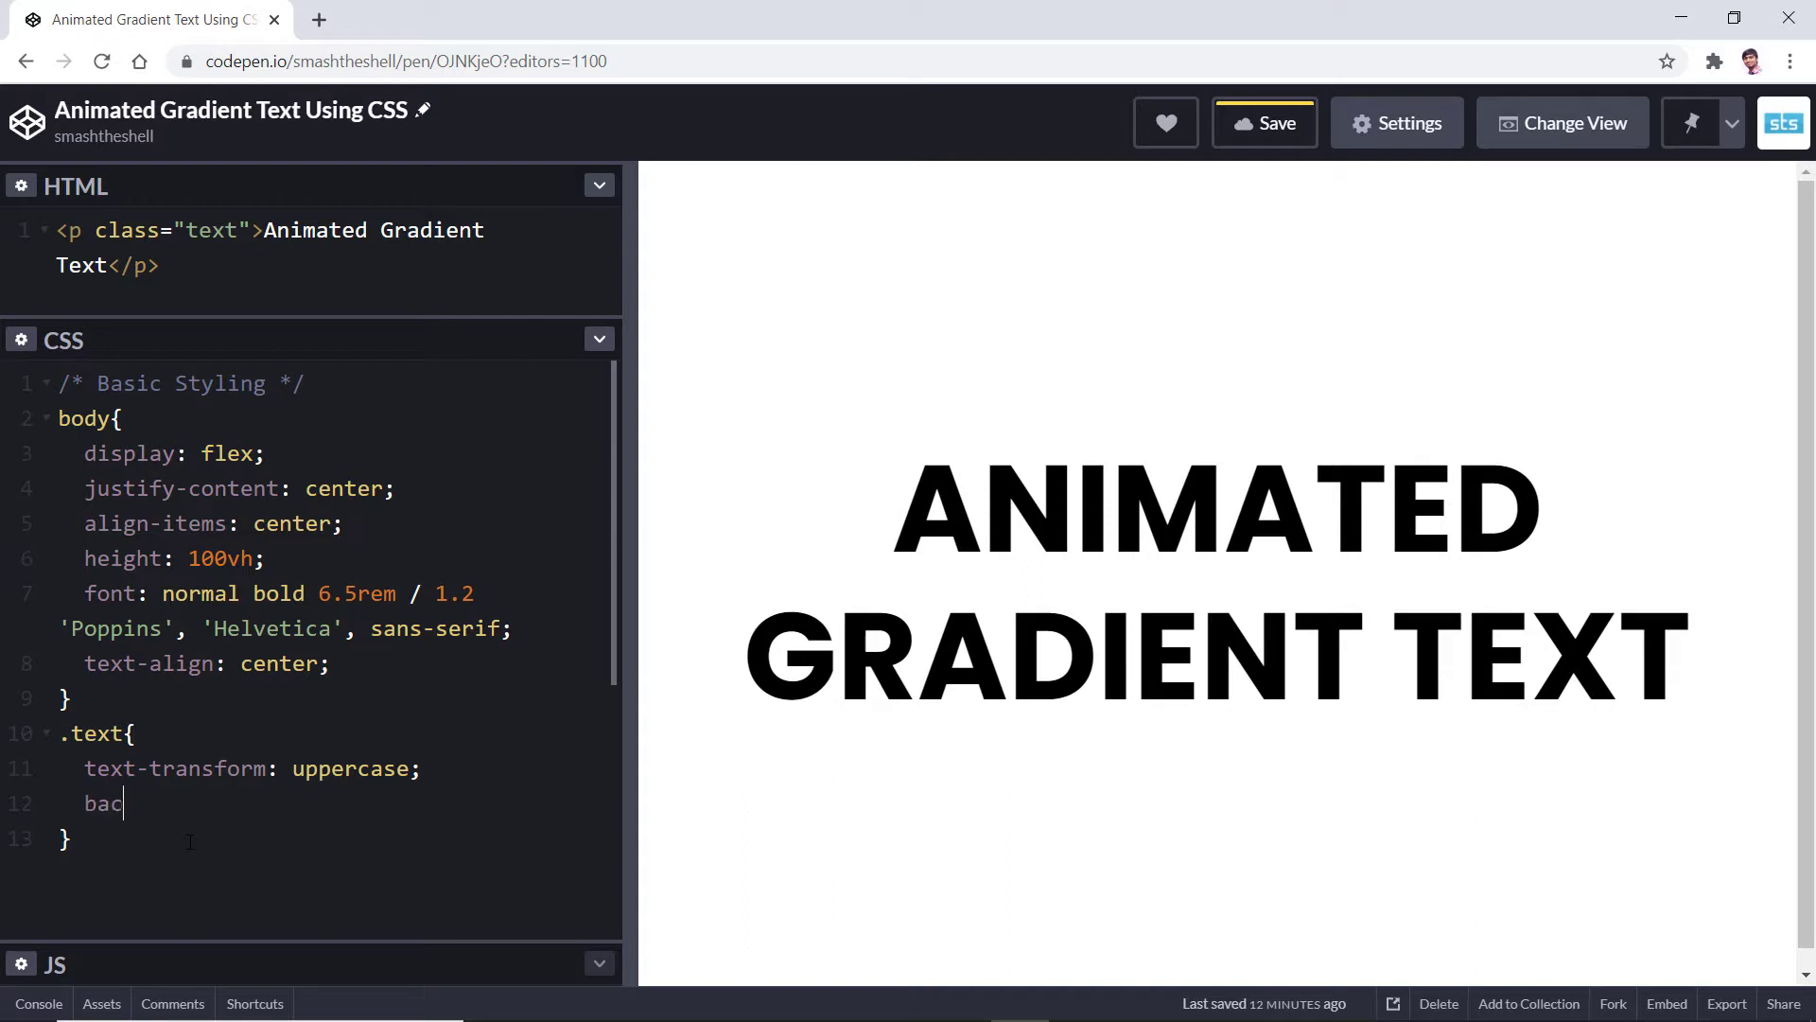
text(kground-image: ;)
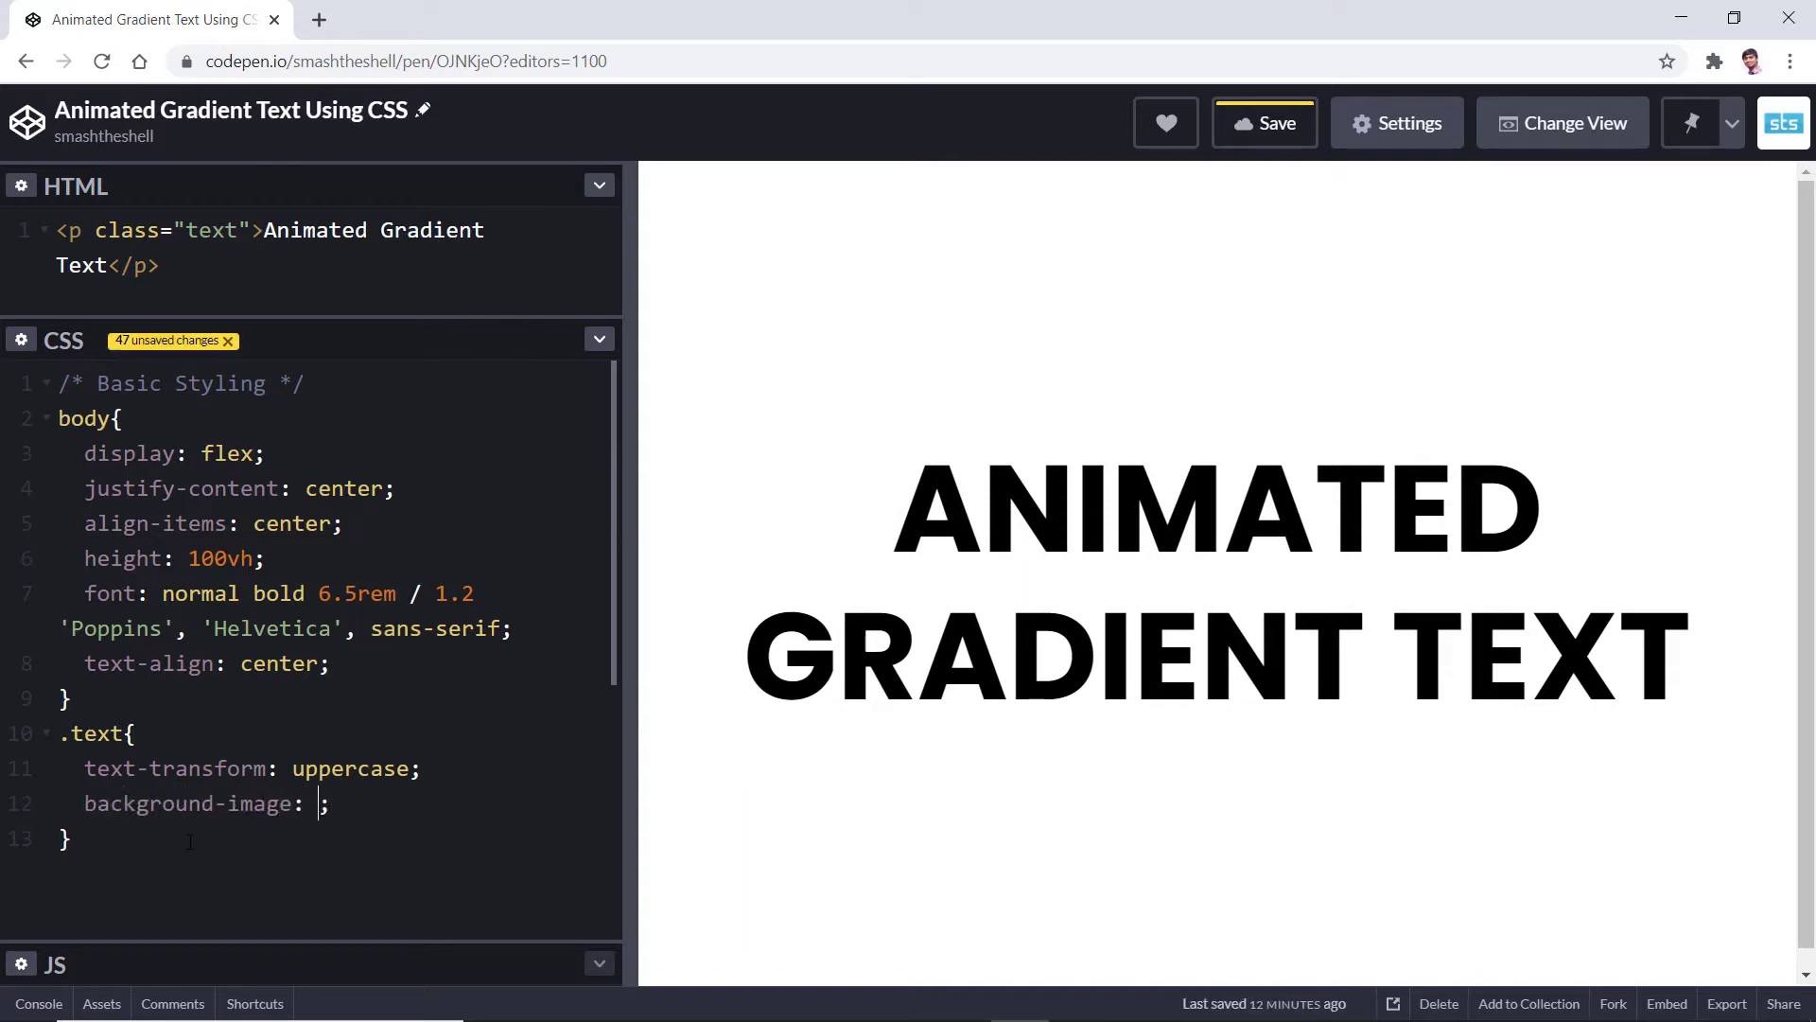
text(" ")
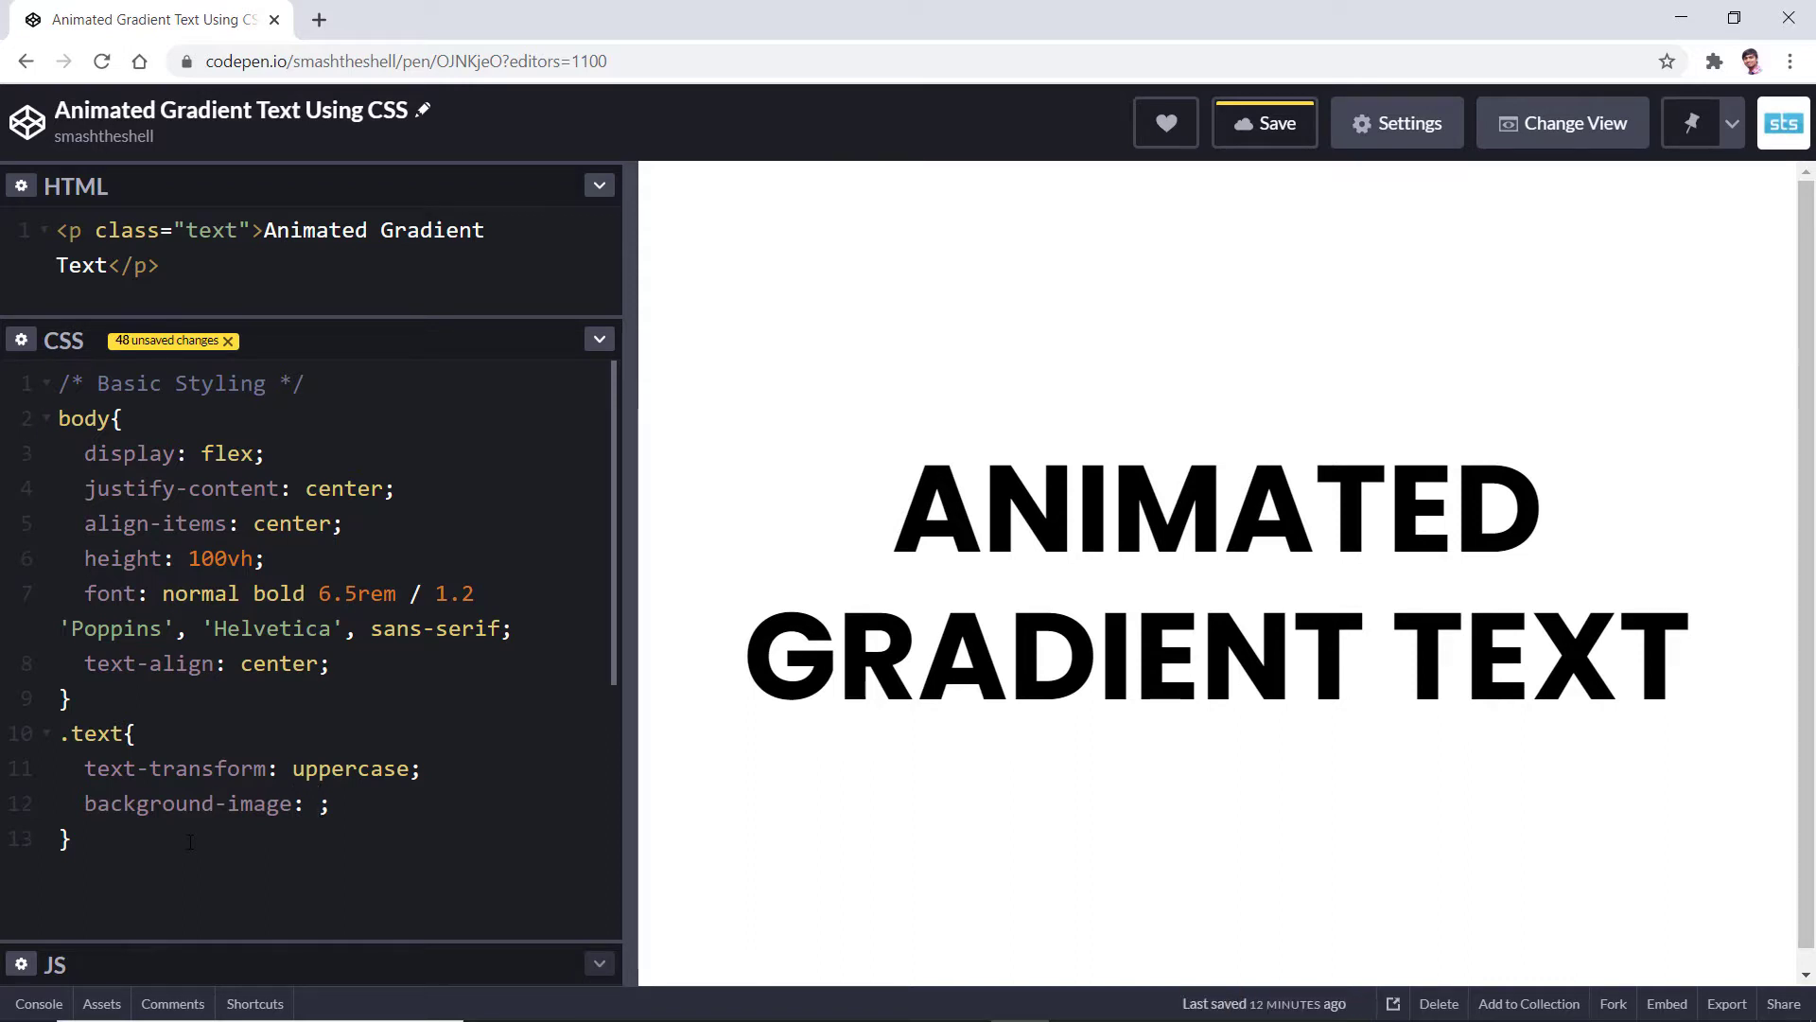
text(linear)
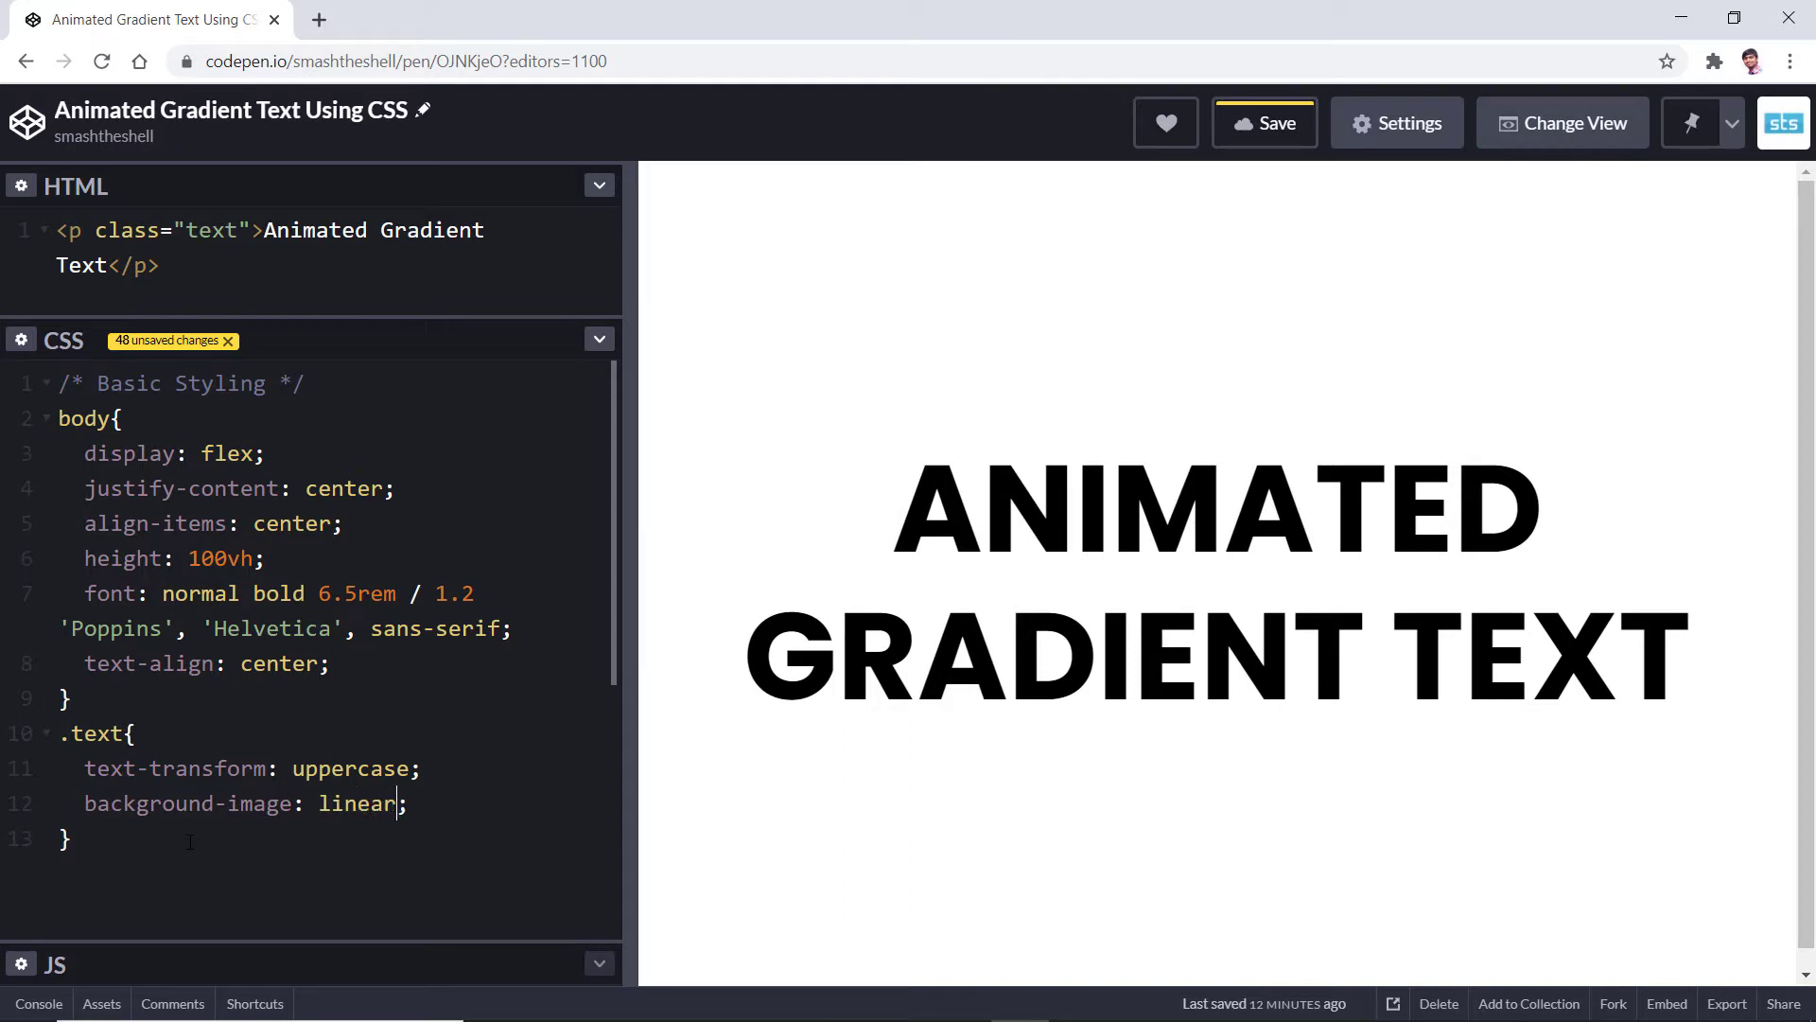
text(-gradien)
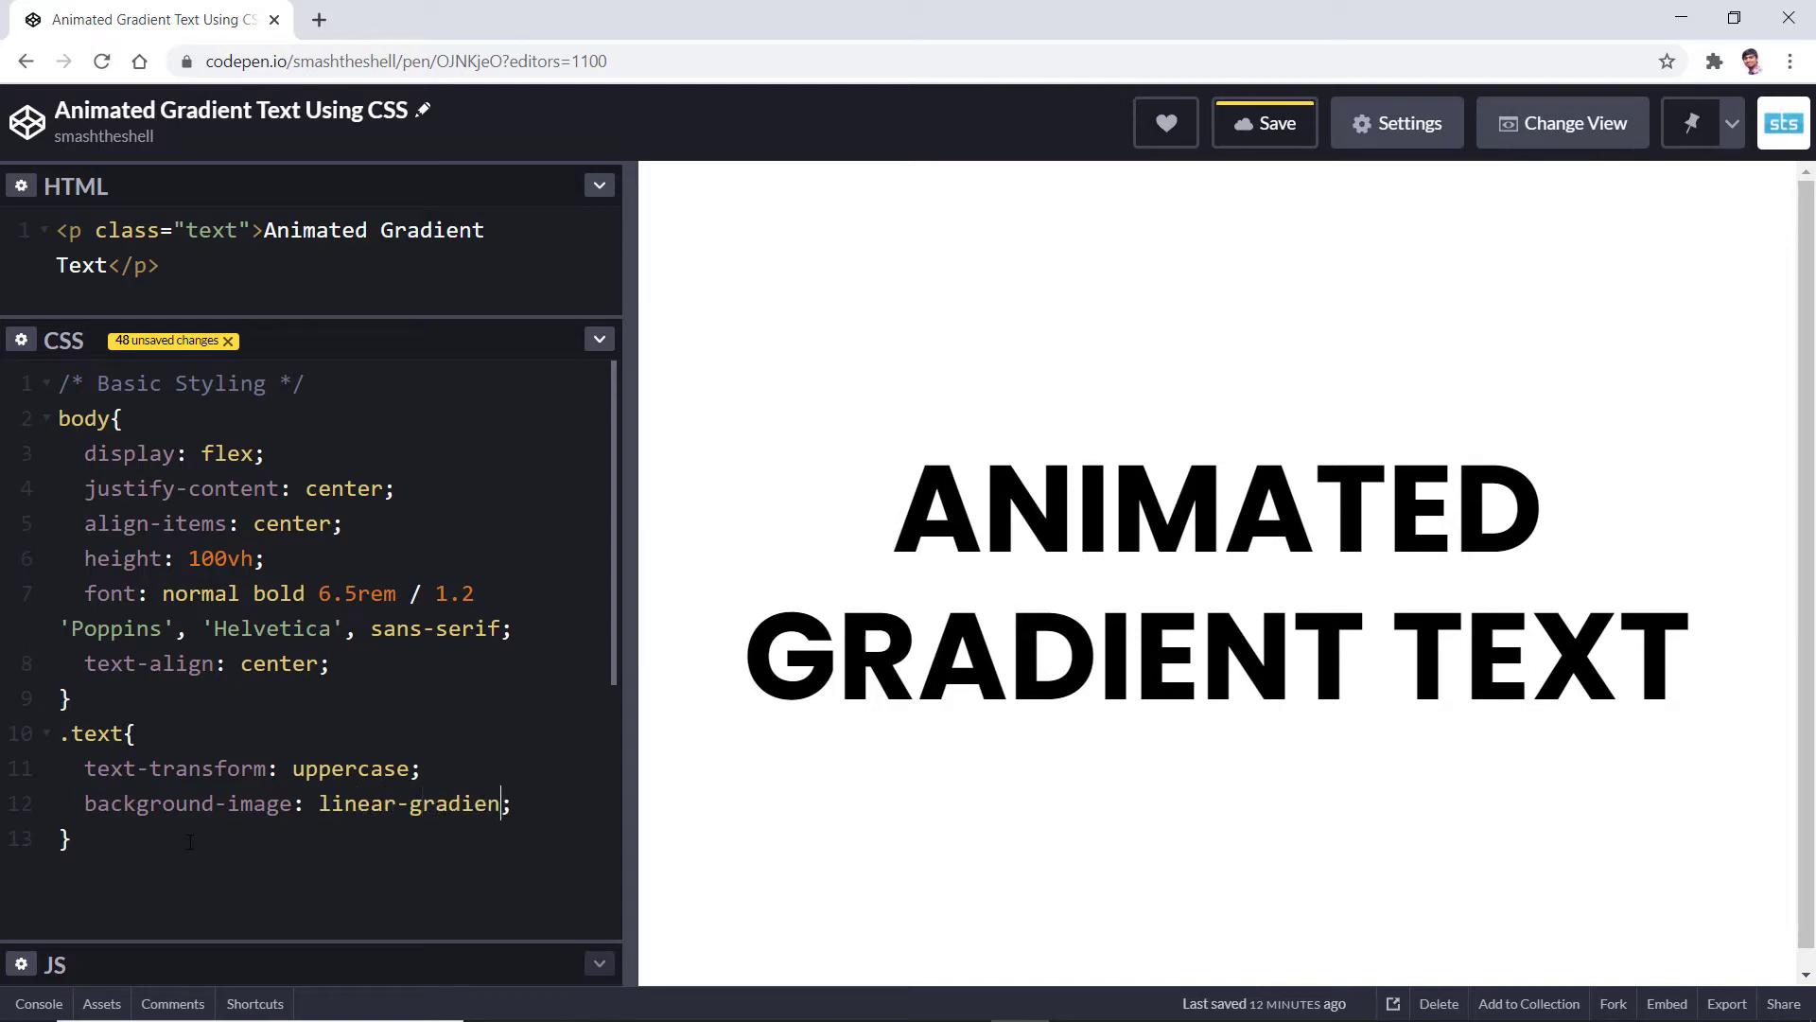
text(t())
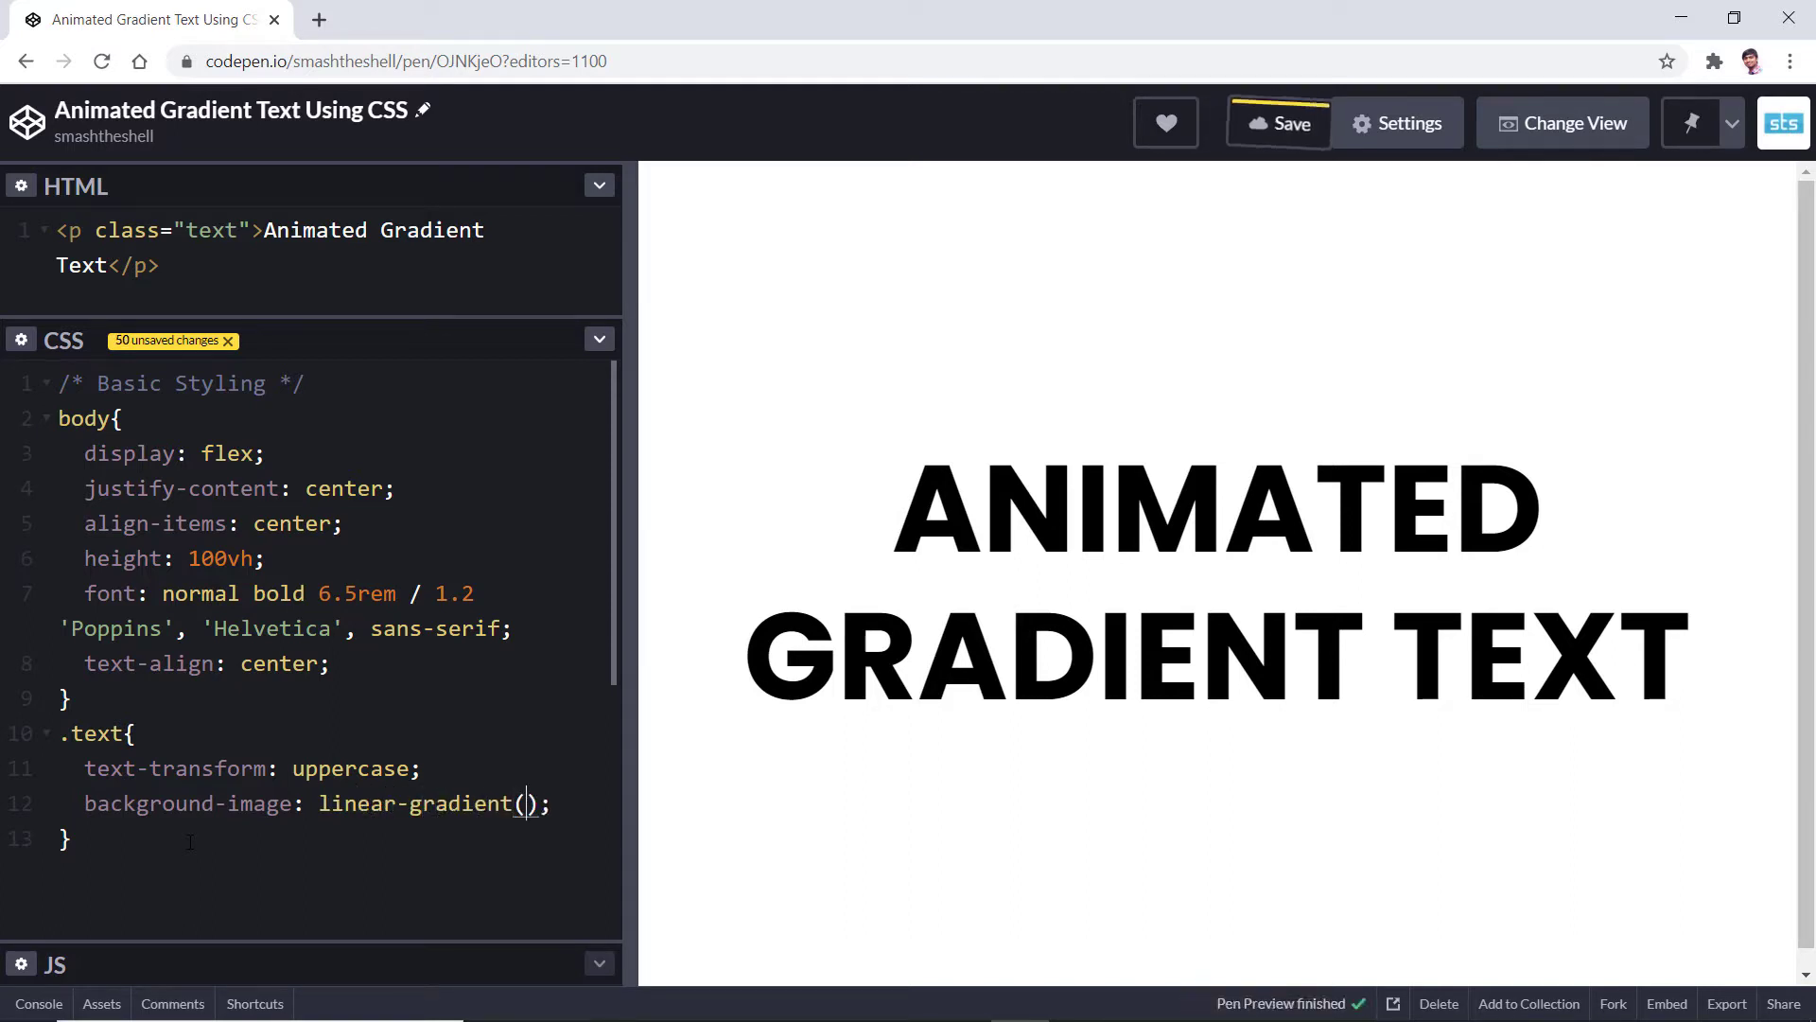
text(to right,)
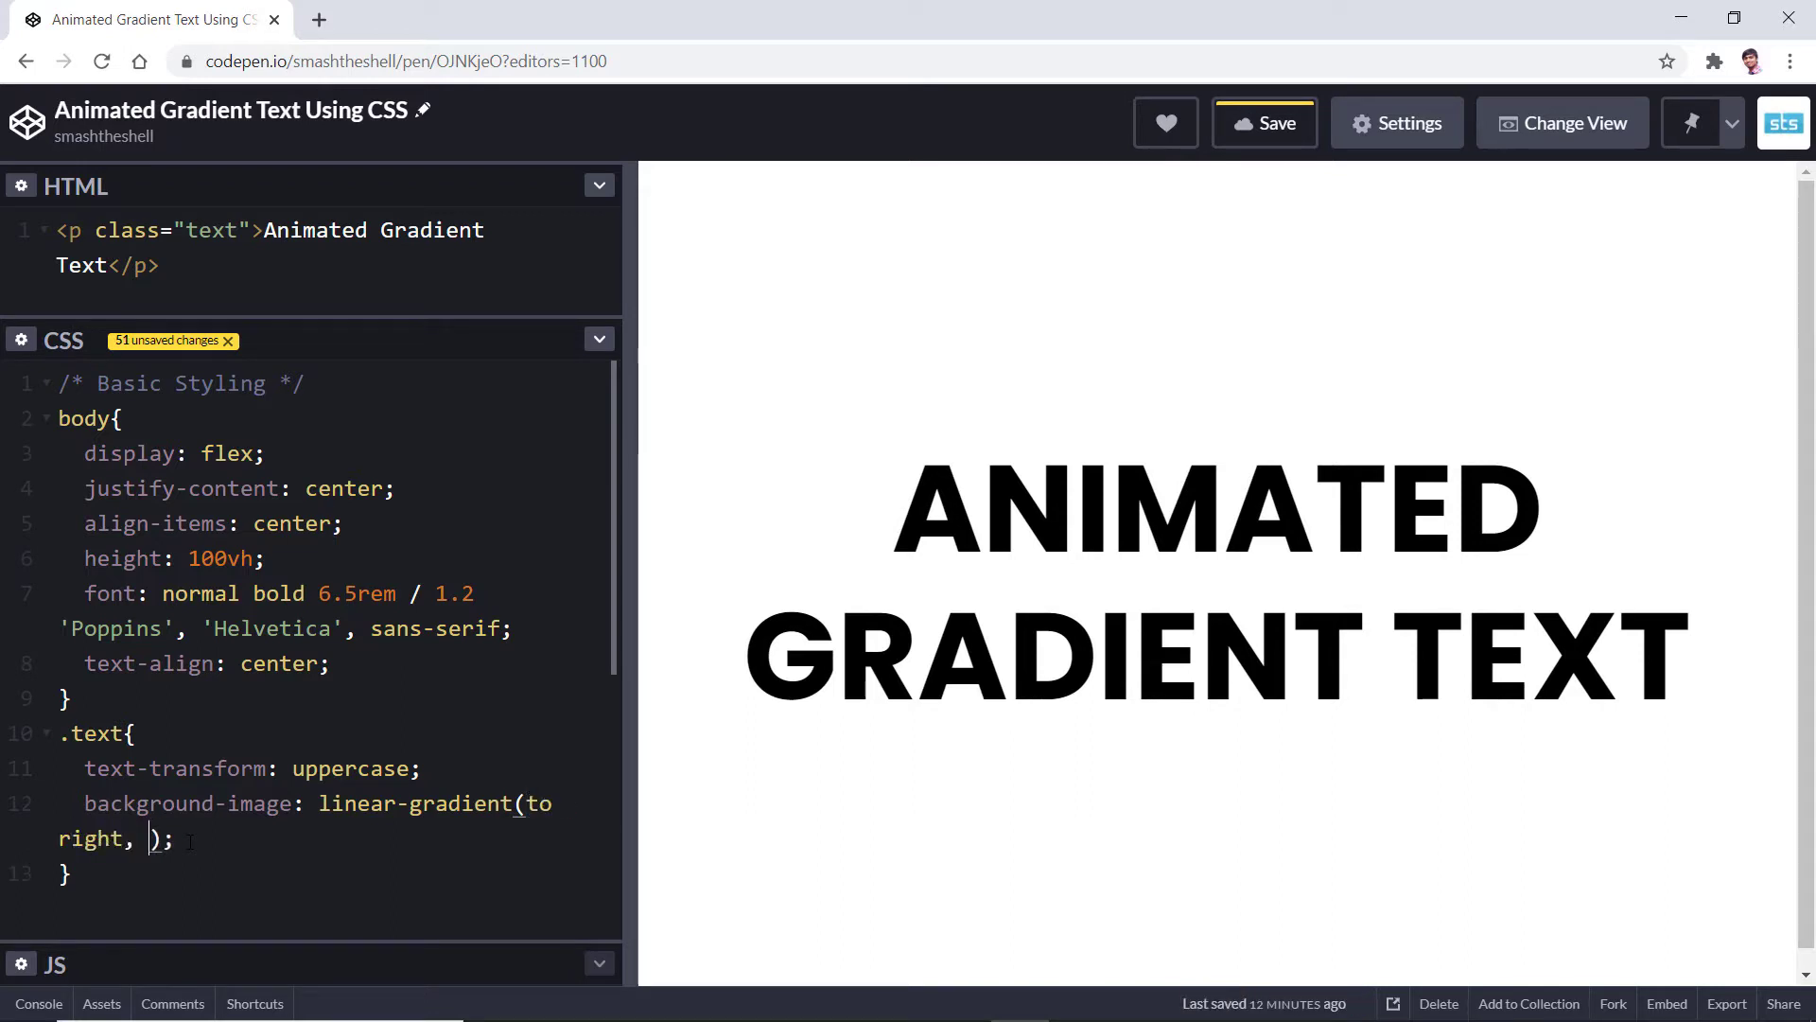
text(red,)
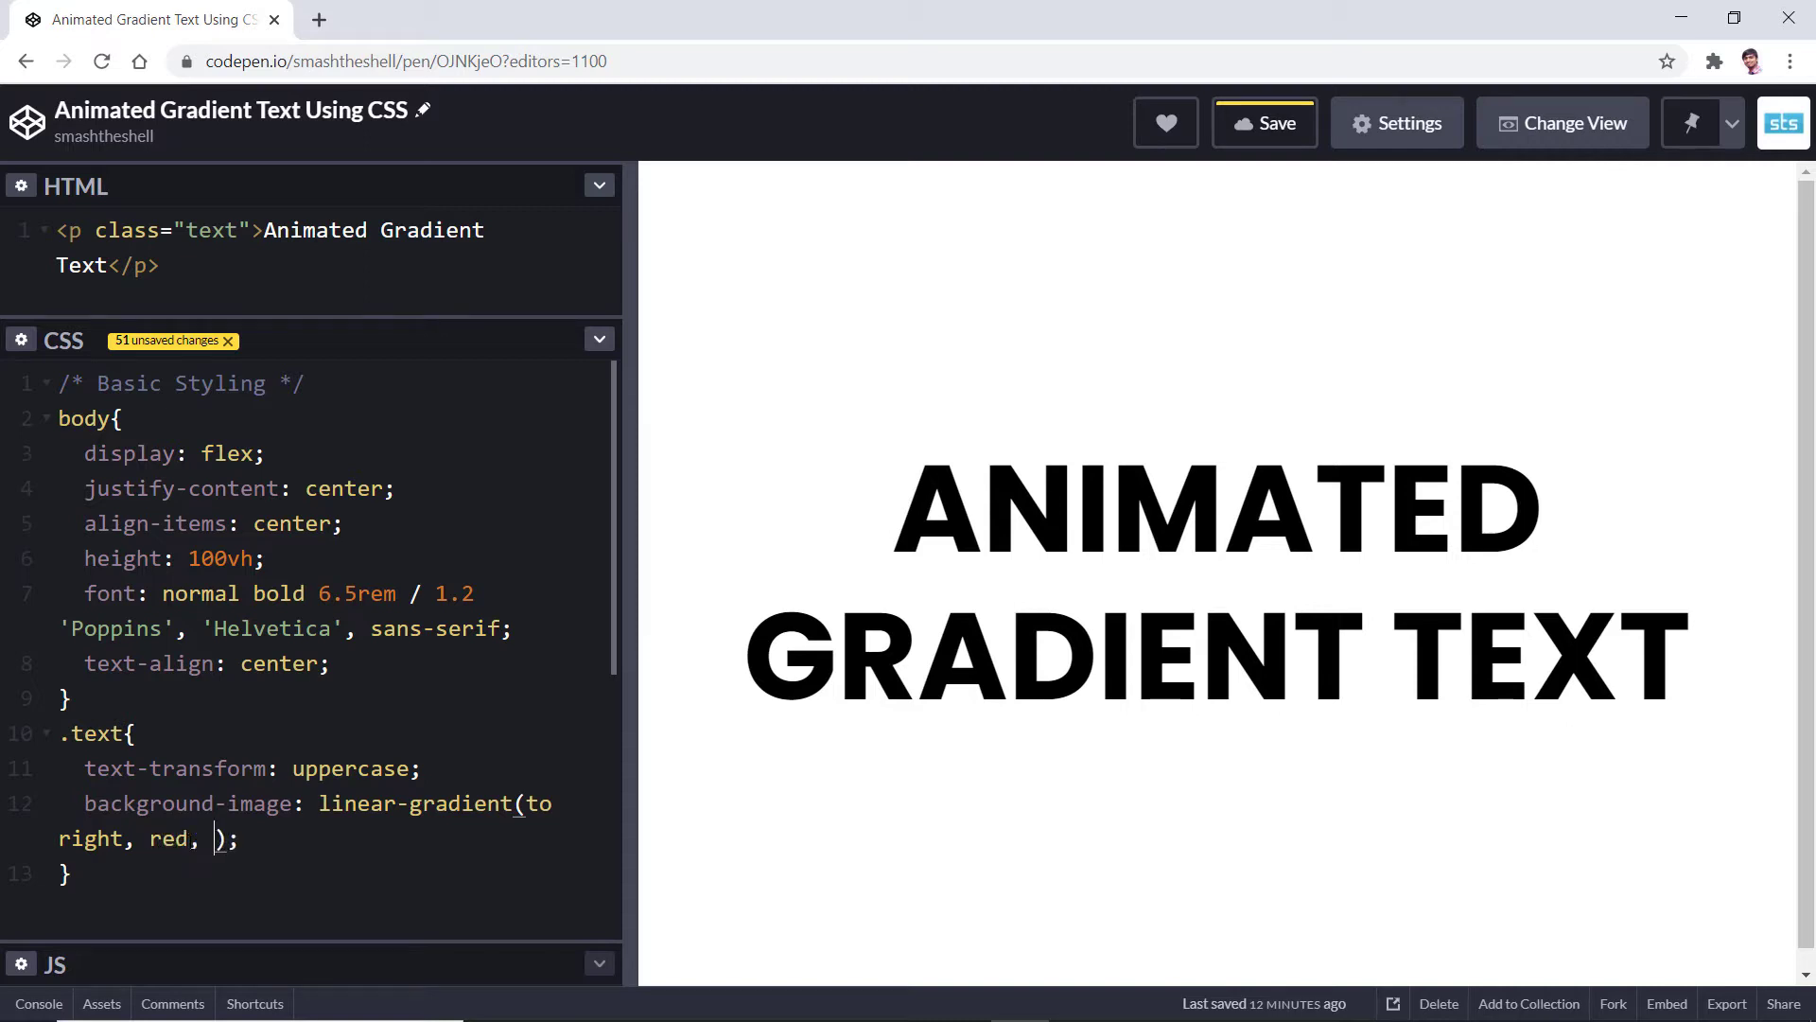
text(green,)
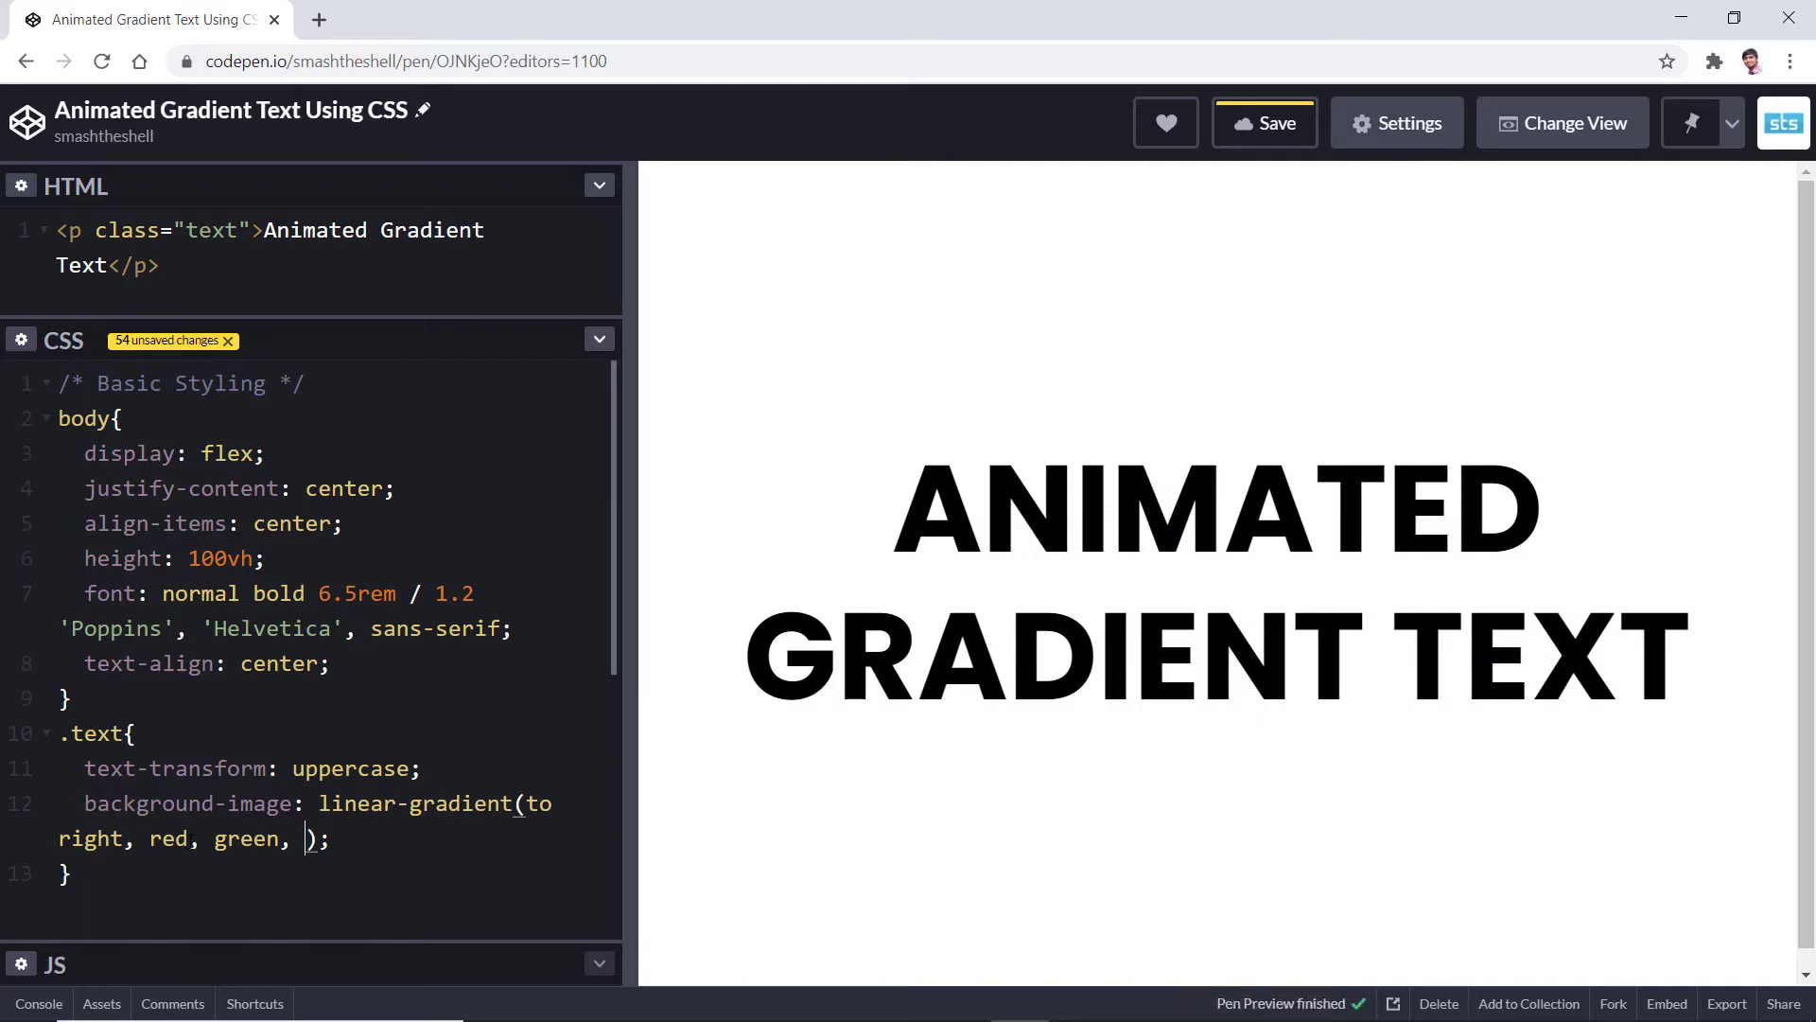
text(yellow)
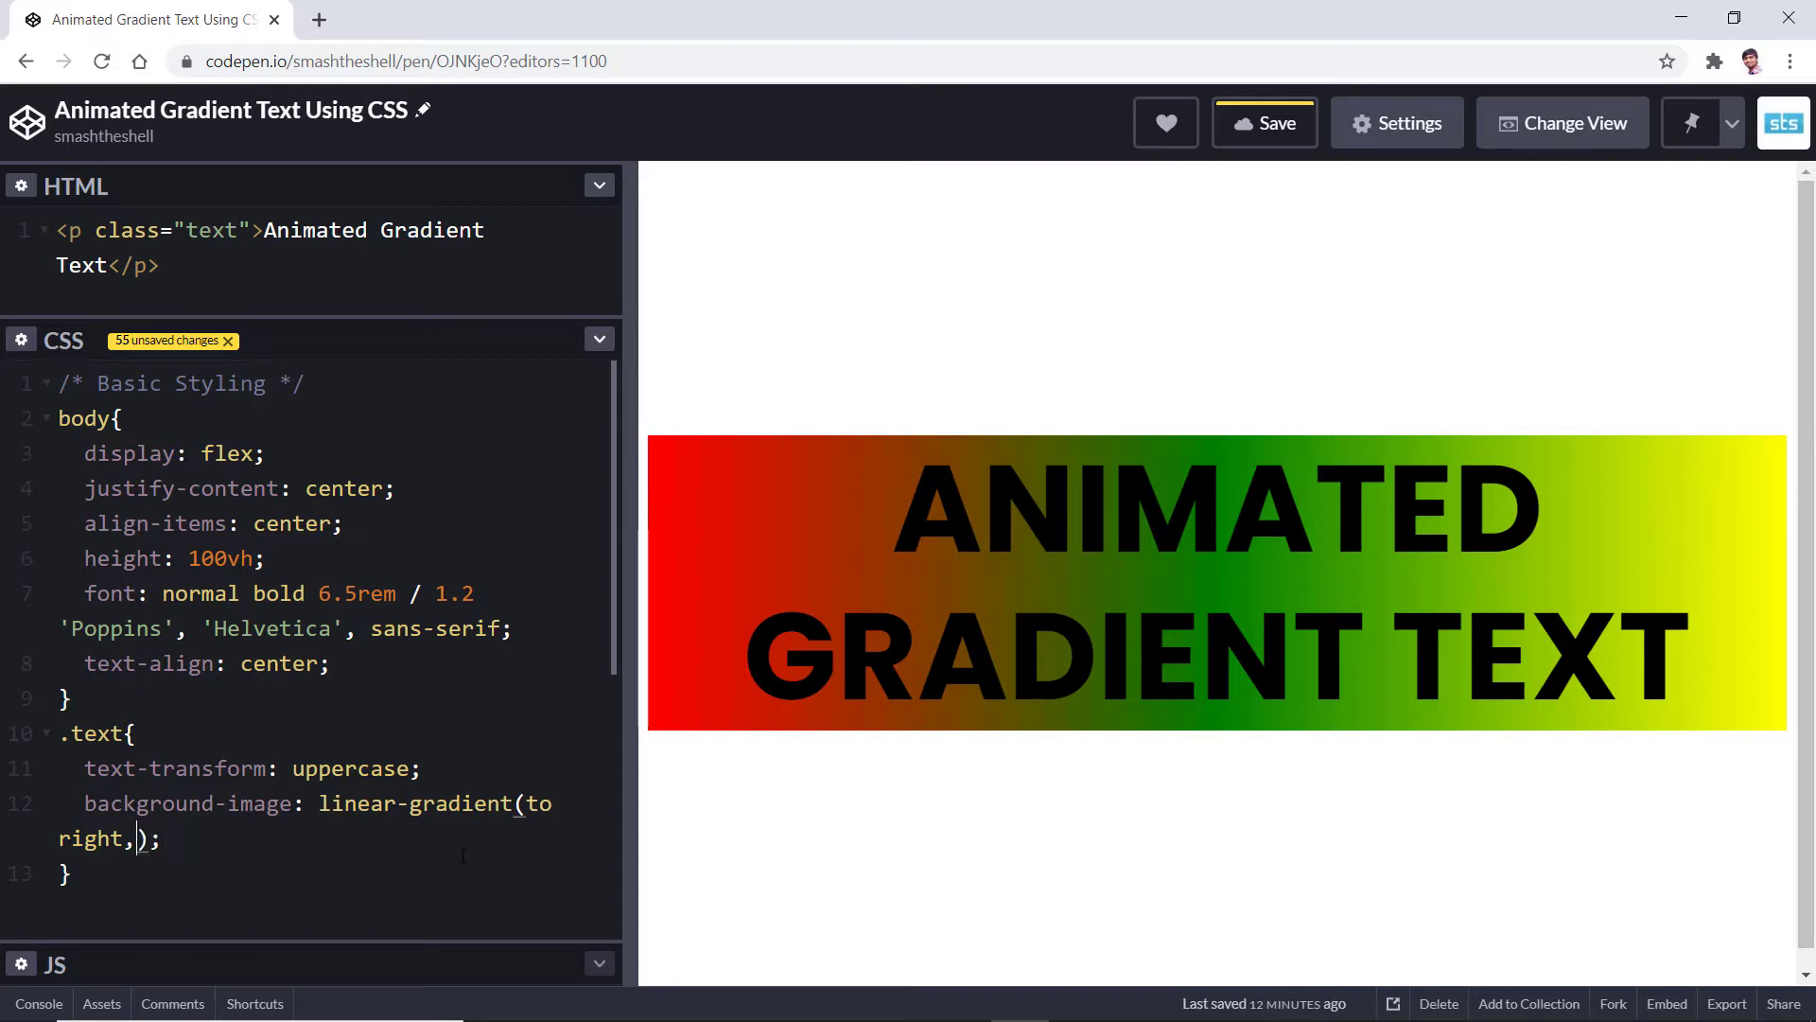
text(#00F260, #f79d00, #0575E6, #64f38c)
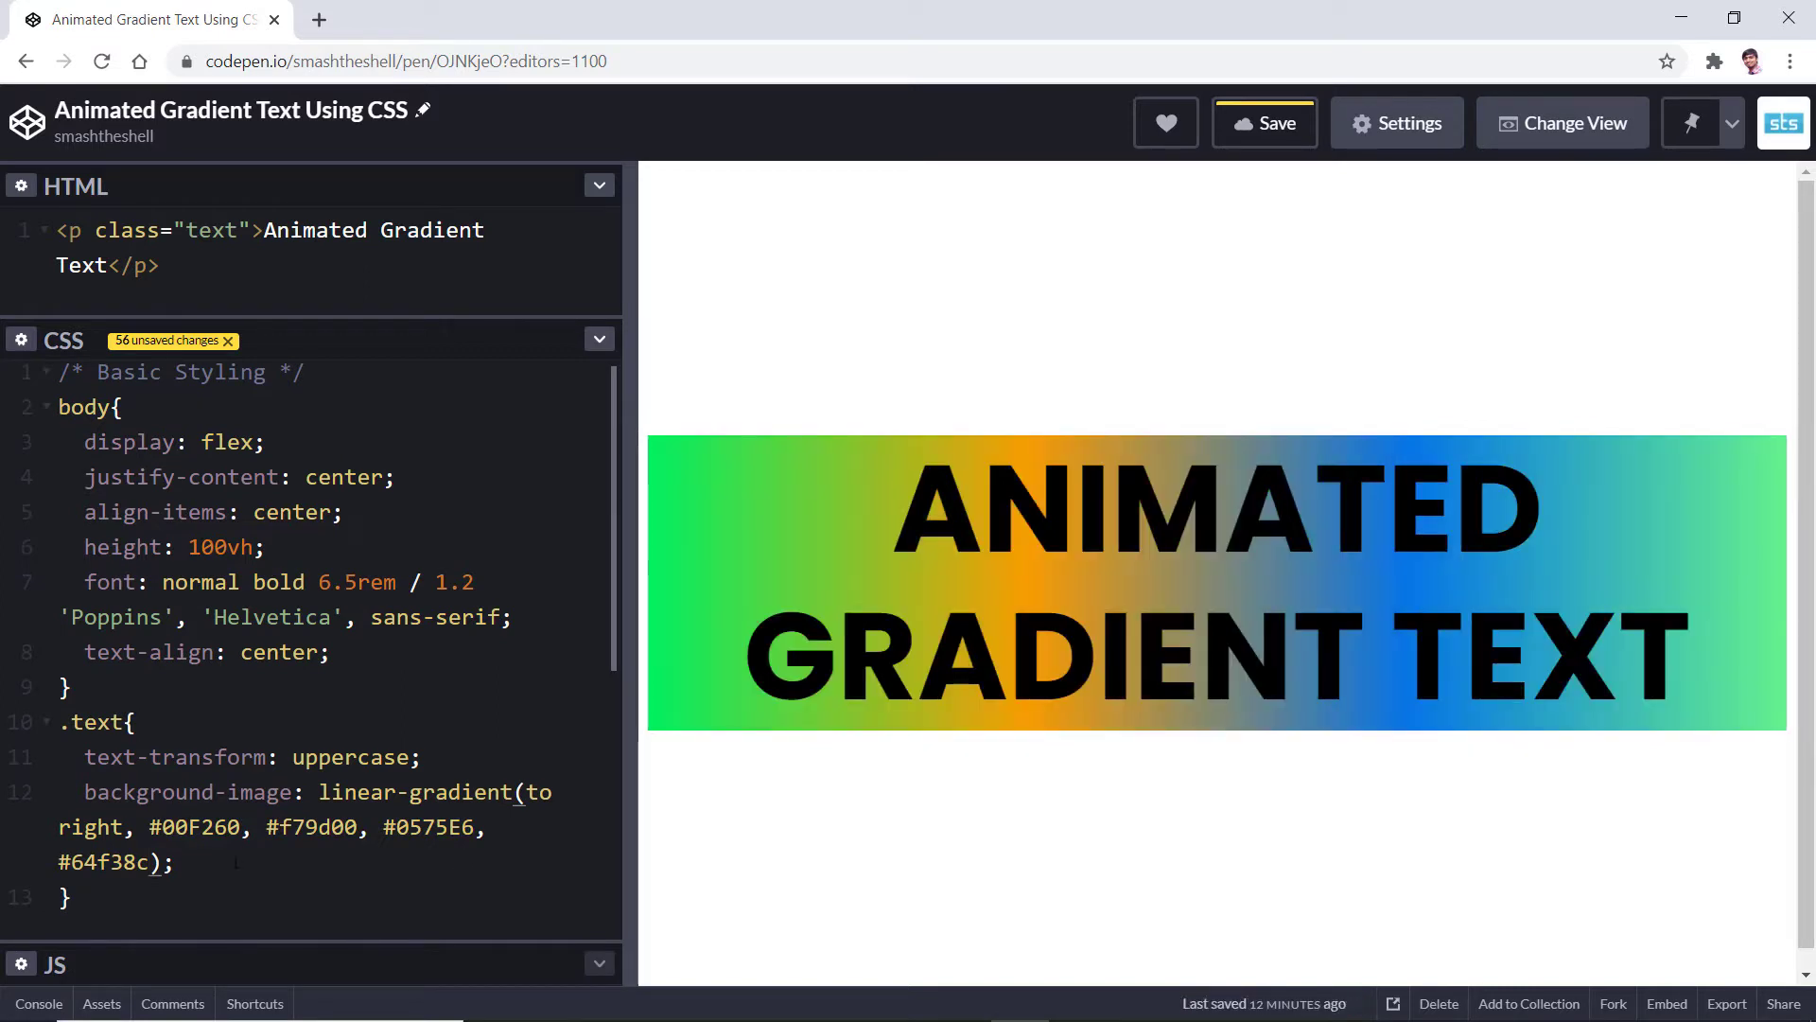
click(174, 862)
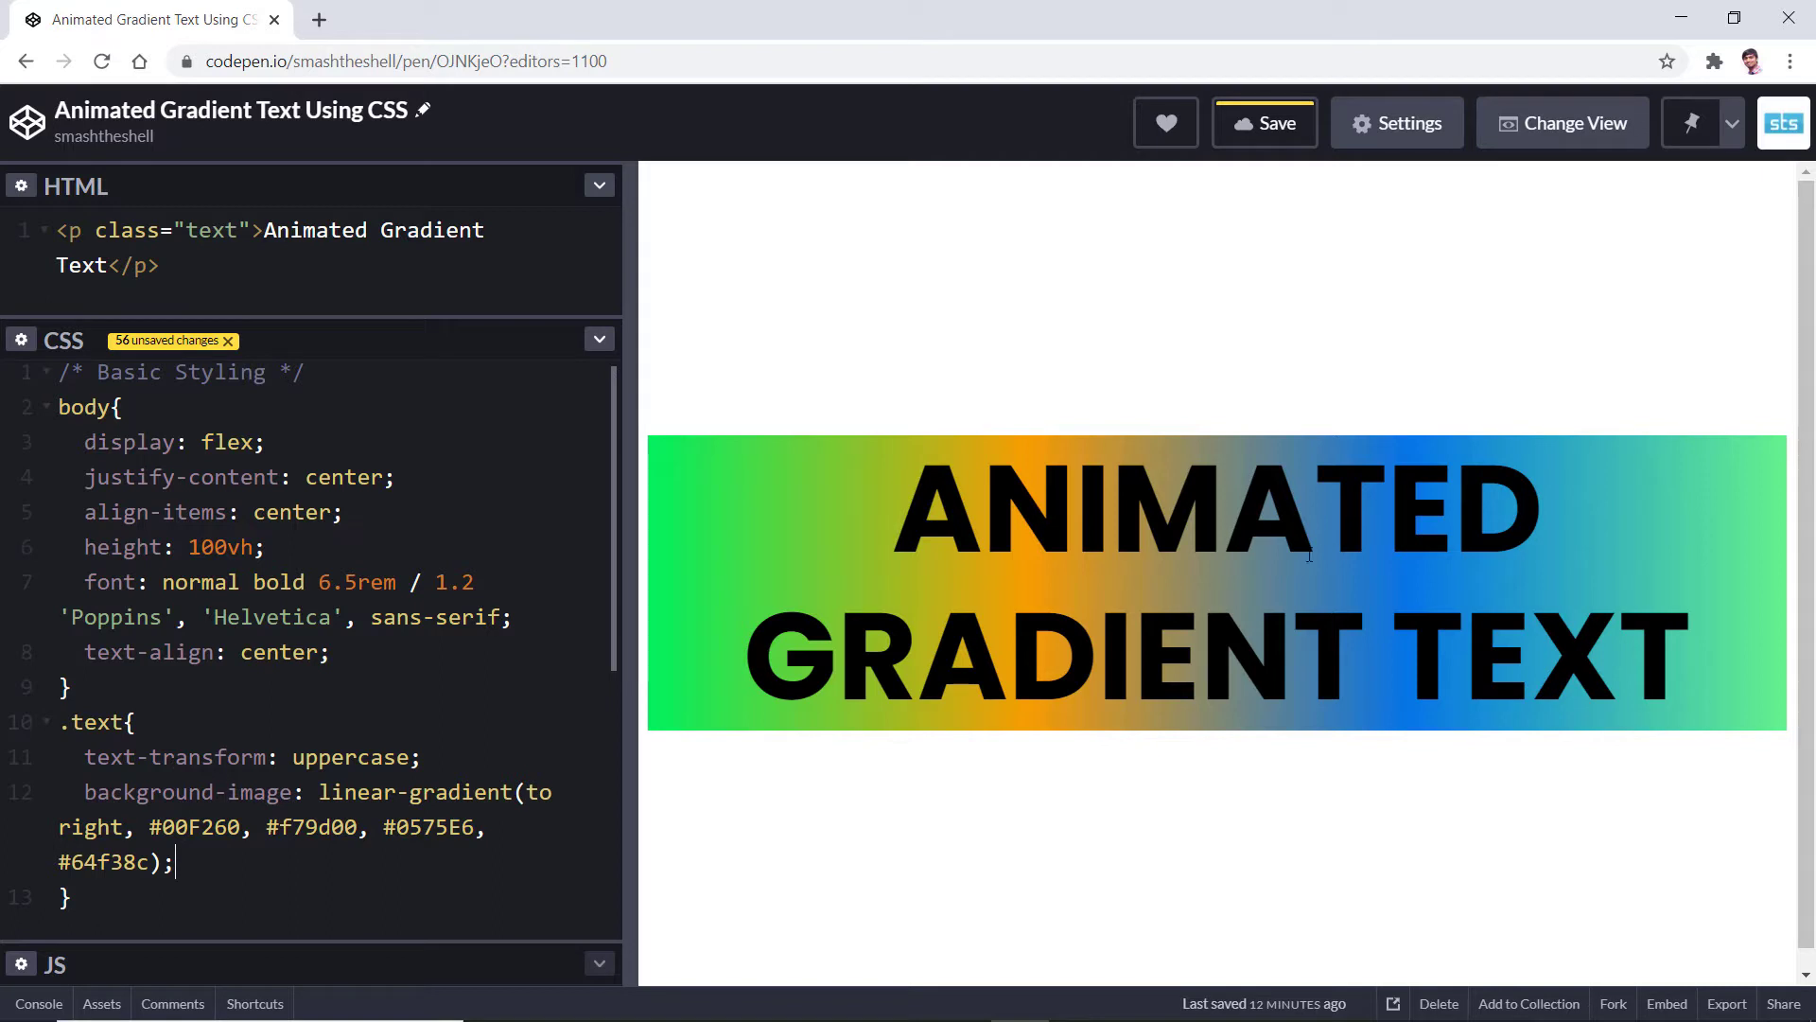
mouse_move(1532, 584)
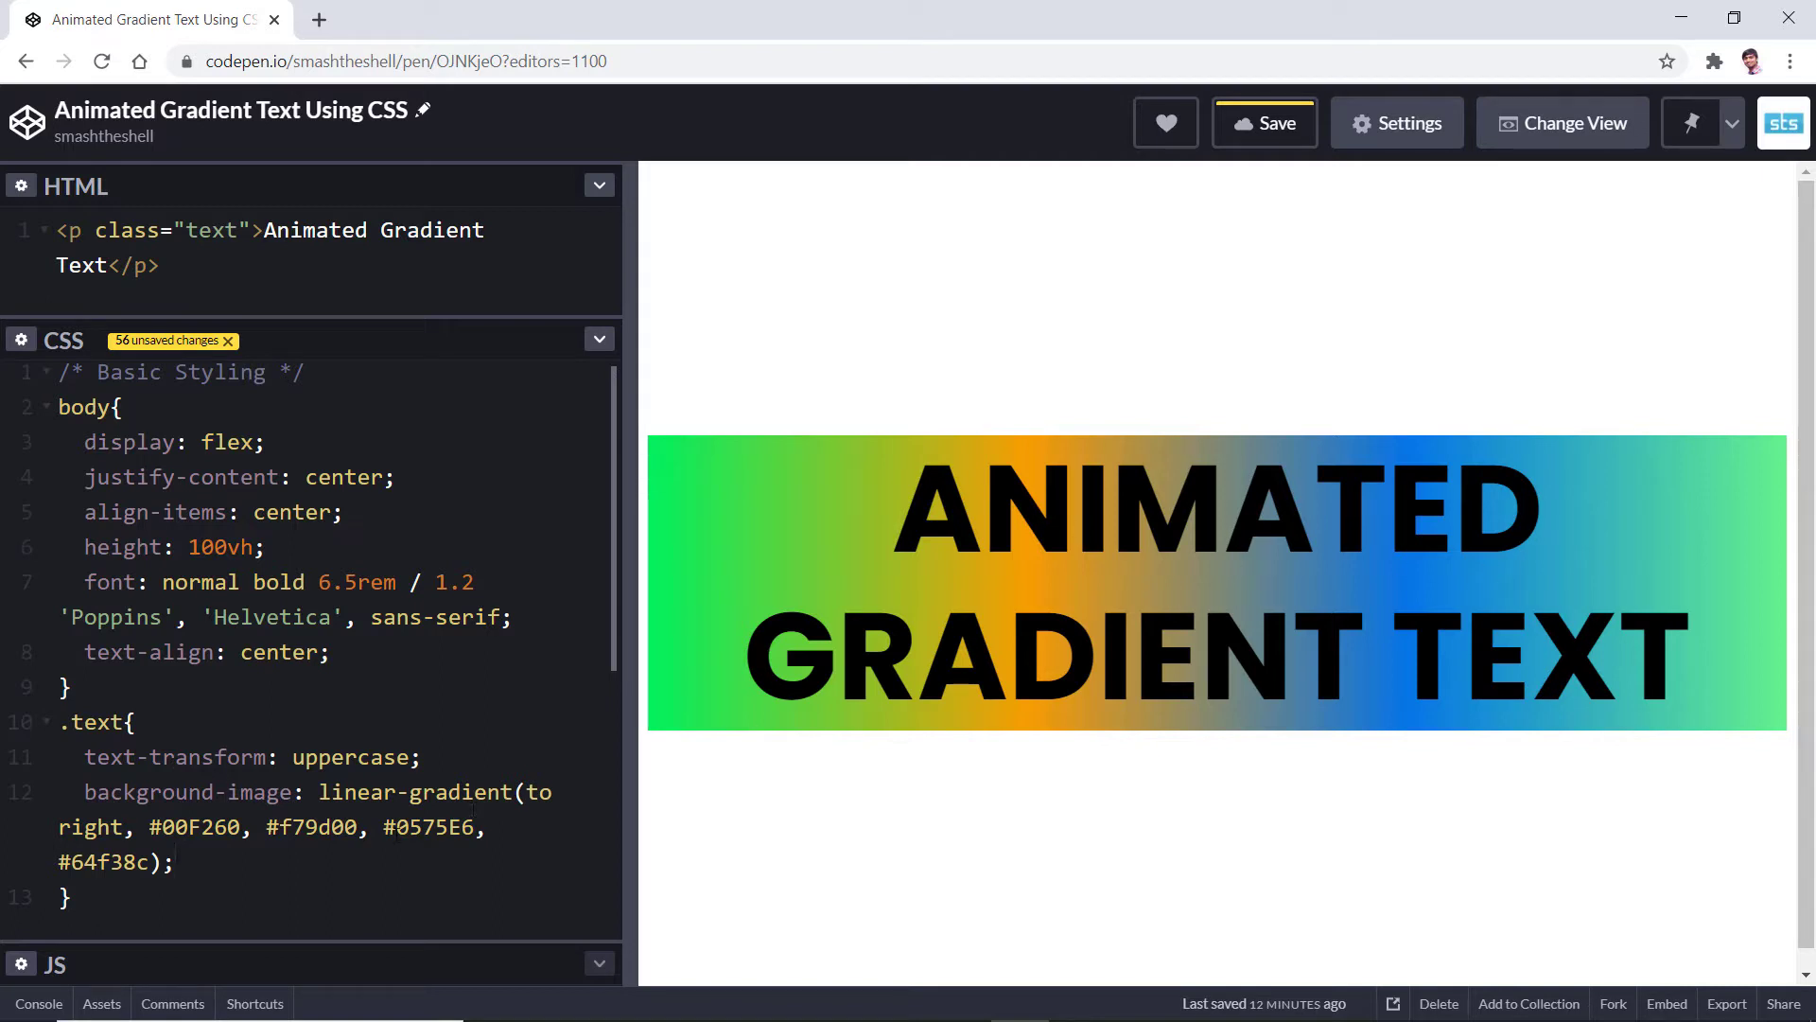
Add background-clip: text to the .text rule.
key(enter)
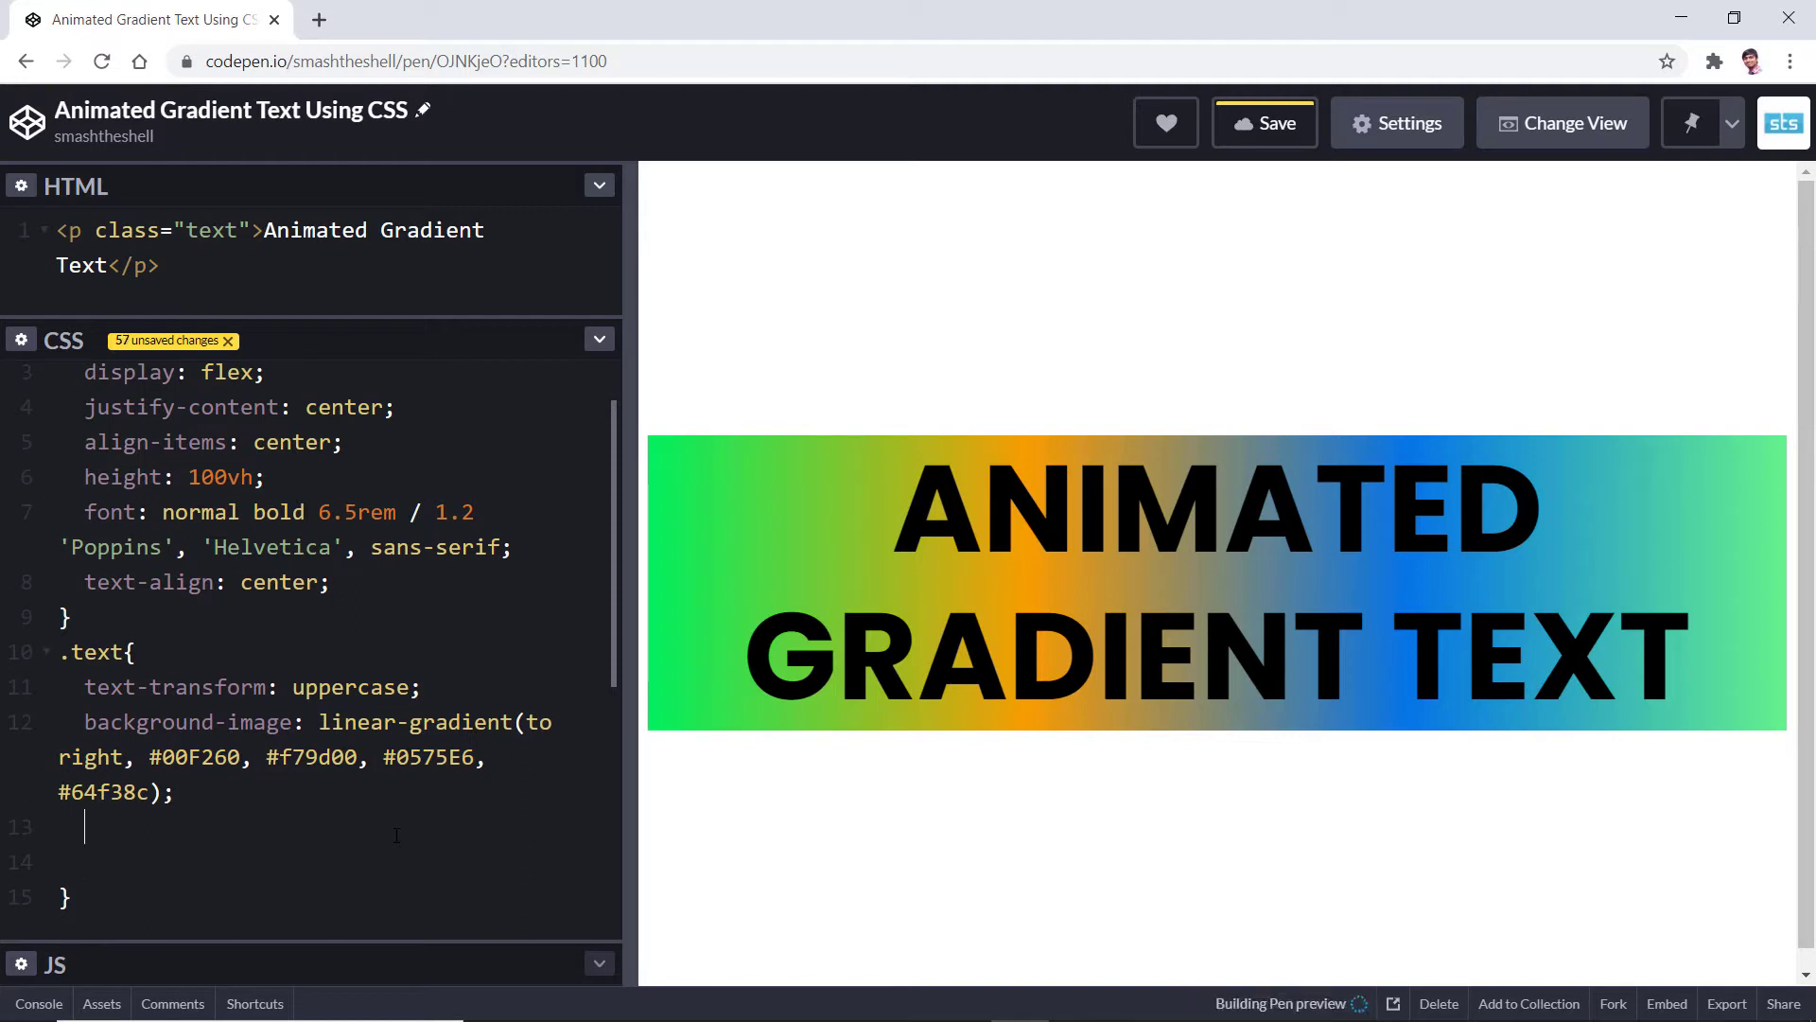
text(ba)
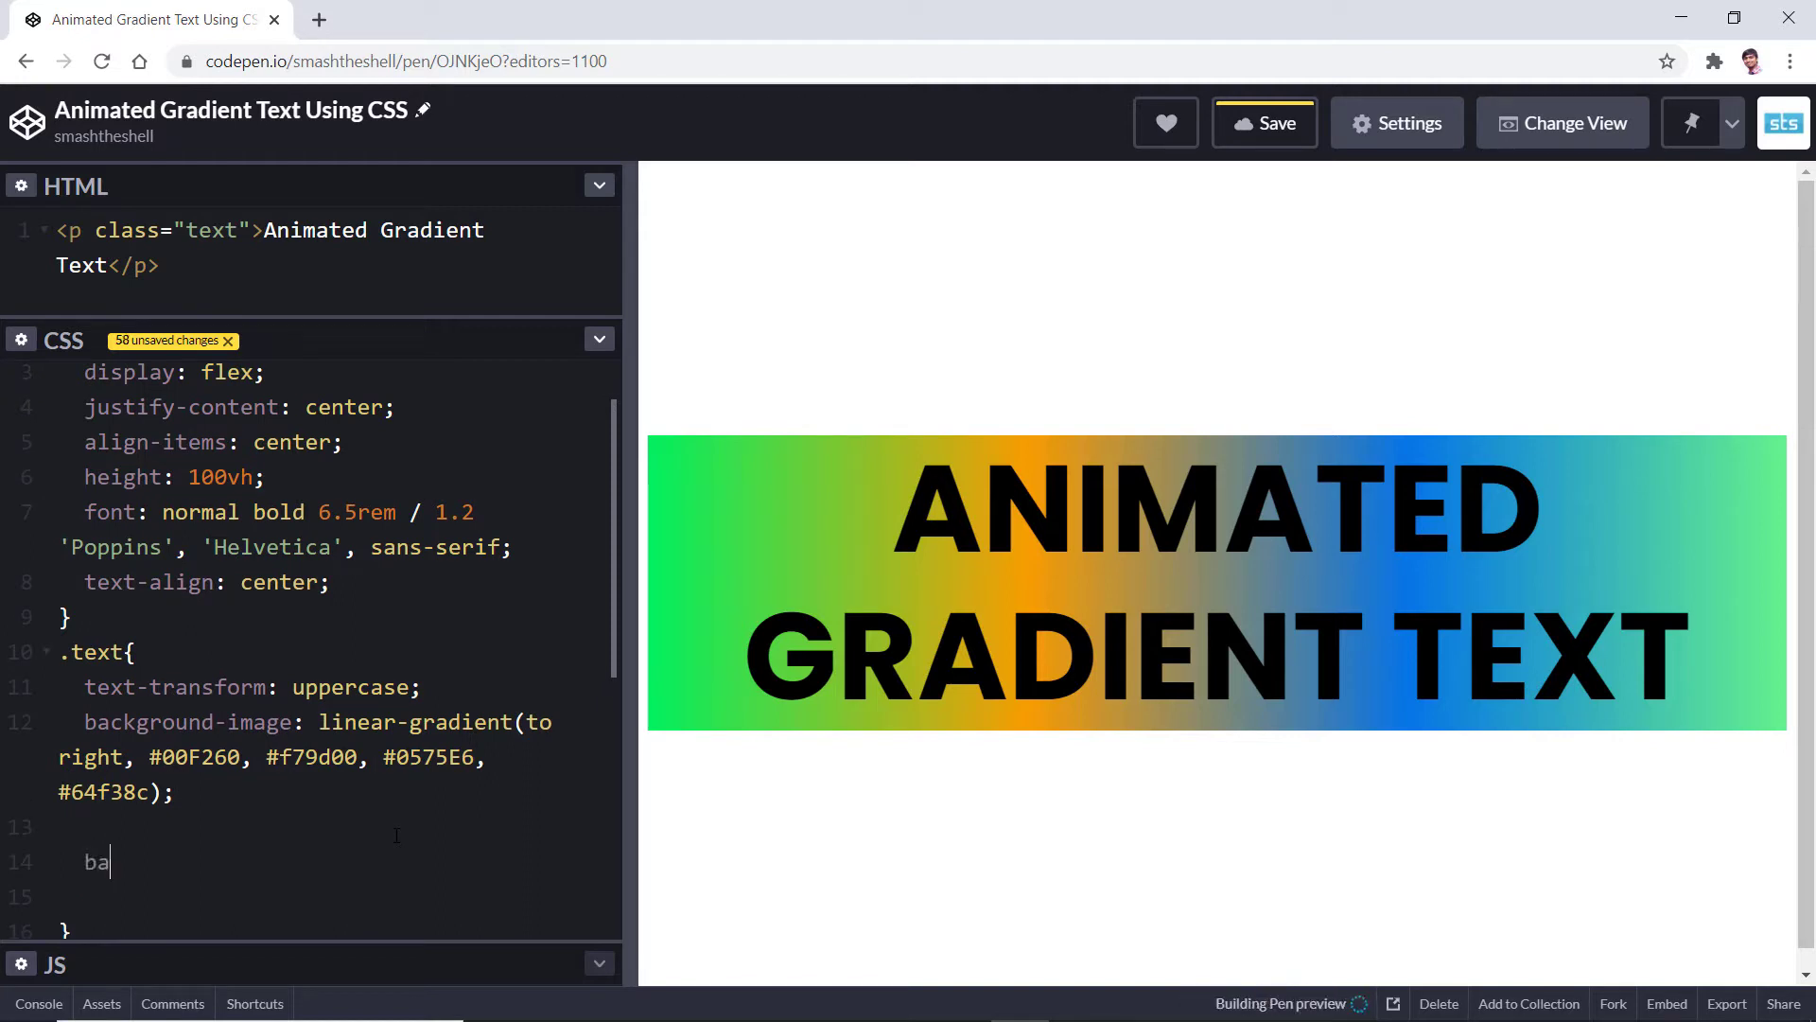
text(ckground-clip:)
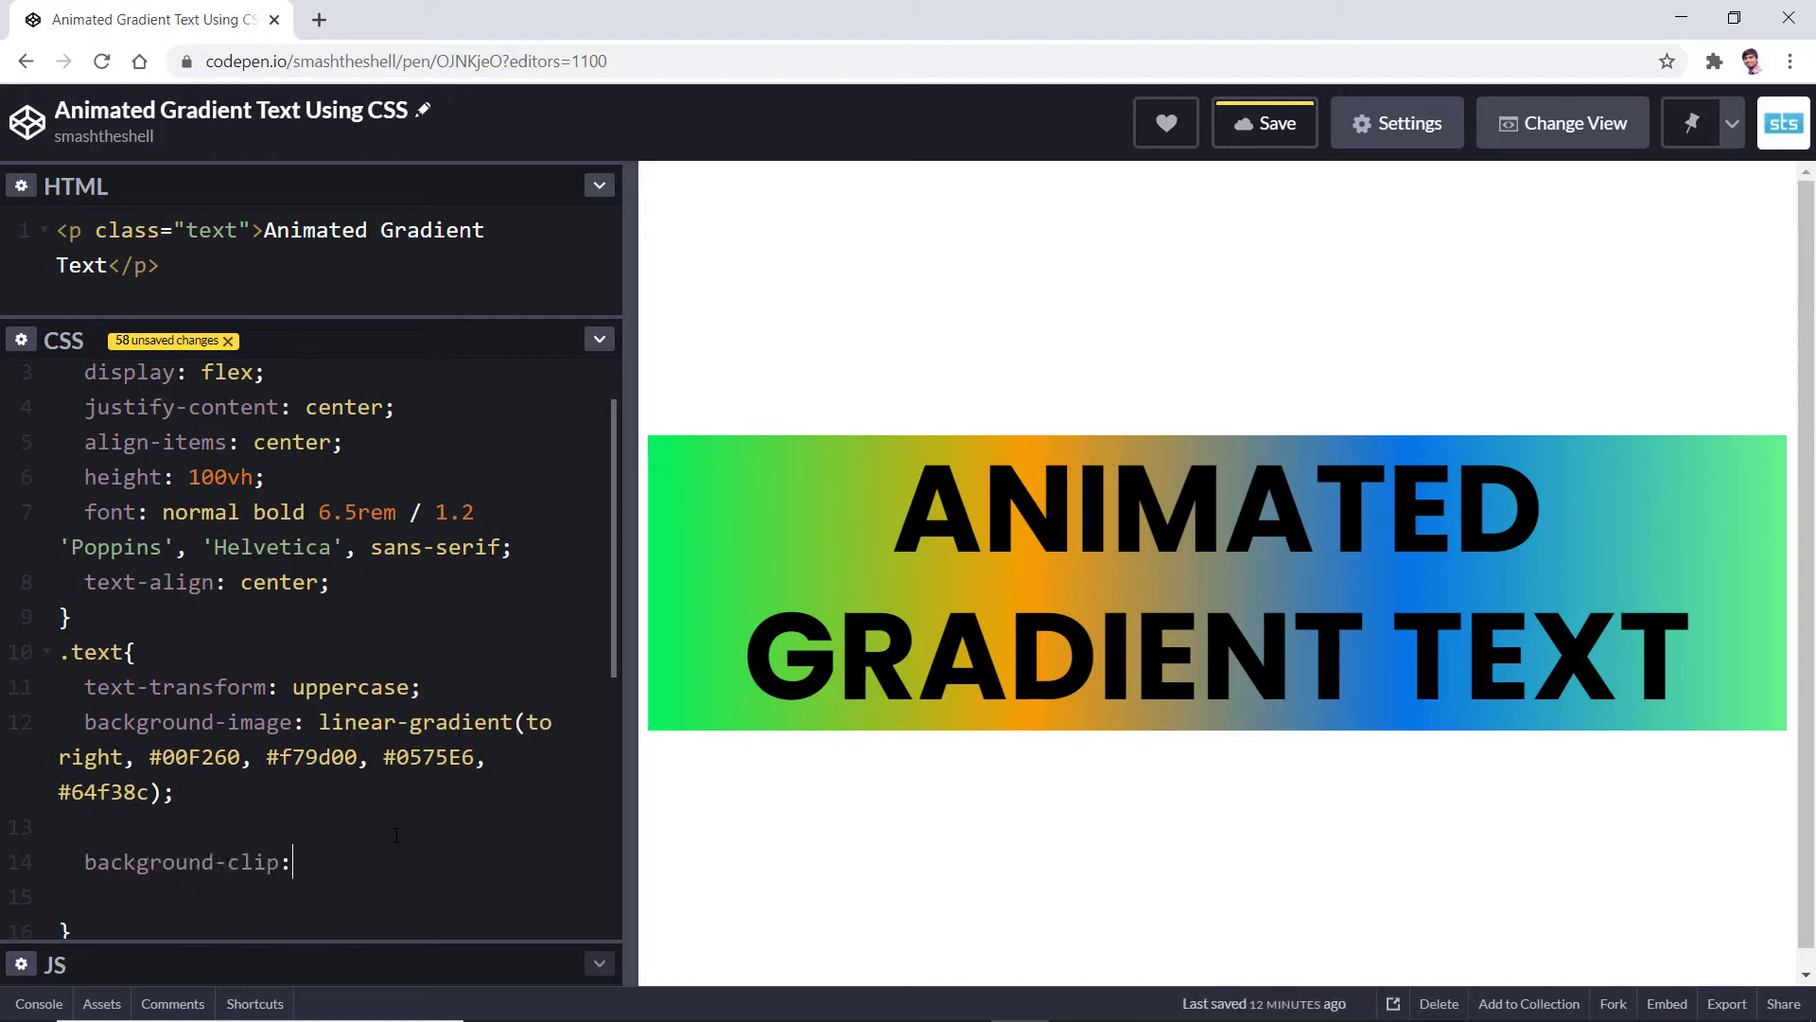
text(text;)
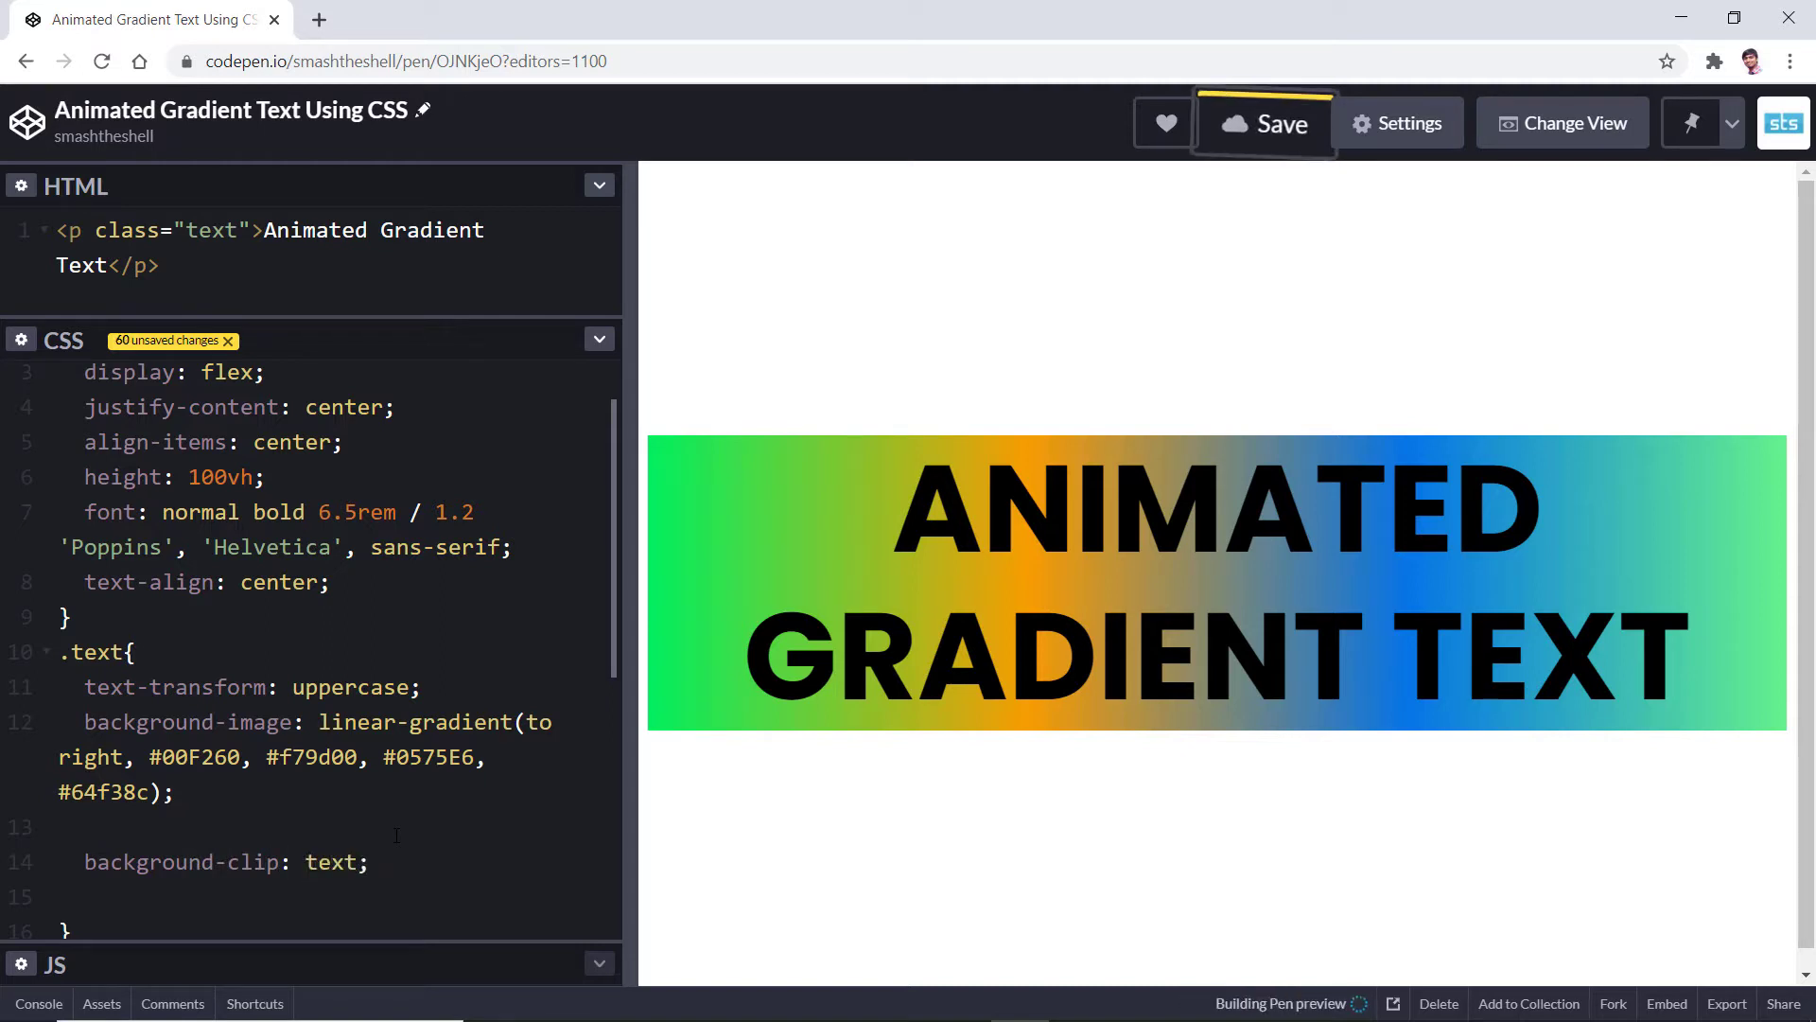
Add the prefixed -webkit-background-clip: text declaration above background-clip.
click(1264, 123)
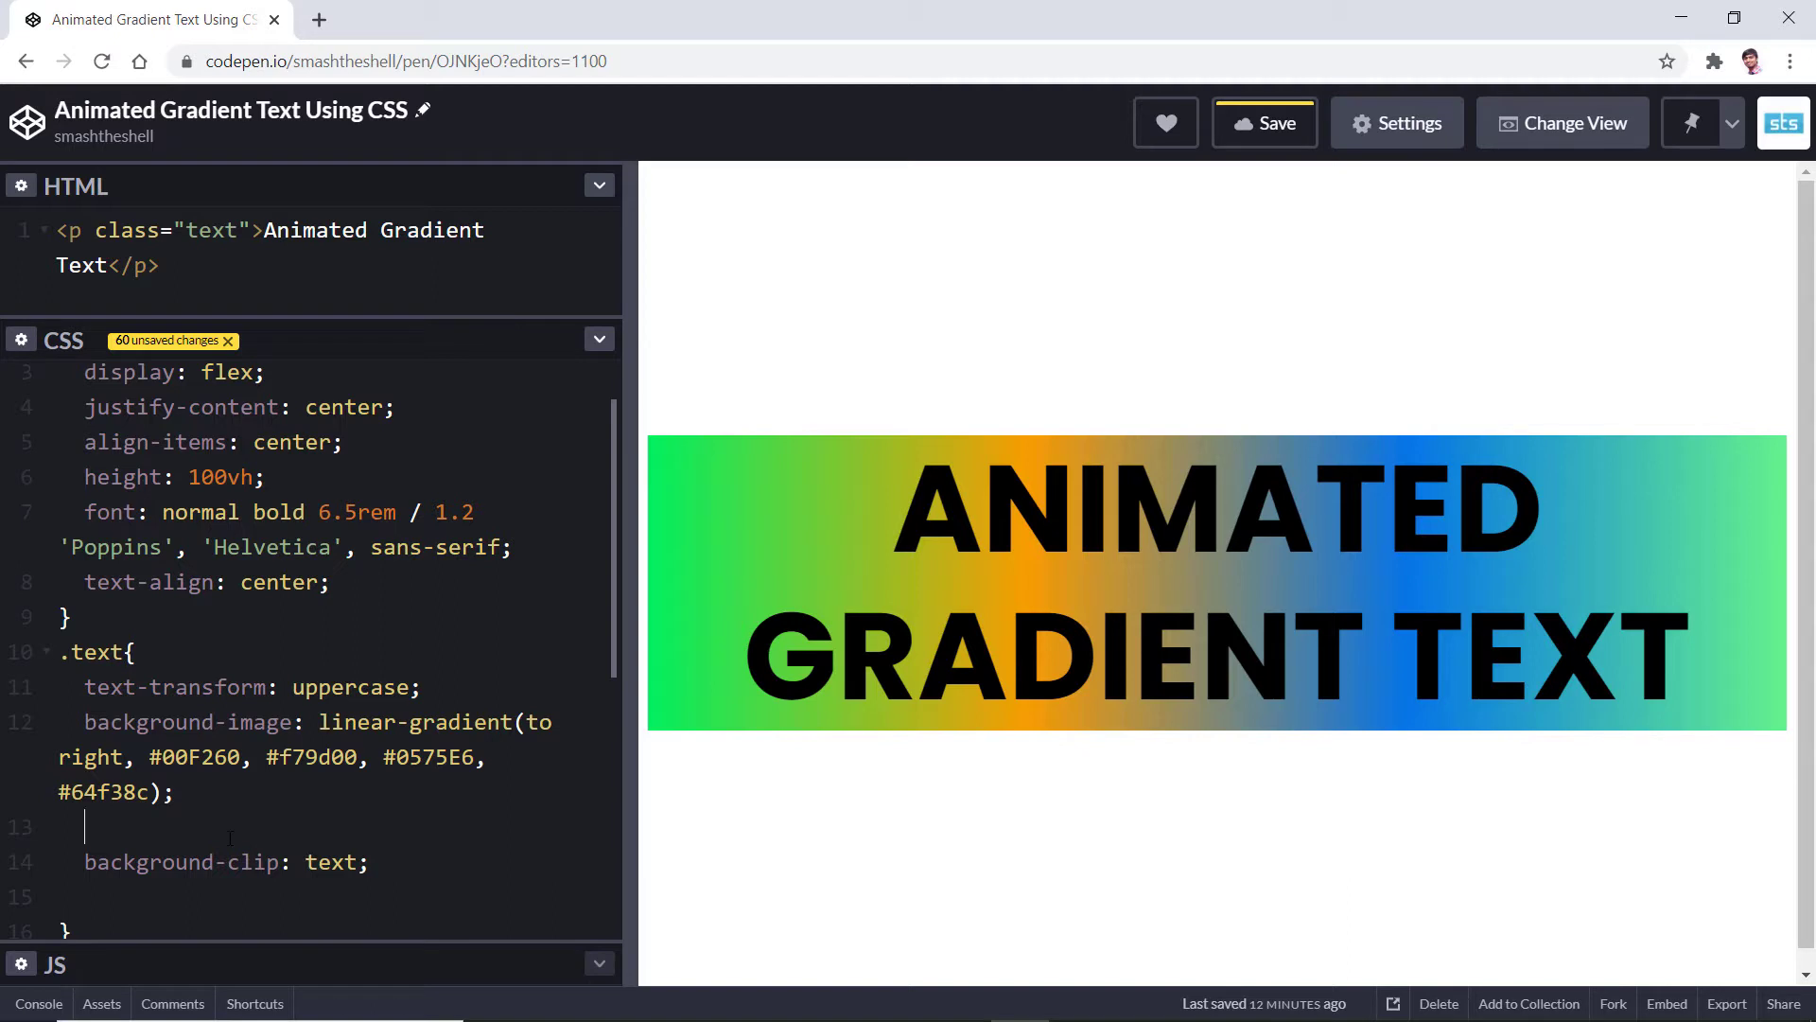
text(-webkit-)
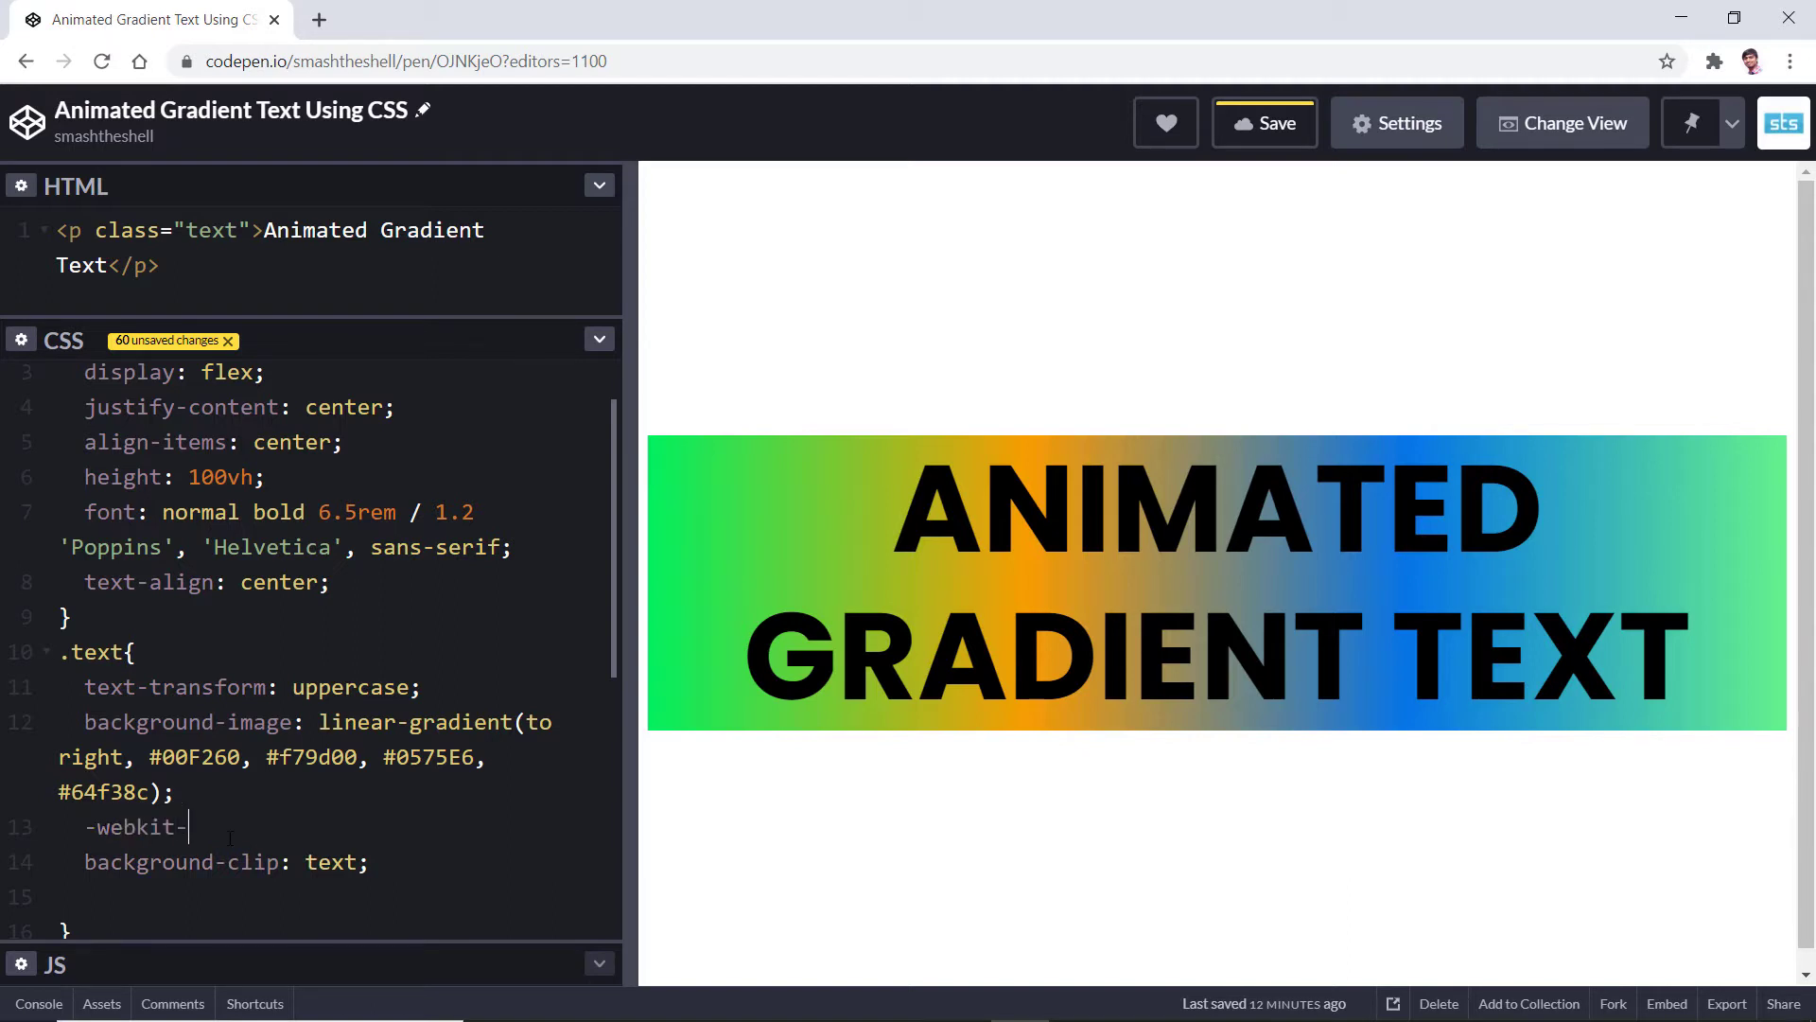
text(back)
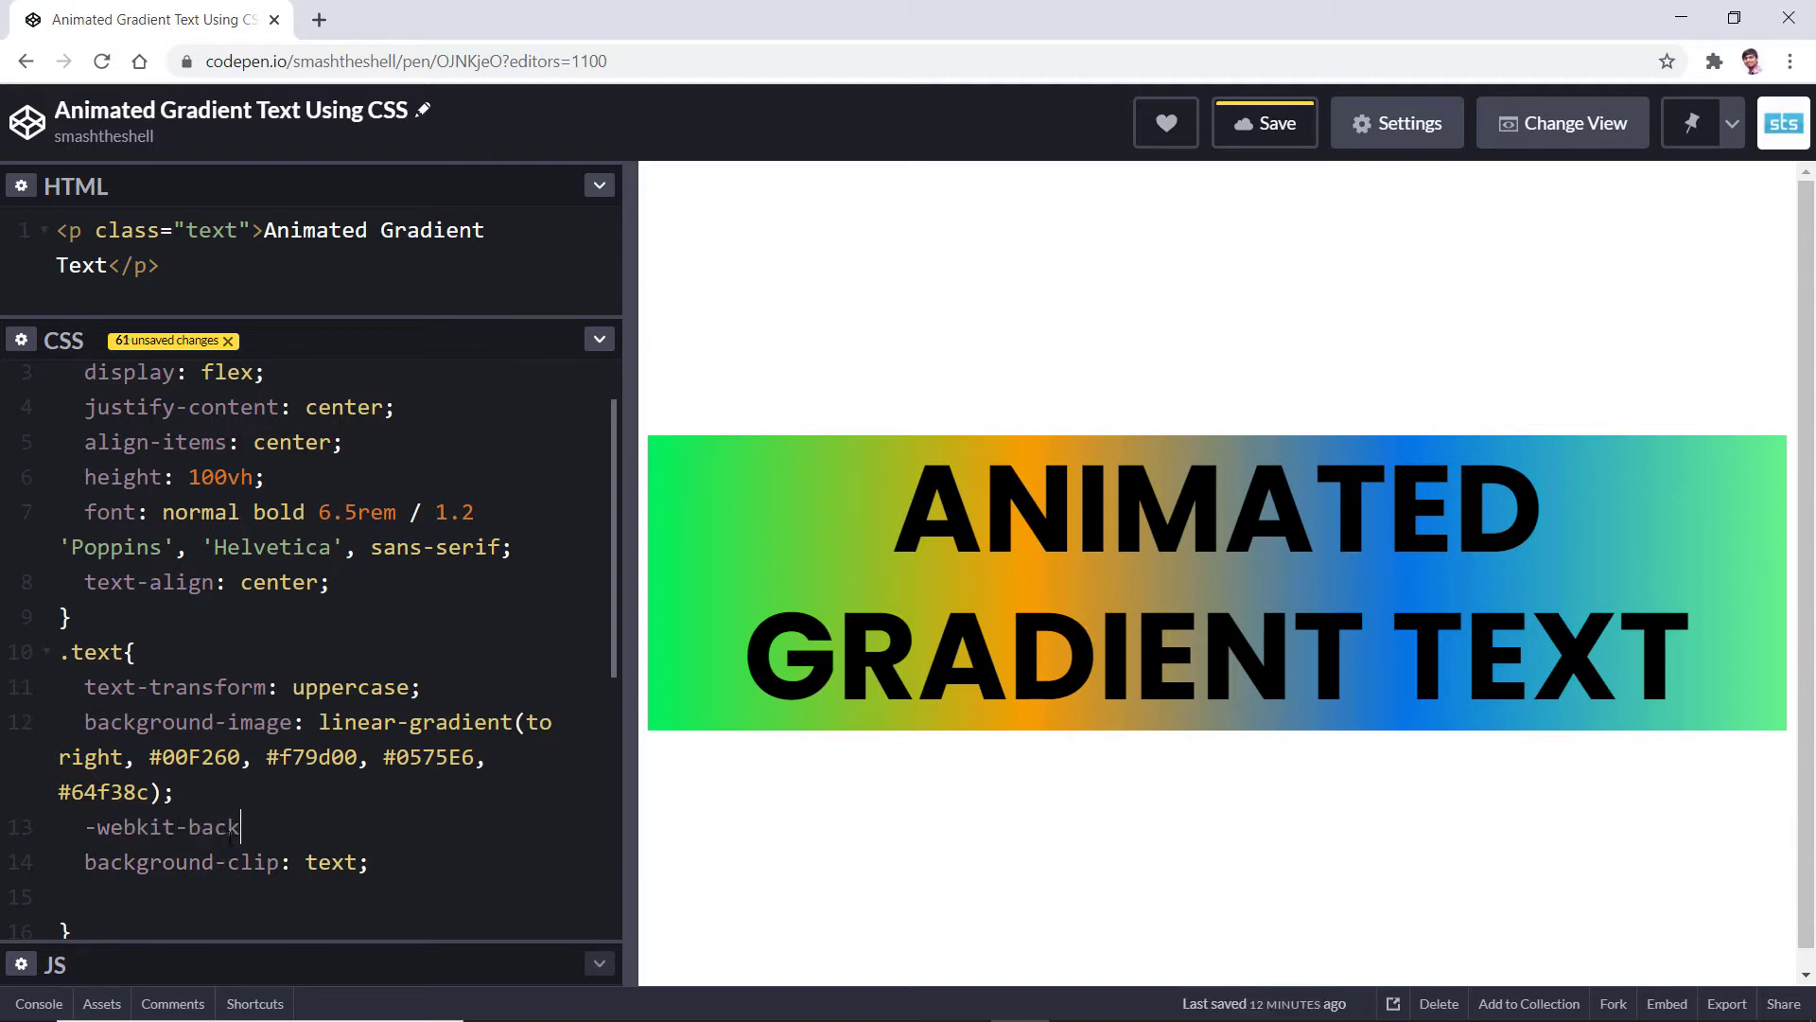
text(ground-cli)
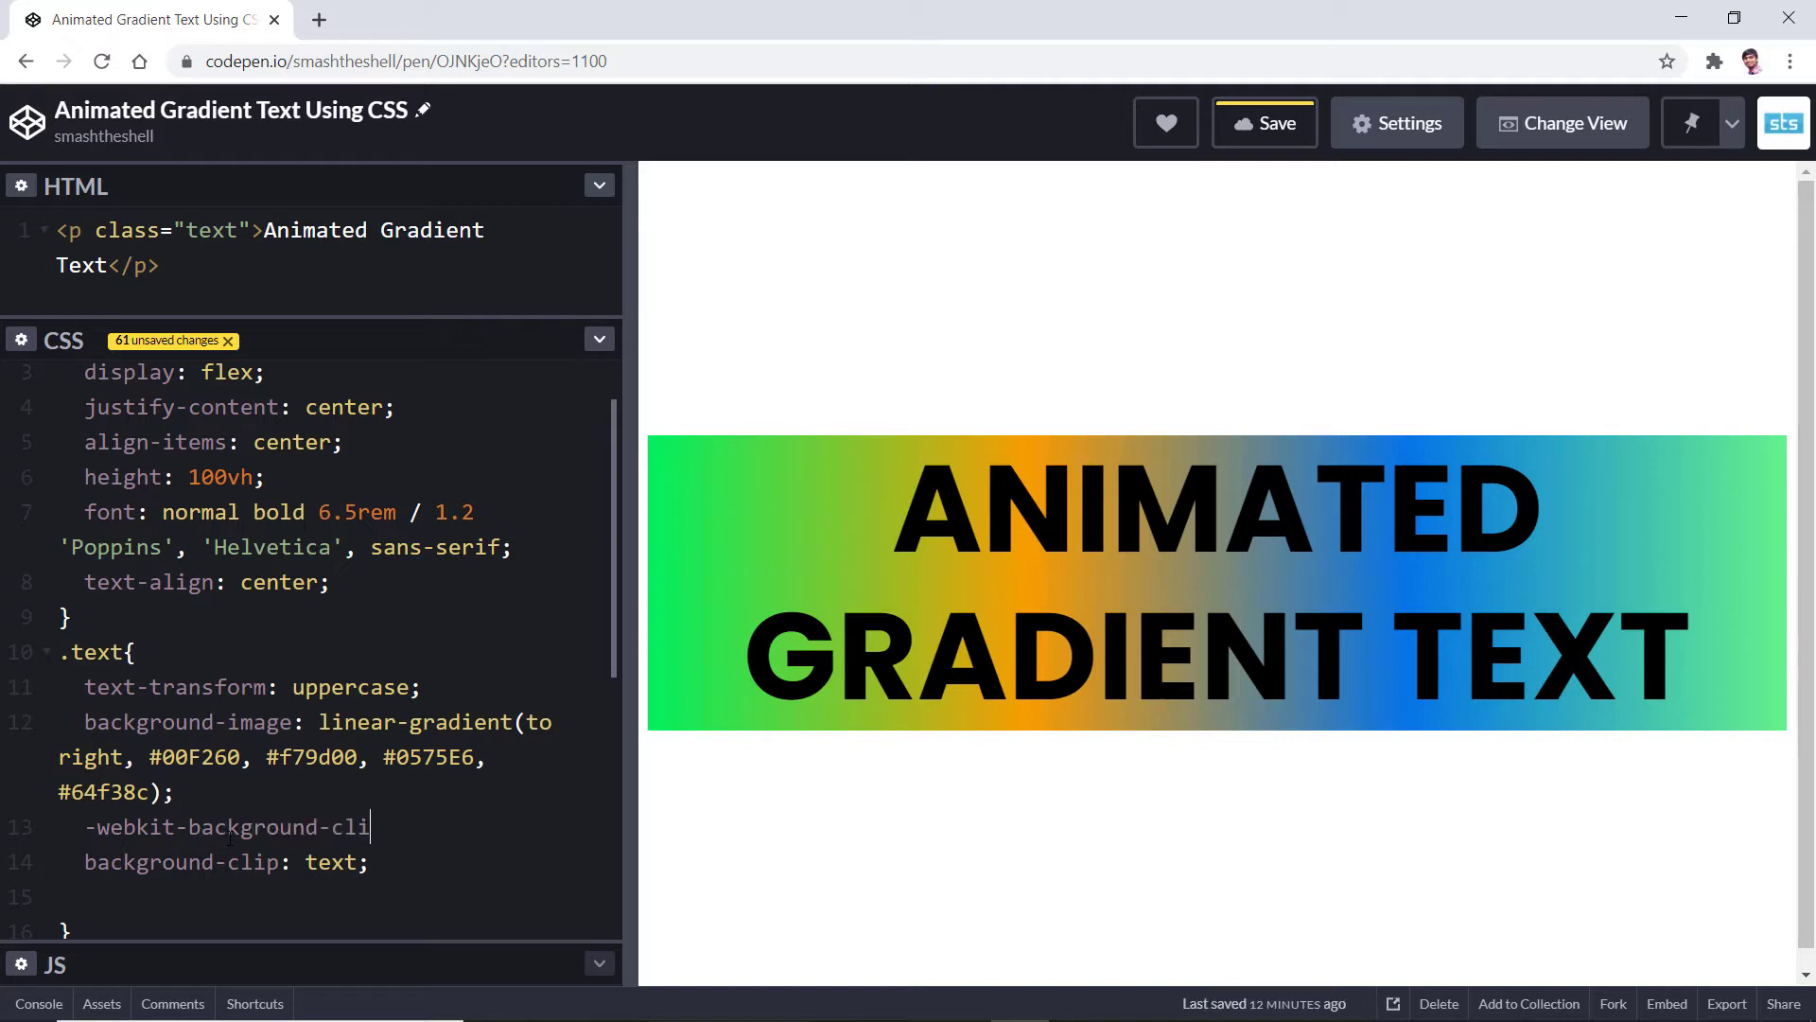
text(p: text;)
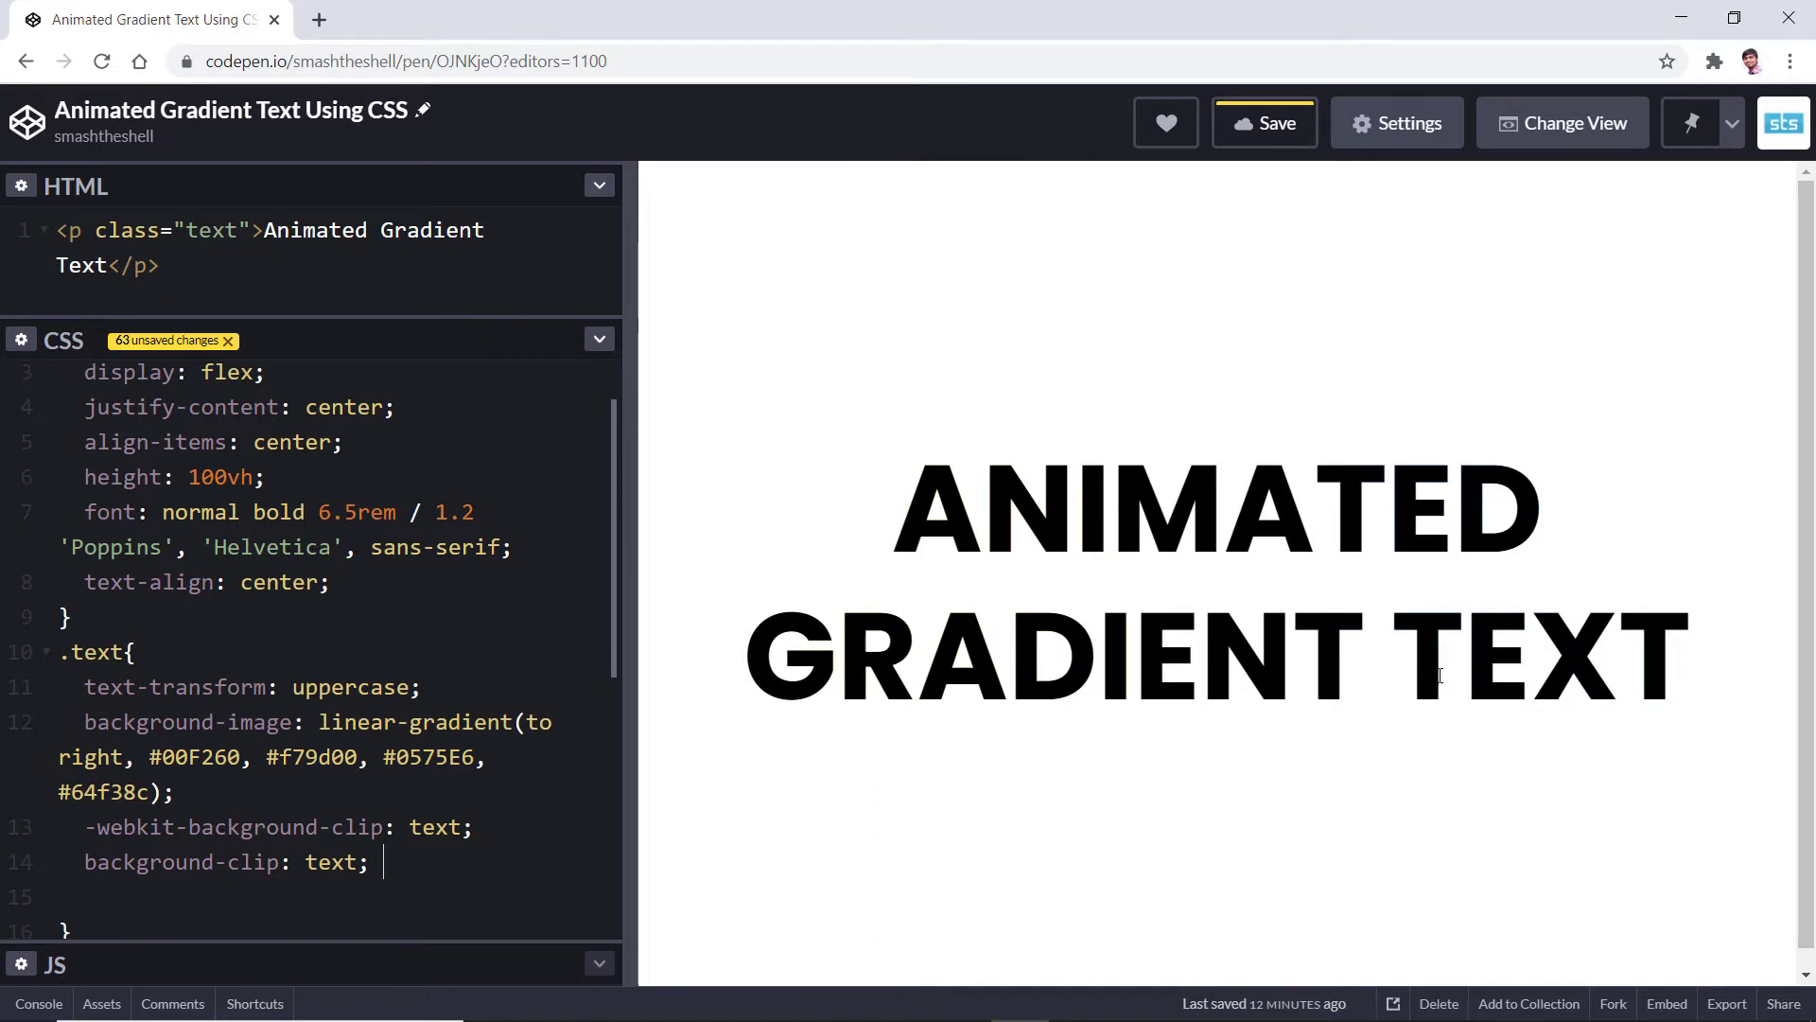
mouse_move(1179, 639)
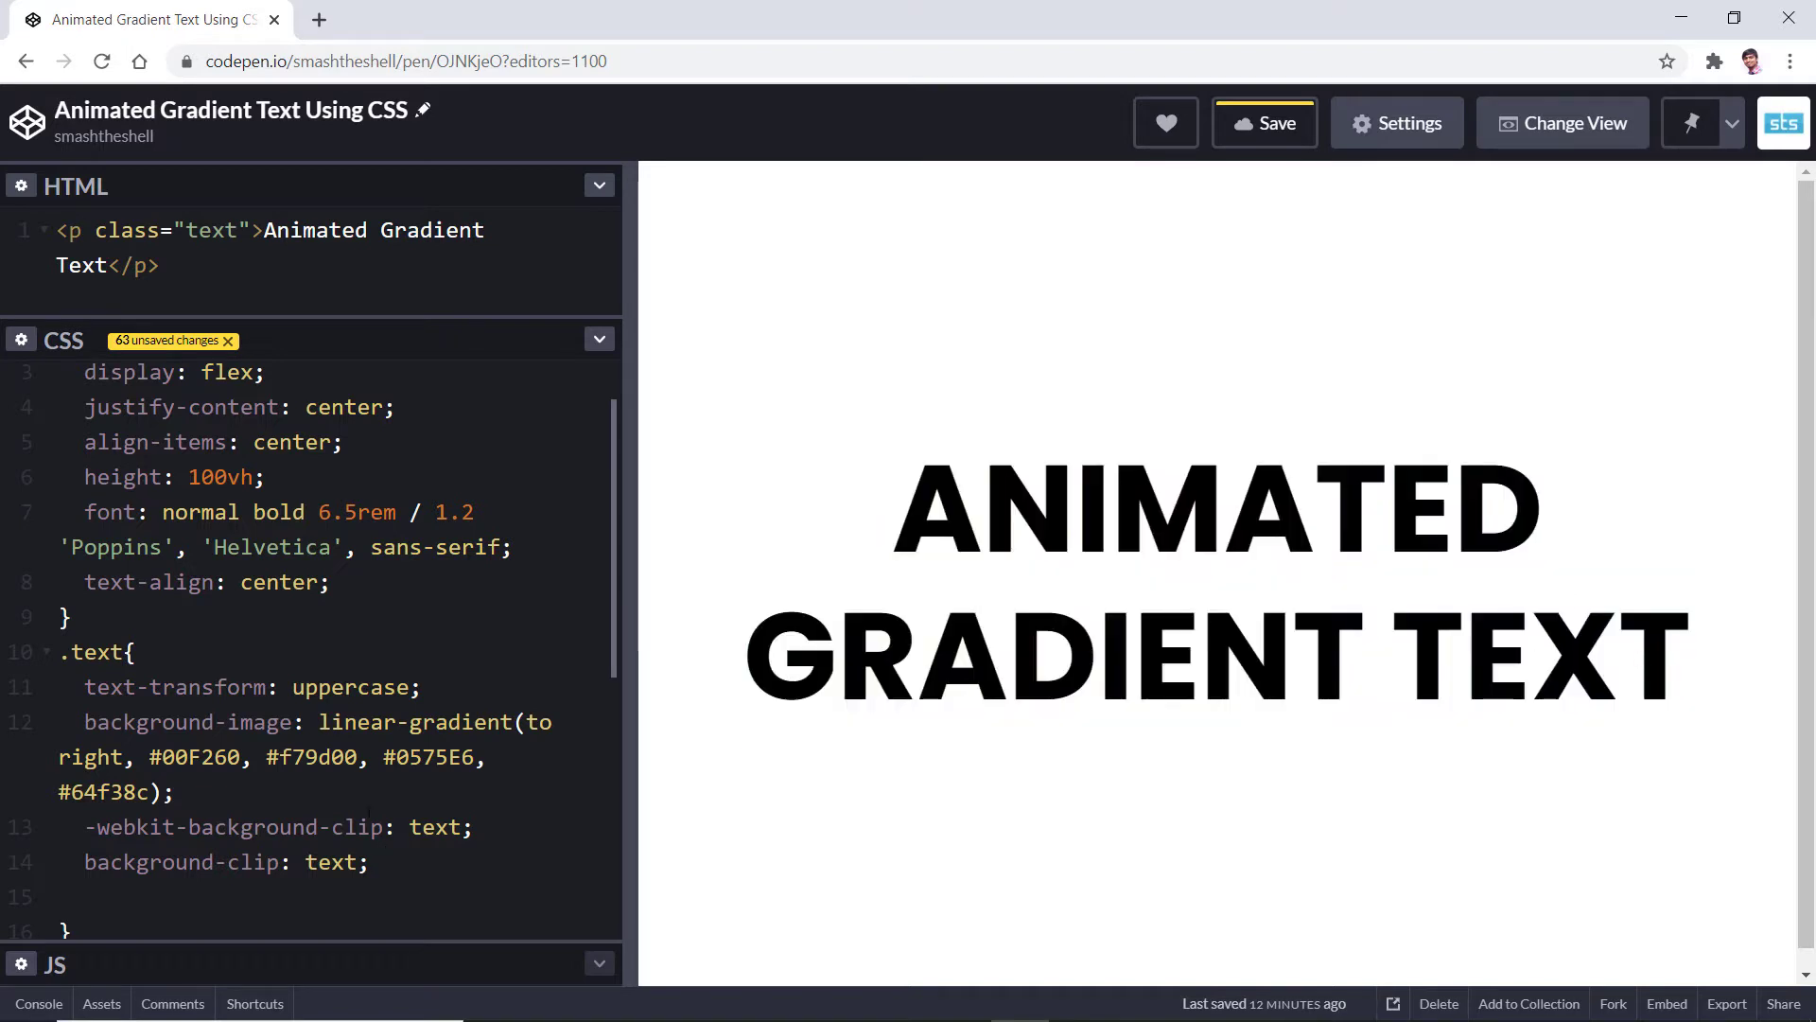
click(386, 862)
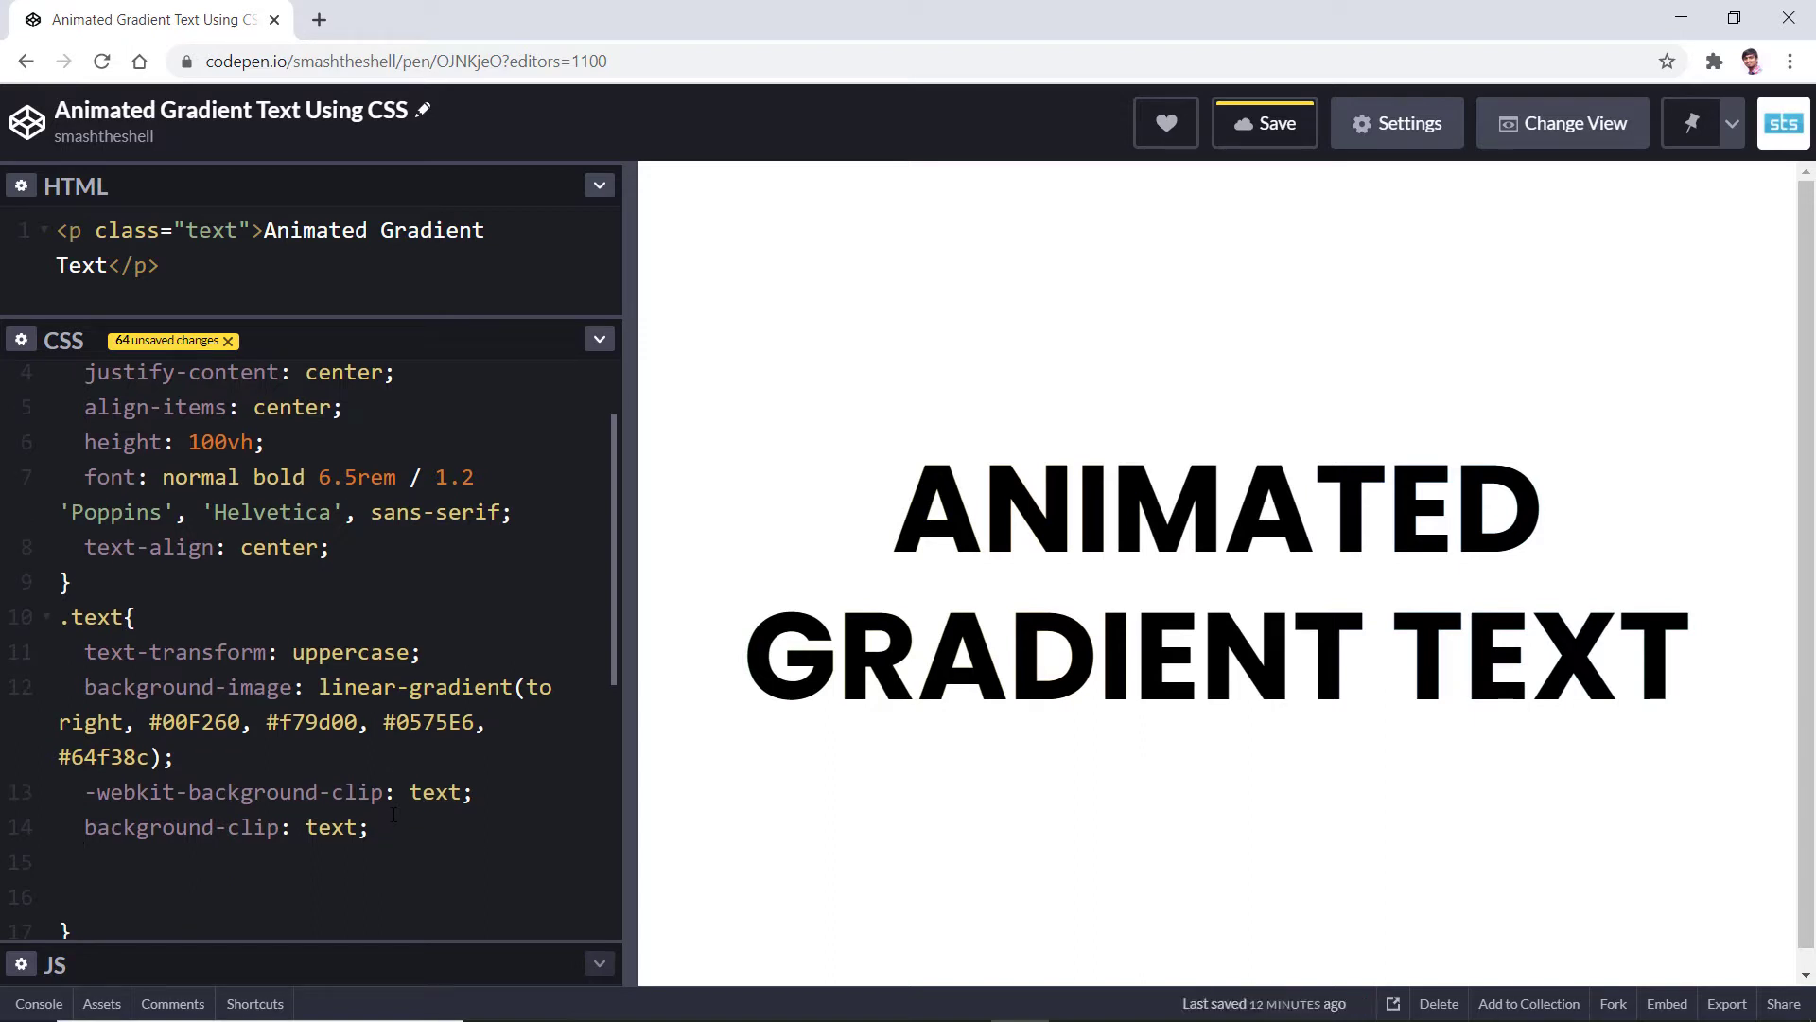
Add color: transparent to .text so the gradient shows through the letters.
text(b)
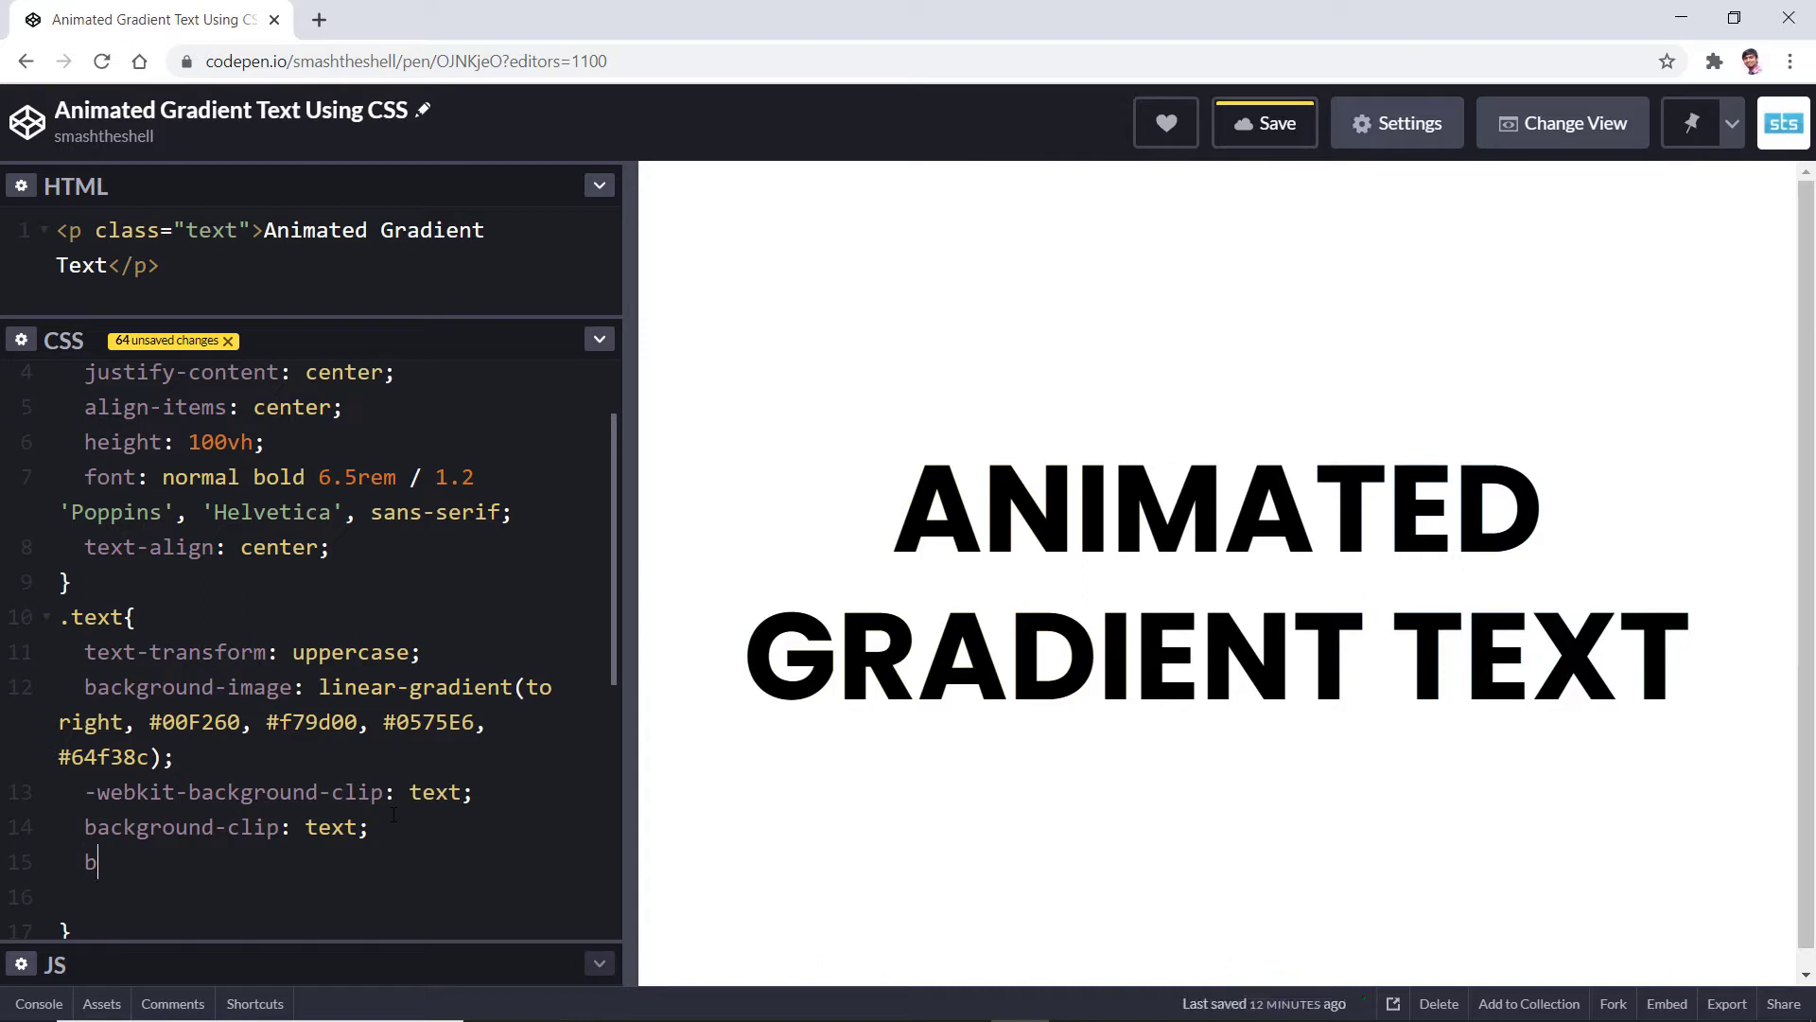
text(olor:)
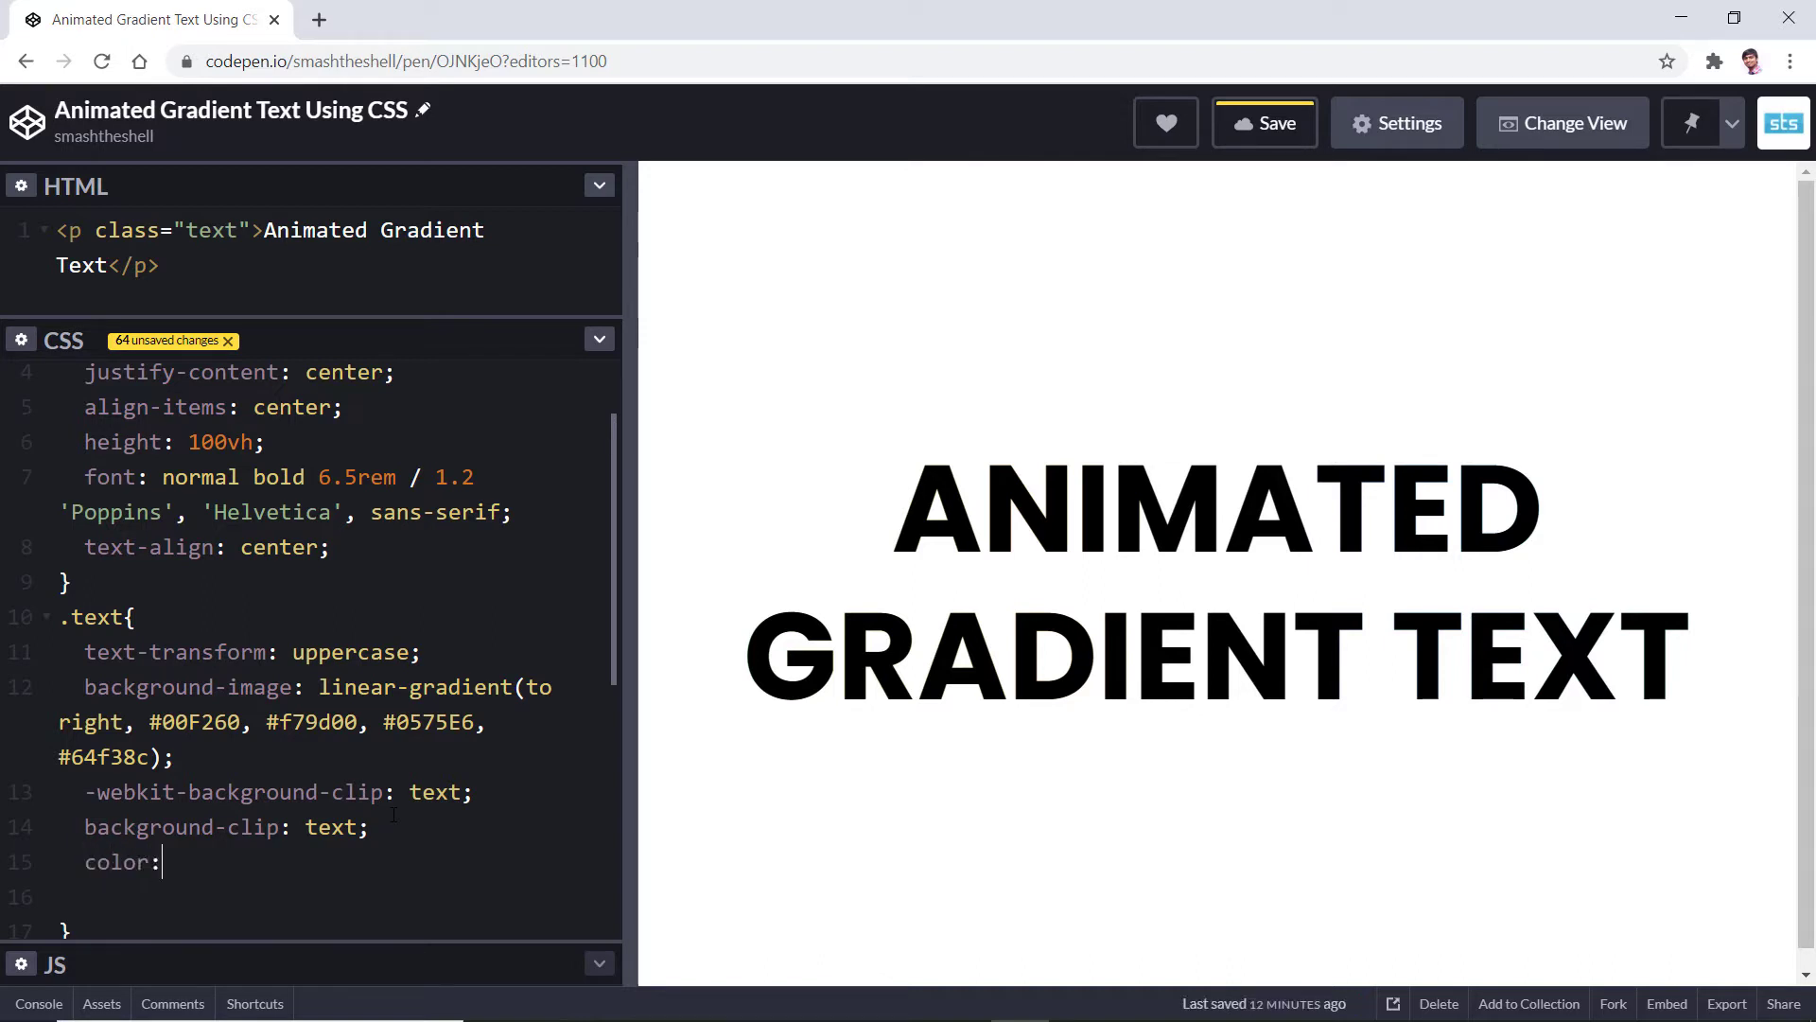
text(tra)
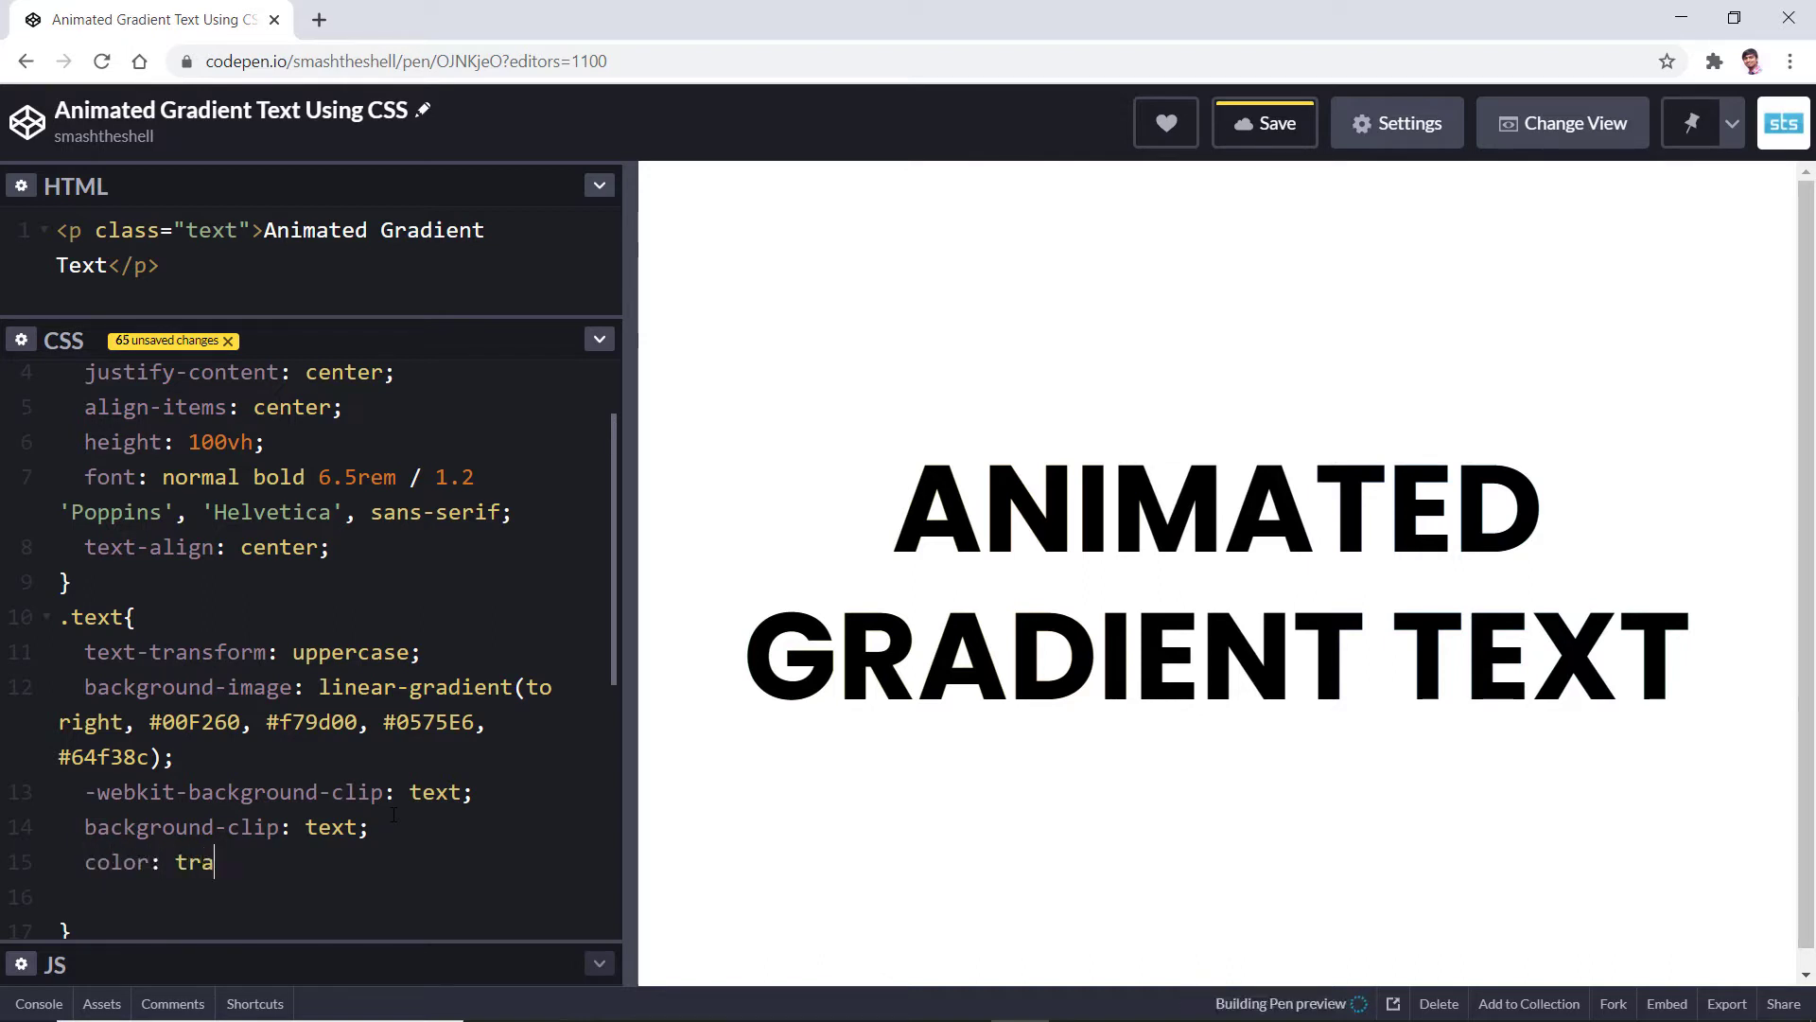
text(nsparent;)
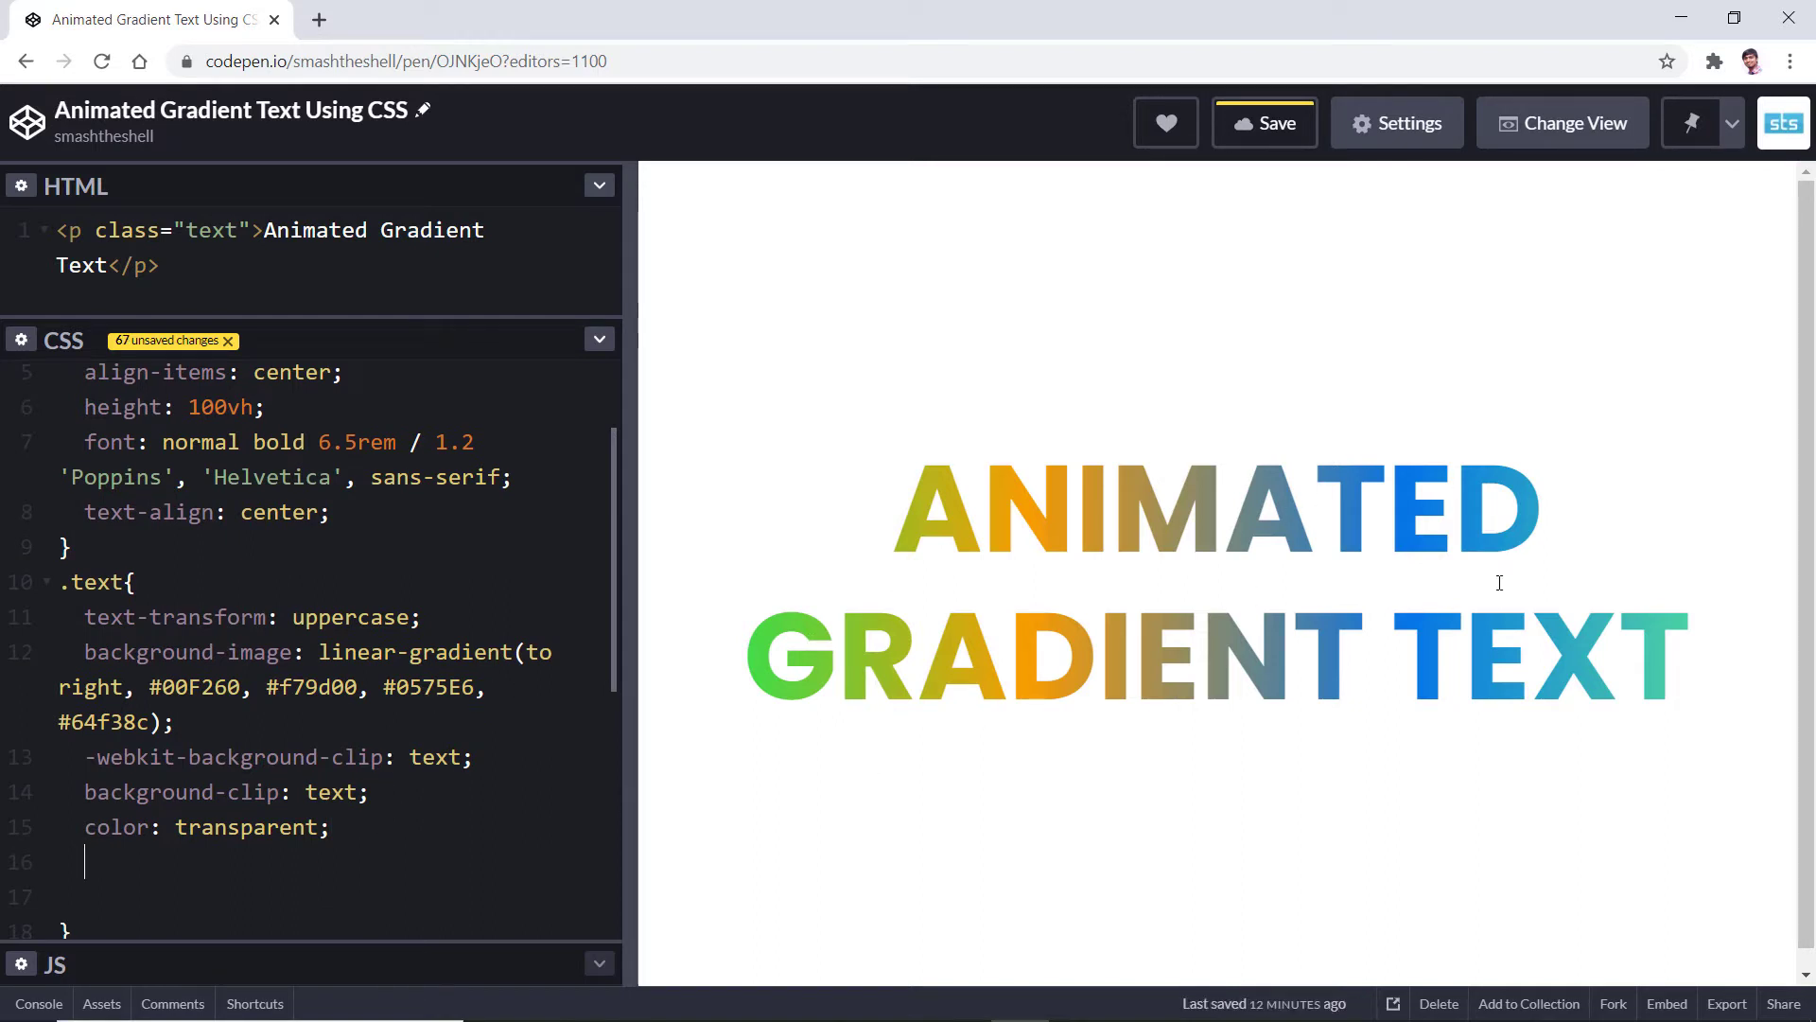
scroll(down, 3)
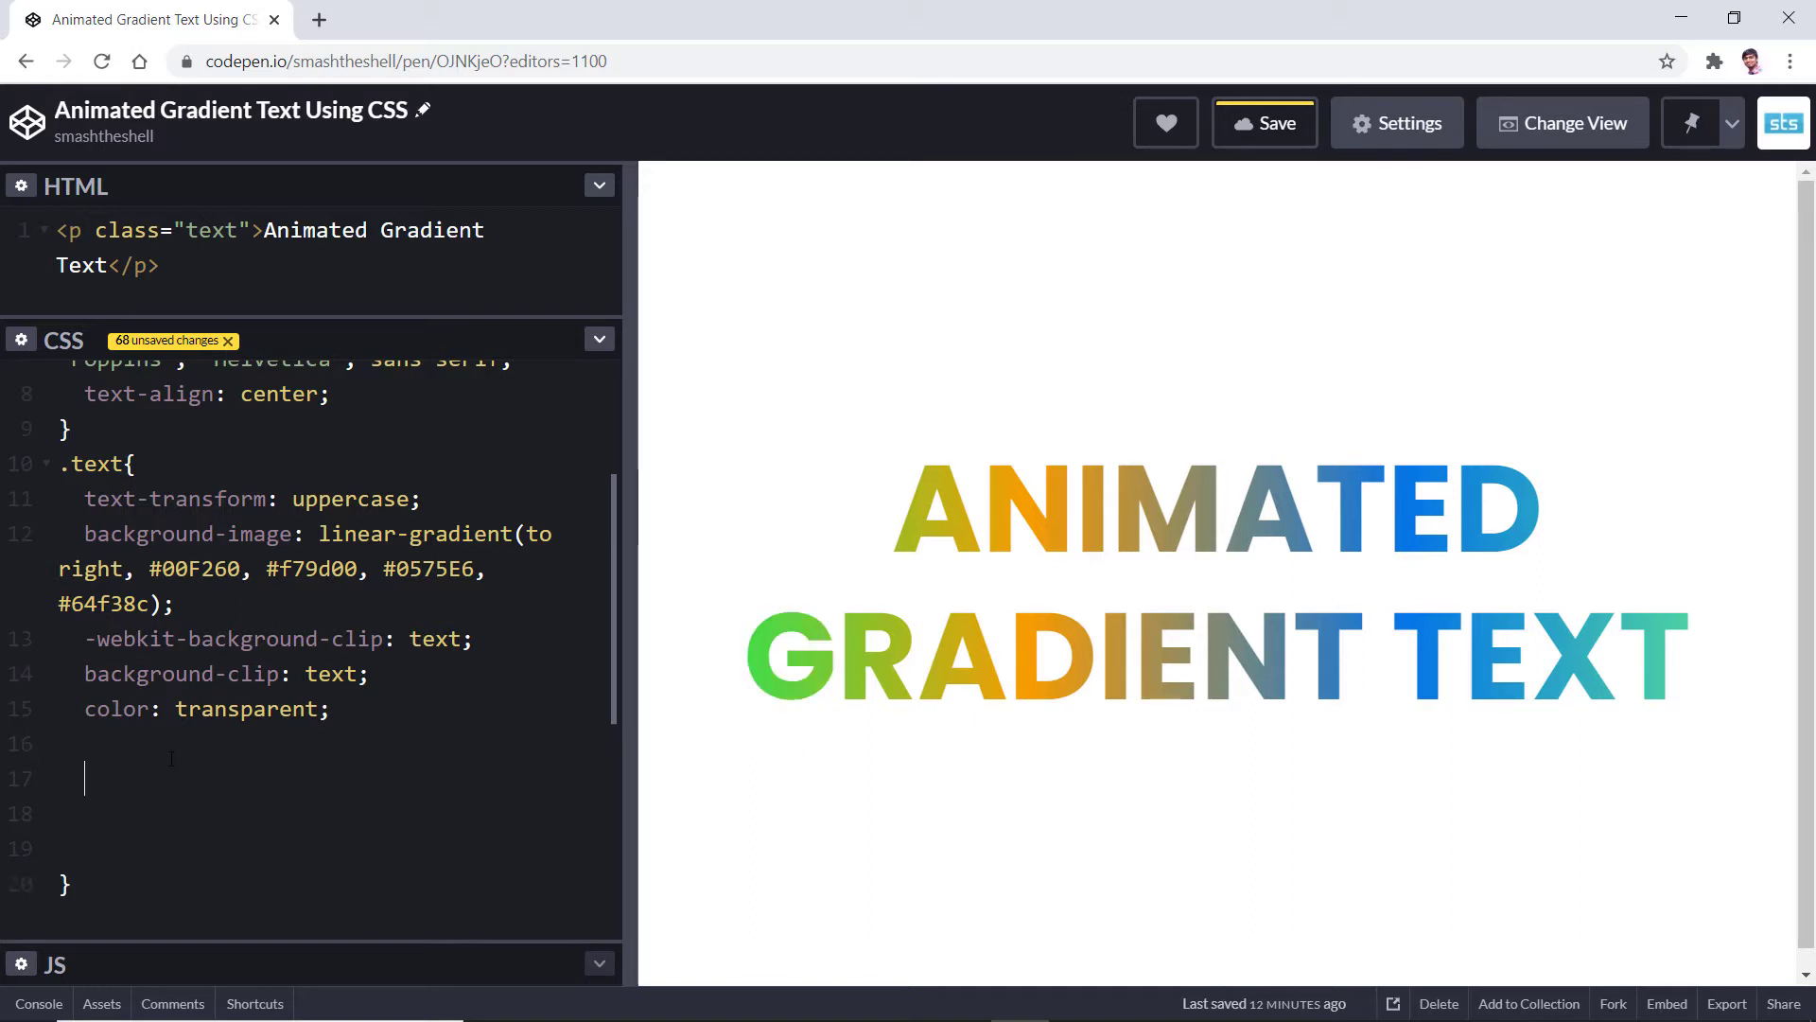
Set background-size to 300% in the .text rule.
text(background-)
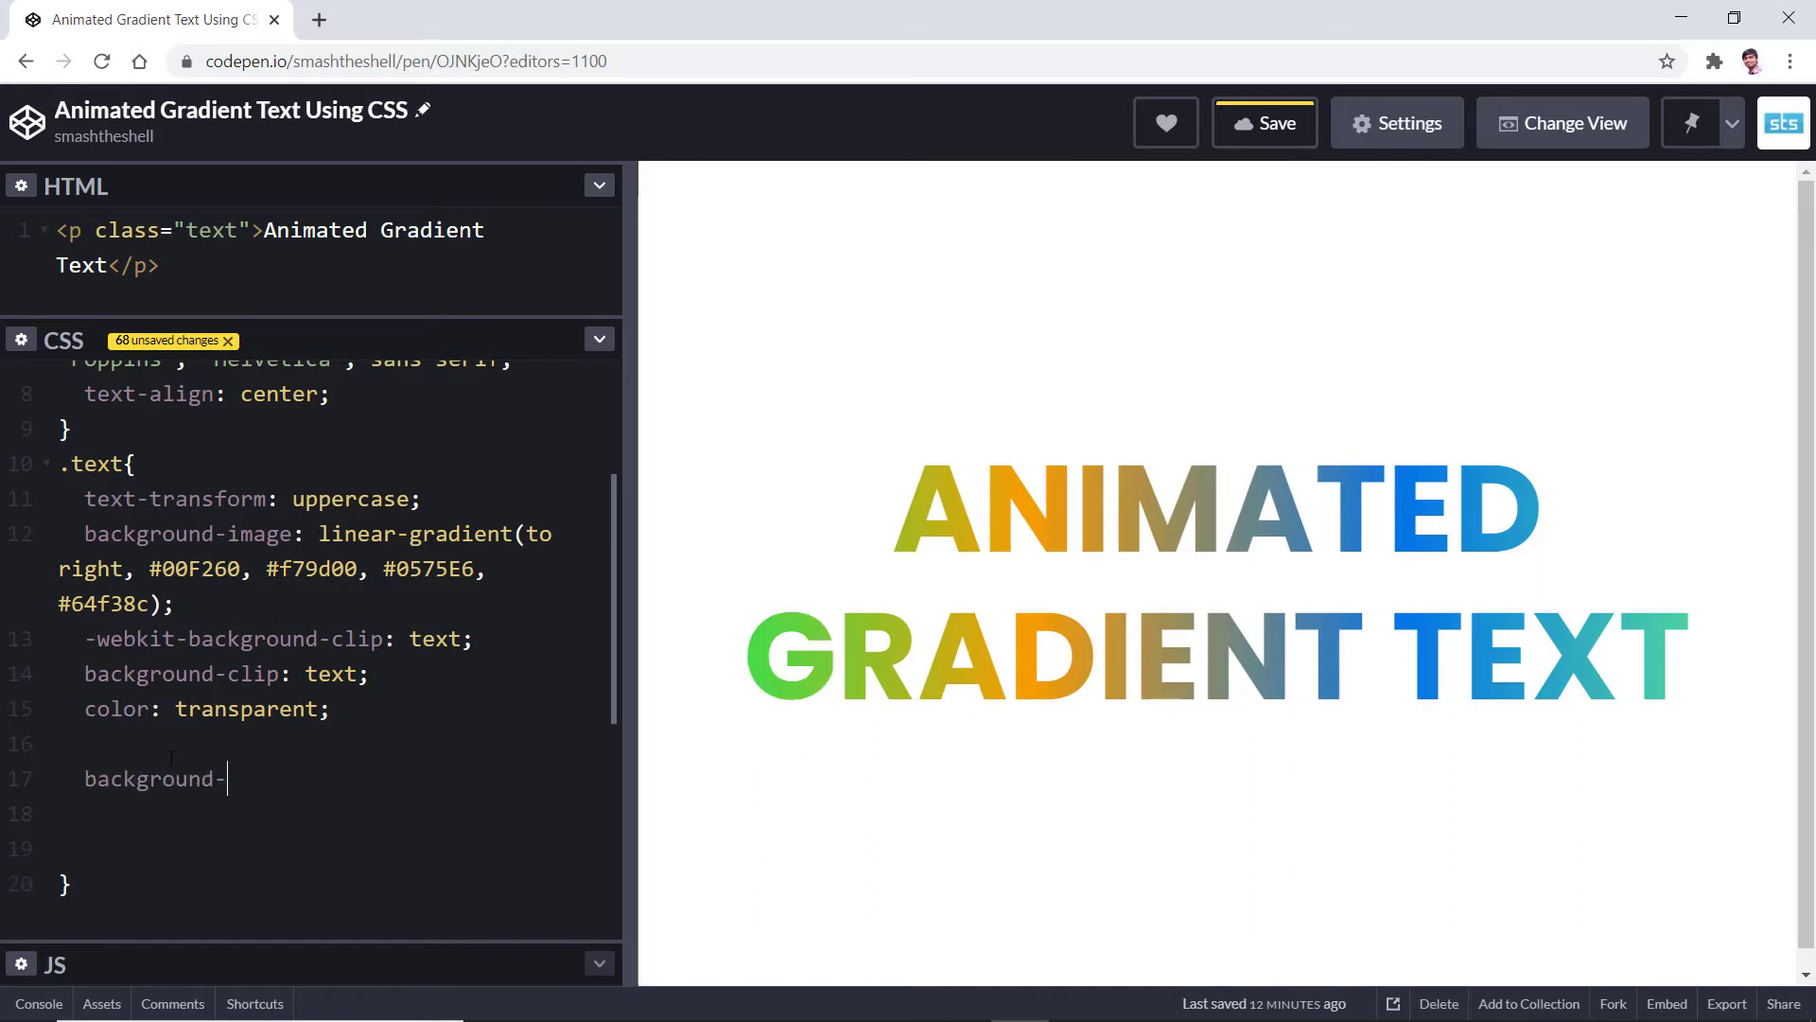
text(size: ;)
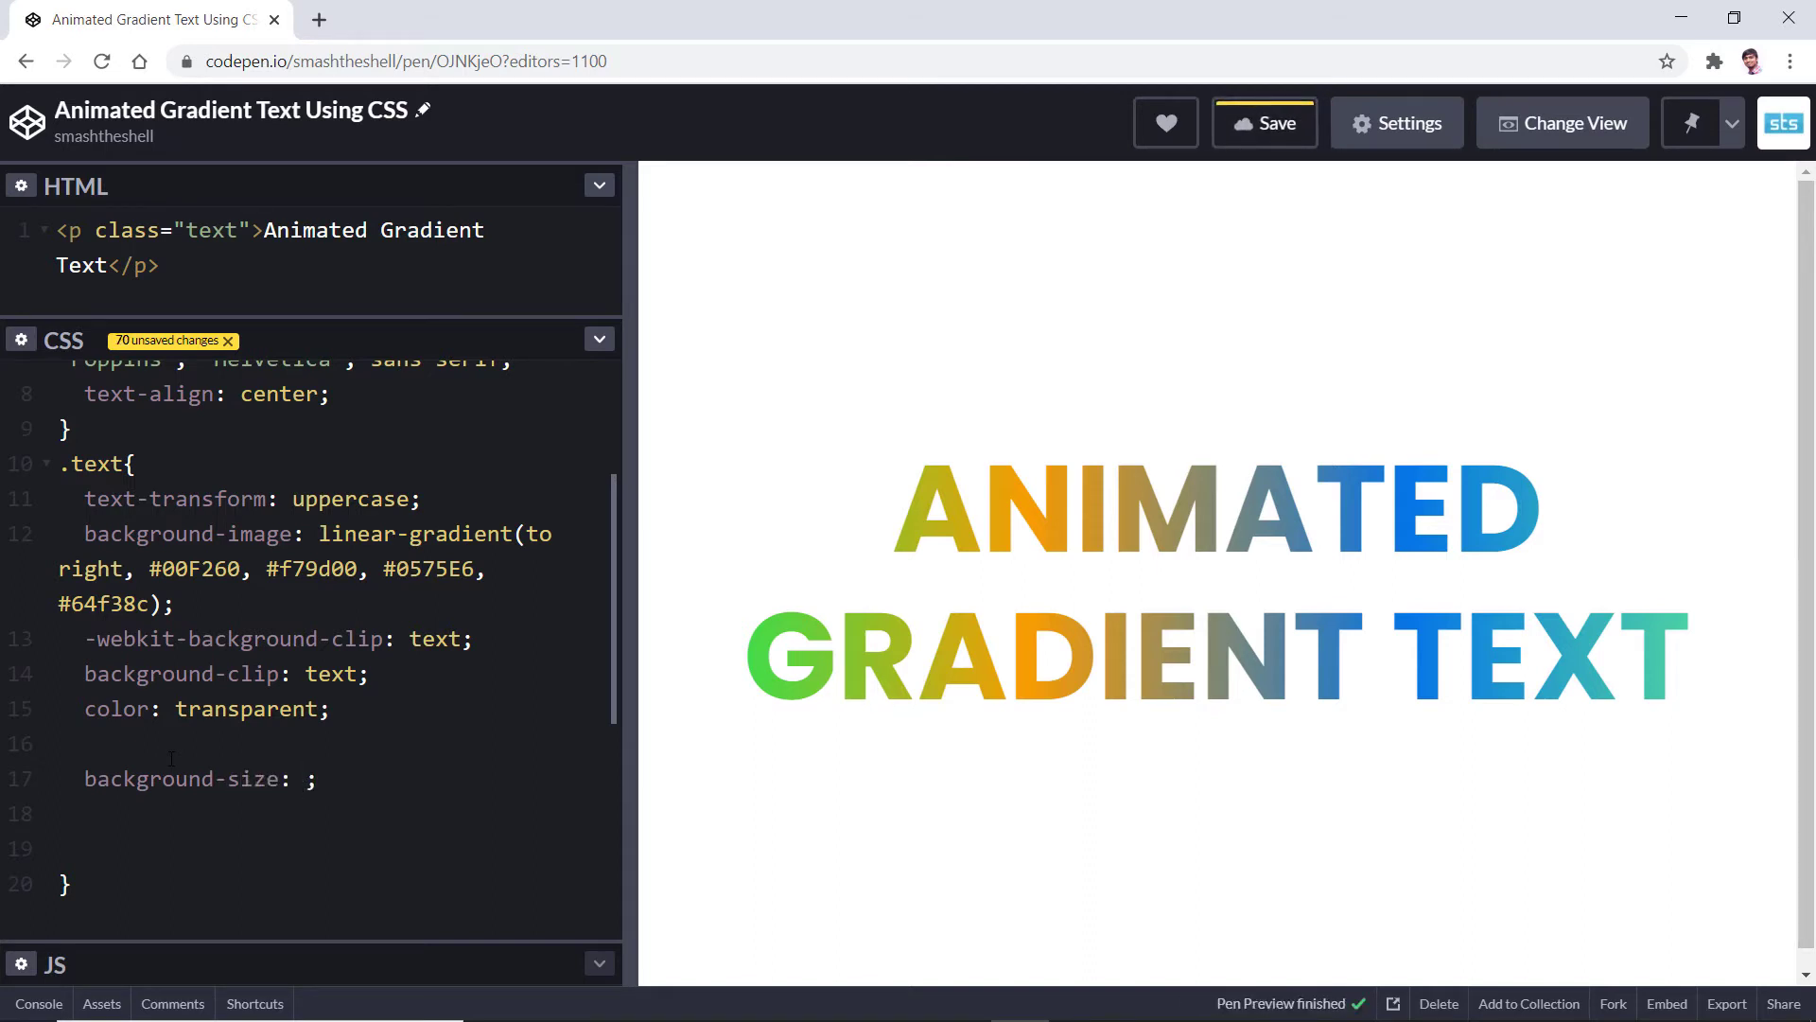
text(400%)
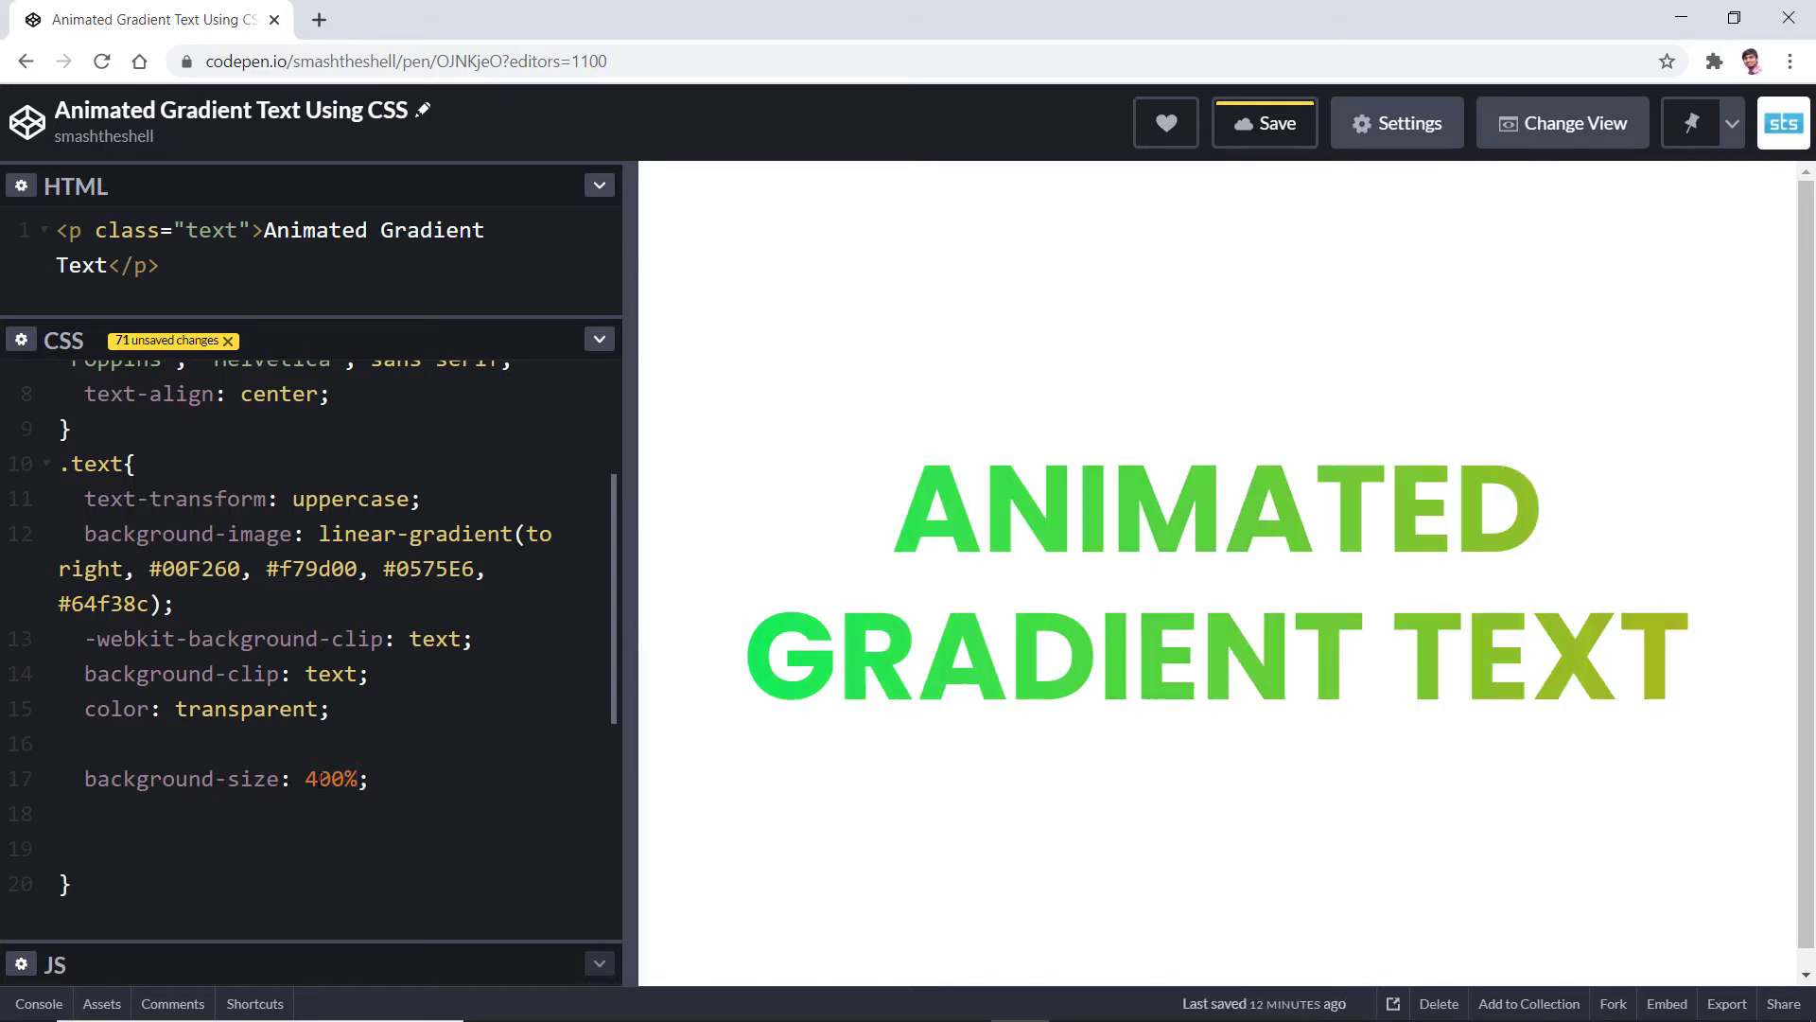
text(300%)
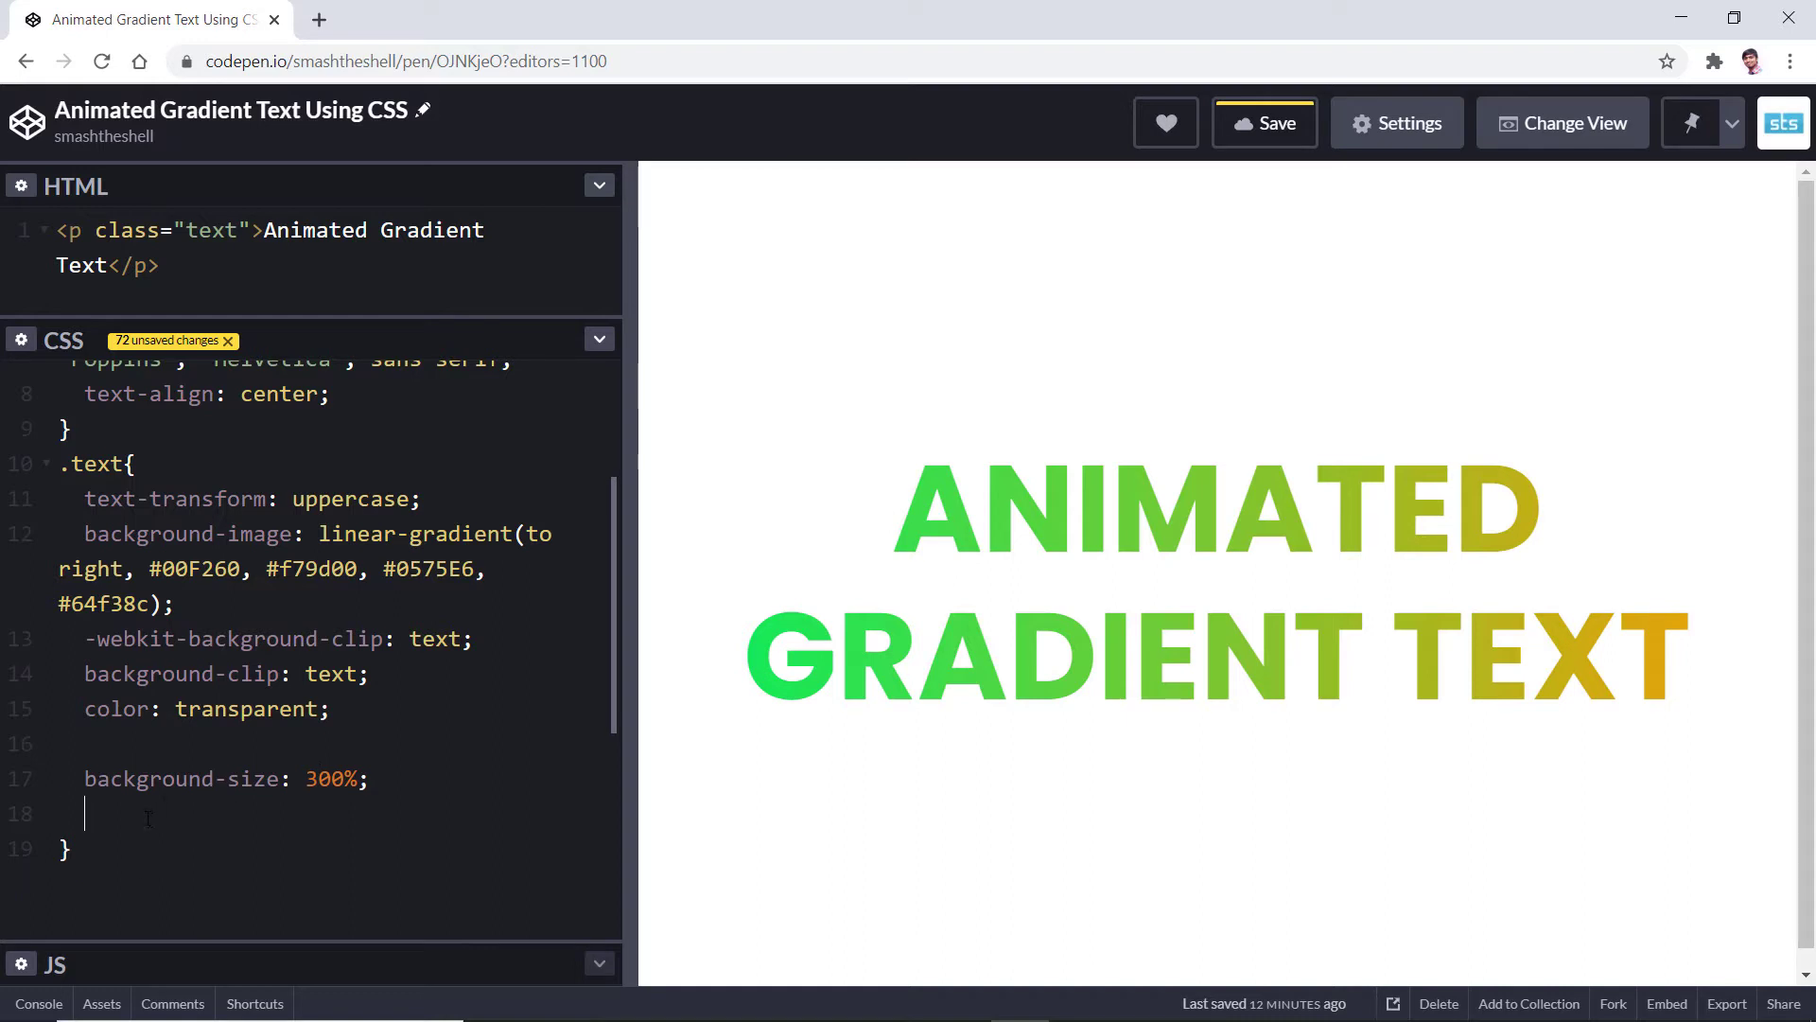
Add background-position: -100% to the .text rule.
text(background)
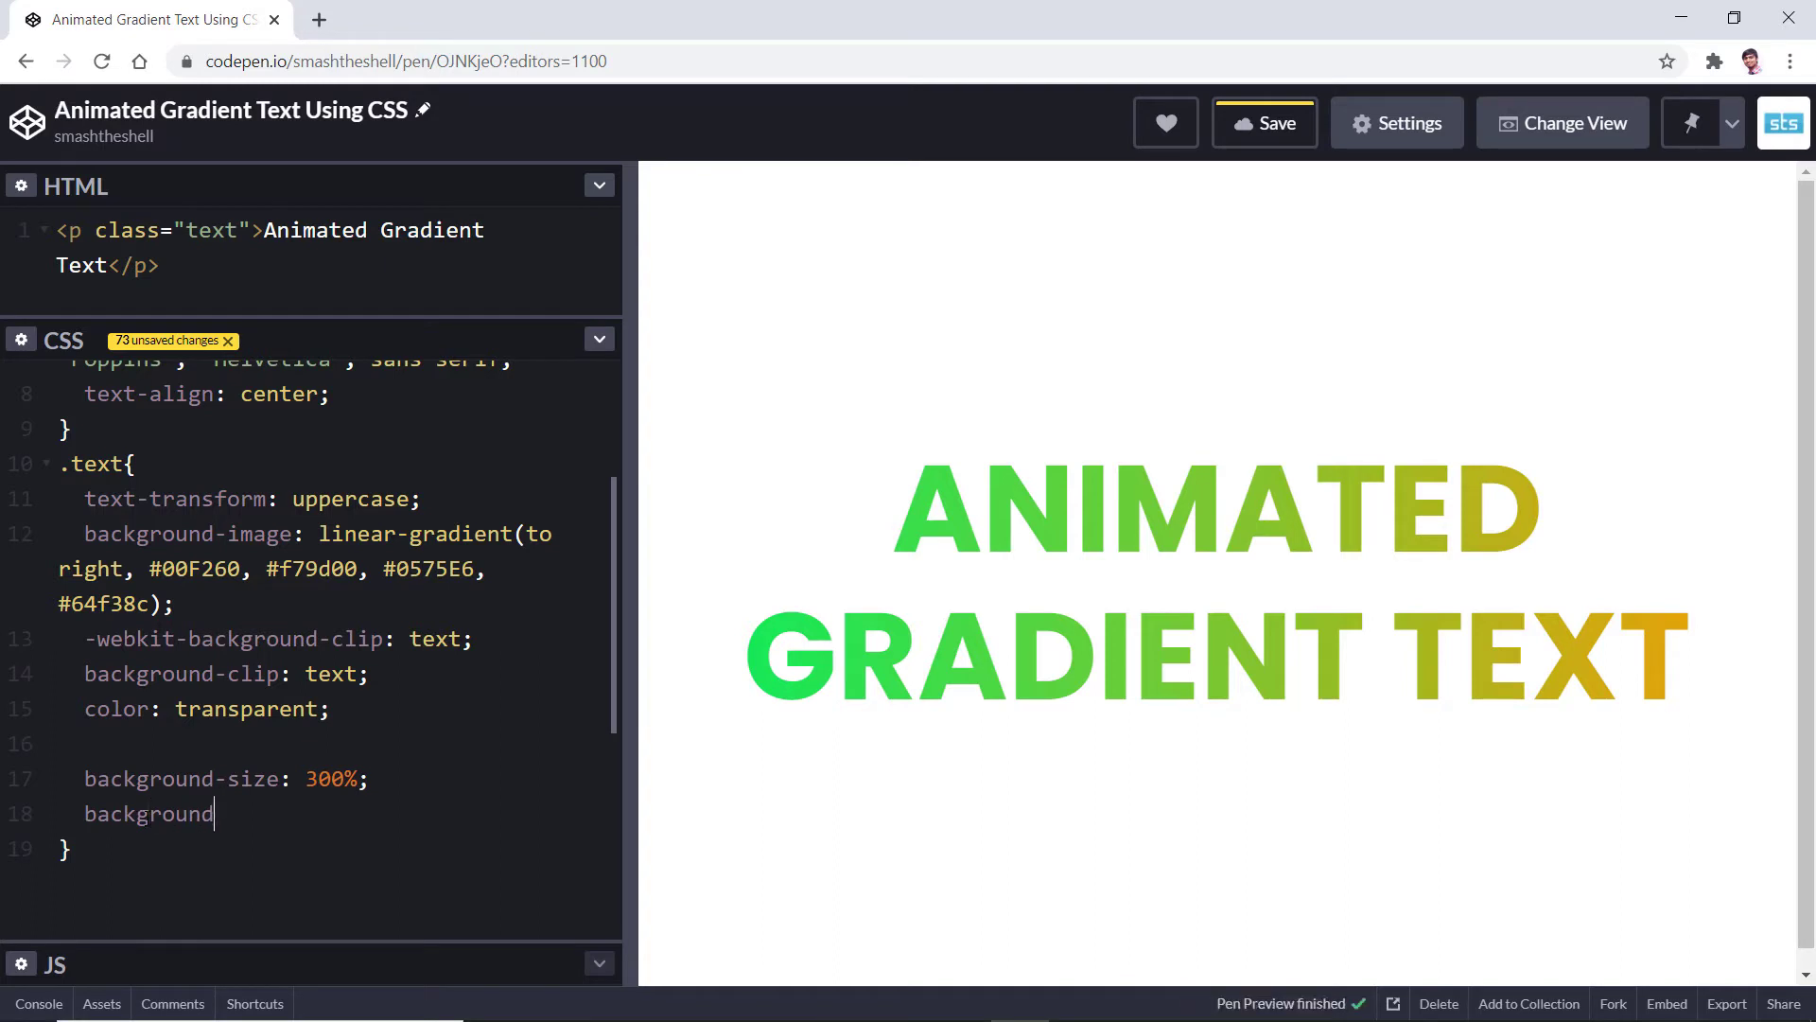
text(-position: ;)
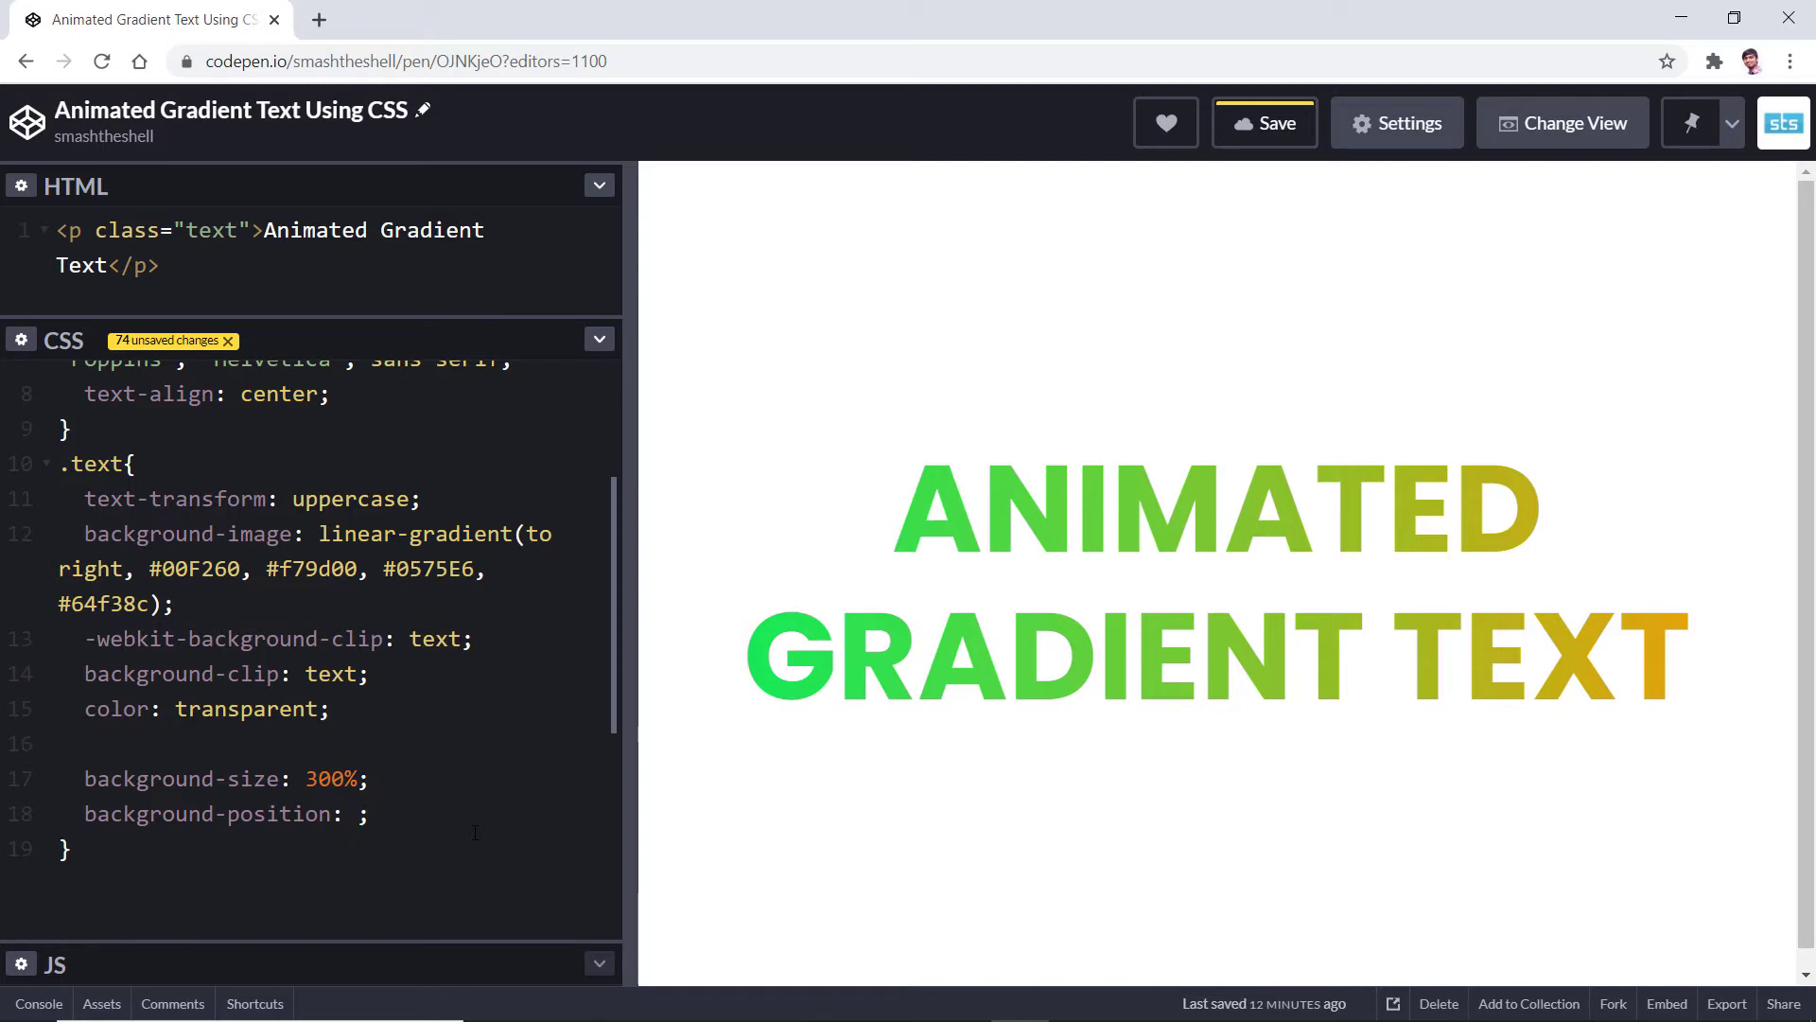
text(-200%)
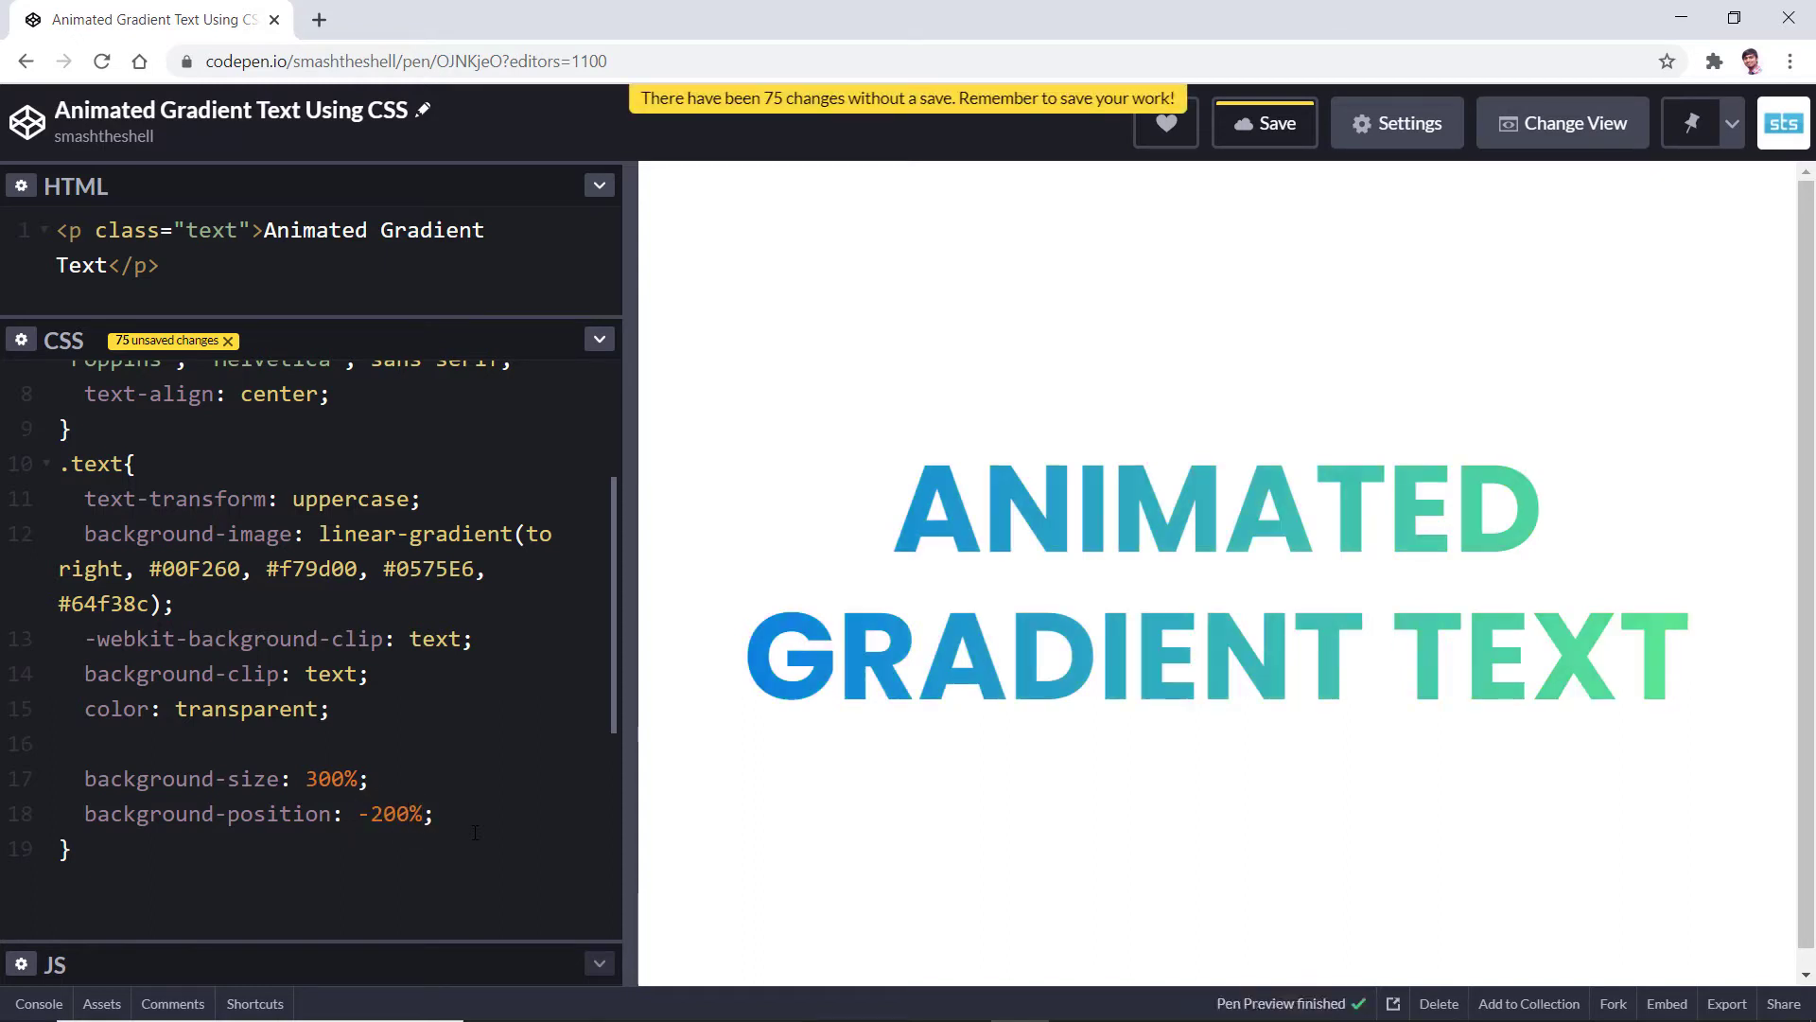
click(1264, 123)
text(1)
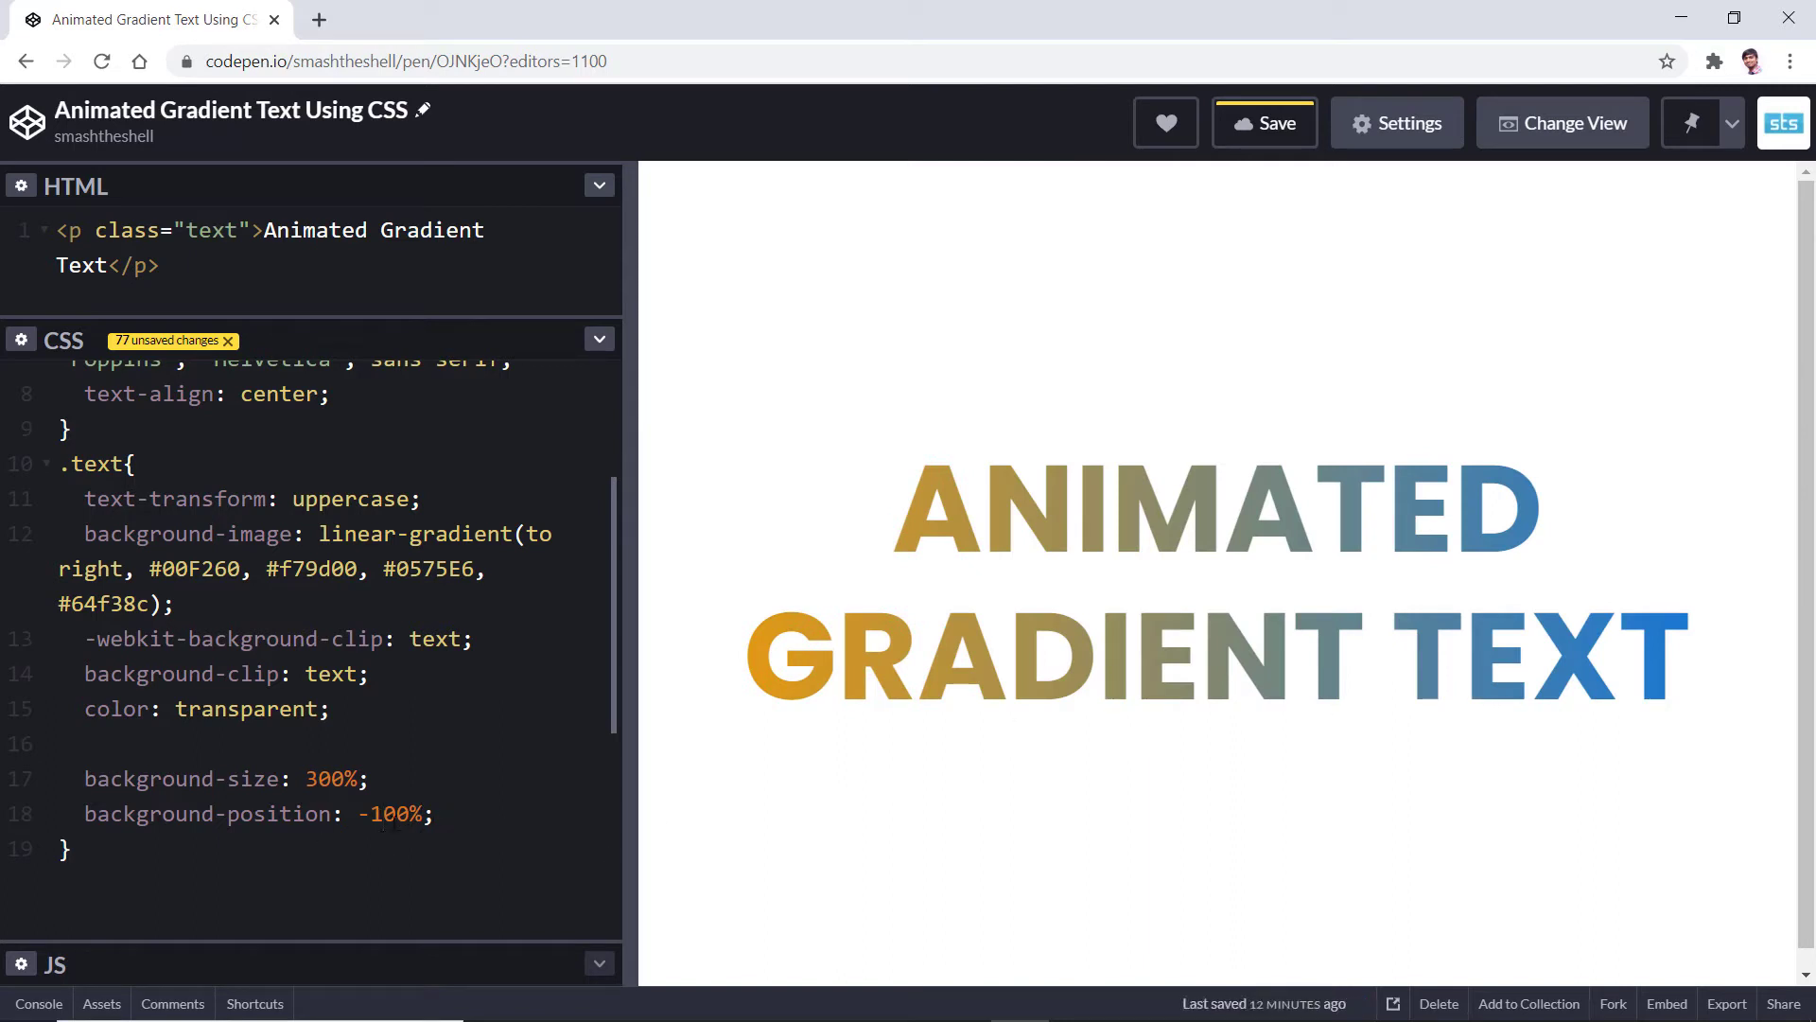
double_click(391, 814)
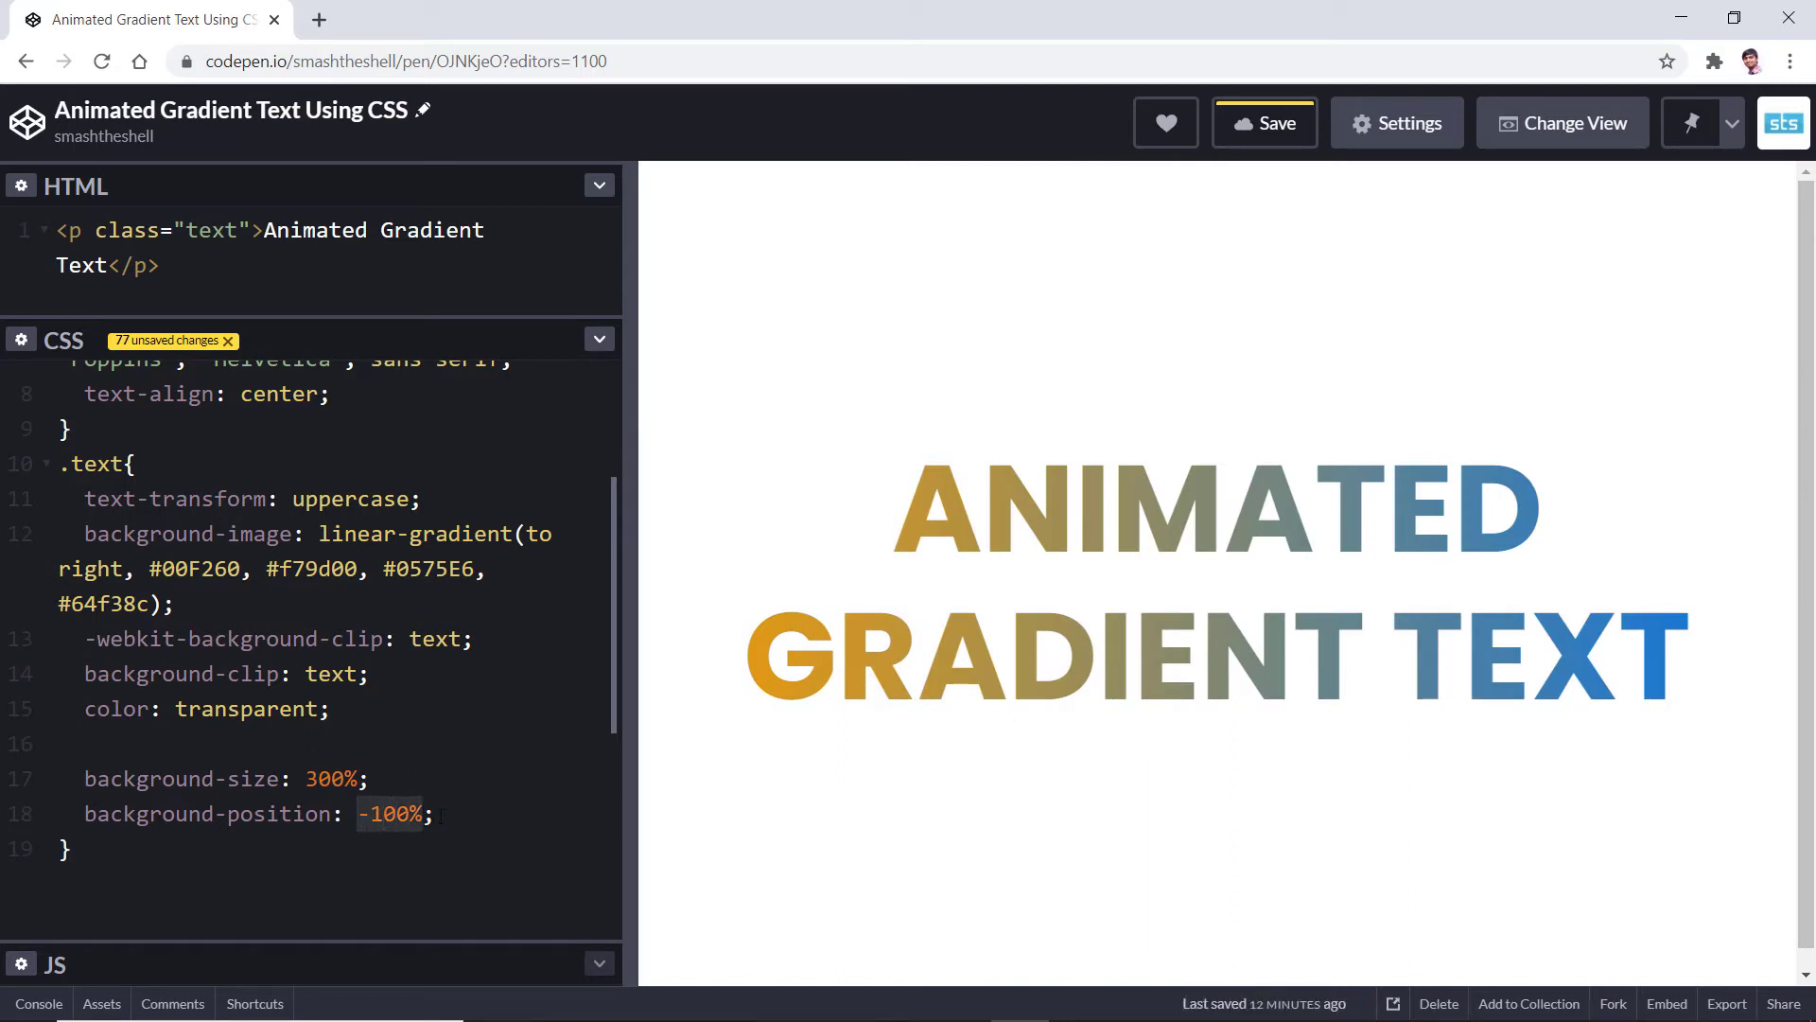
scroll(down, 3)
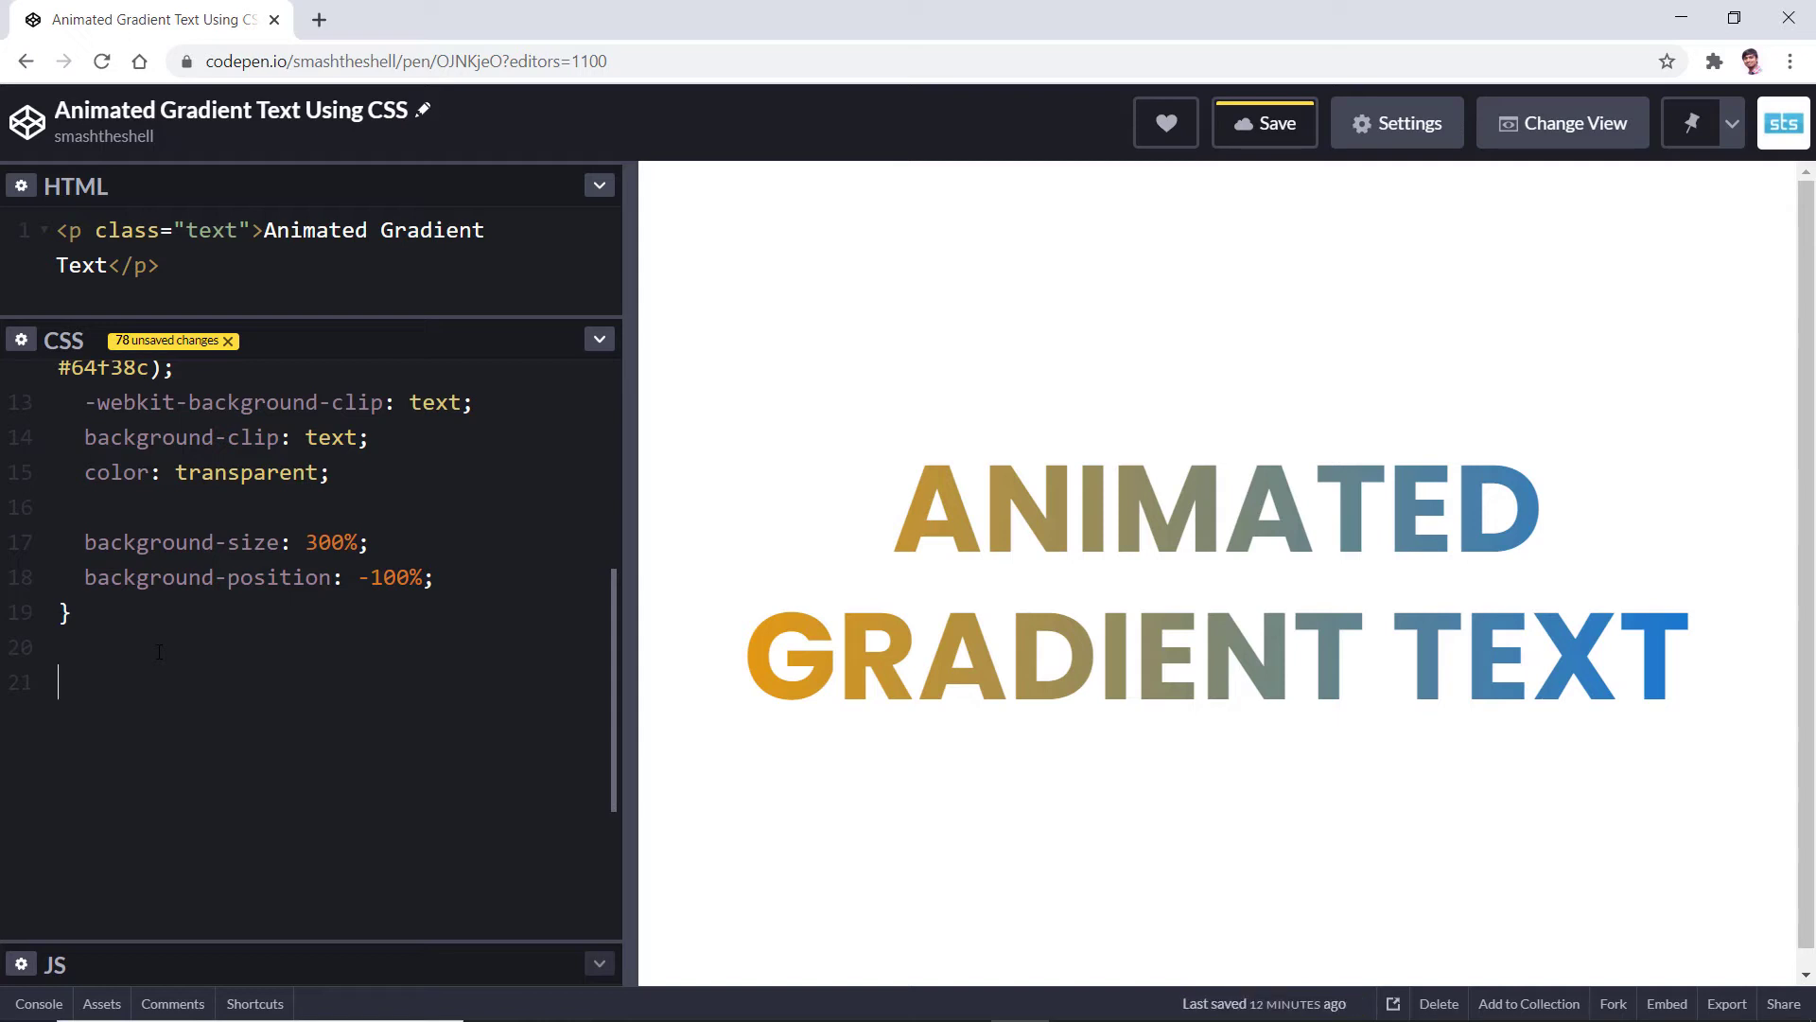
text(@key)
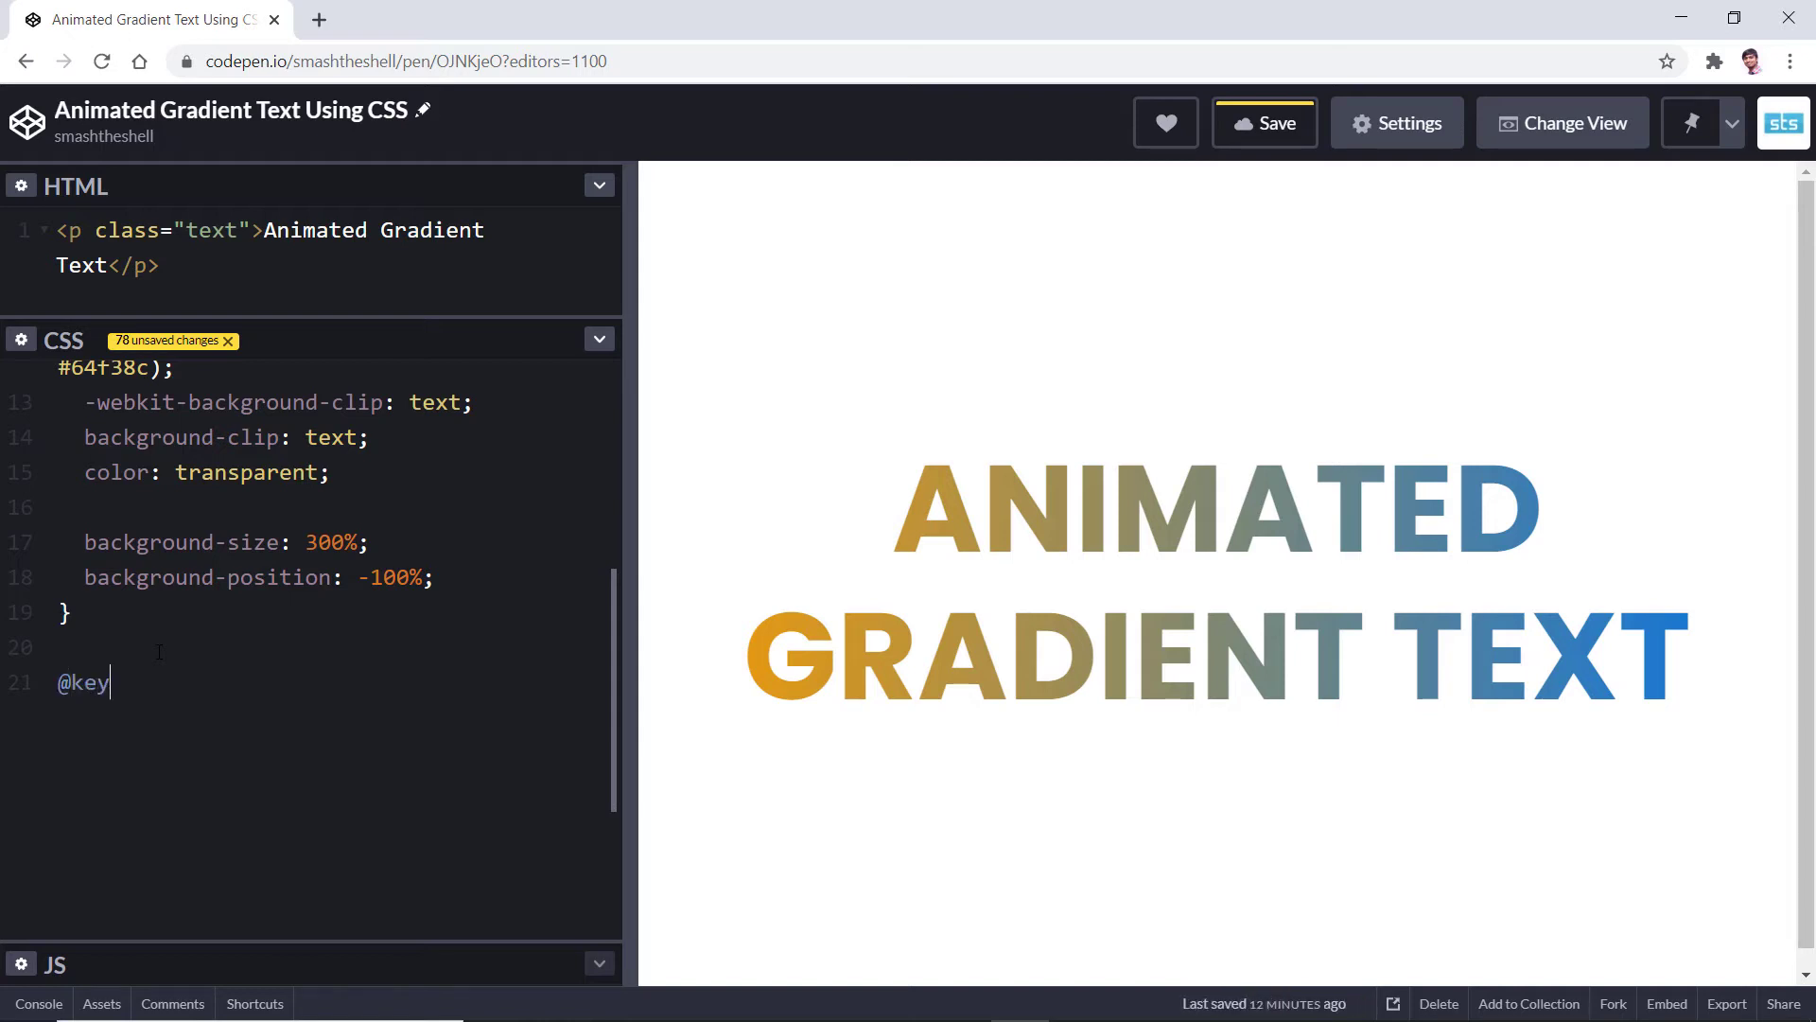
text(frames)
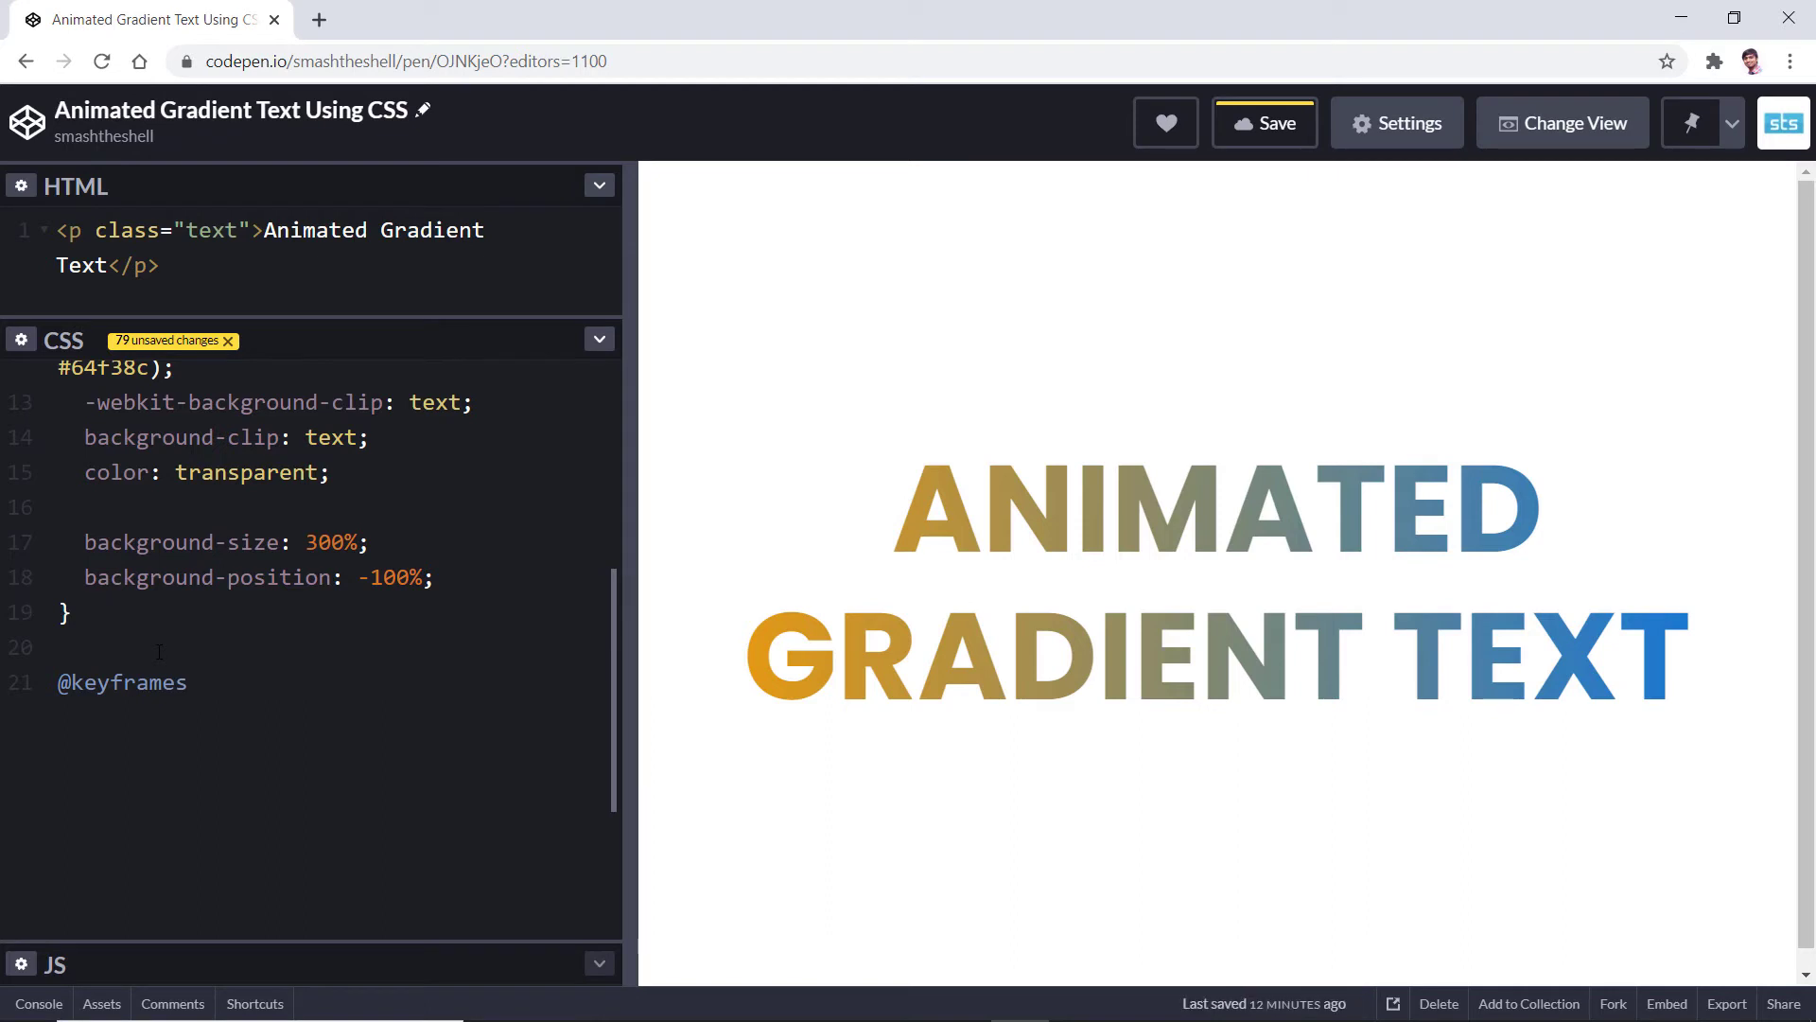
text(a)
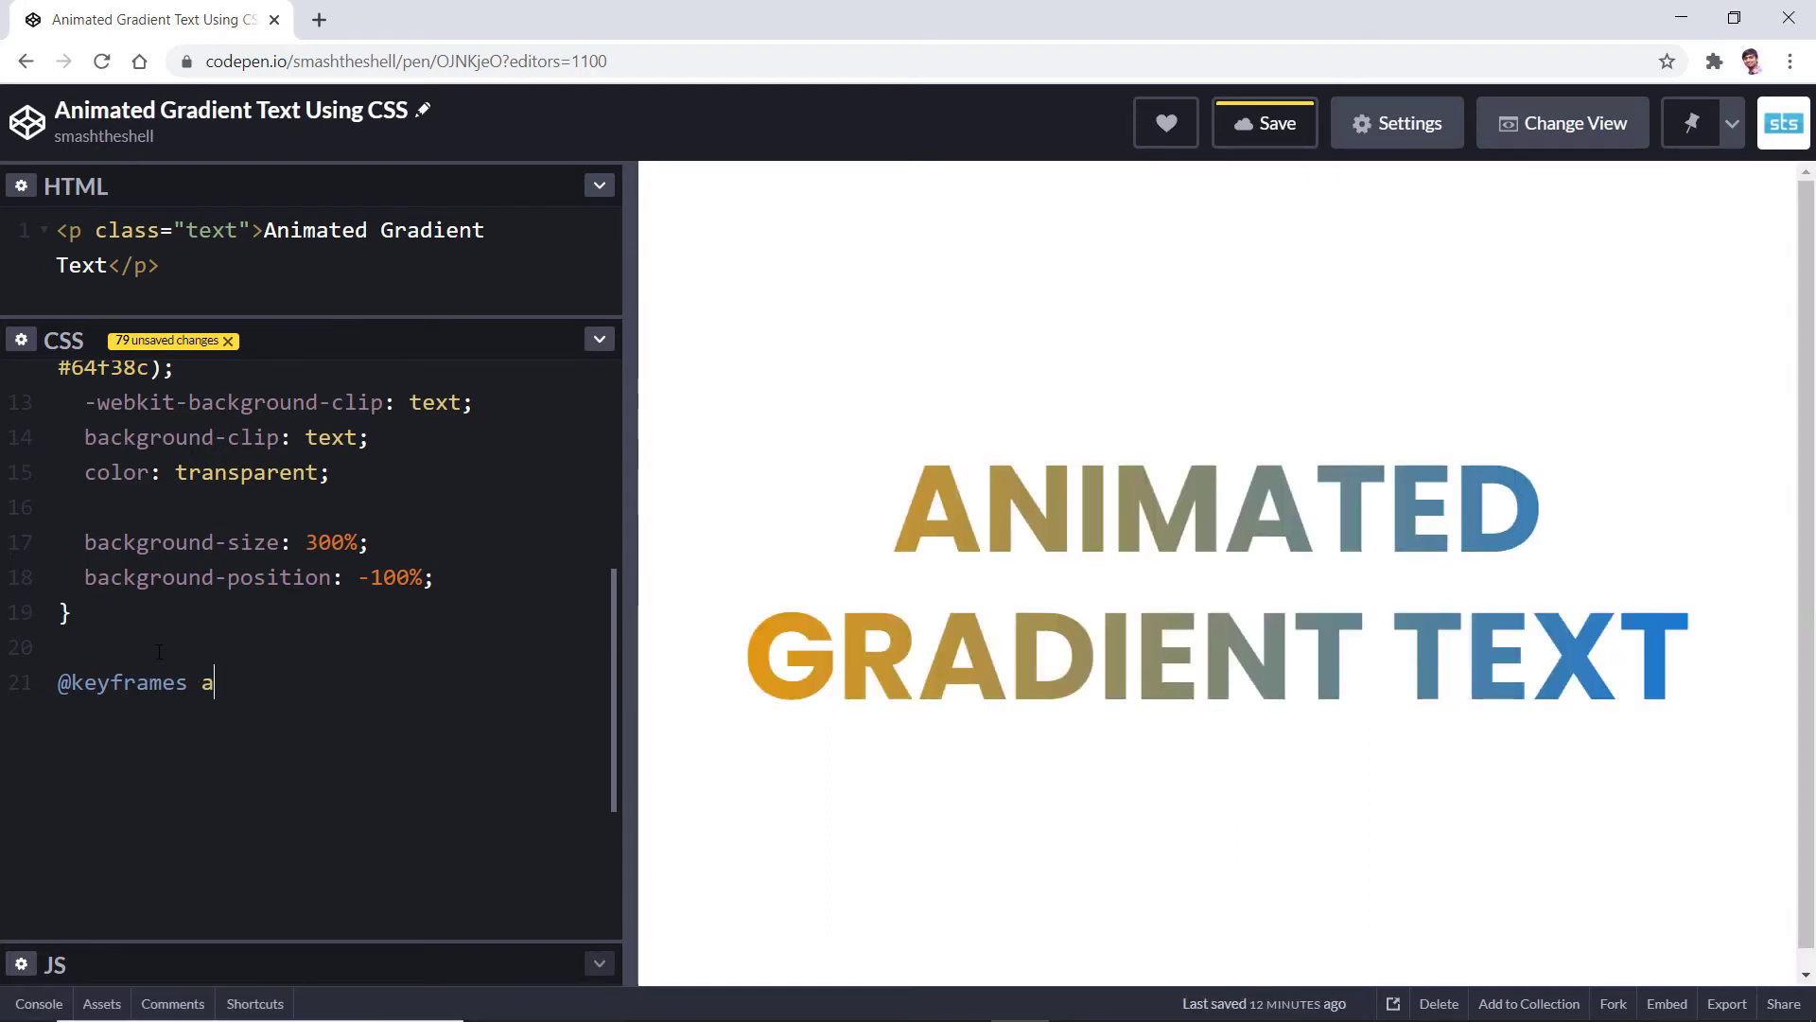
text(nimated)
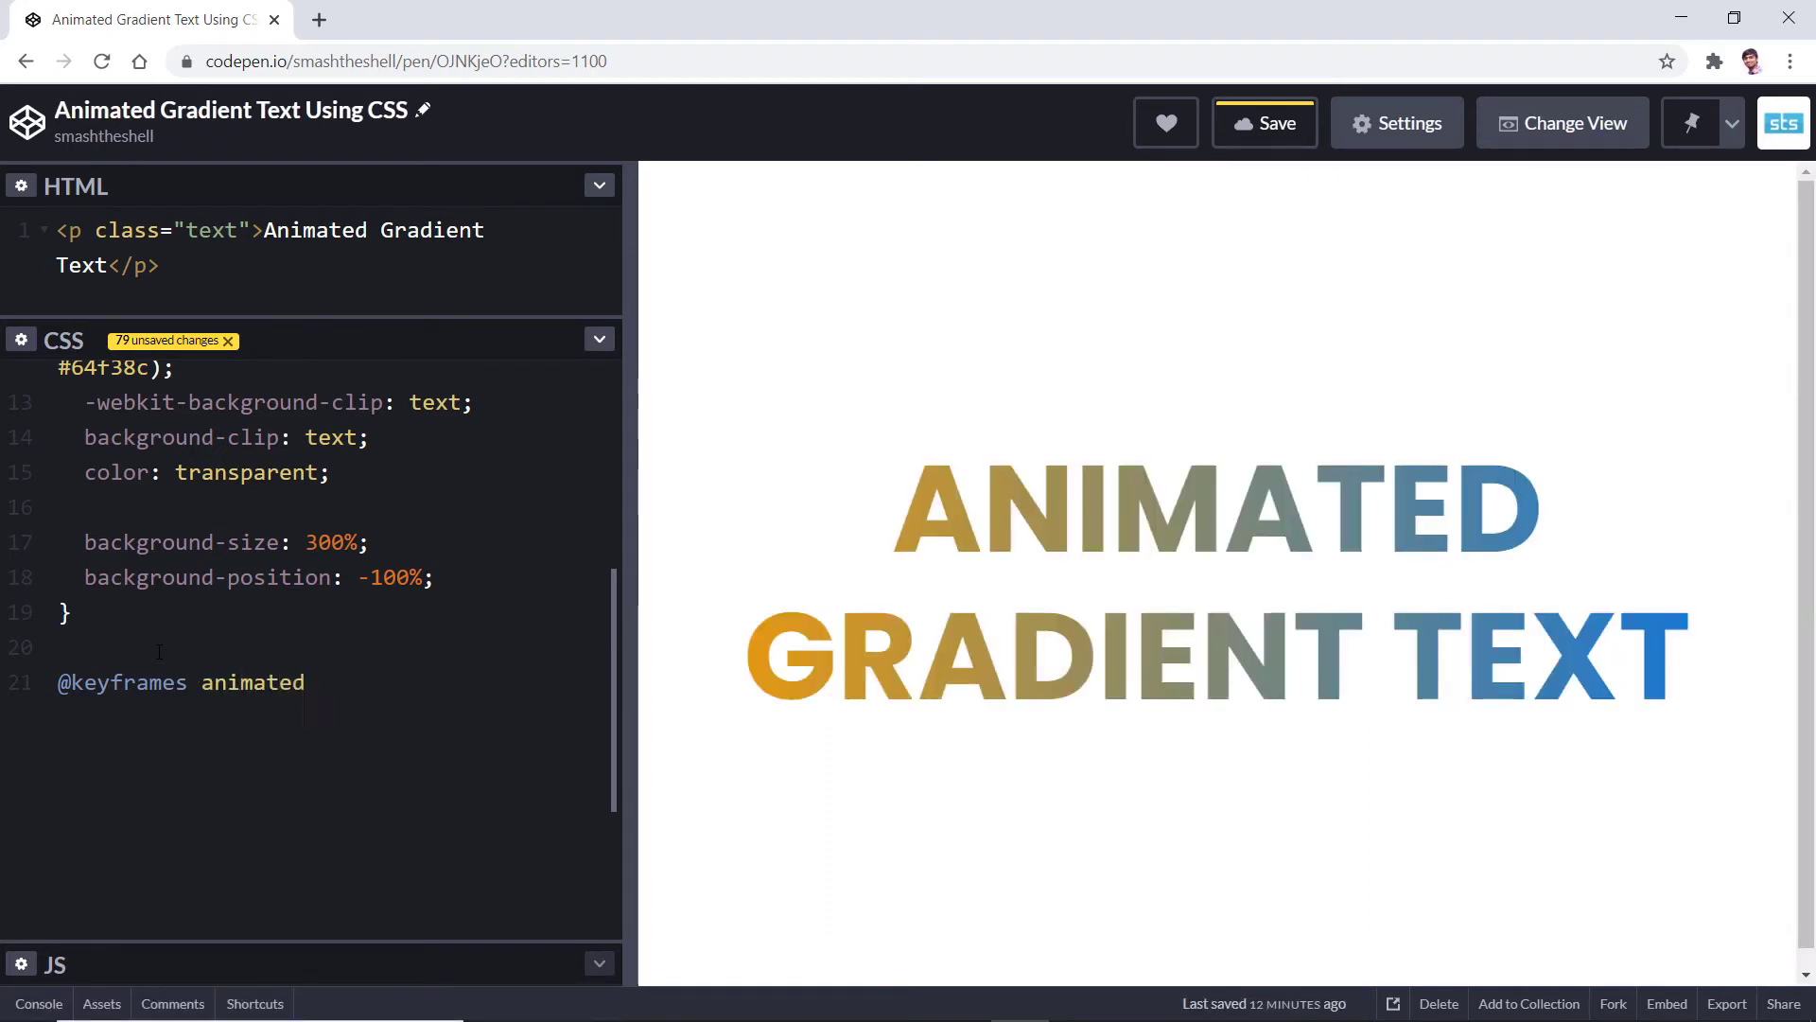
text(Text)
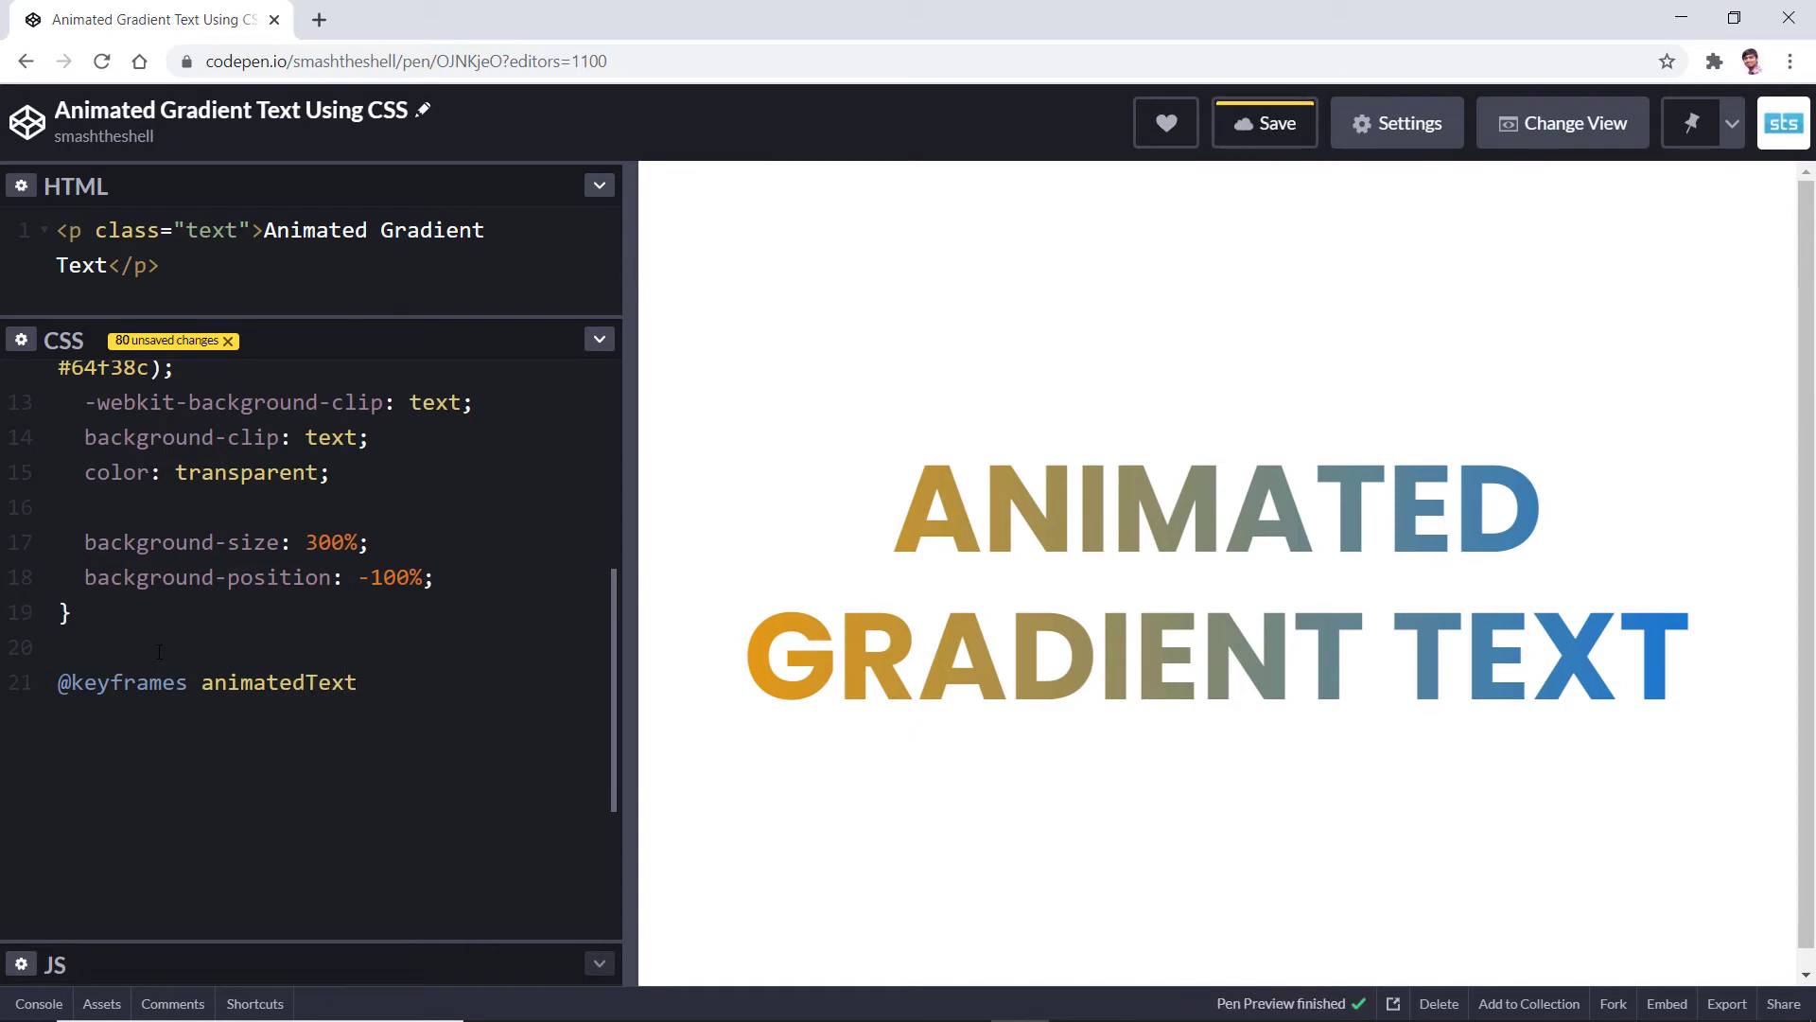
text({)
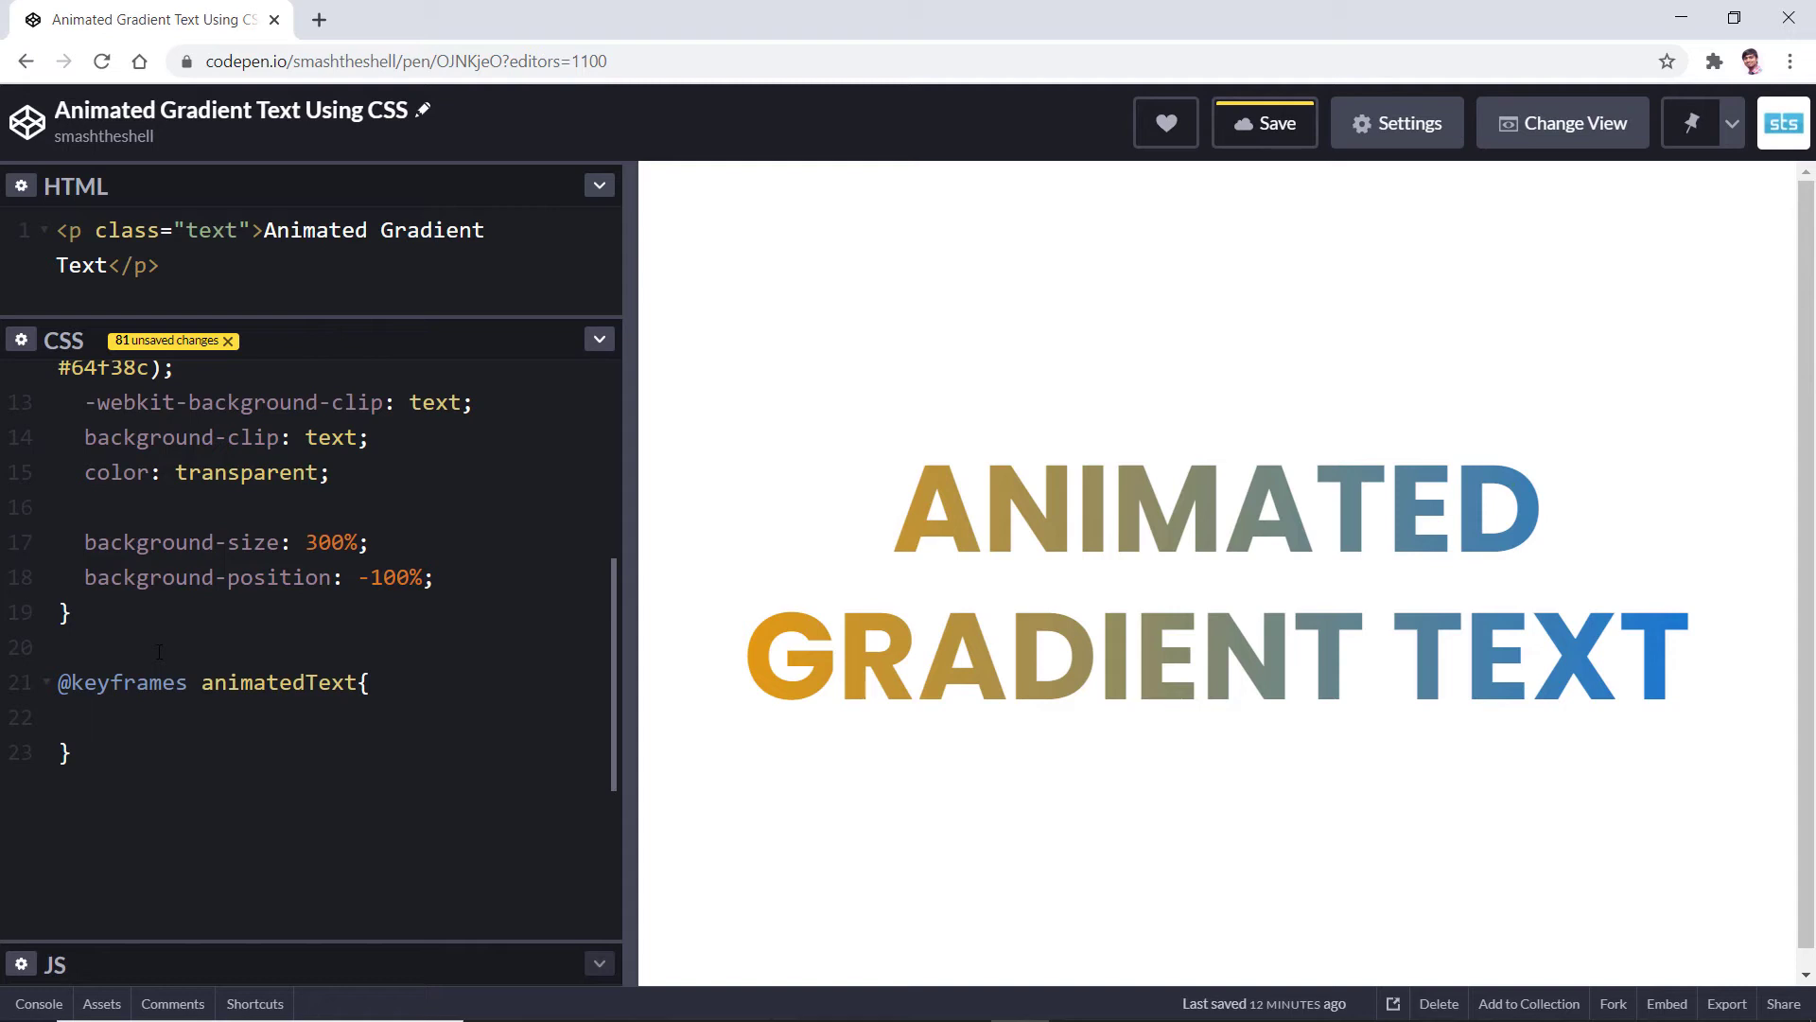
text(from{)
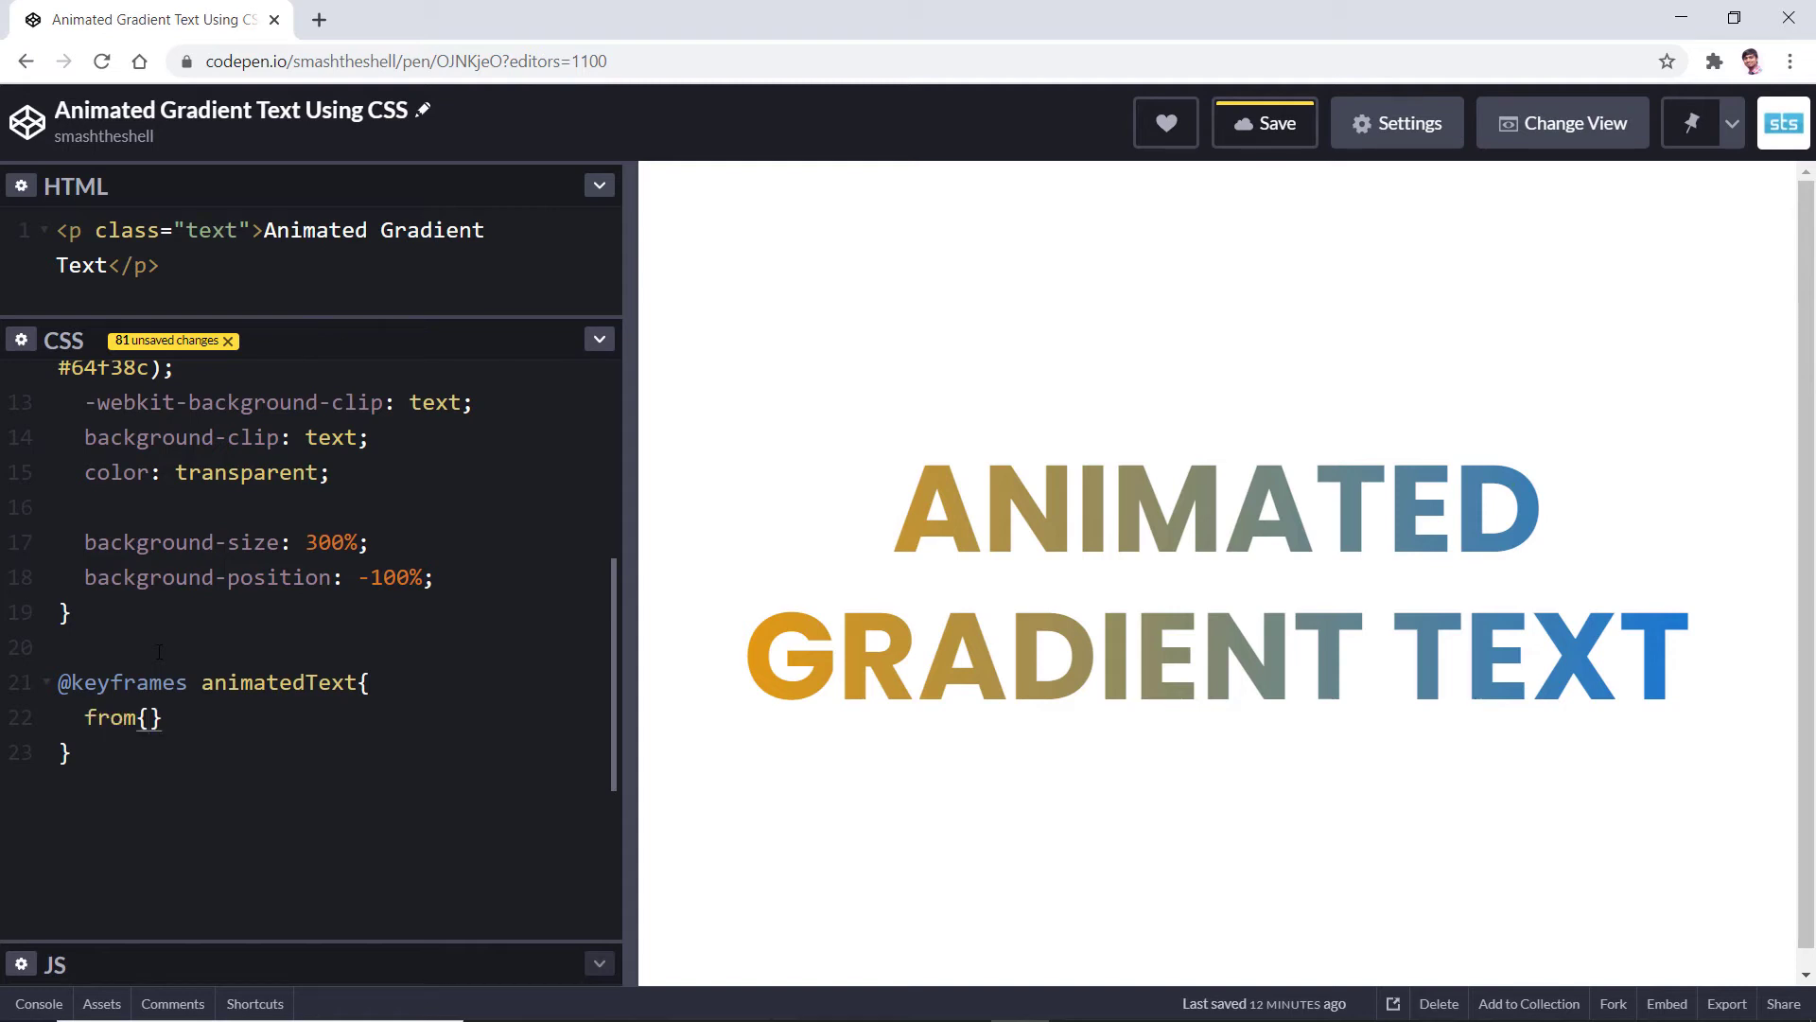
text(to)
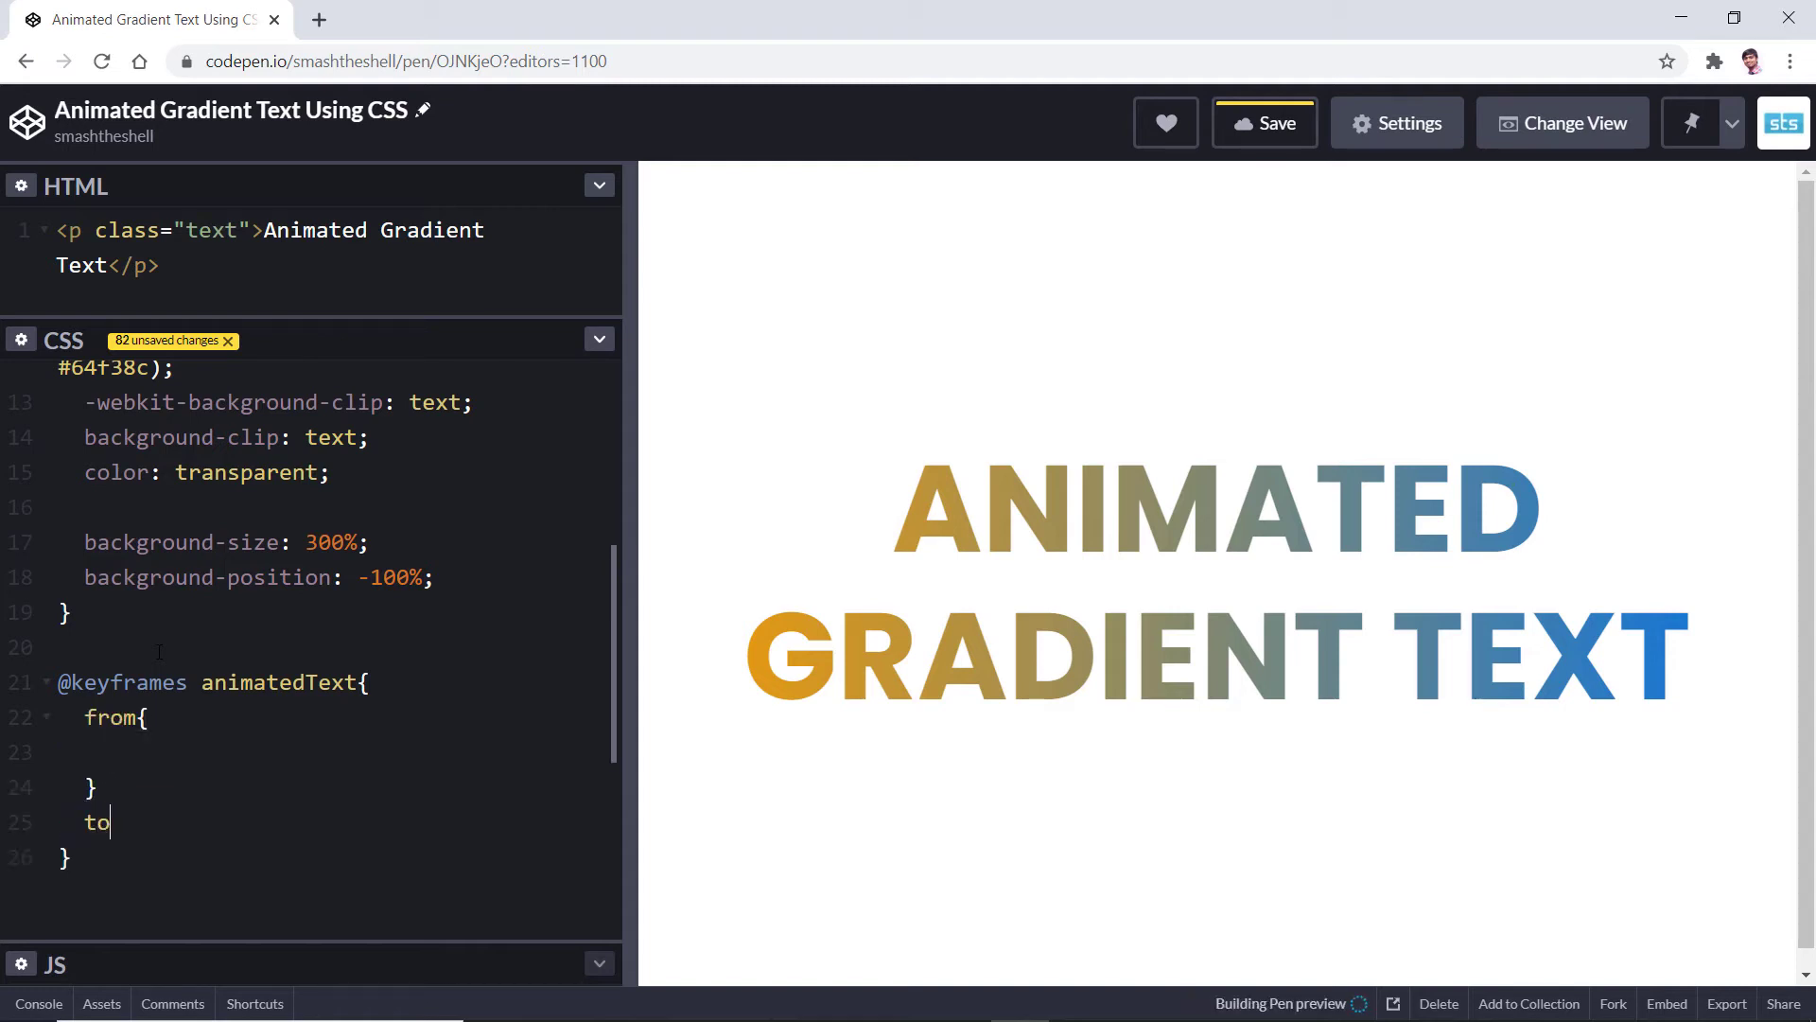
text({)
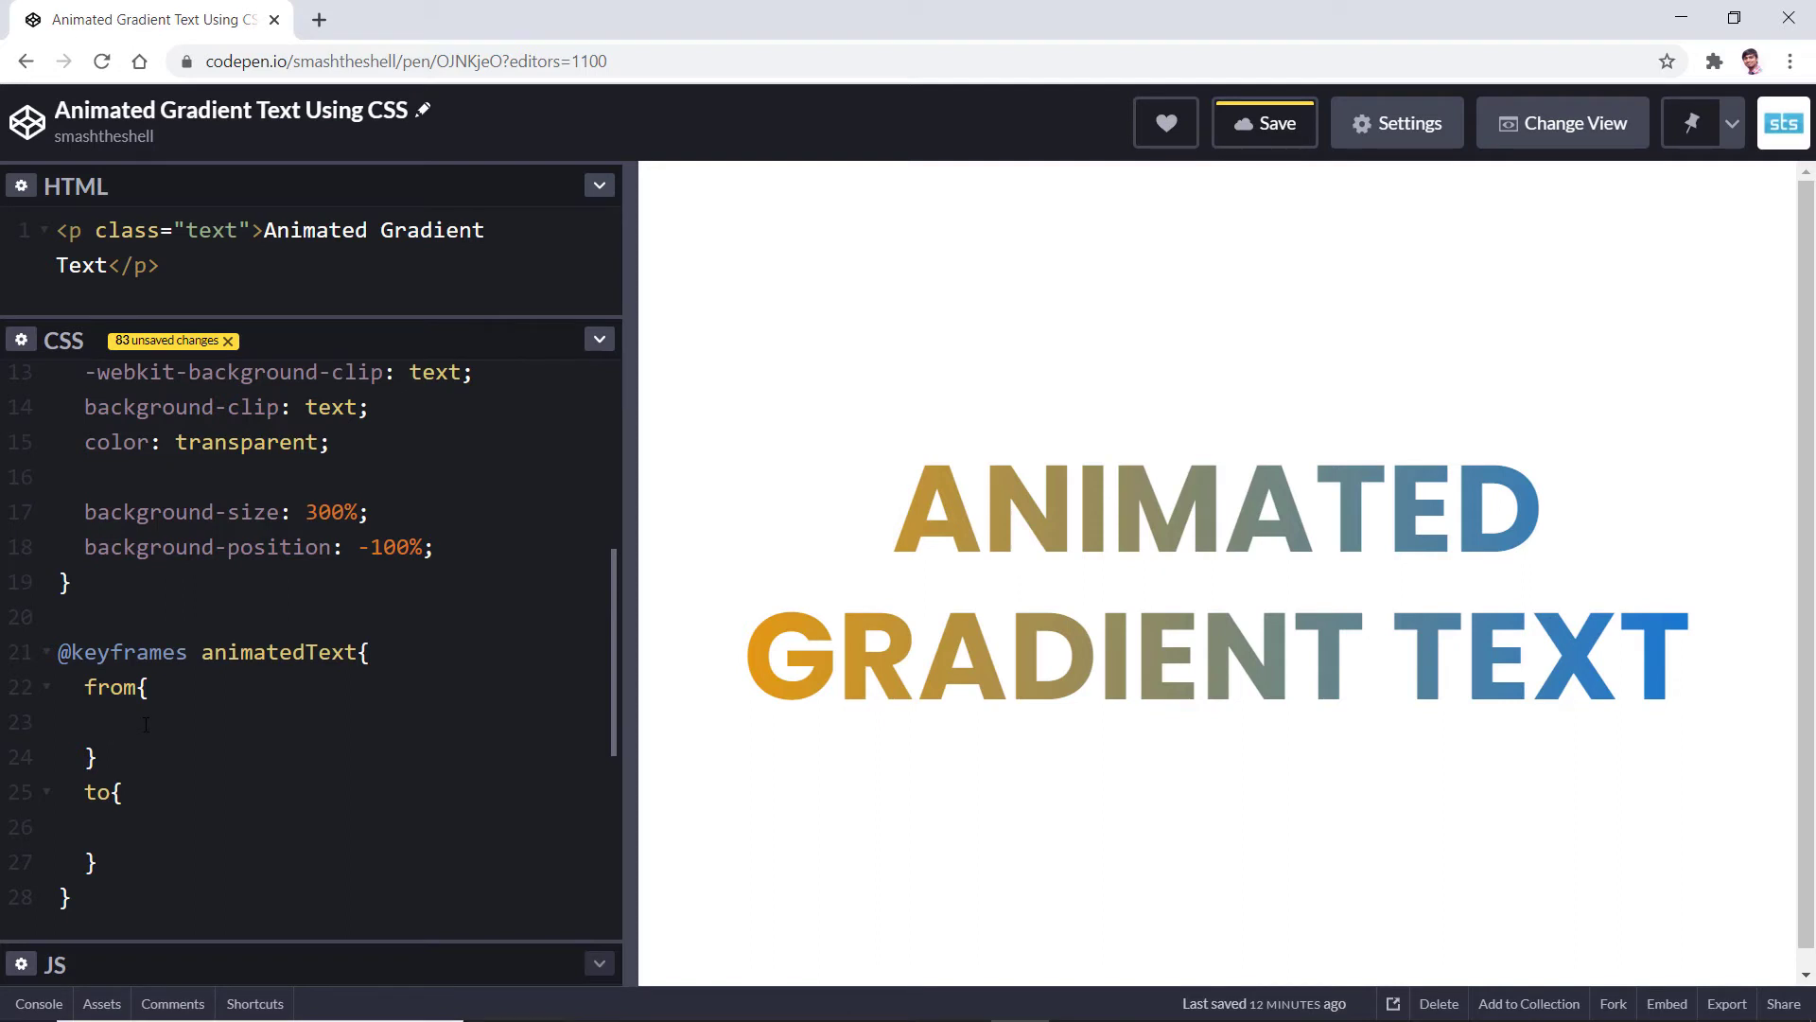
Set background-position to 0% in from and 100% in to.
text(back)
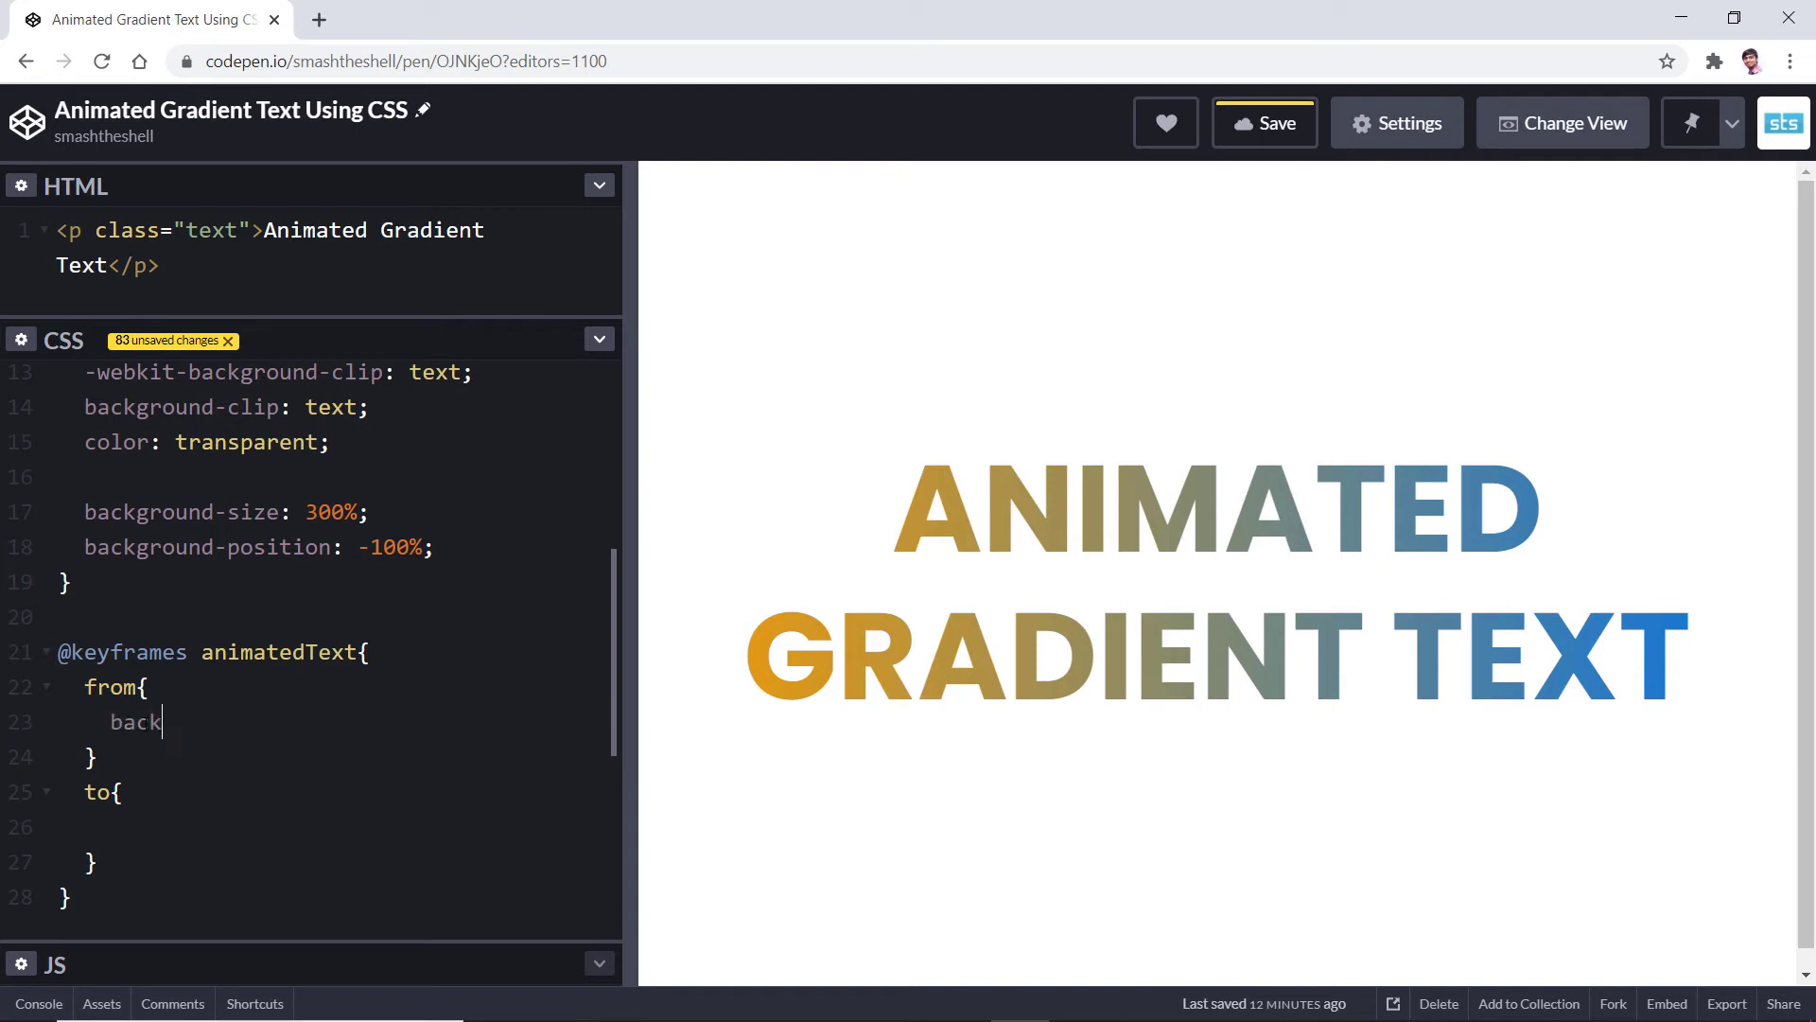
text(ground)
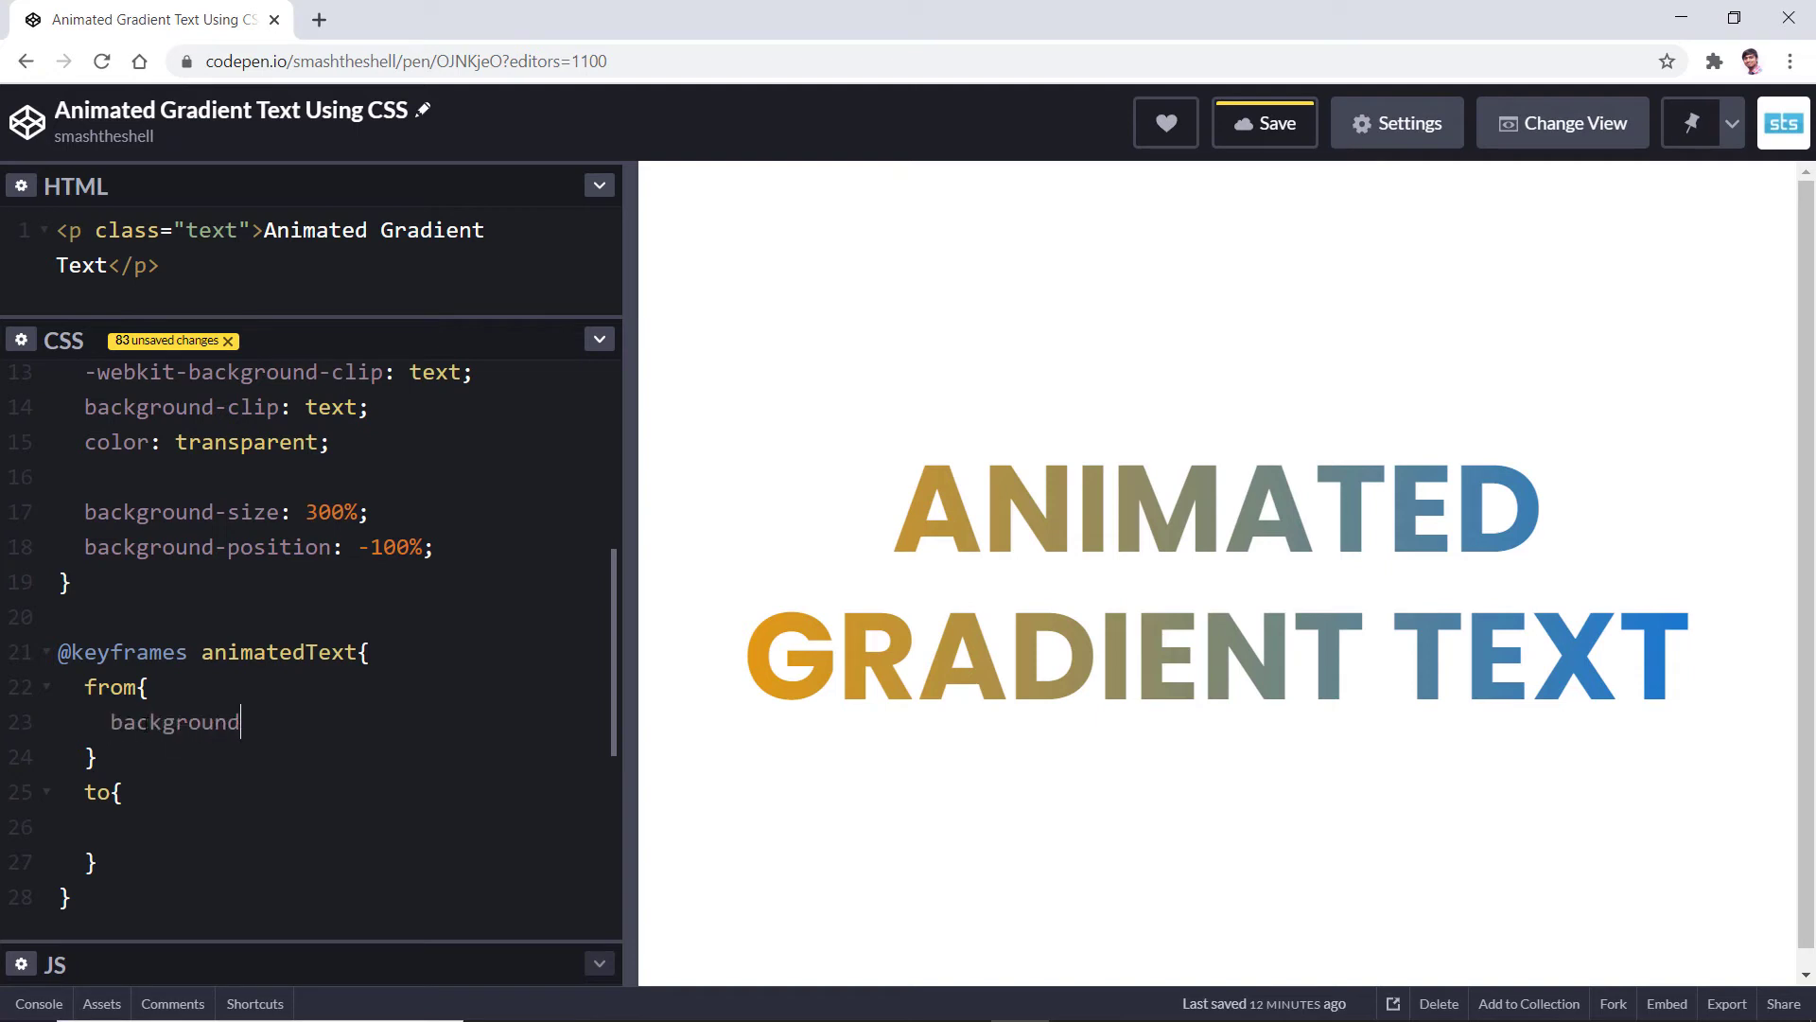
text(-po)
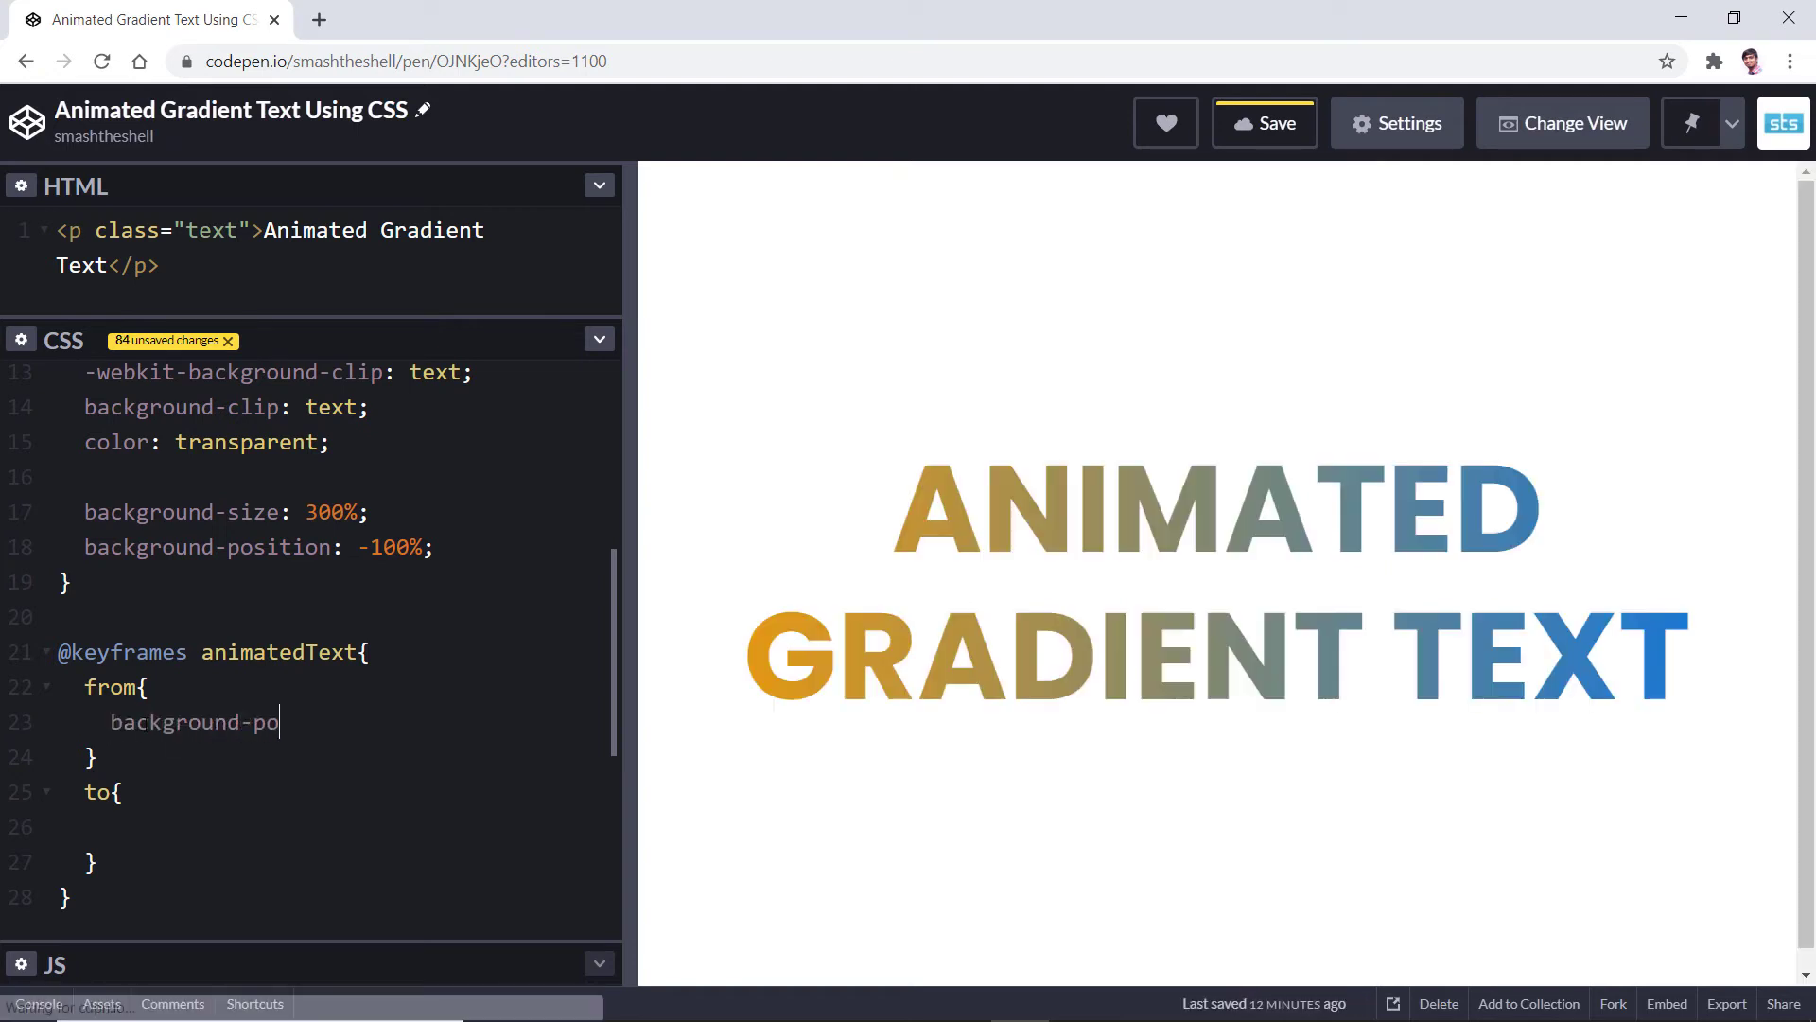
text(sition:)
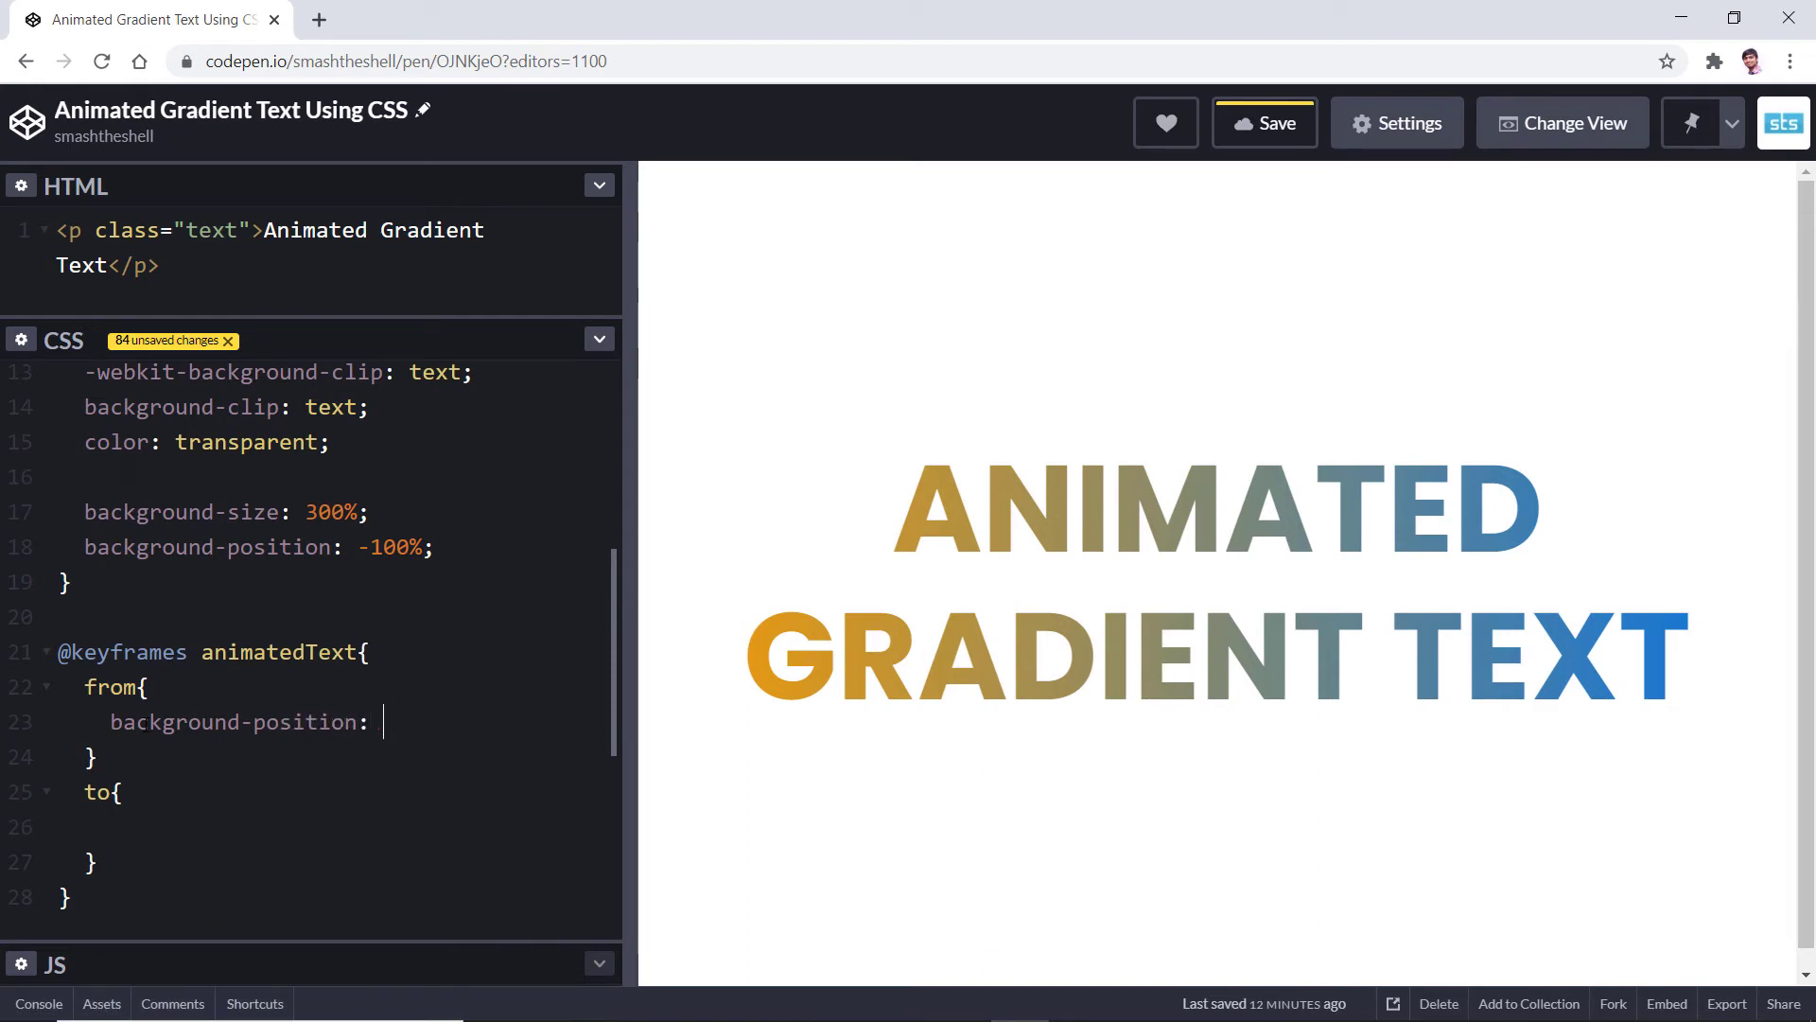
text(0%;)
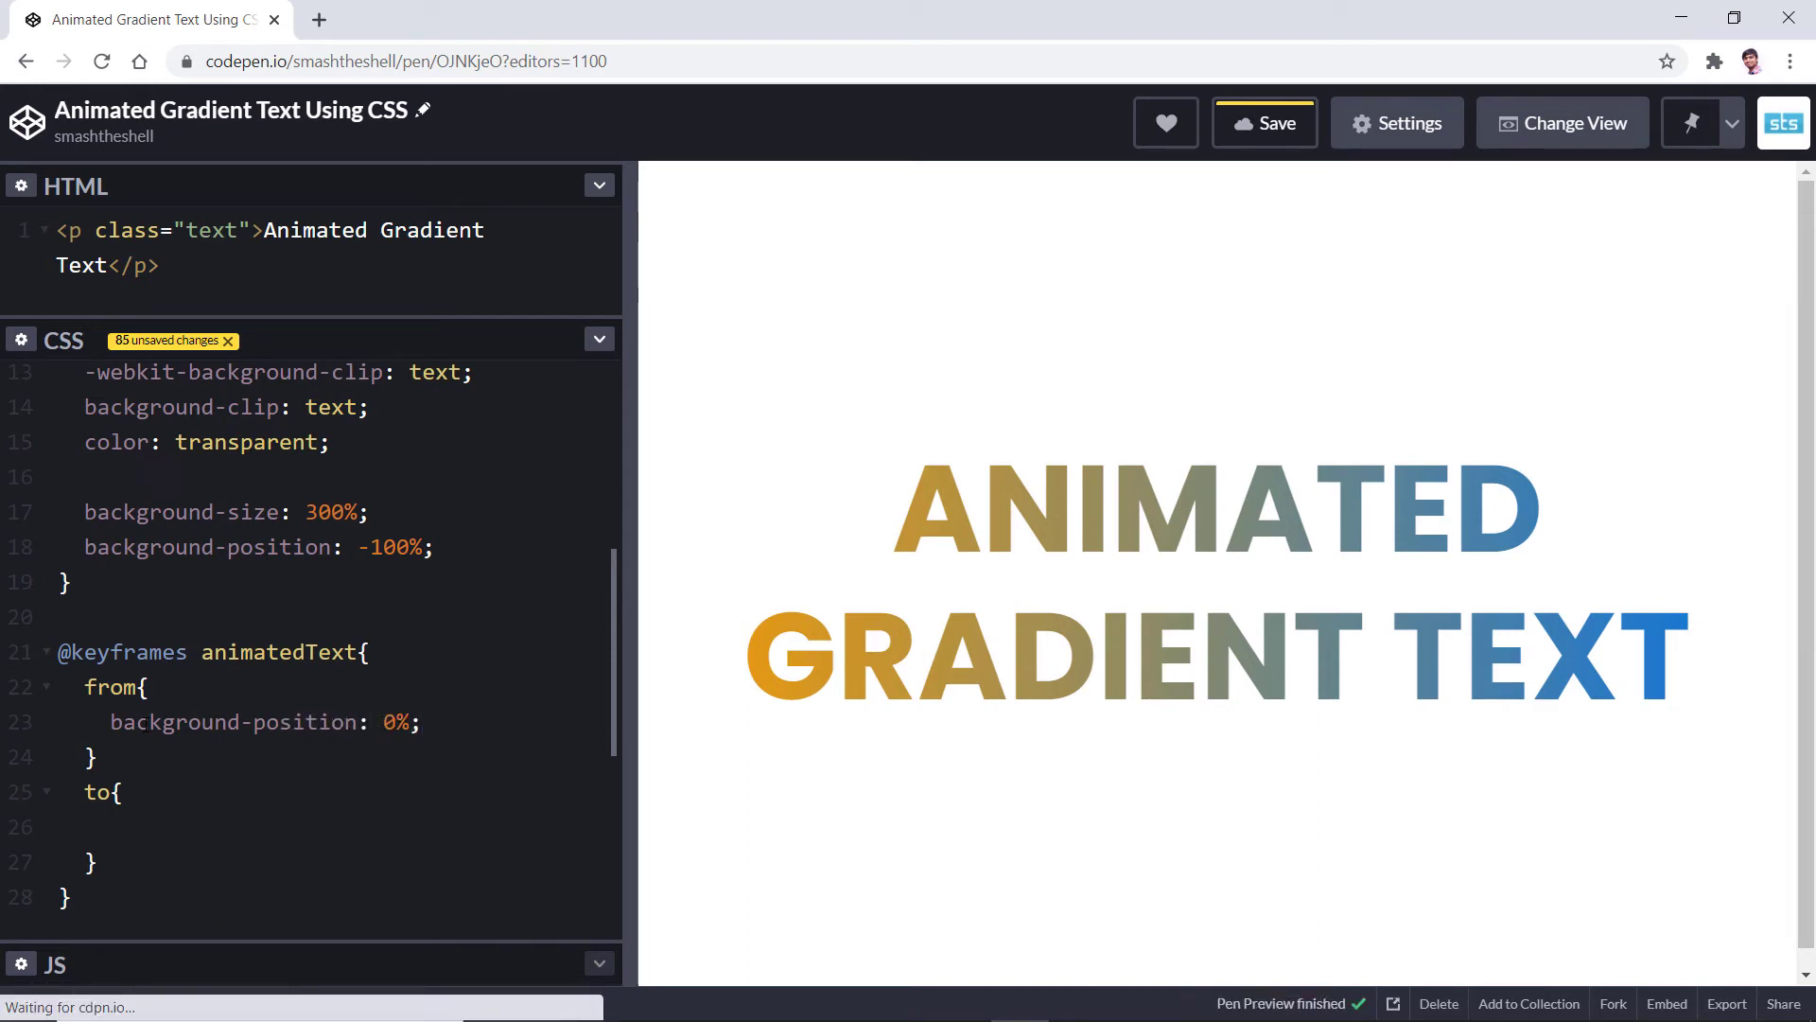
text(background-posi)
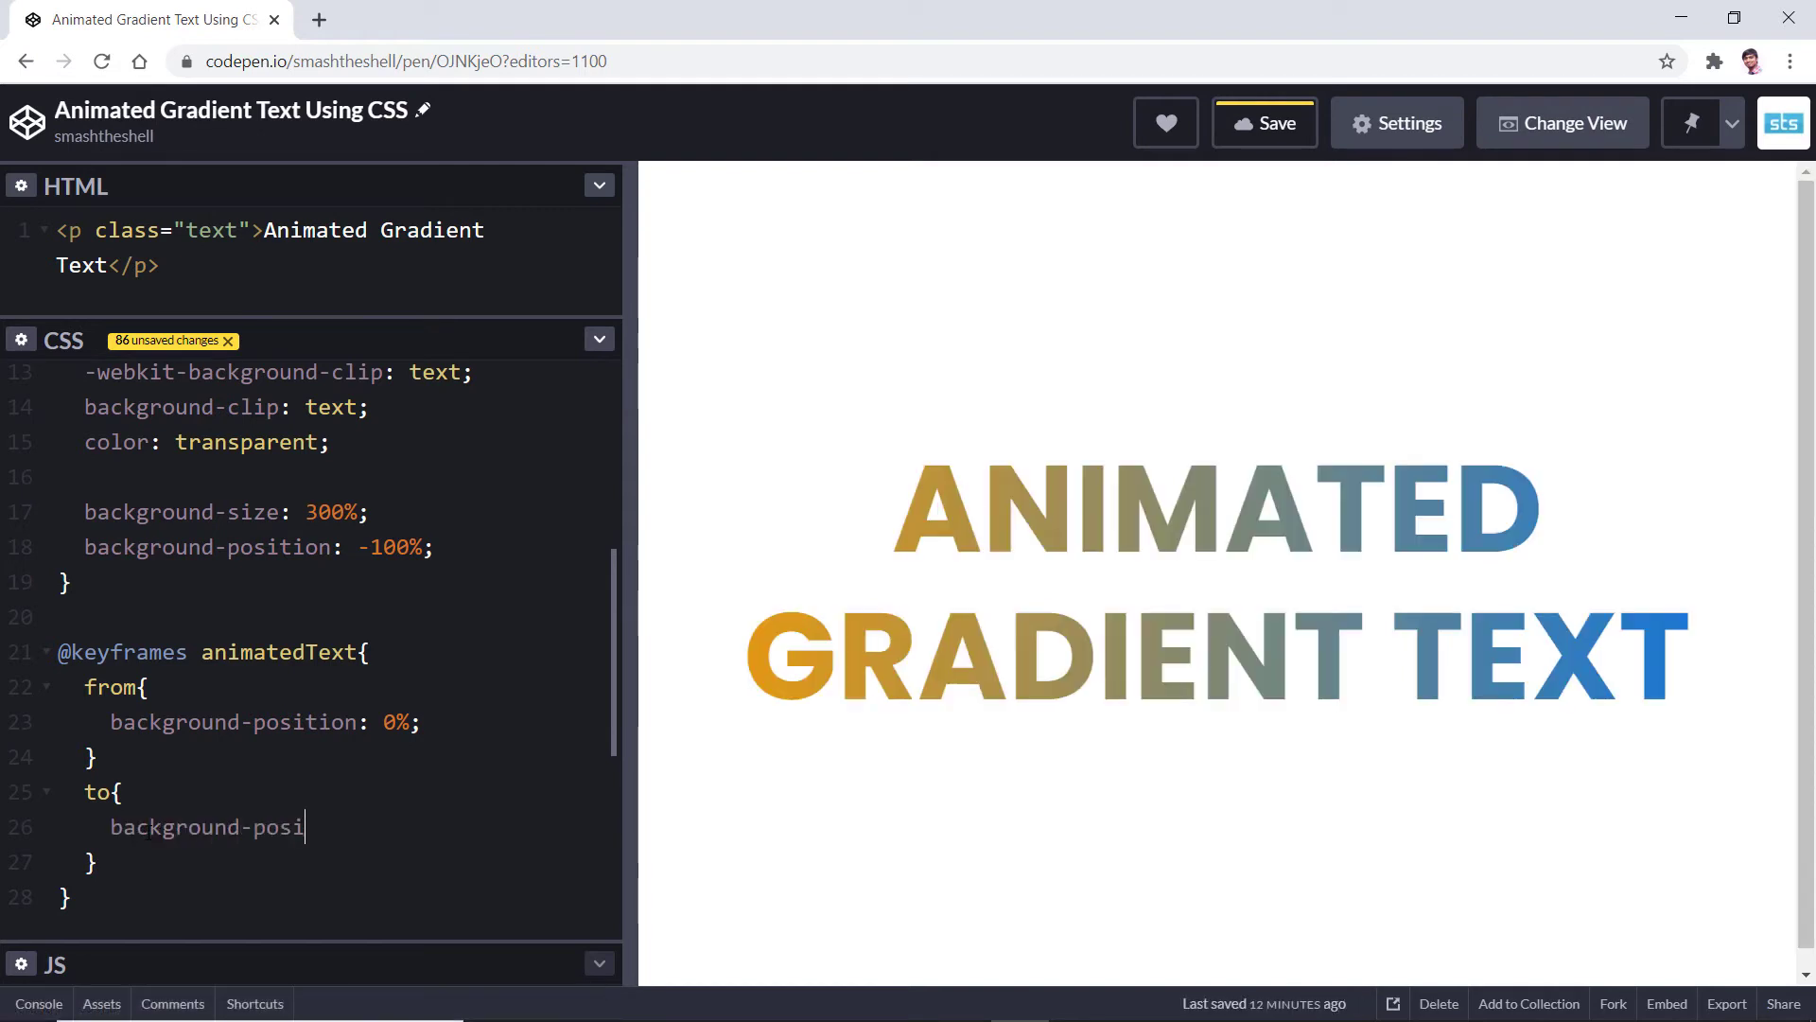
text(tion:)
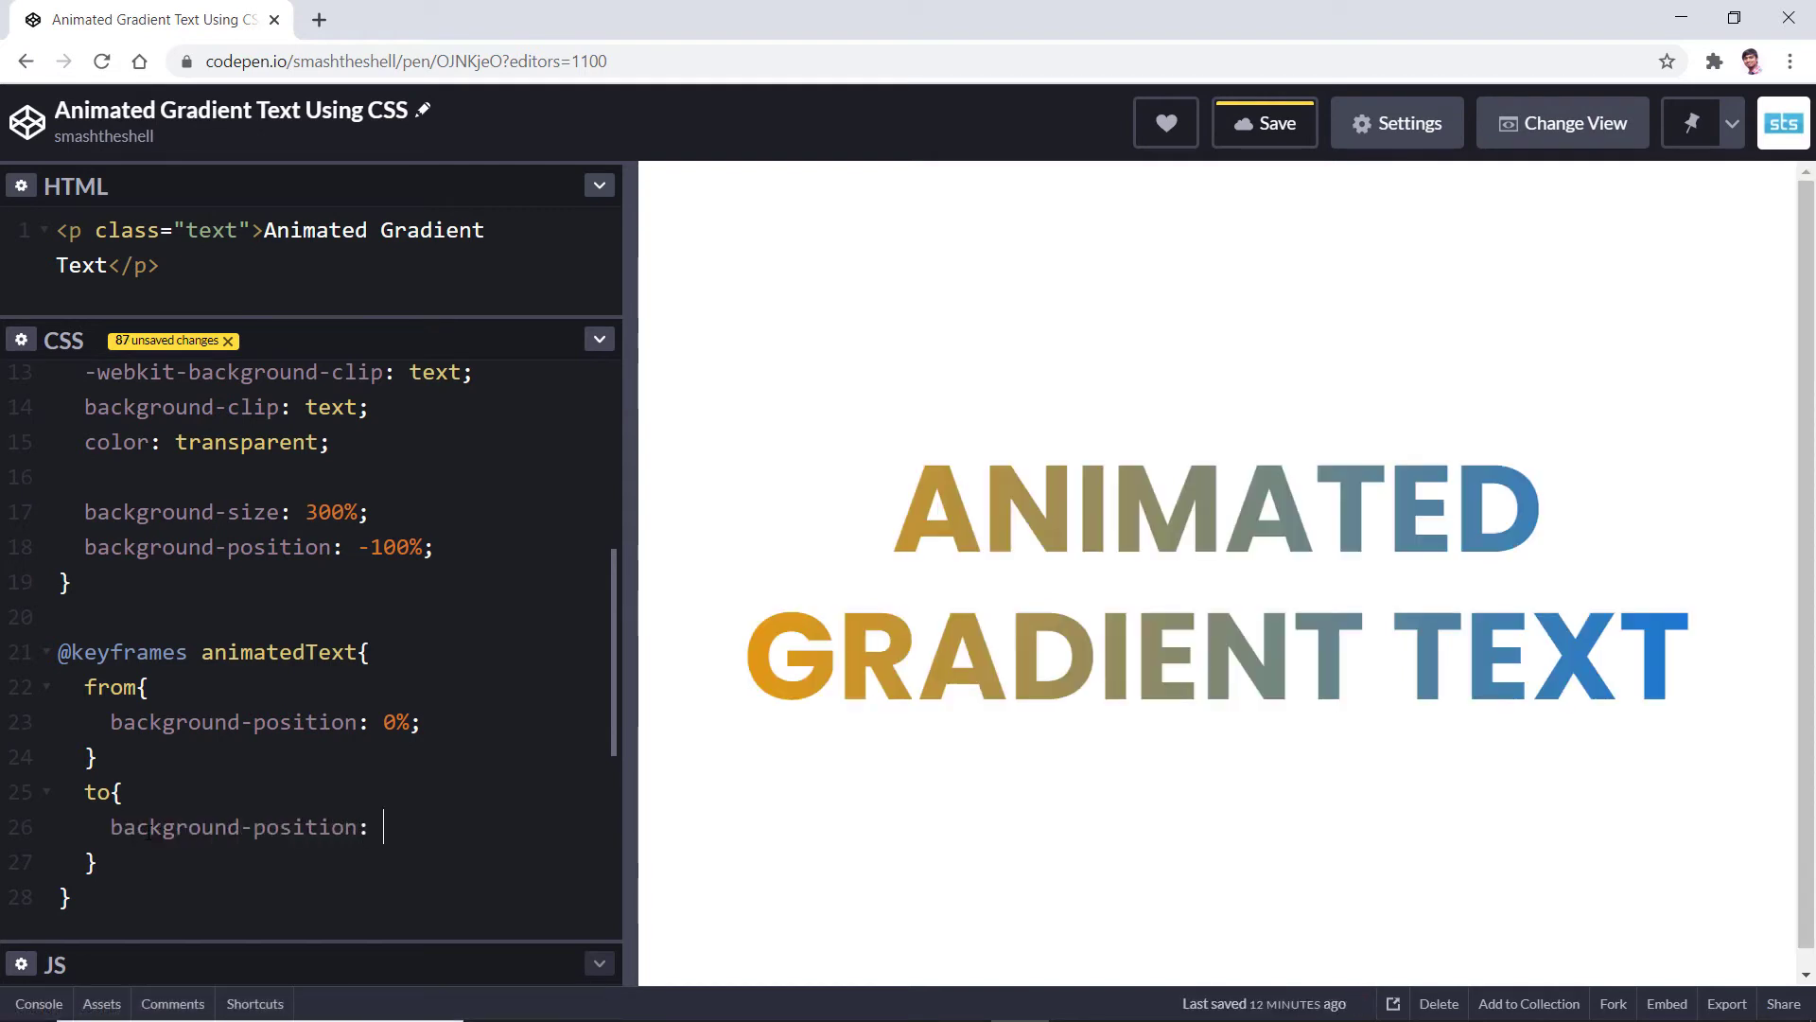
text(100%;)
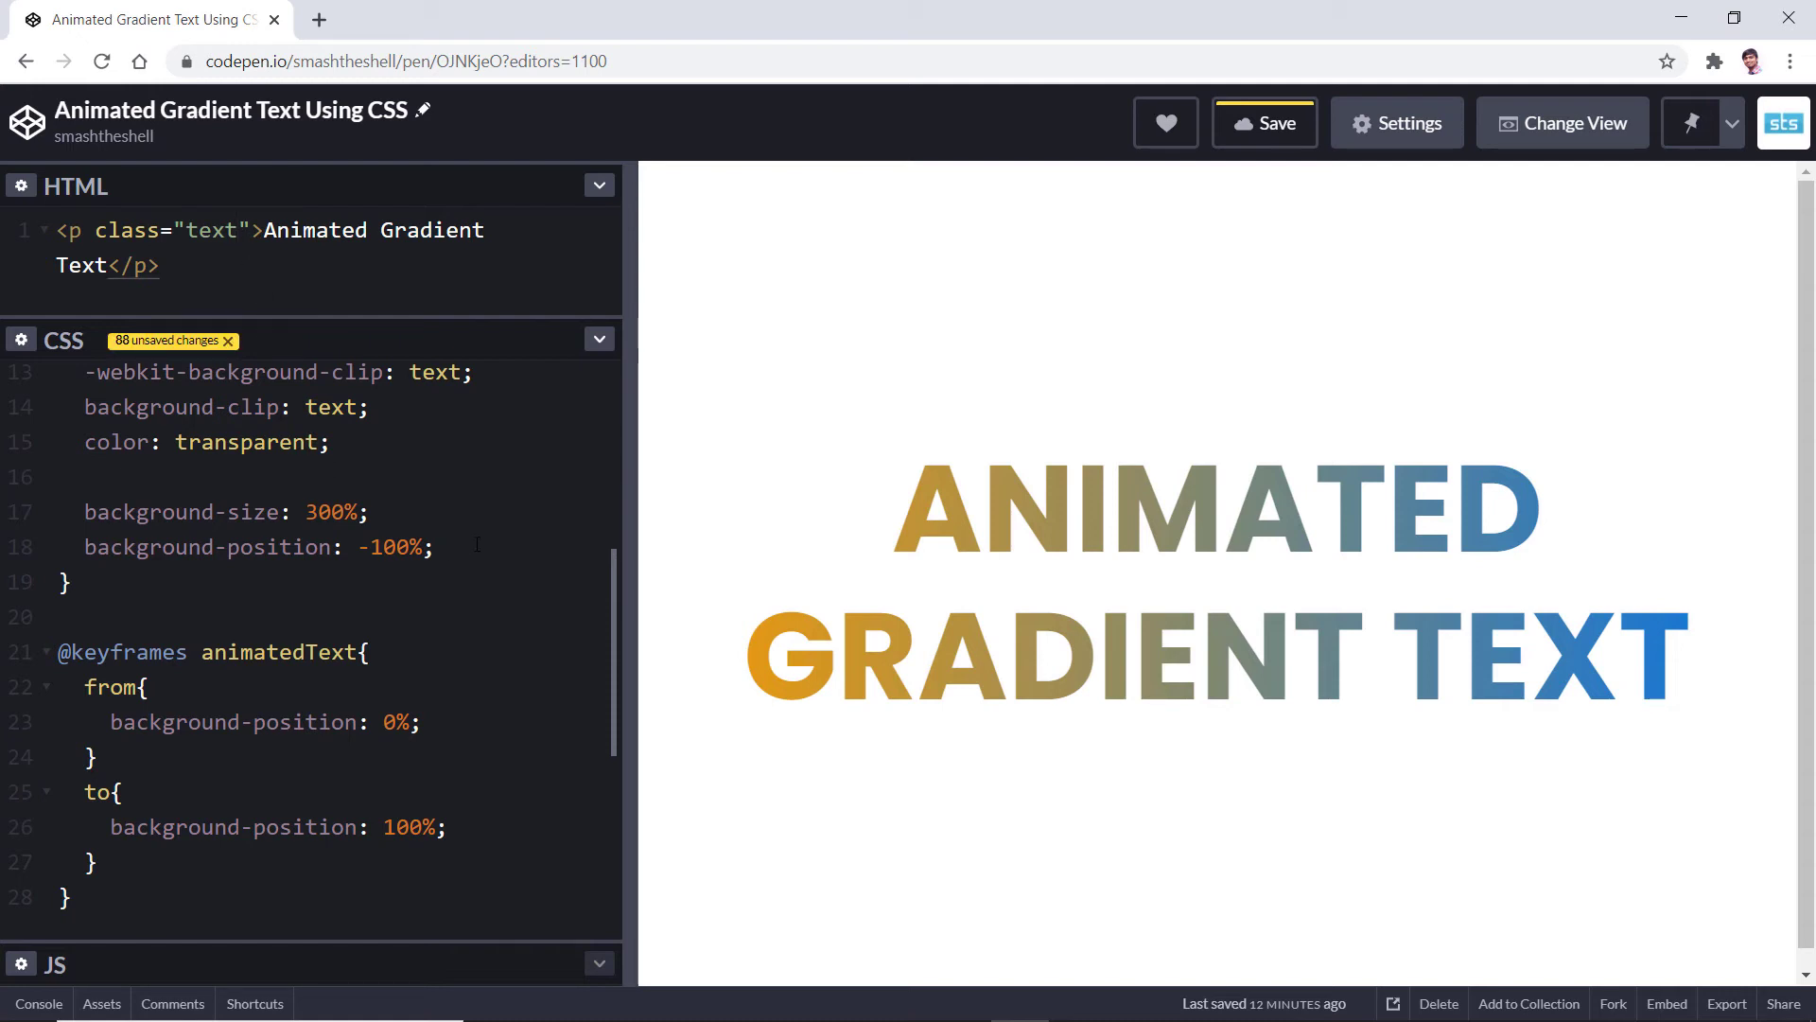
Add animation: animatedText 2s infinite to the .text rule.
text(anima)
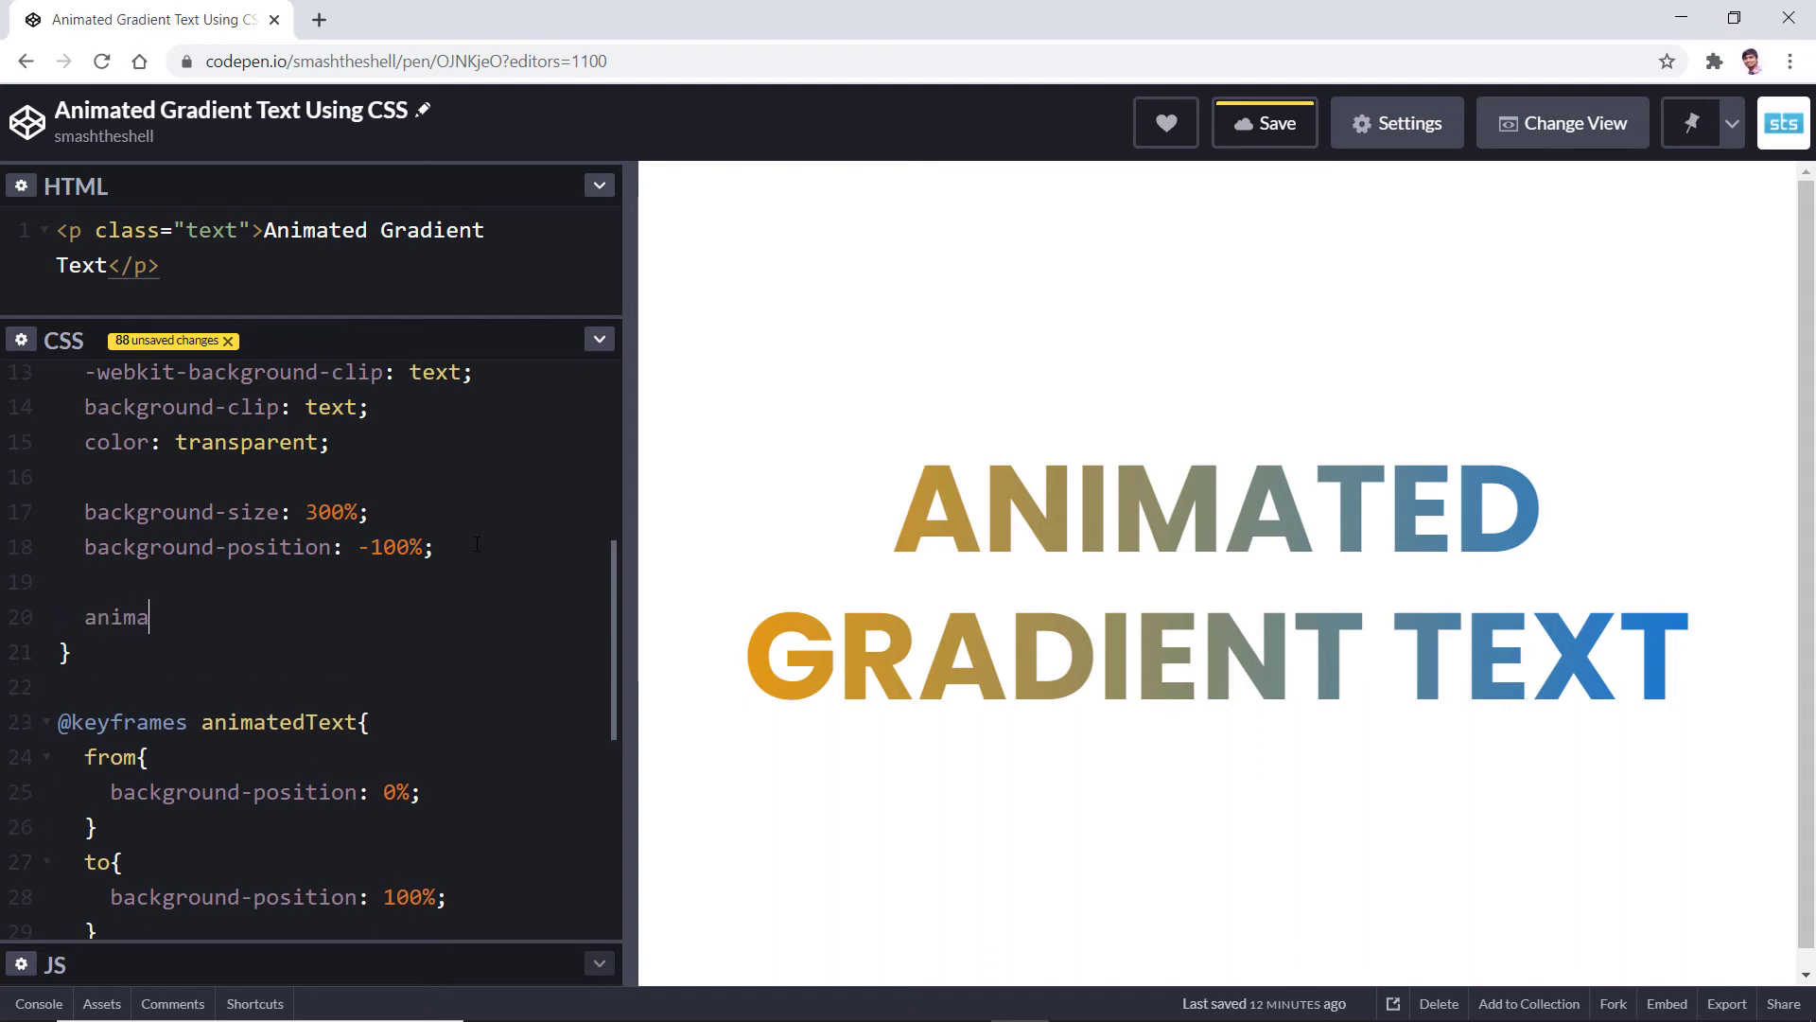
text(tion:)
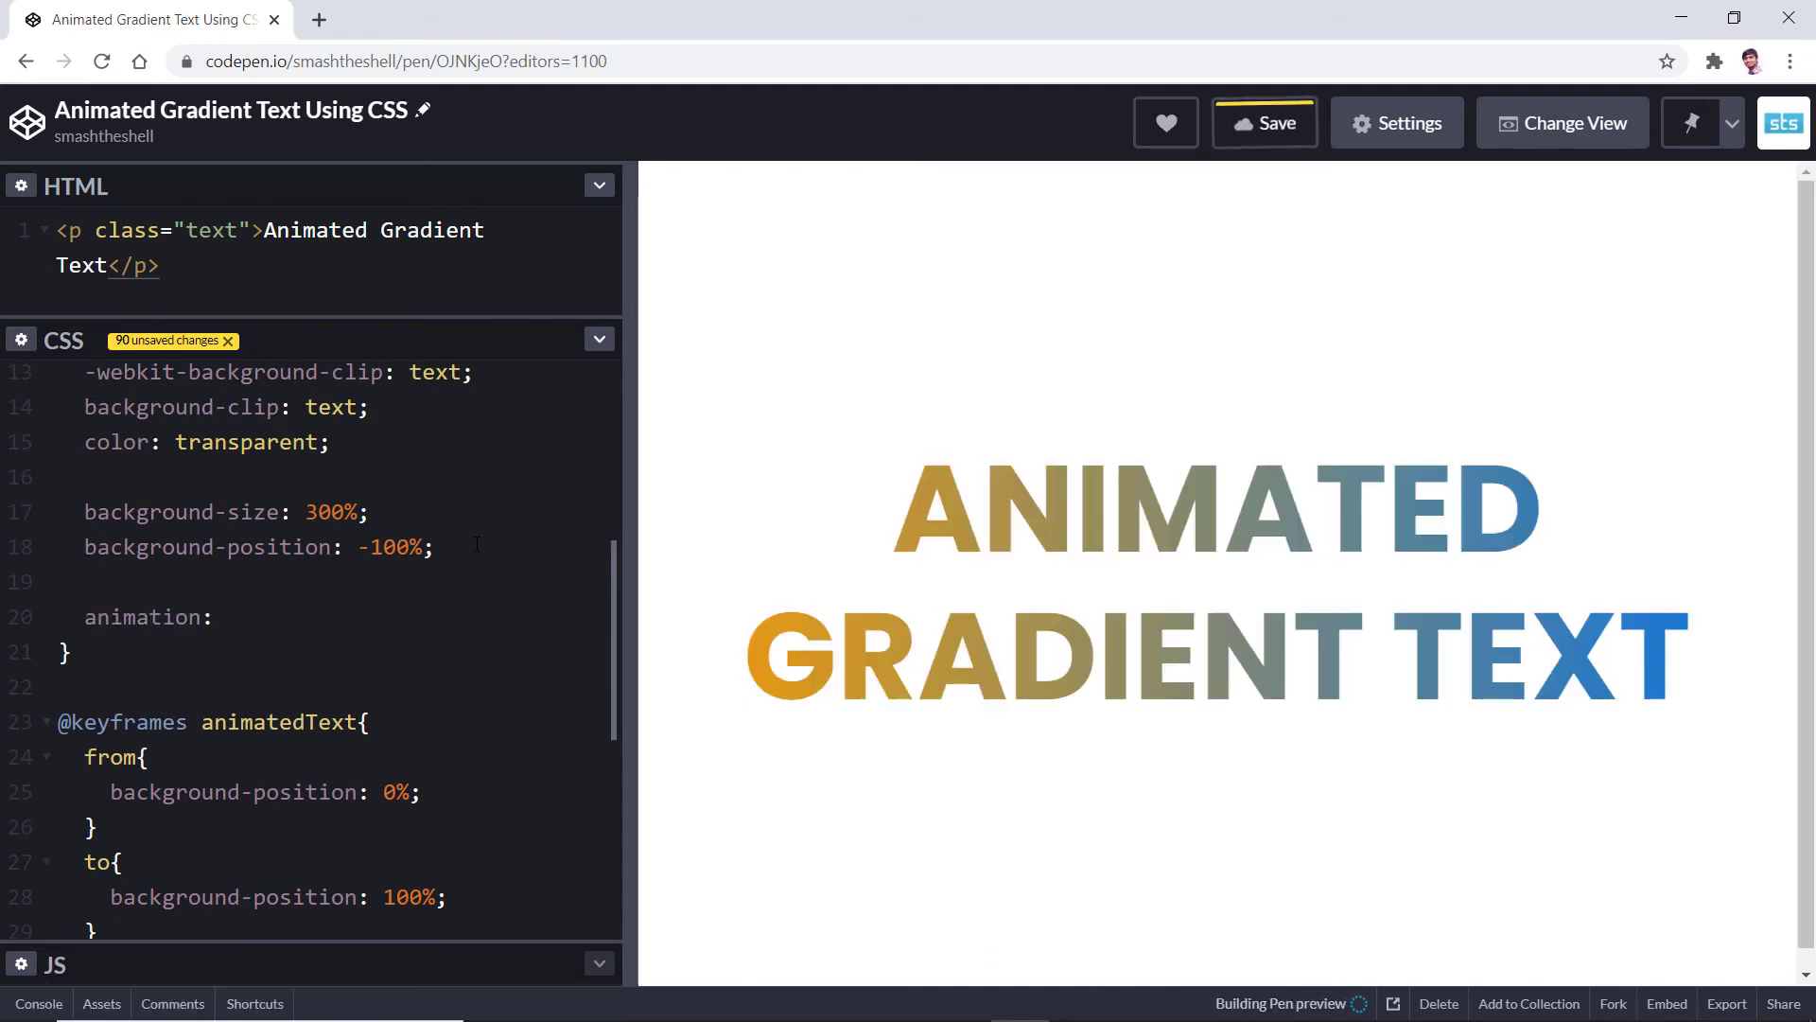
click(1265, 123)
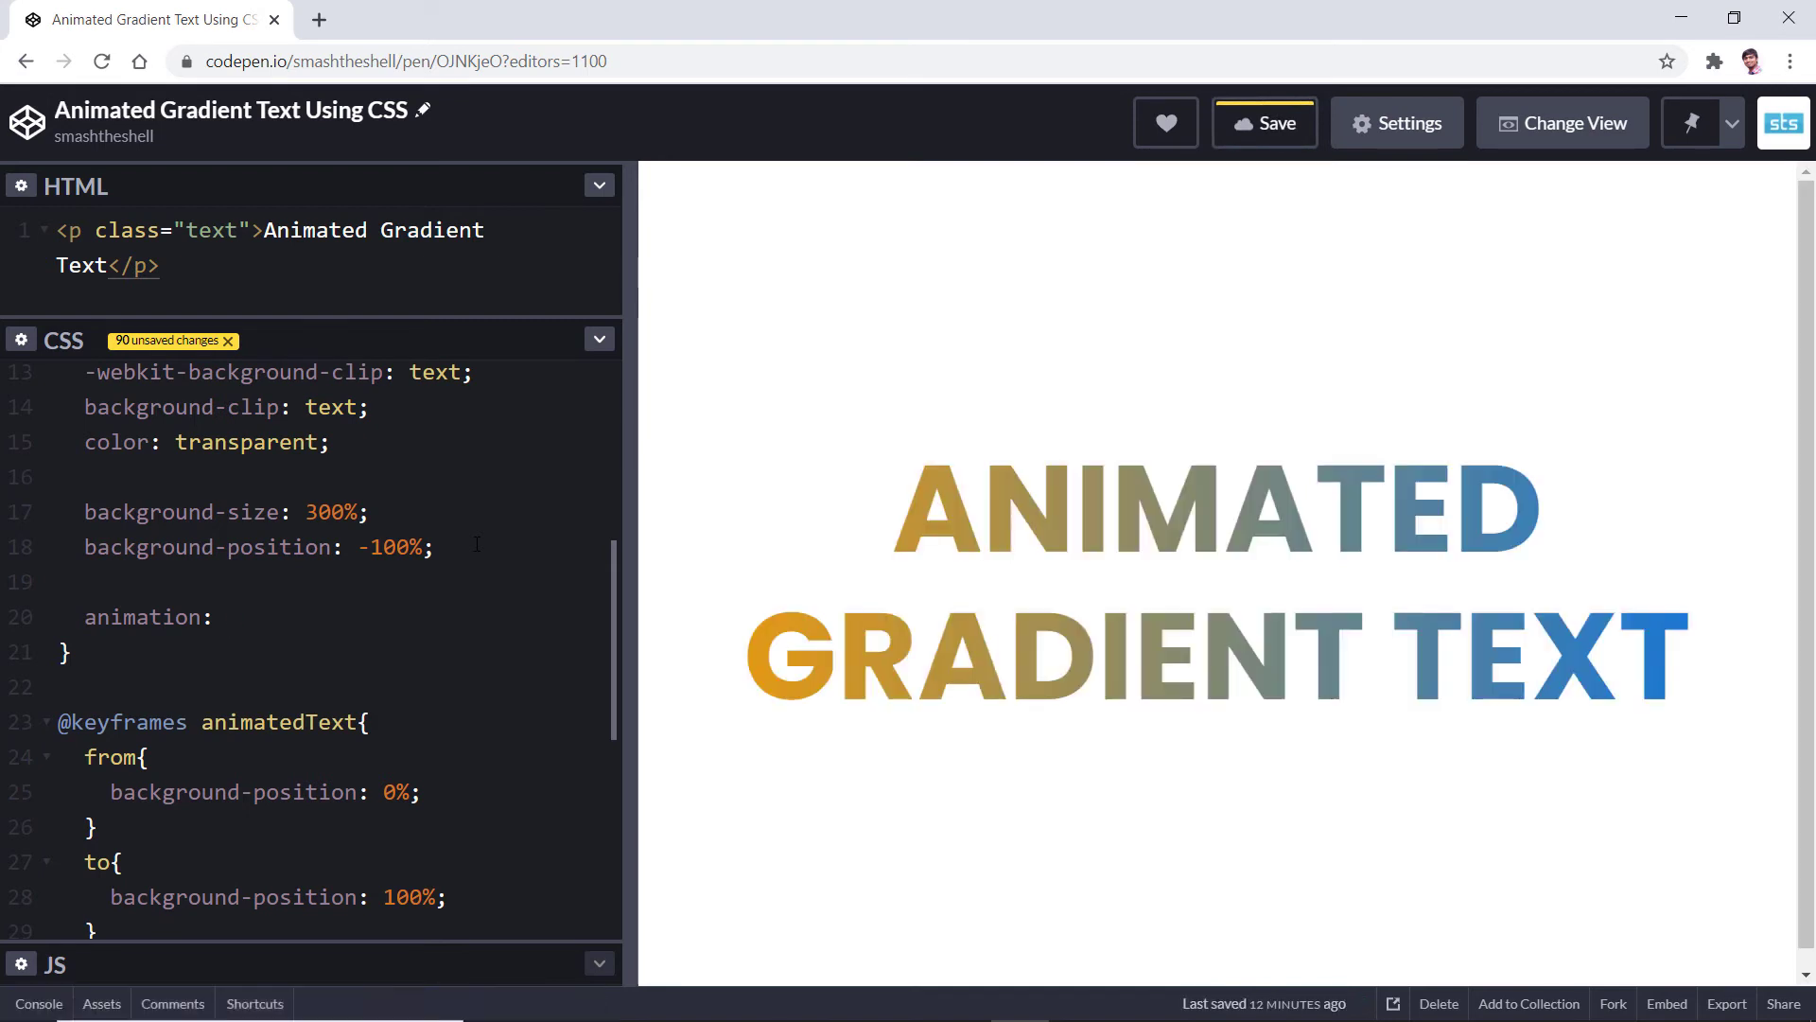
text(animatedTe)
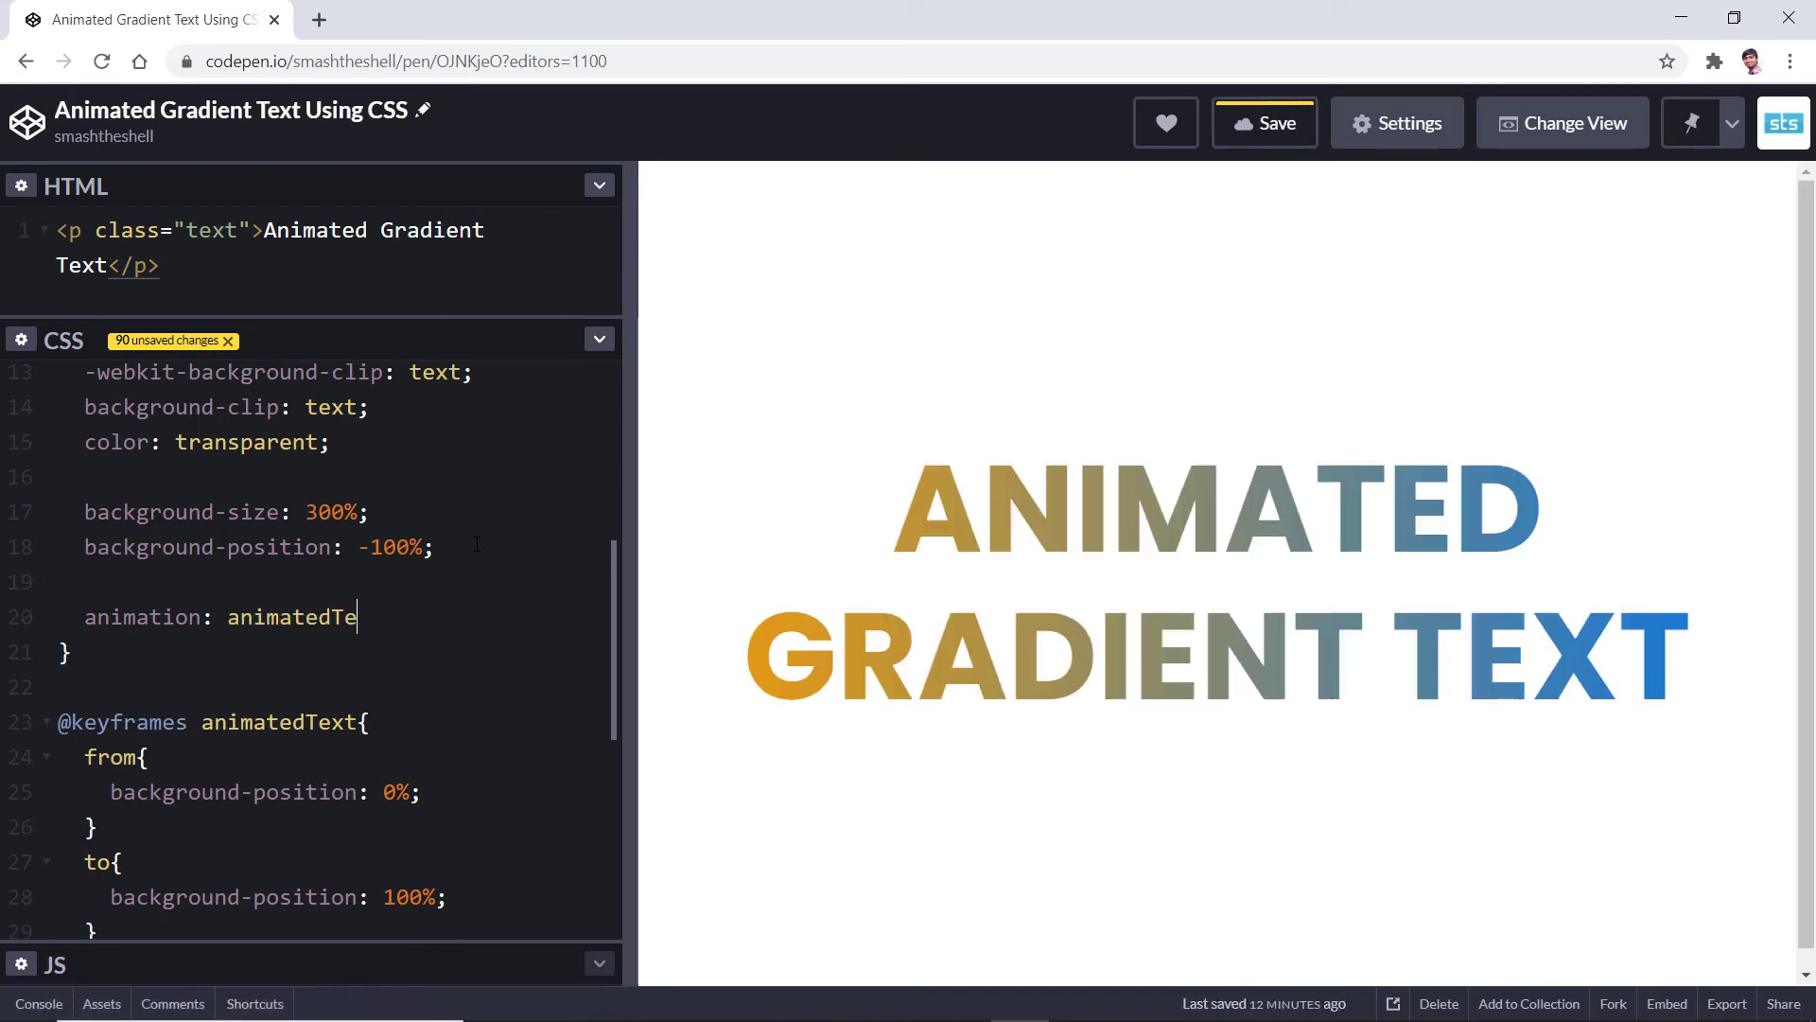
text(xt)
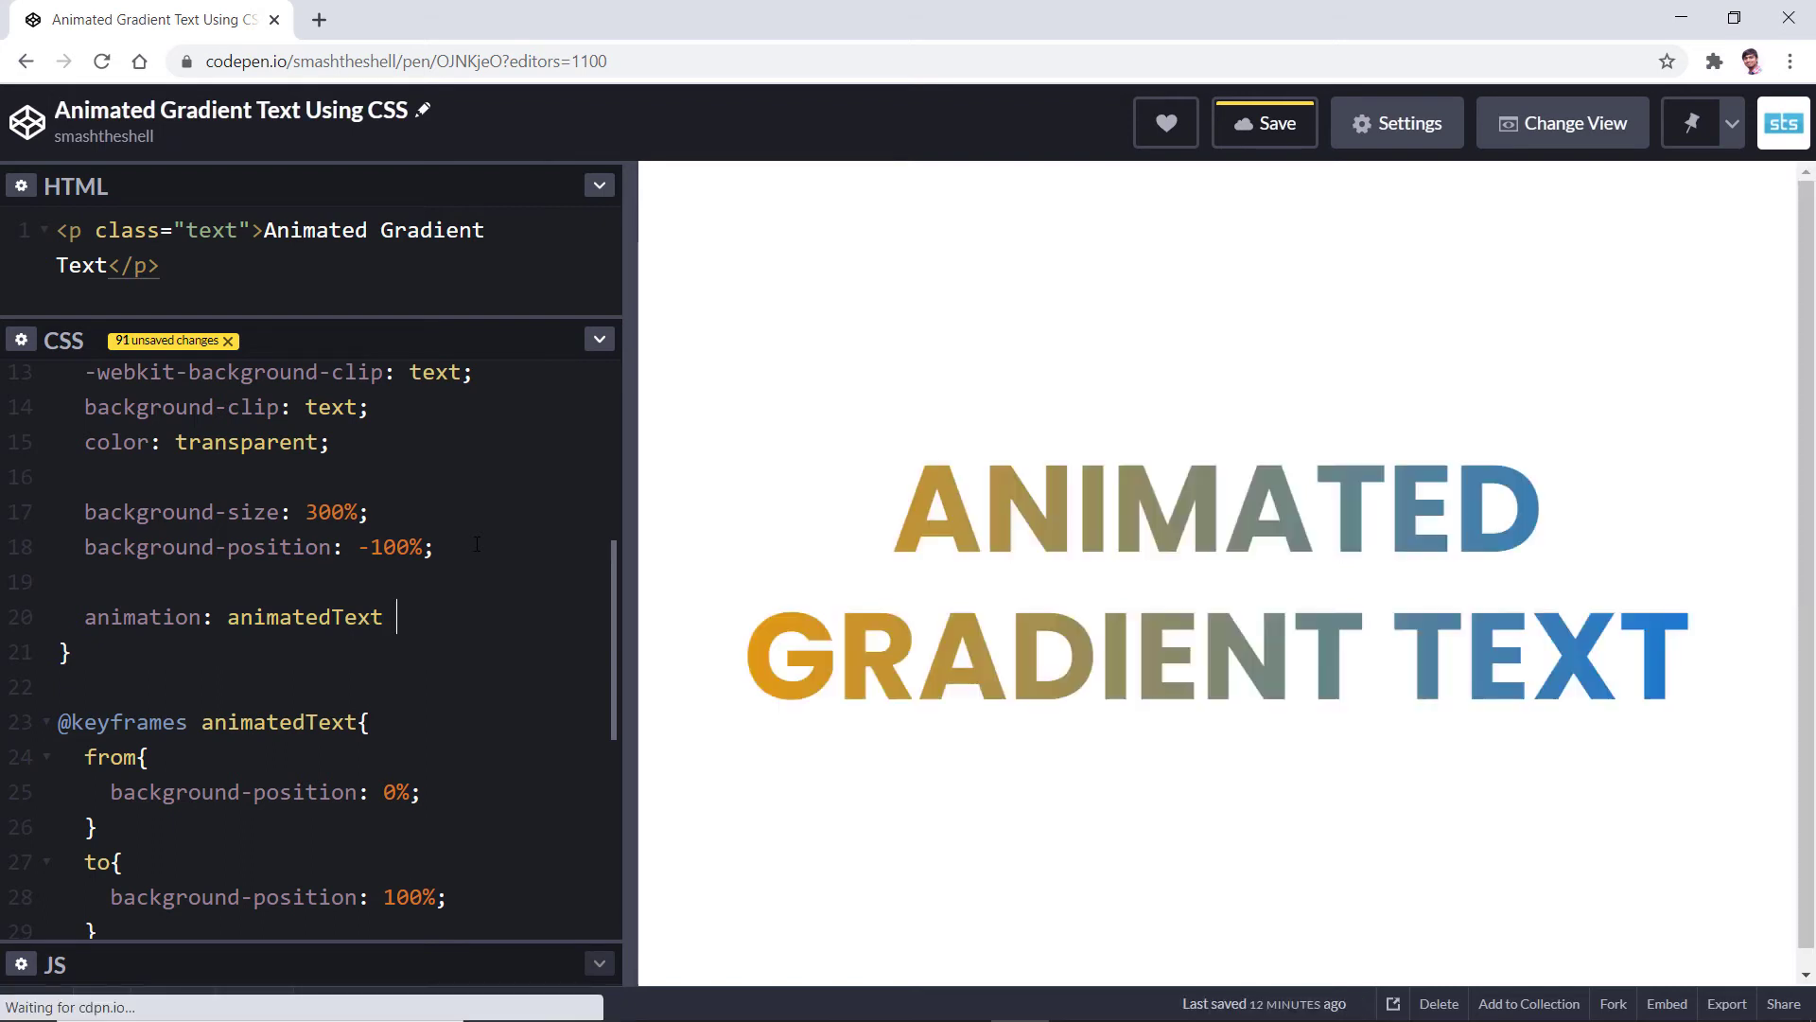
text(2s)
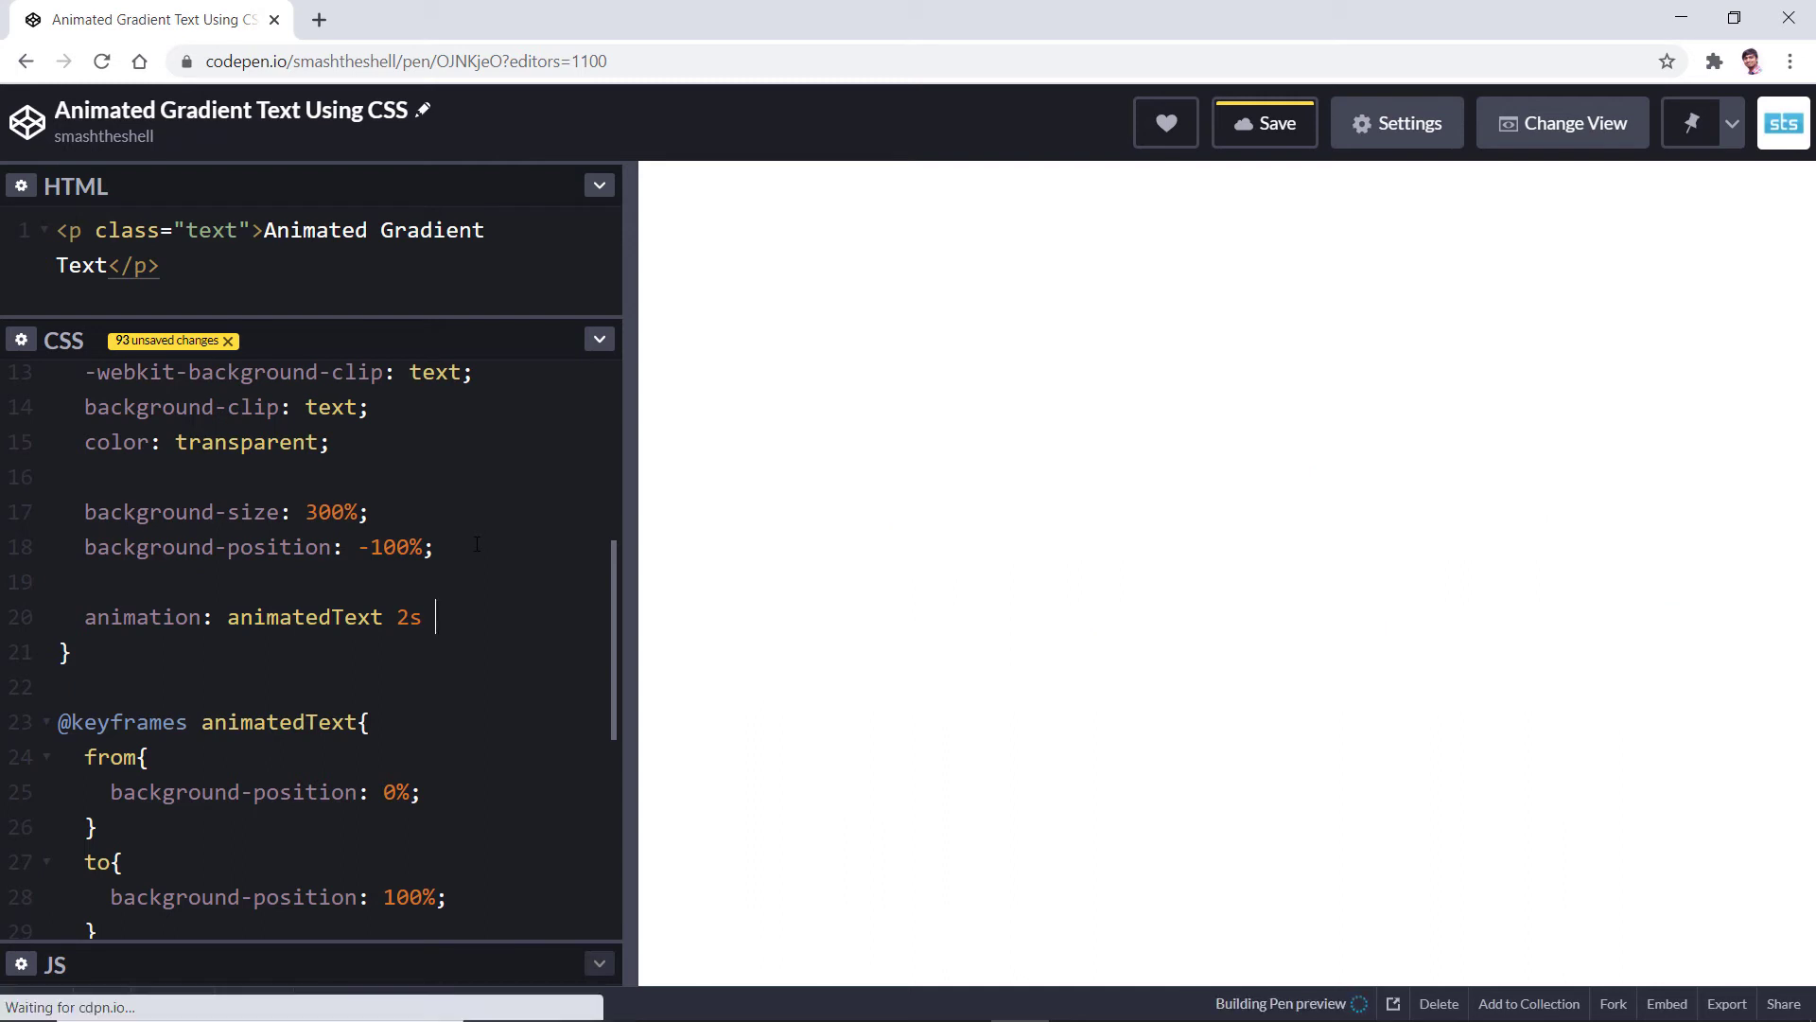
text(infi)
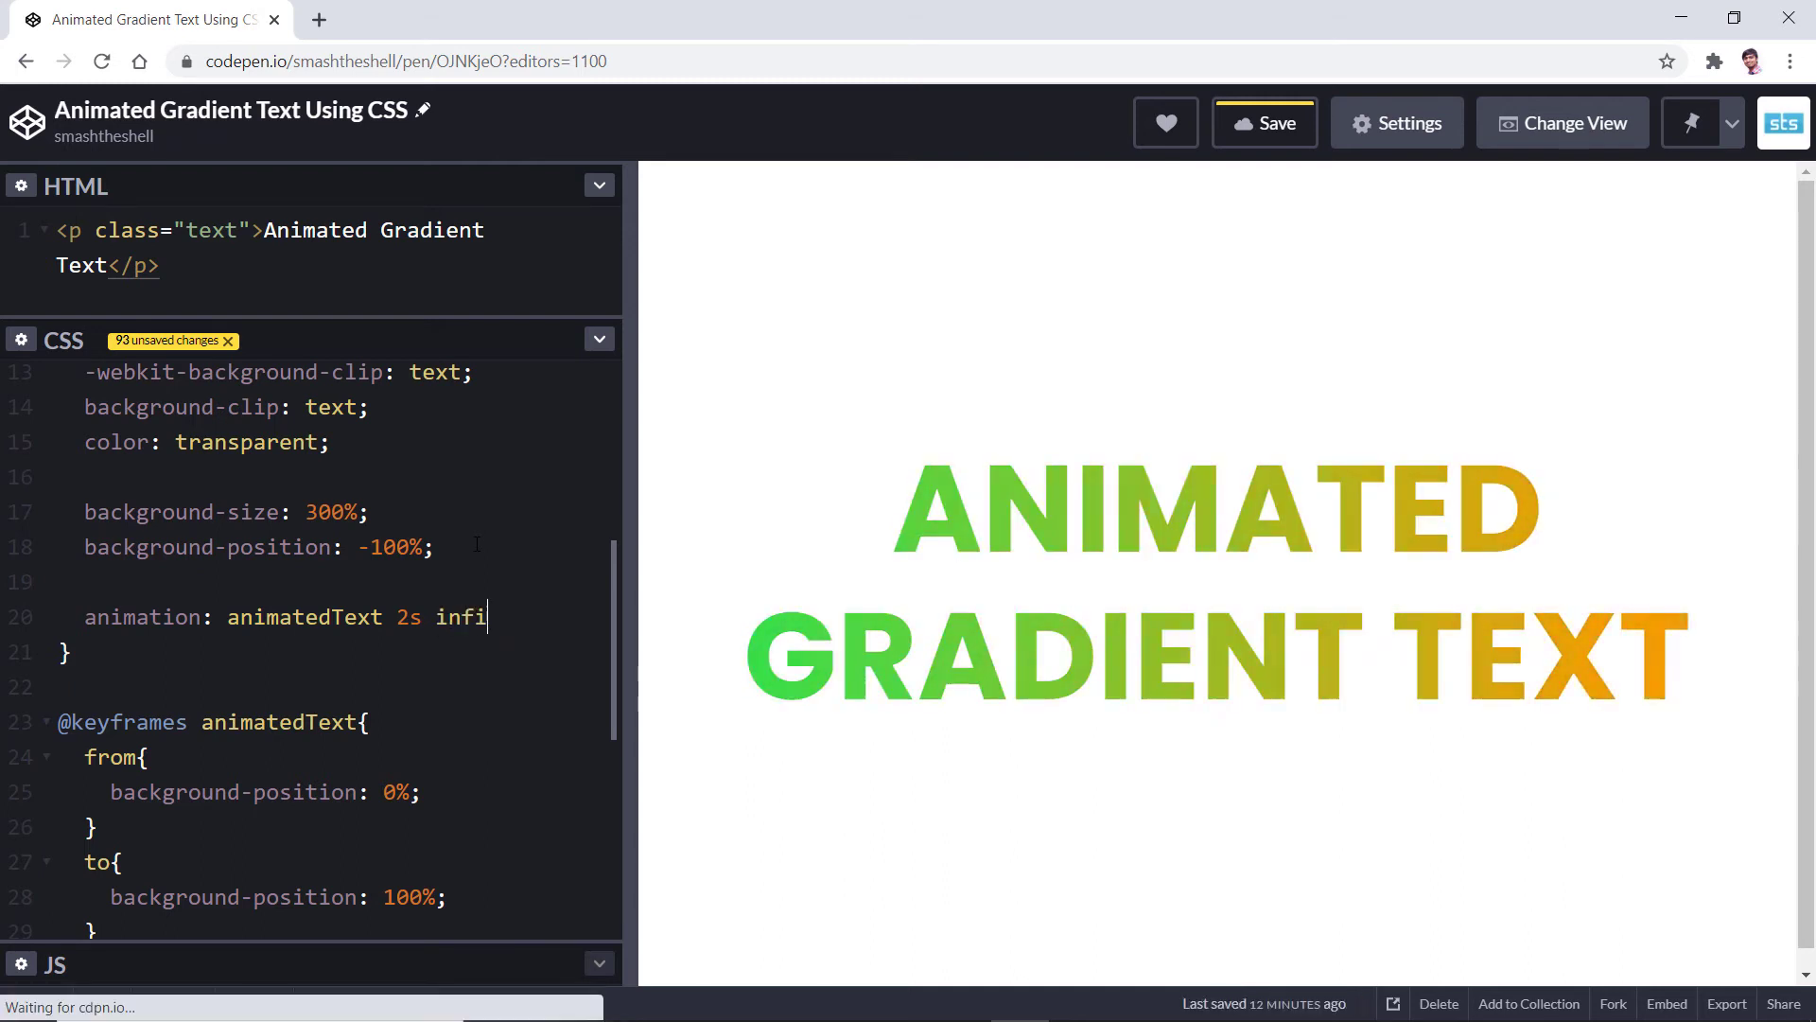
text(nite)
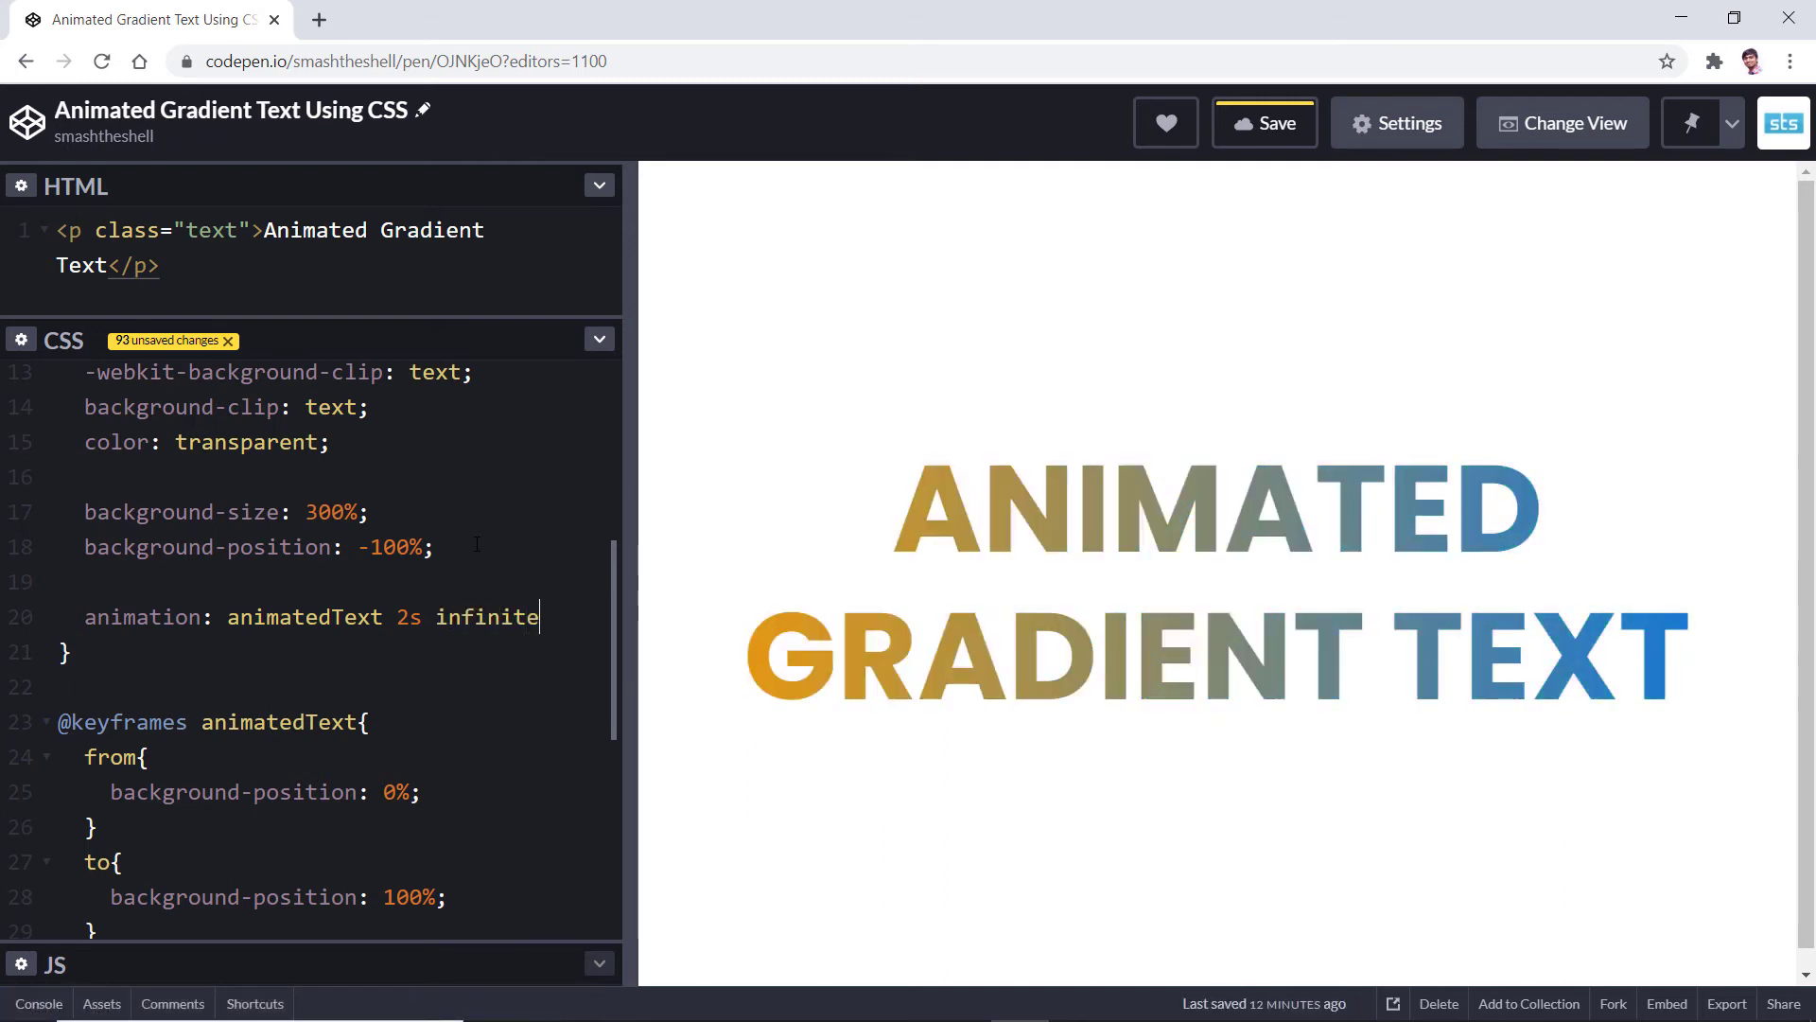
text(;)
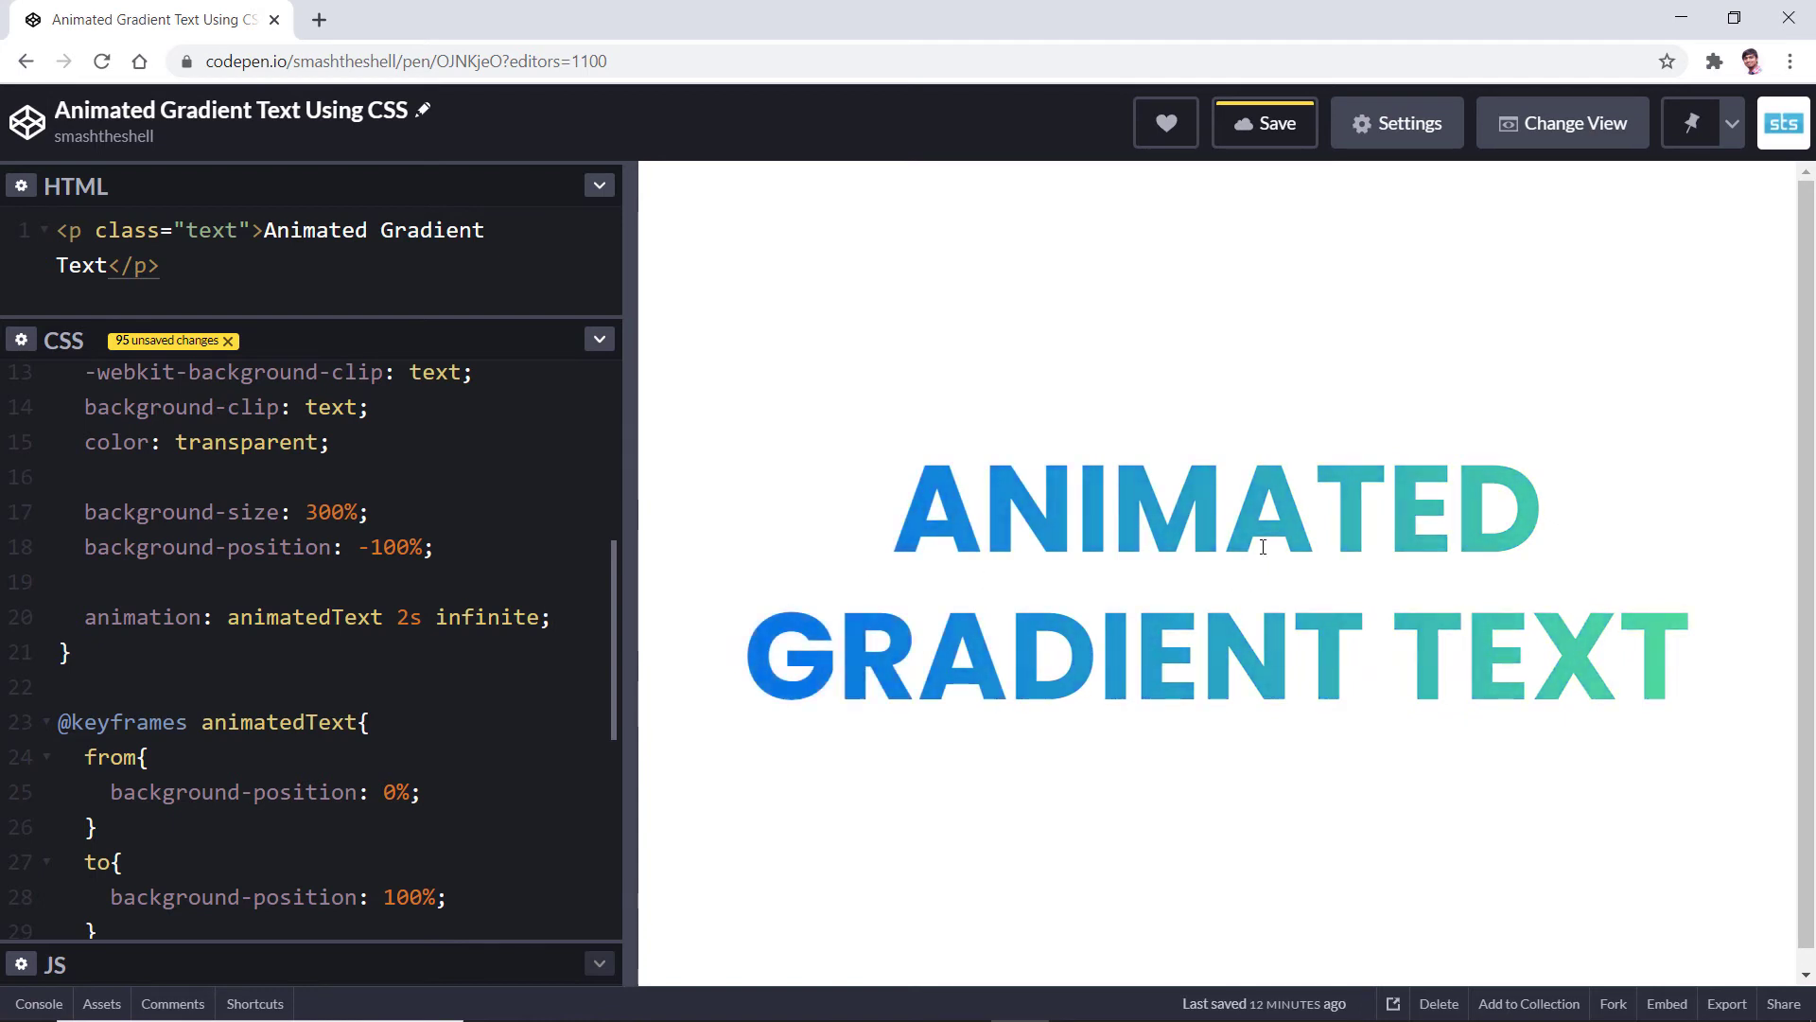
mouse_move(1646, 778)
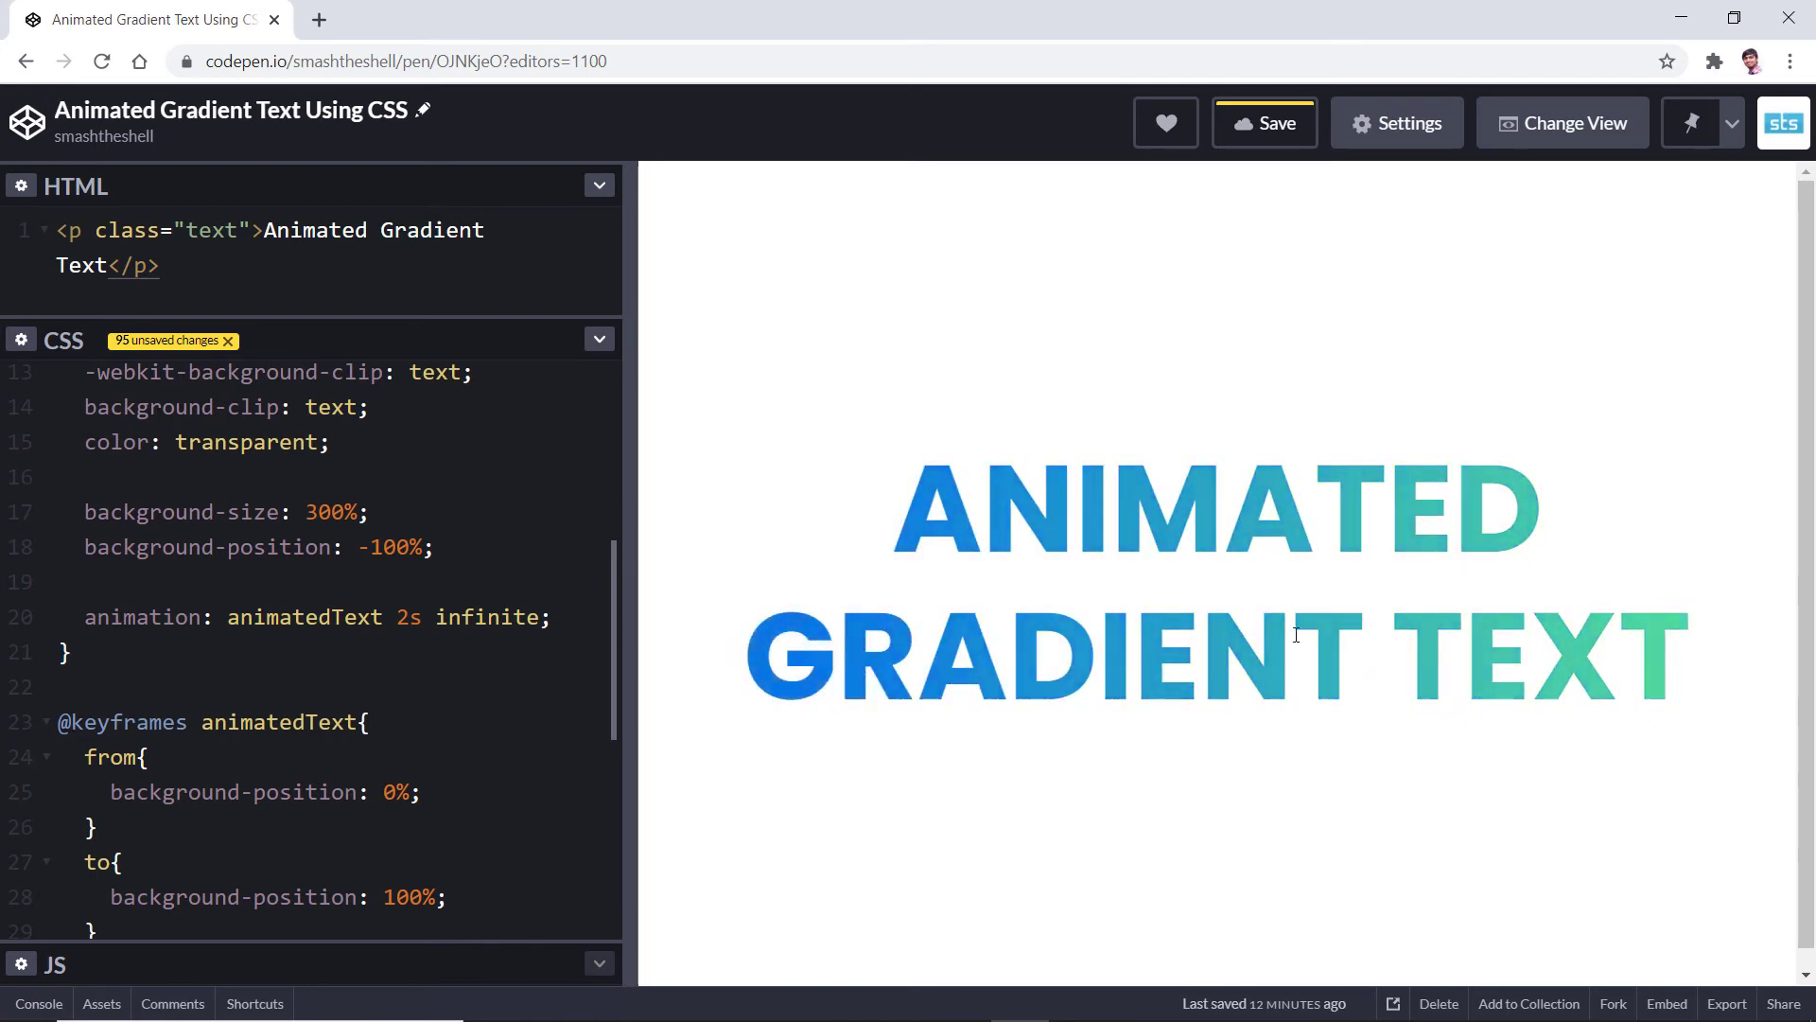
mouse_move(1687, 582)
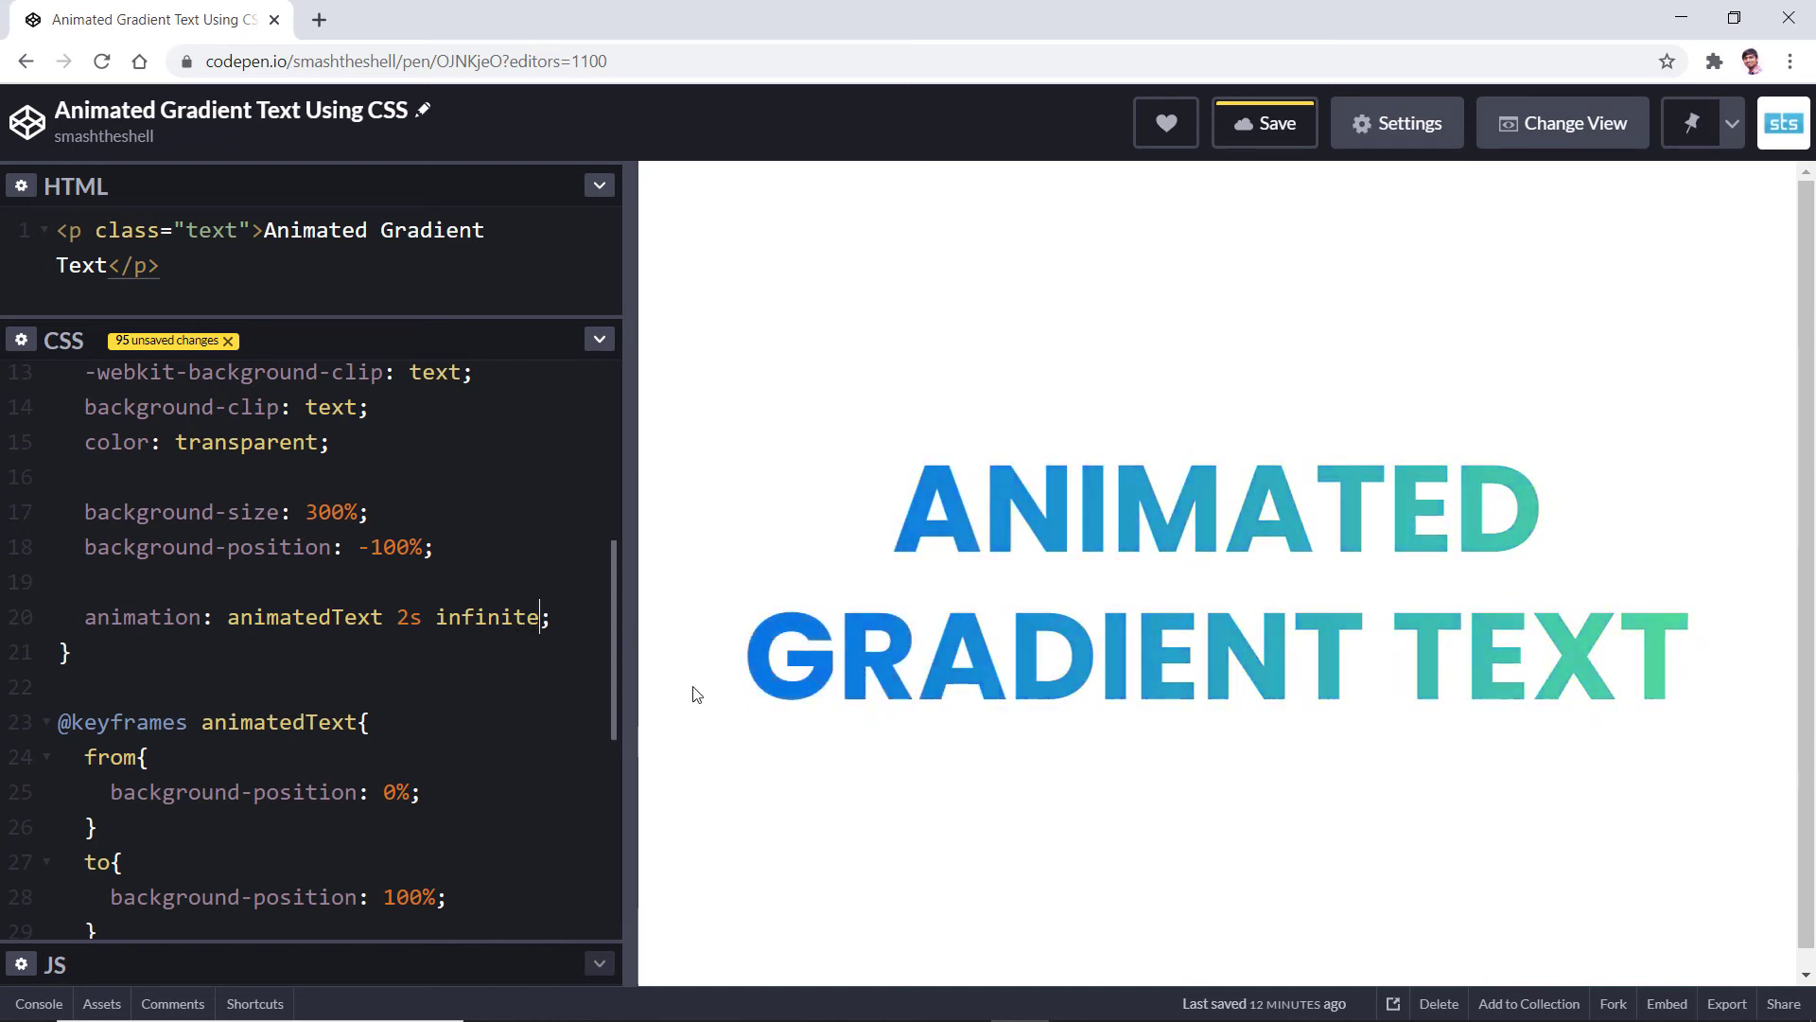
Change the animation to animatedText 5s infinite alternate-reverse, removing the from keyframe.
text(" ")
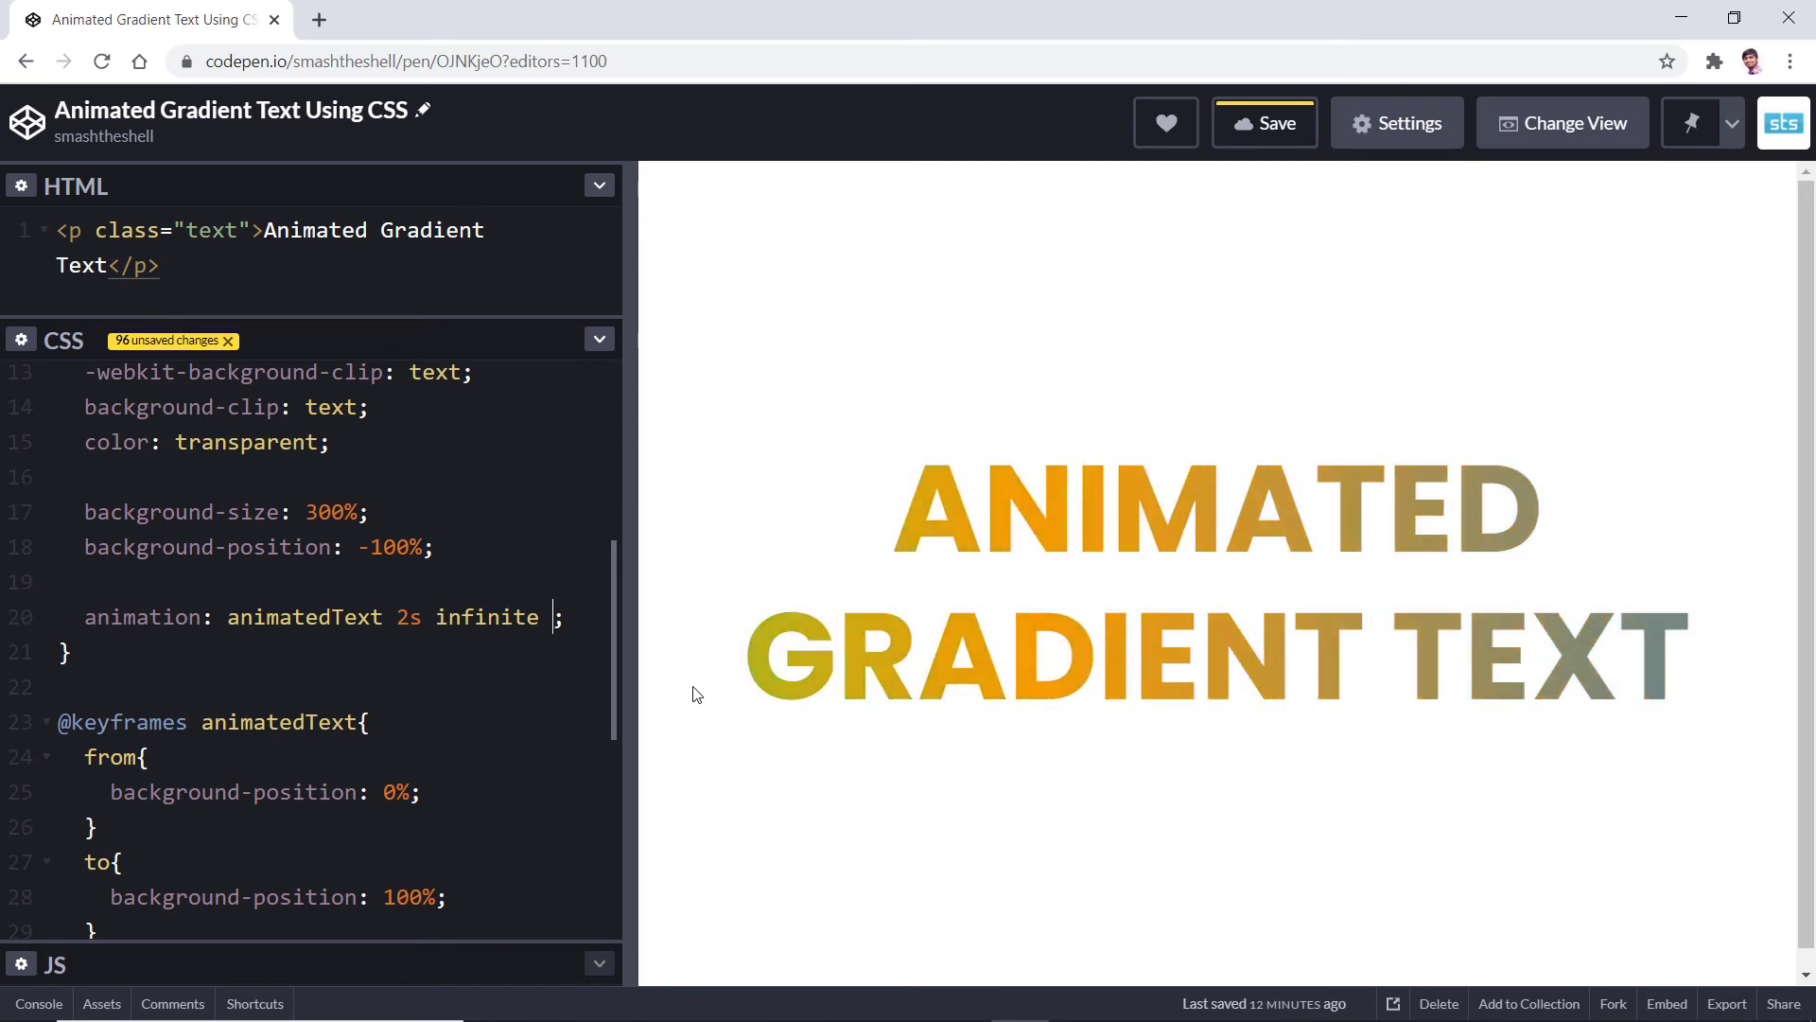
text(alternate-rever)
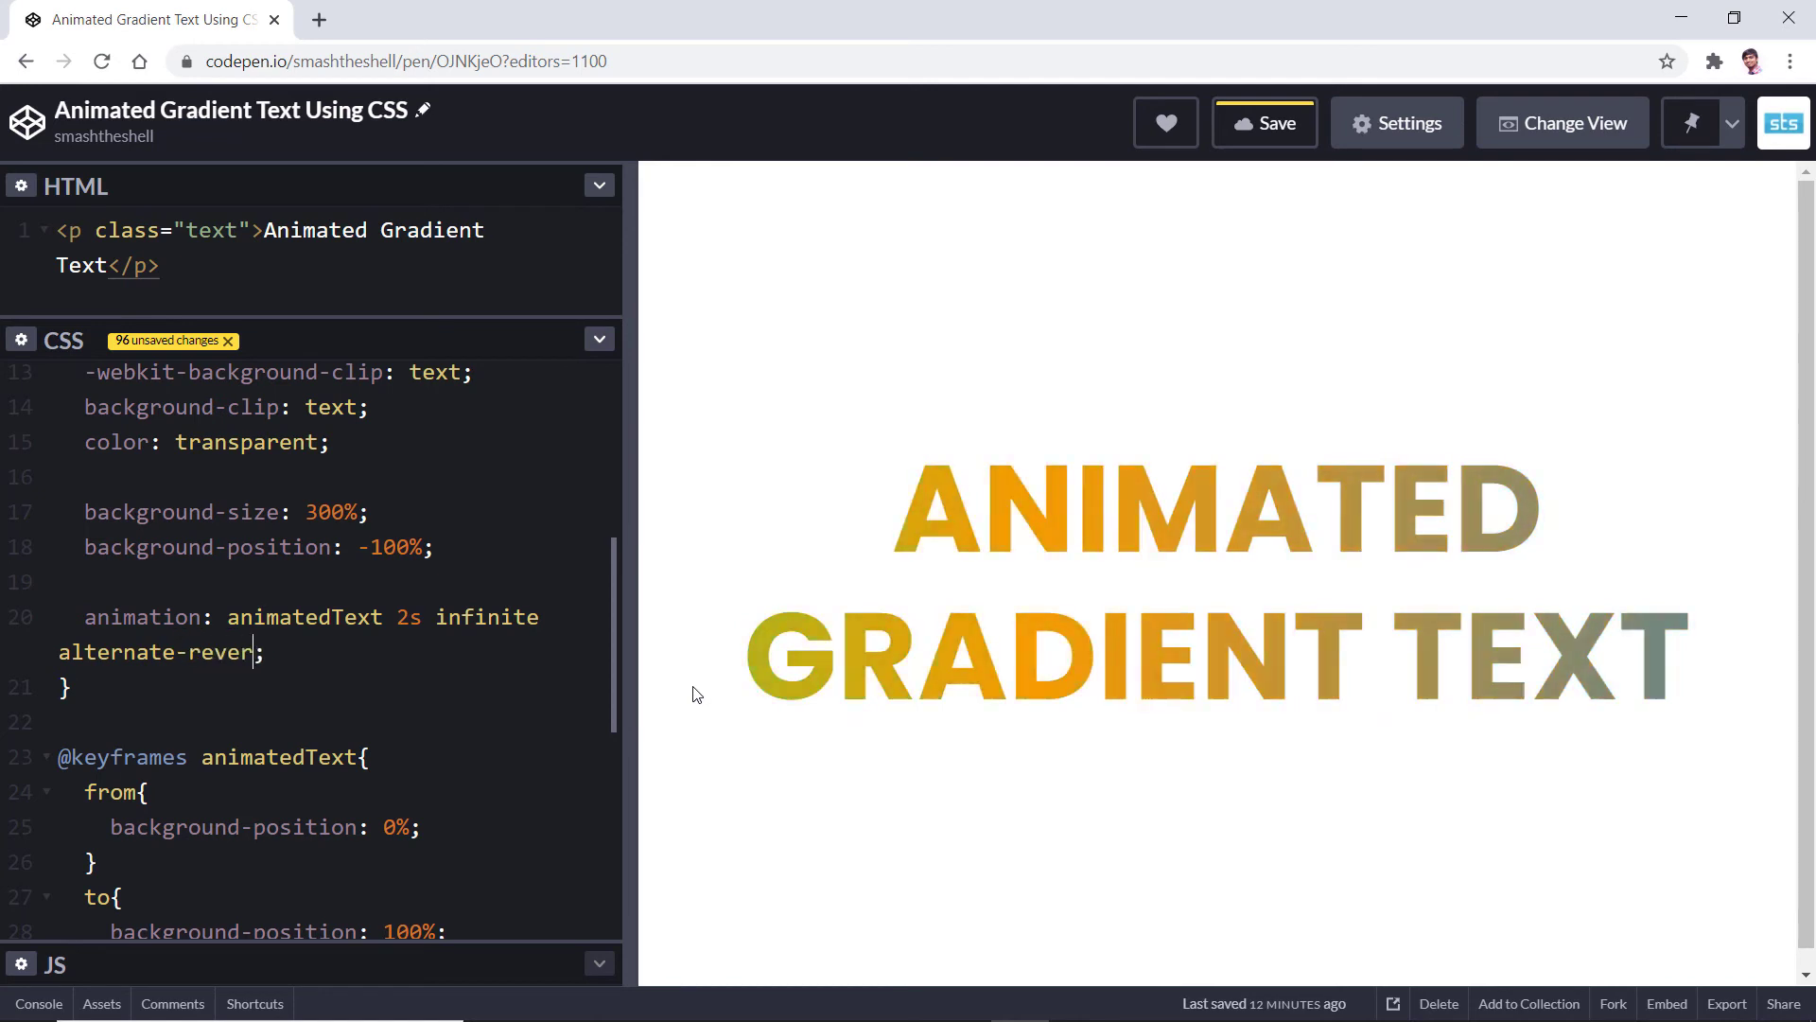
text(se)
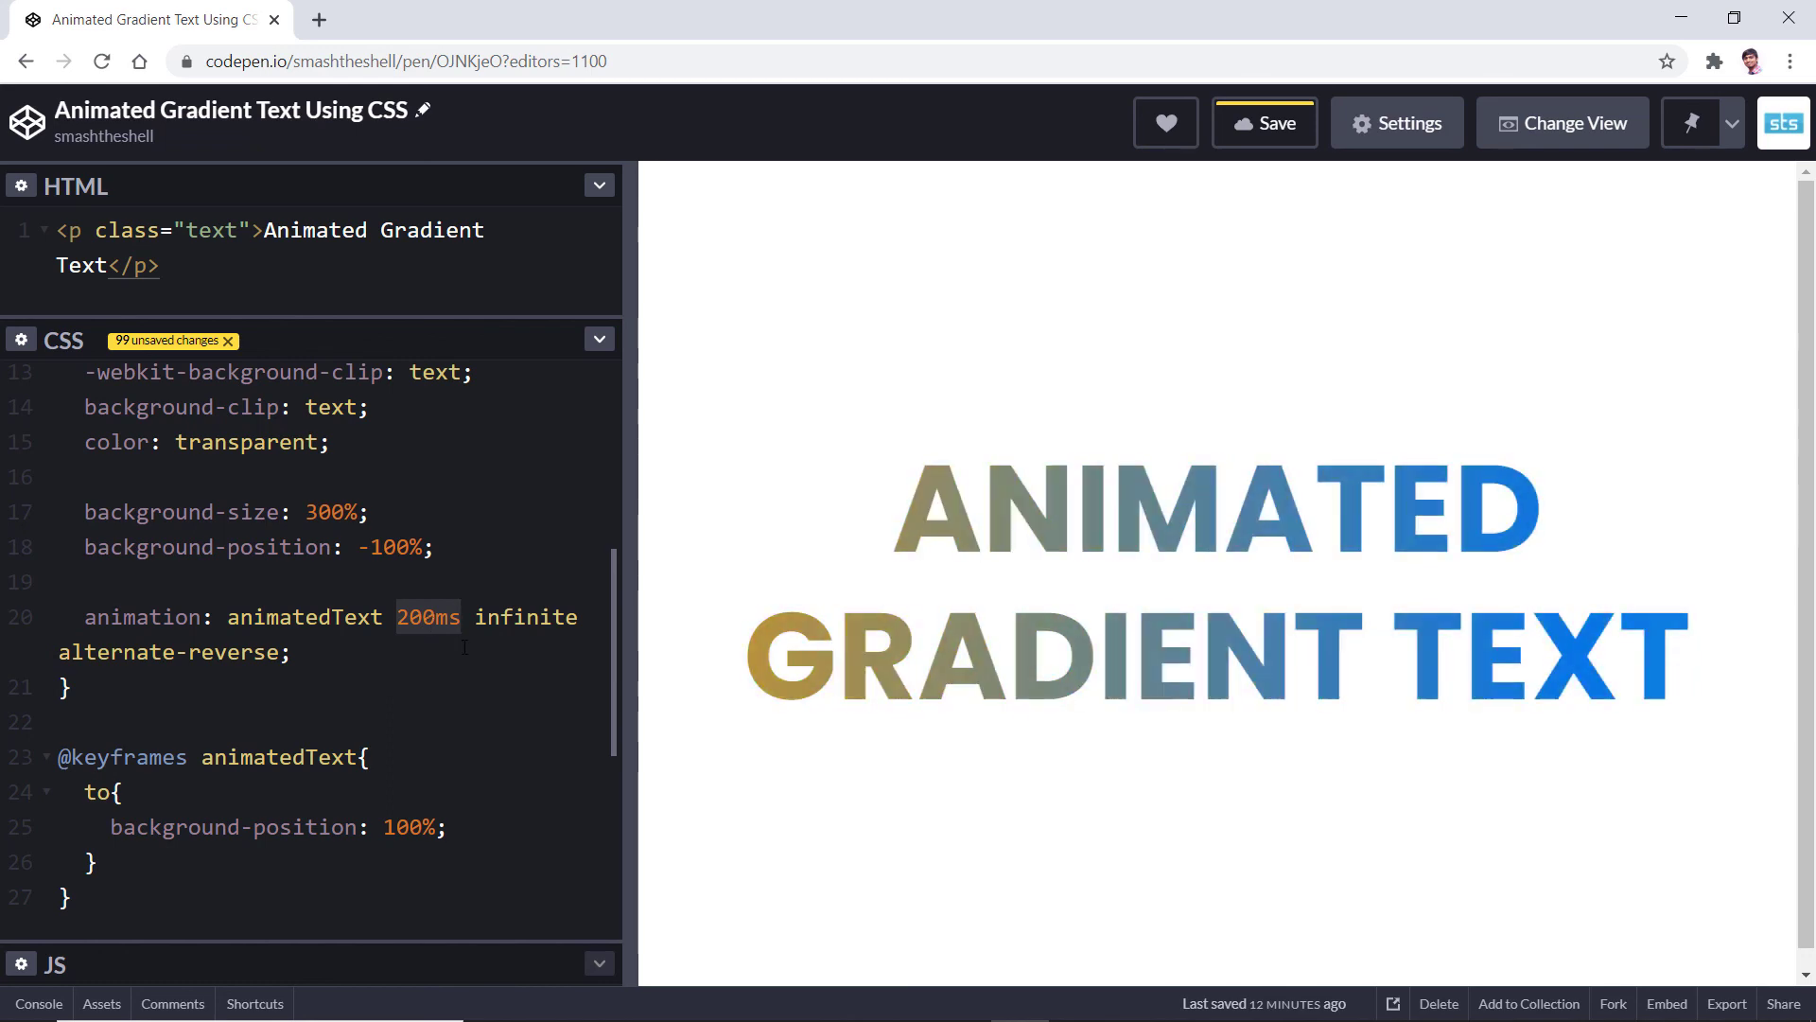
text(5s)
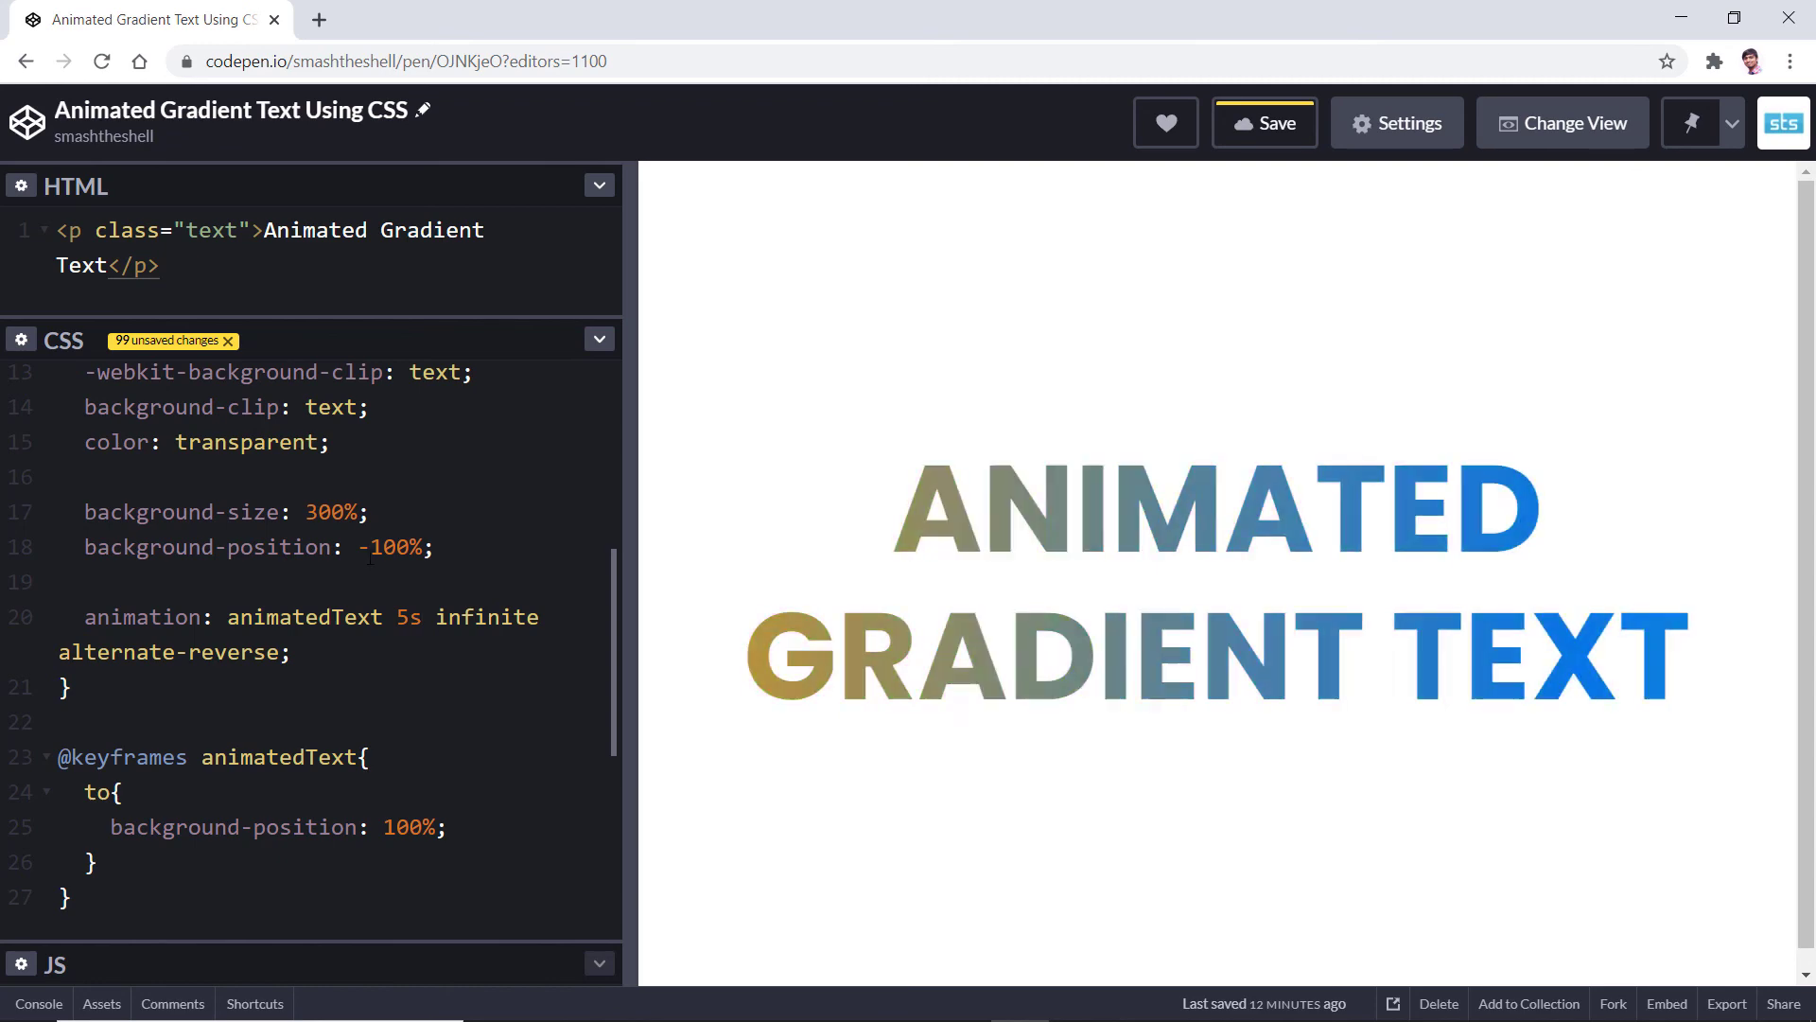